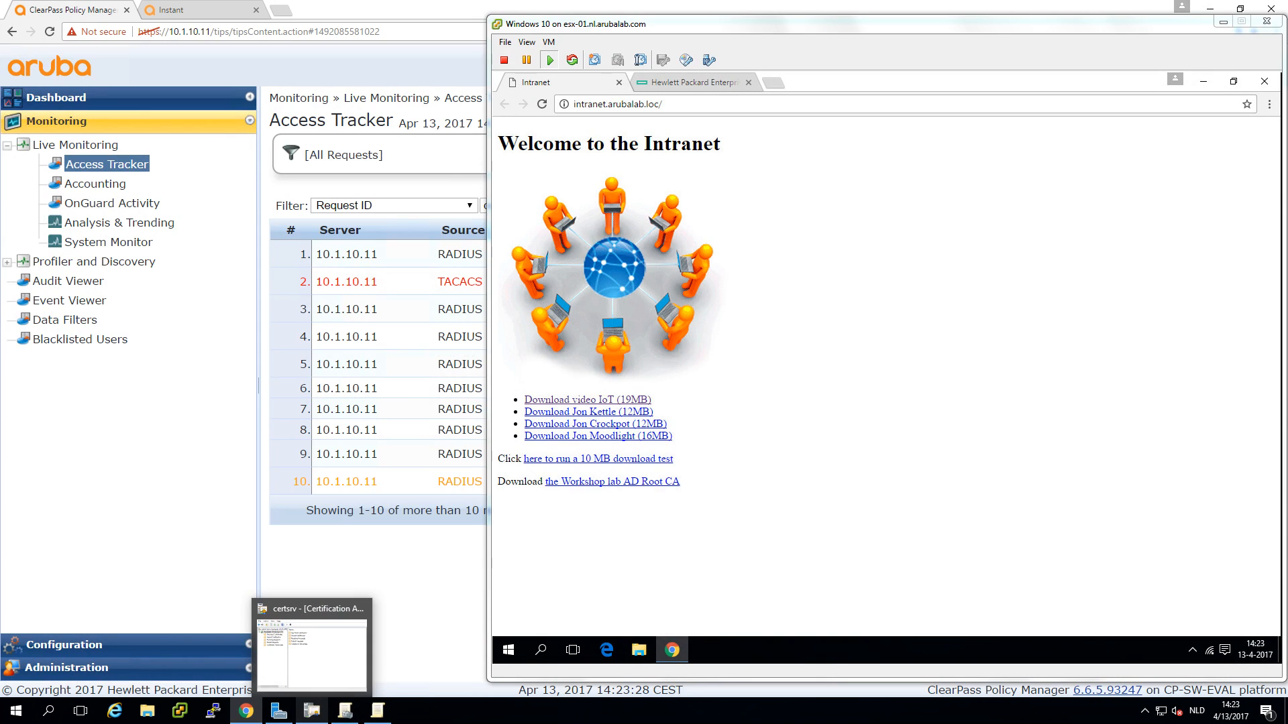
mouse_move(778, 228)
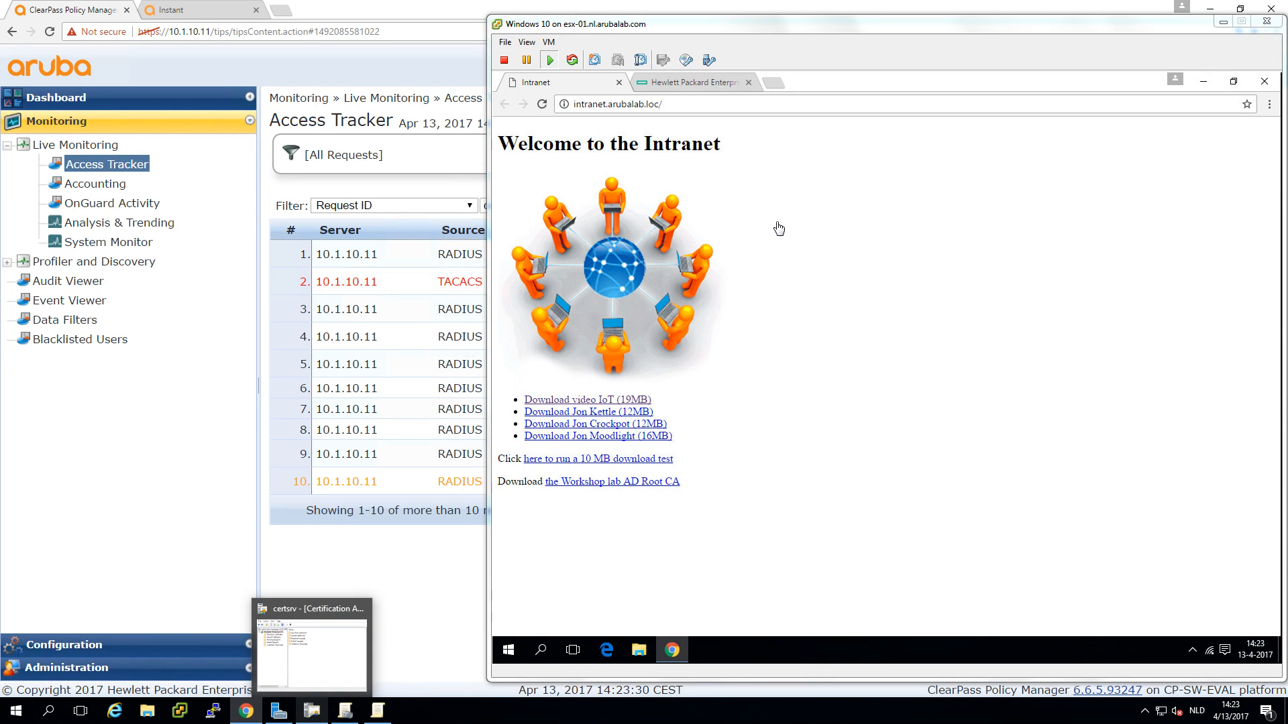
mouse_move(353, 259)
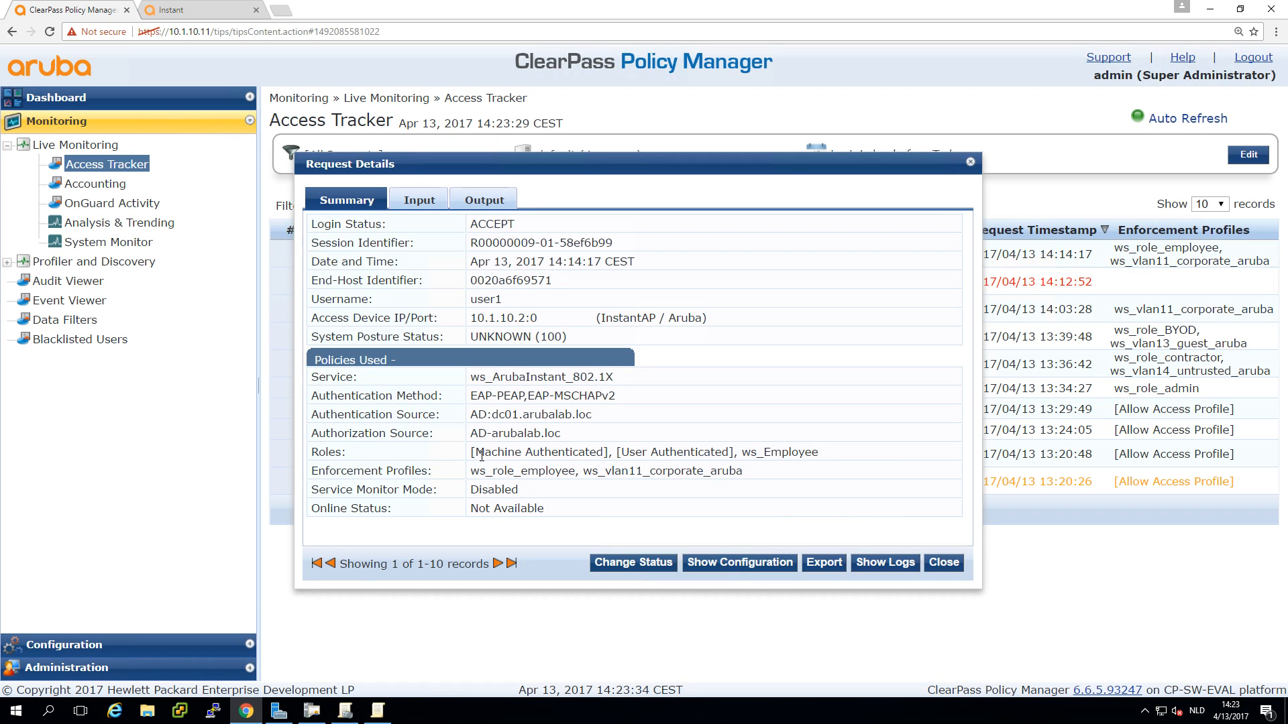
mouse_move(720, 469)
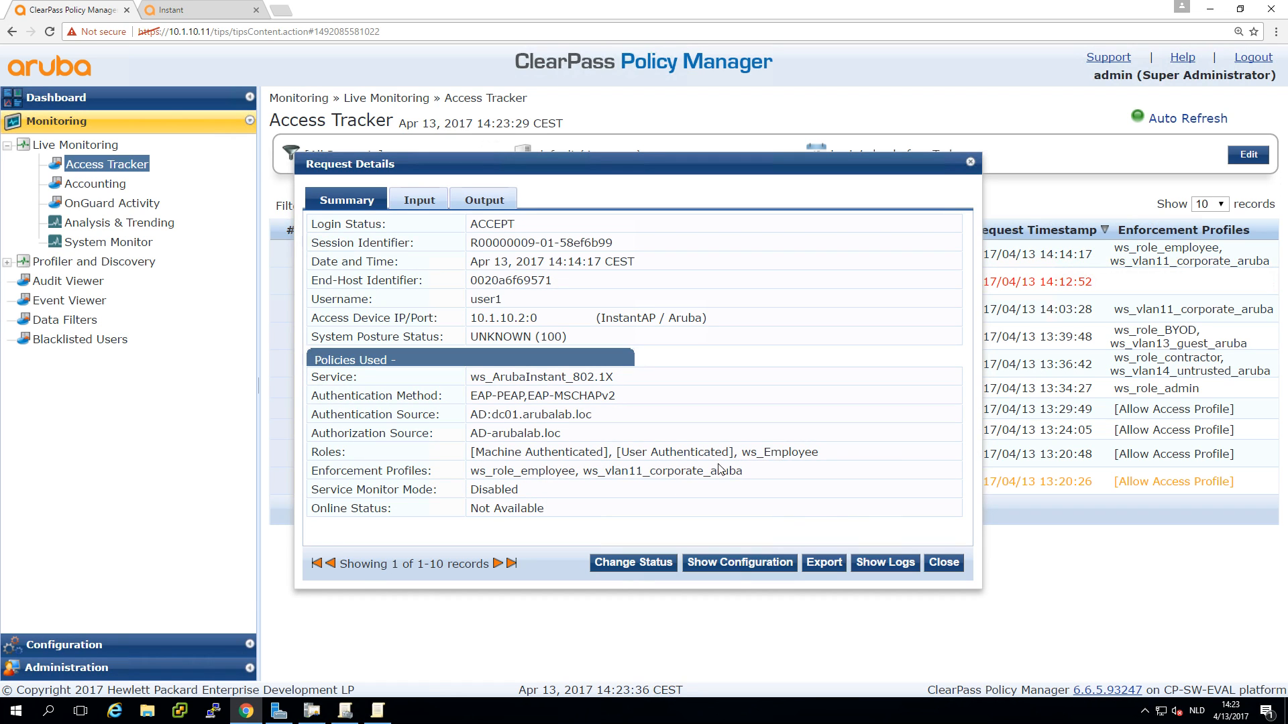
mouse_move(682, 471)
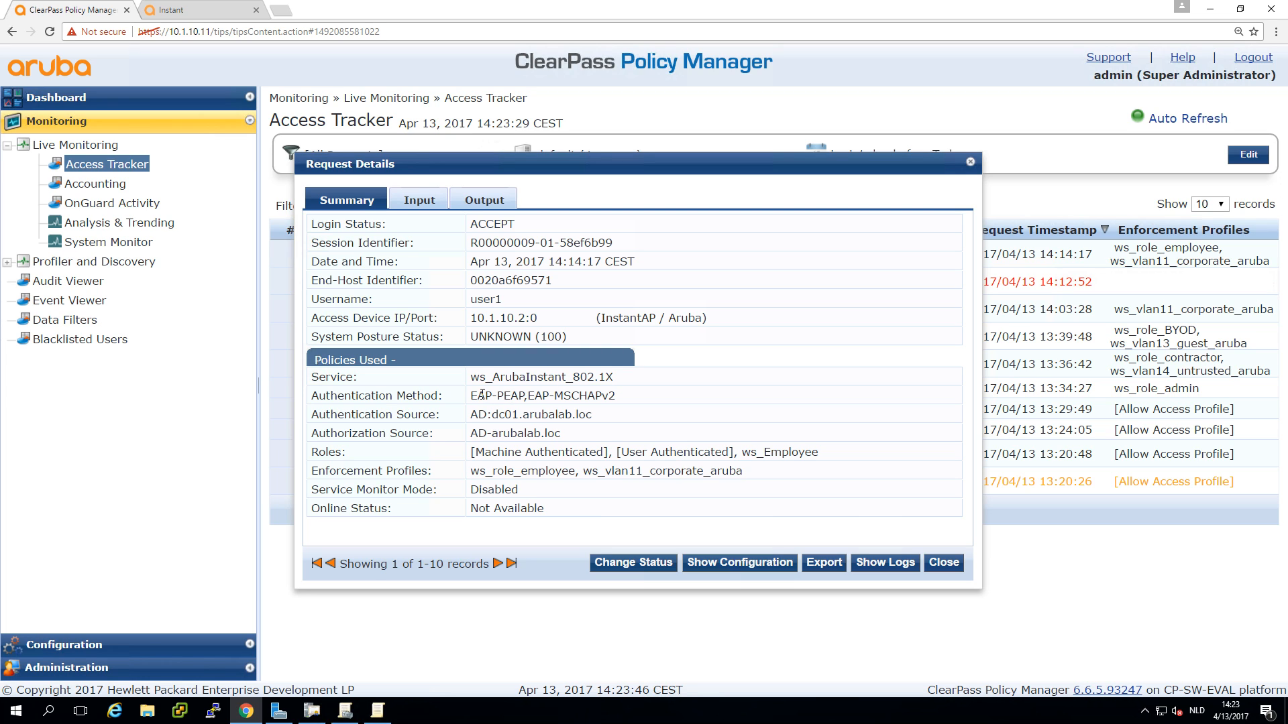
double_click(542, 395)
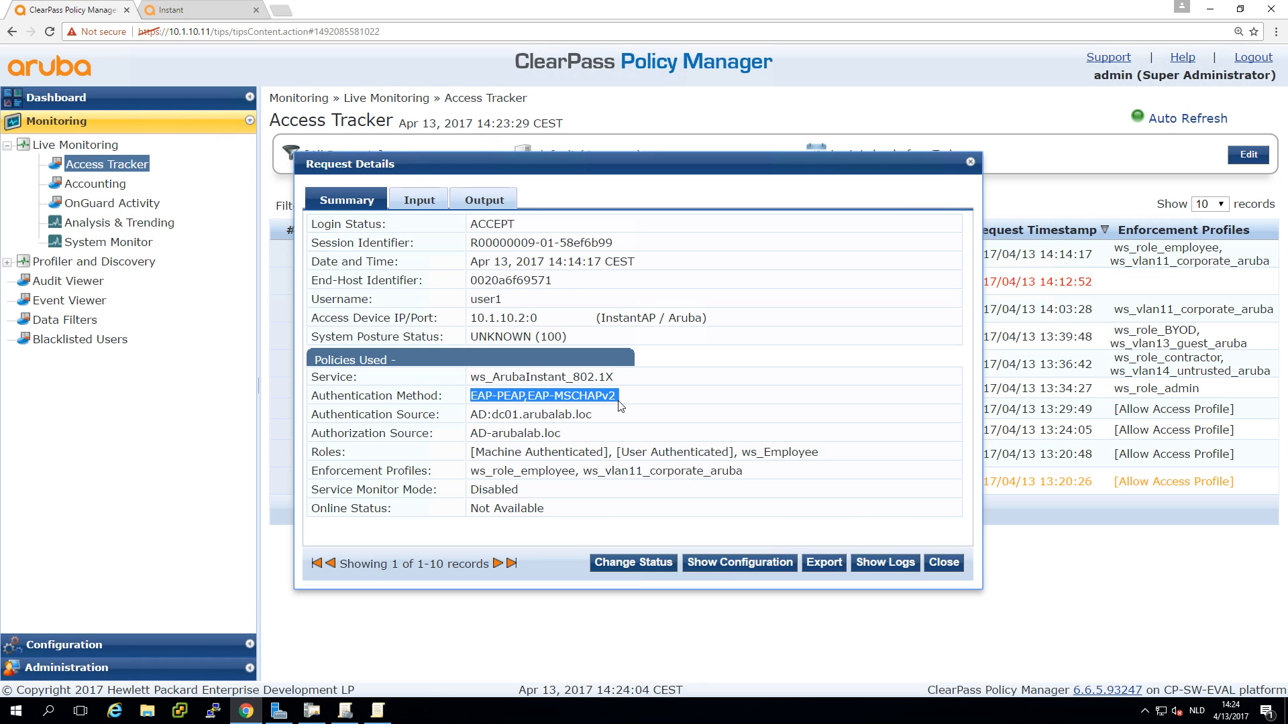
mouse_move(295, 605)
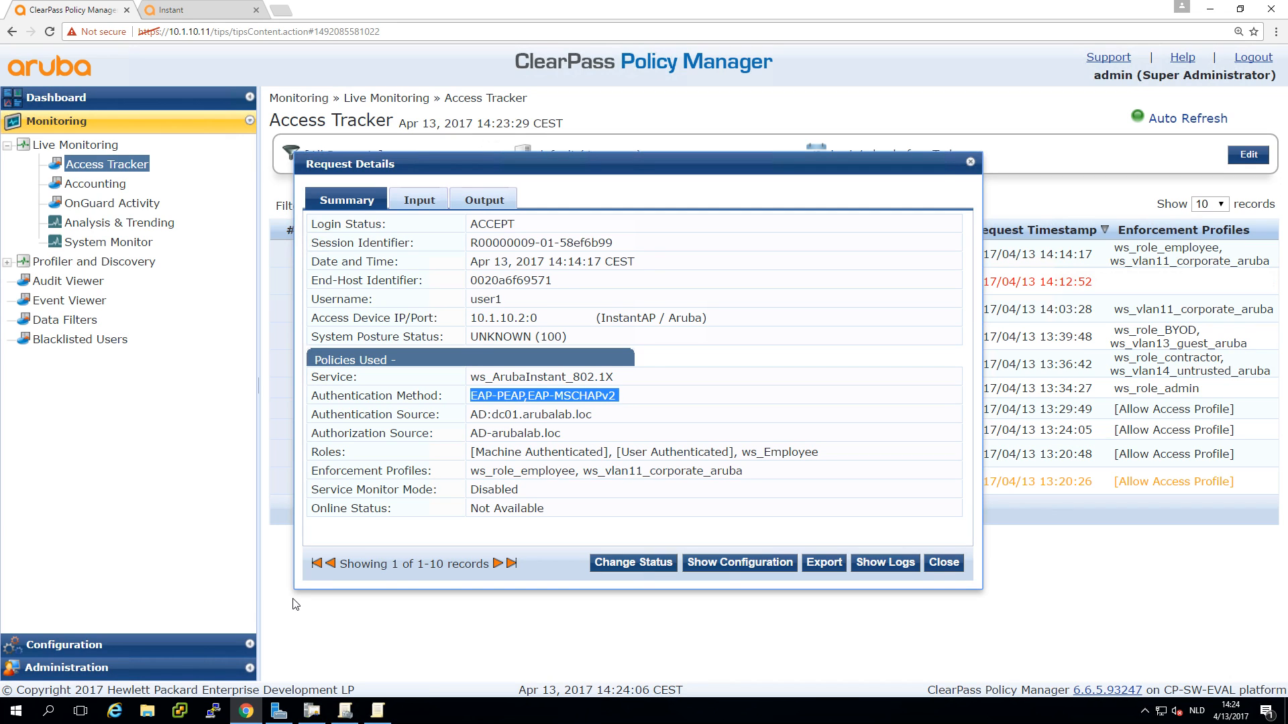
click(278, 711)
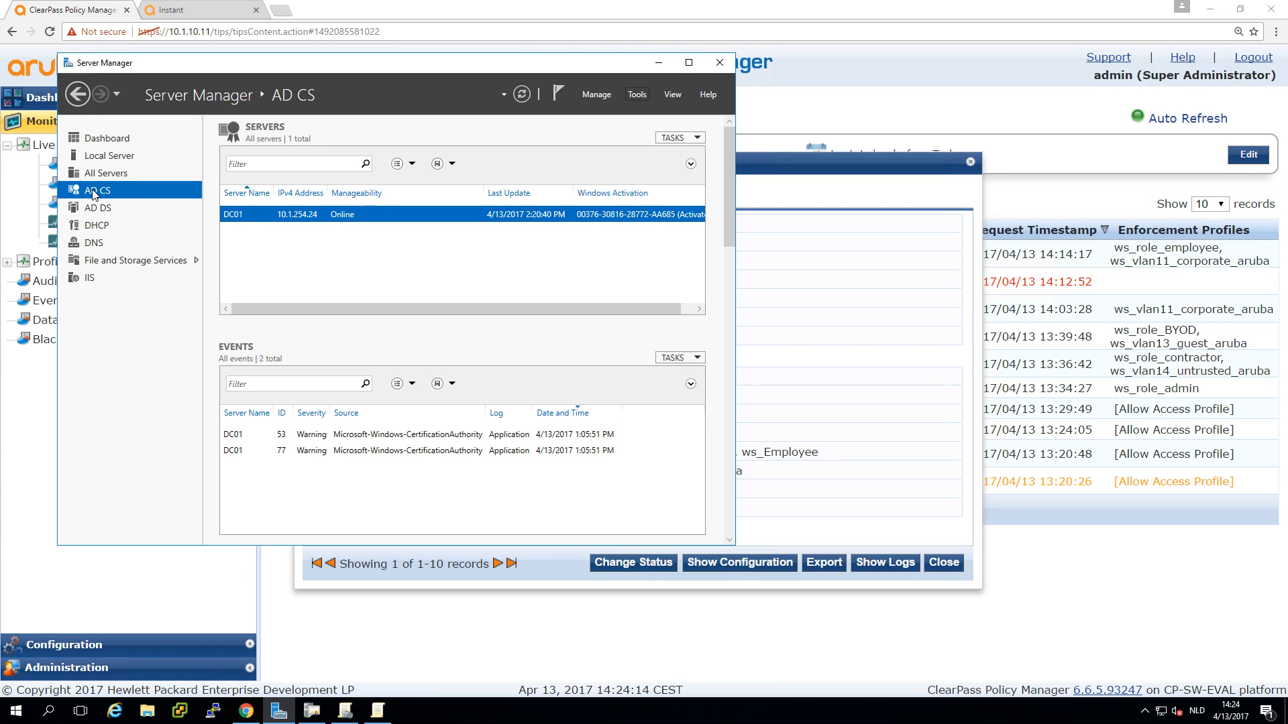
right_click(233, 215)
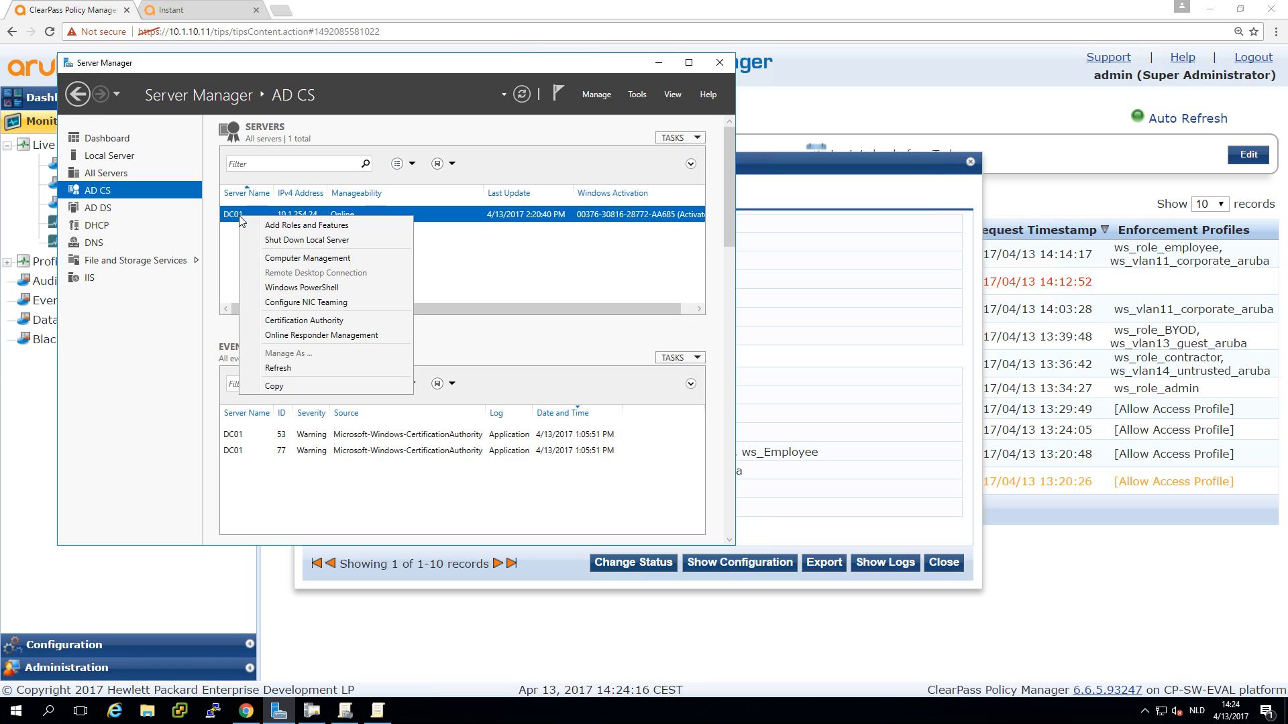
click(306, 225)
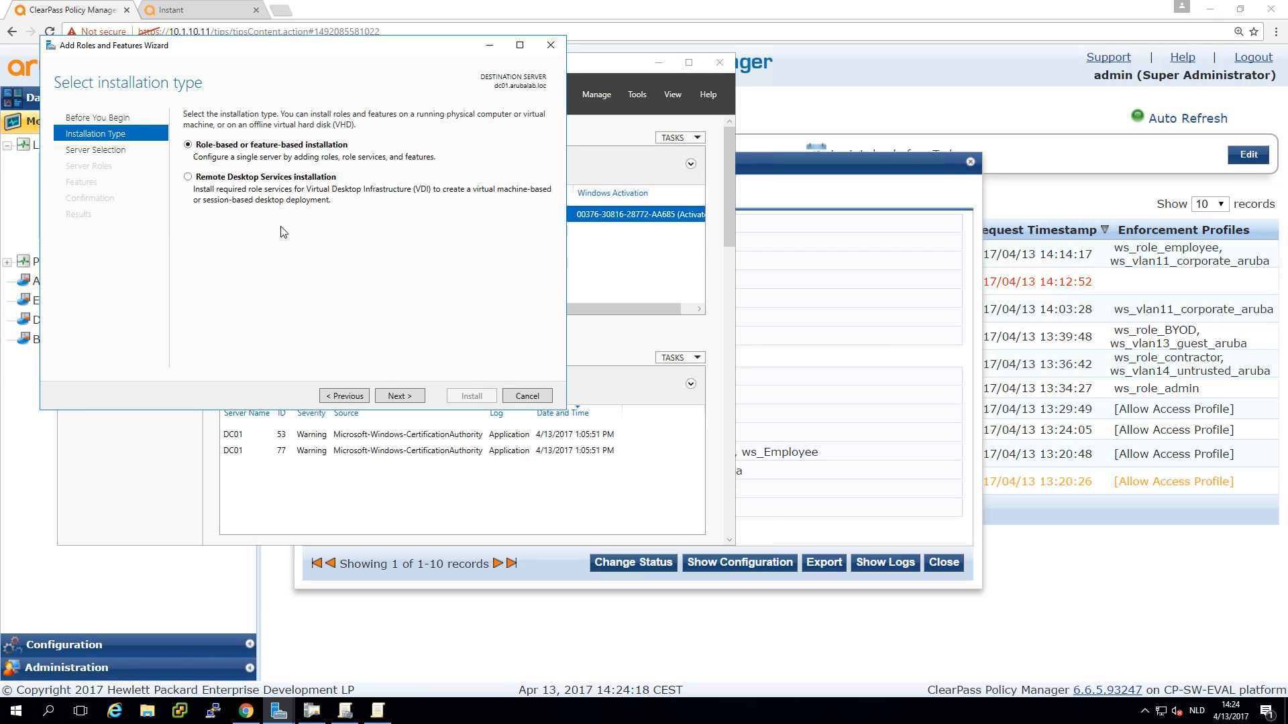
click(398, 396)
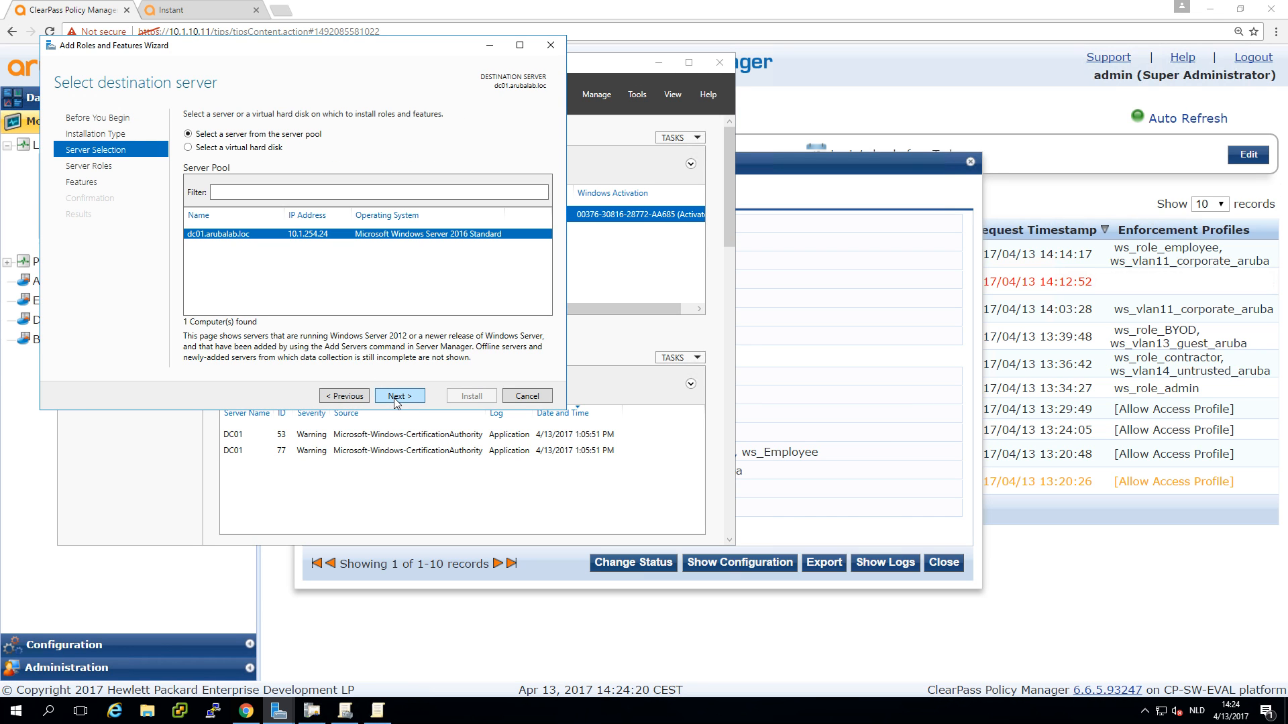
click(400, 395)
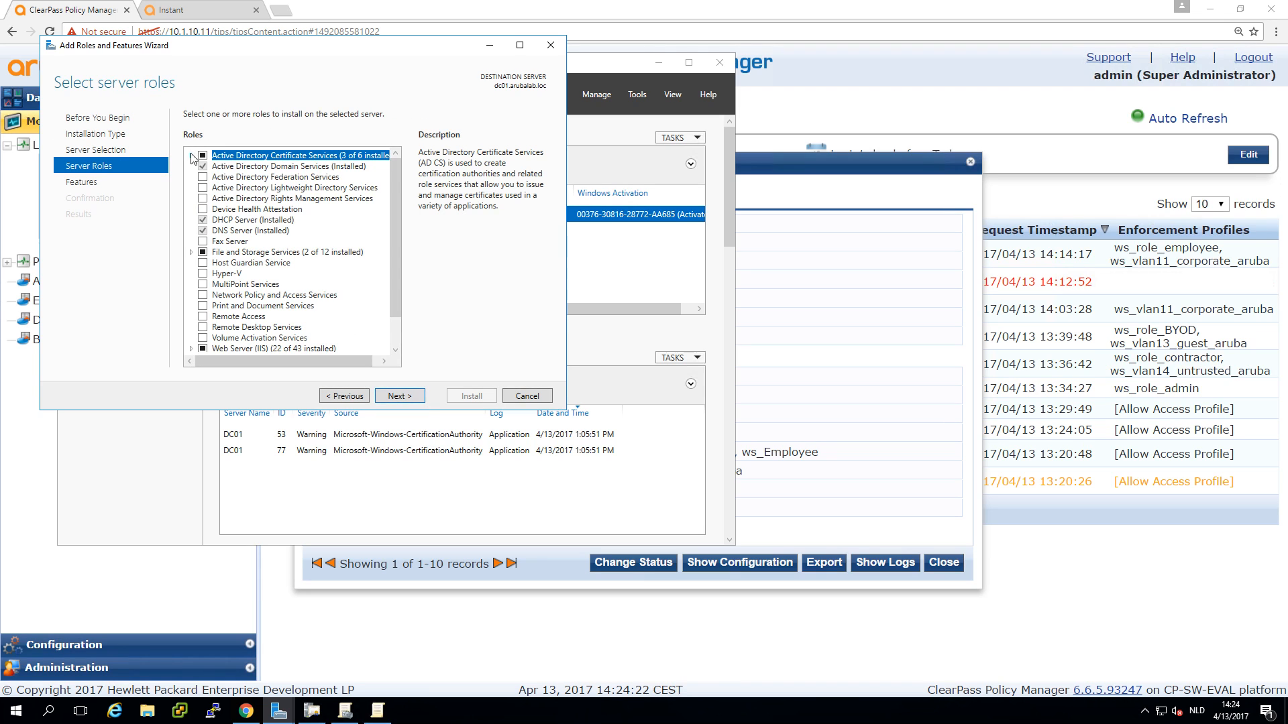
click(191, 156)
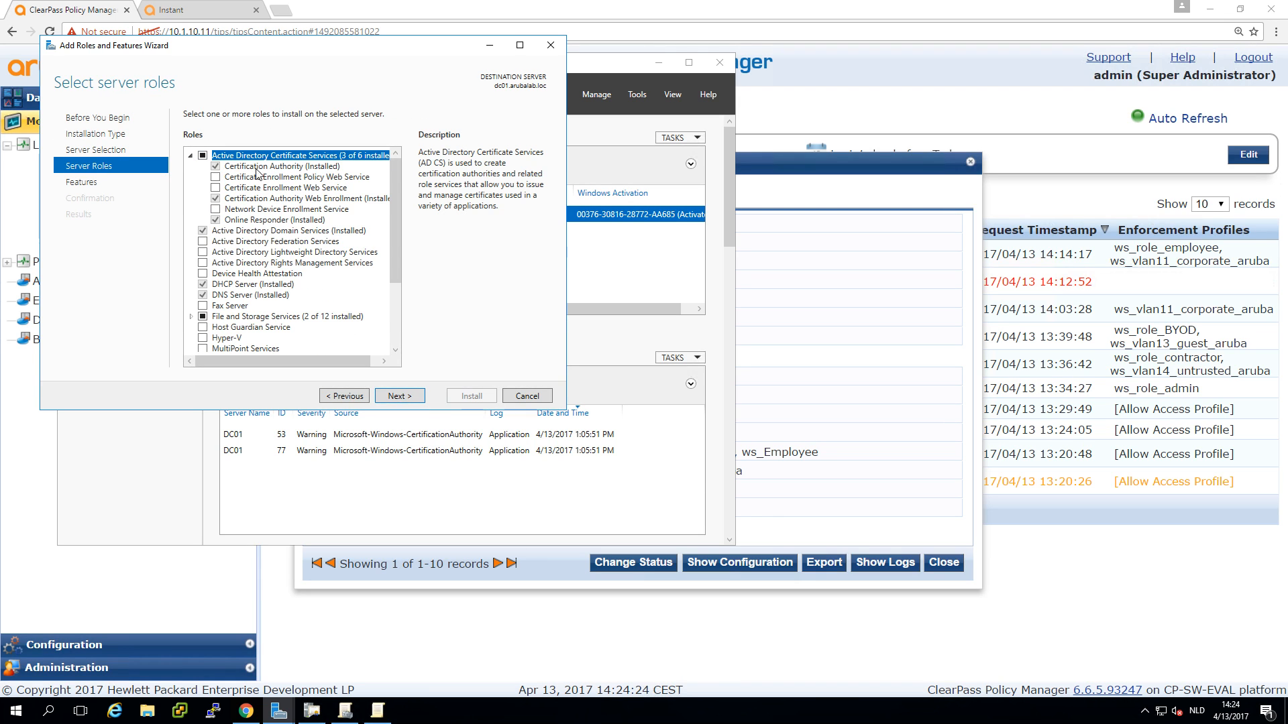
mouse_move(308, 169)
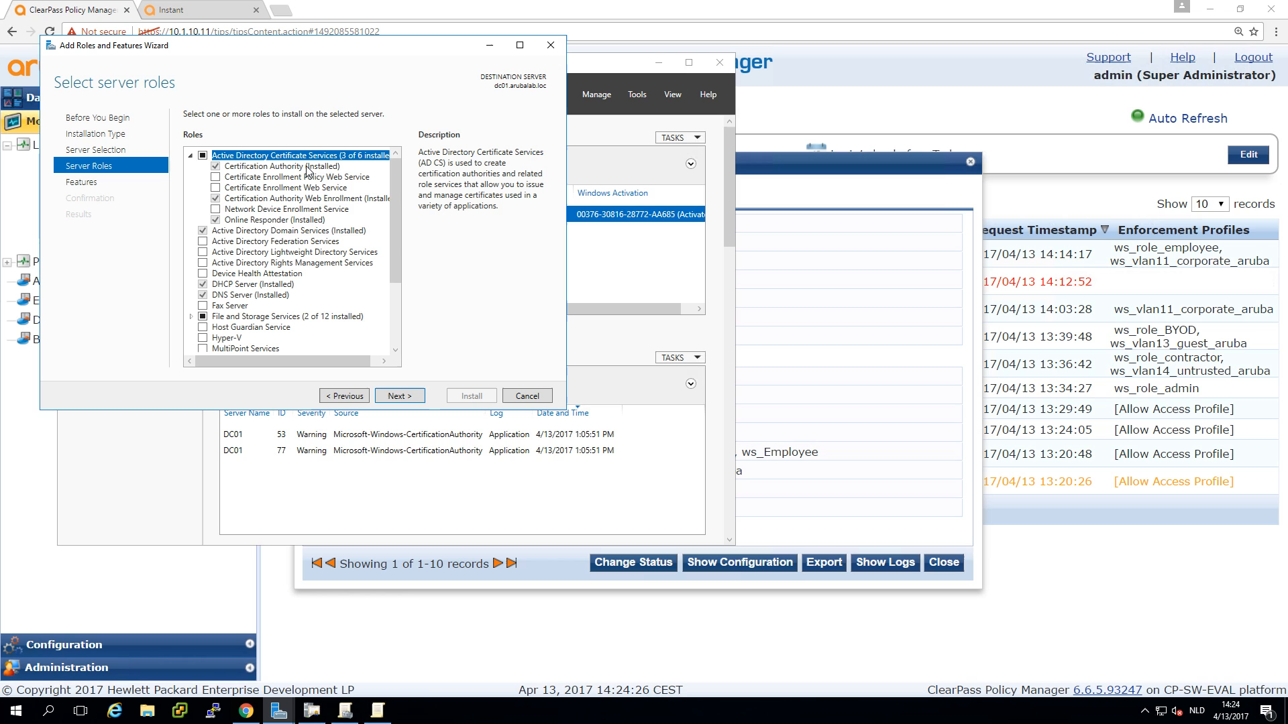
mouse_move(262, 203)
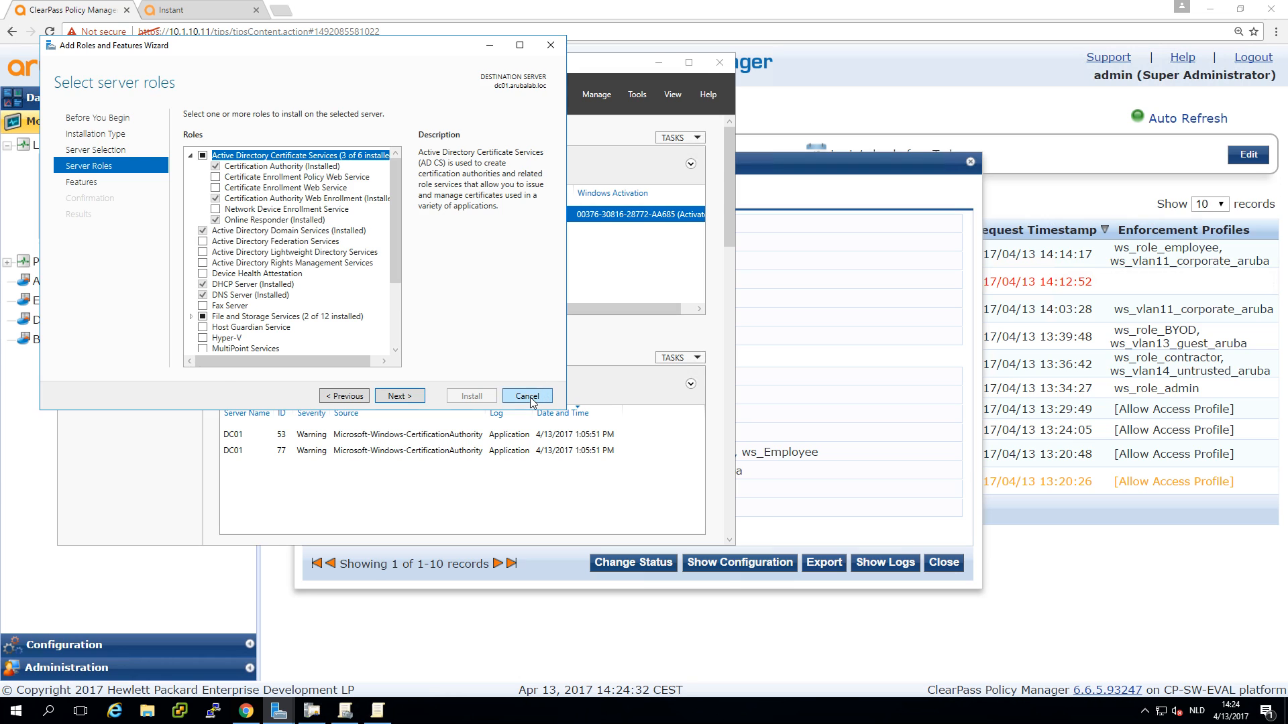
click(526, 396)
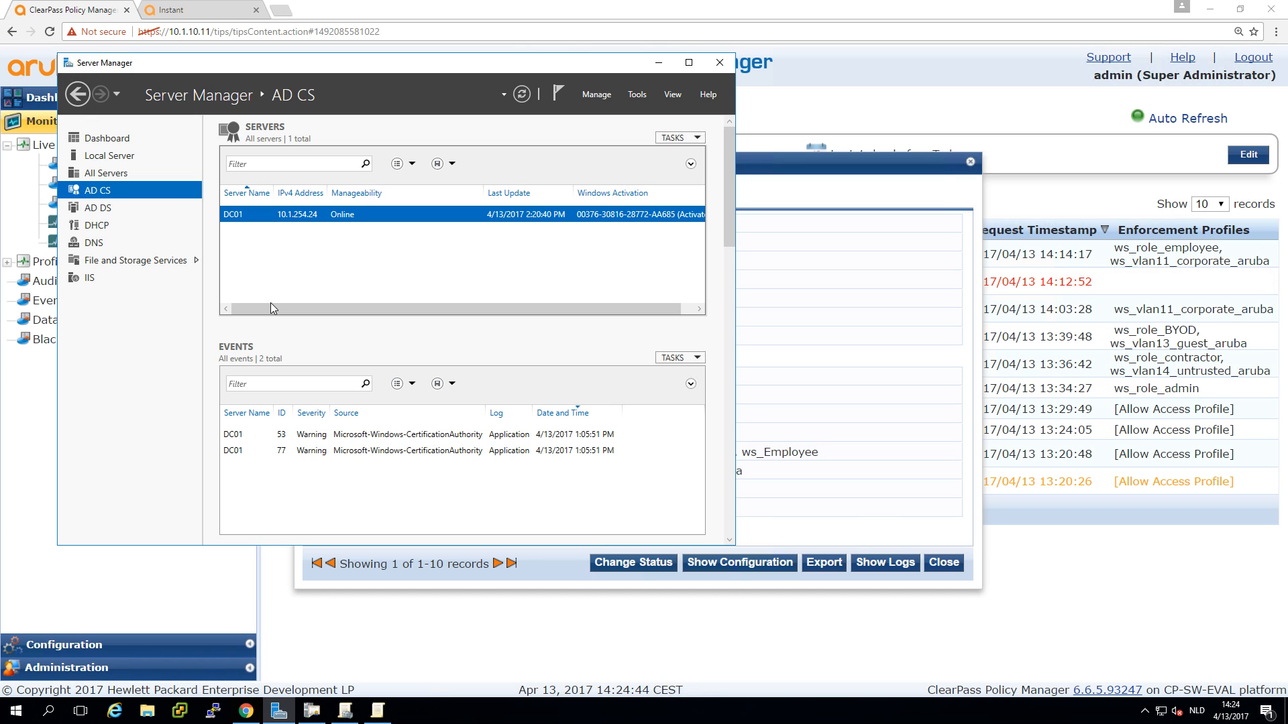
mouse_move(281, 656)
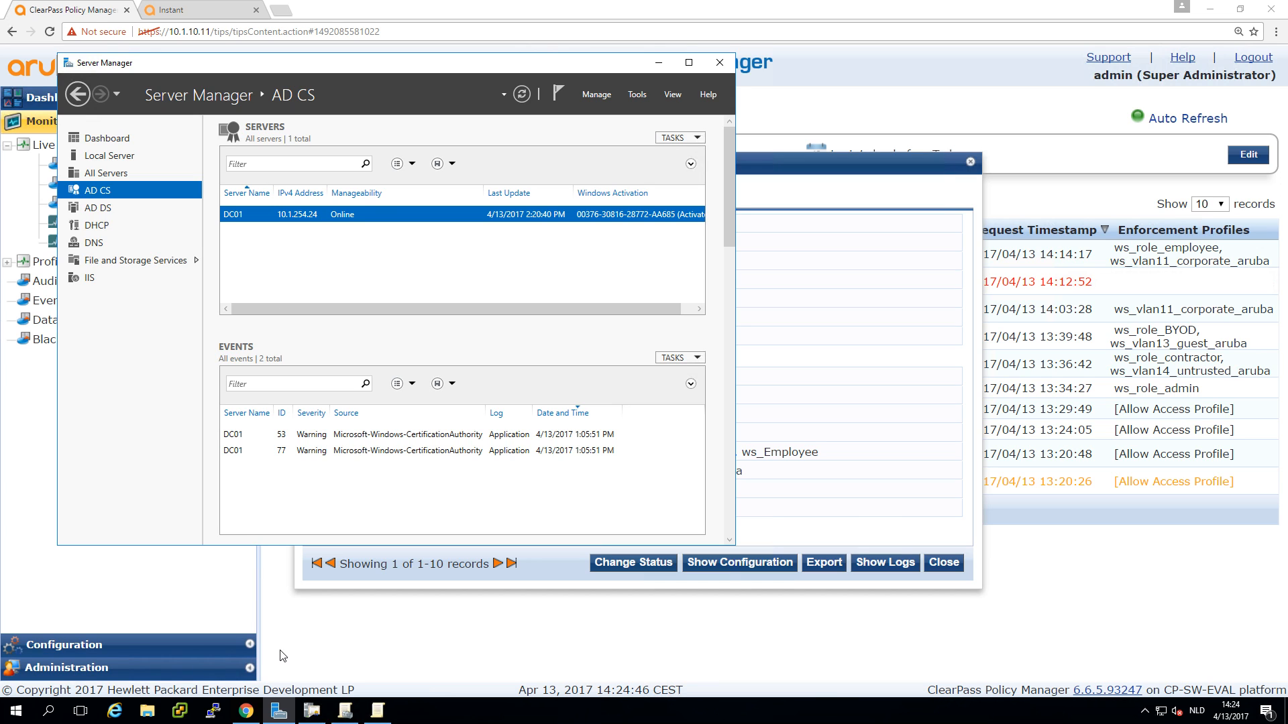
mouse_move(312, 711)
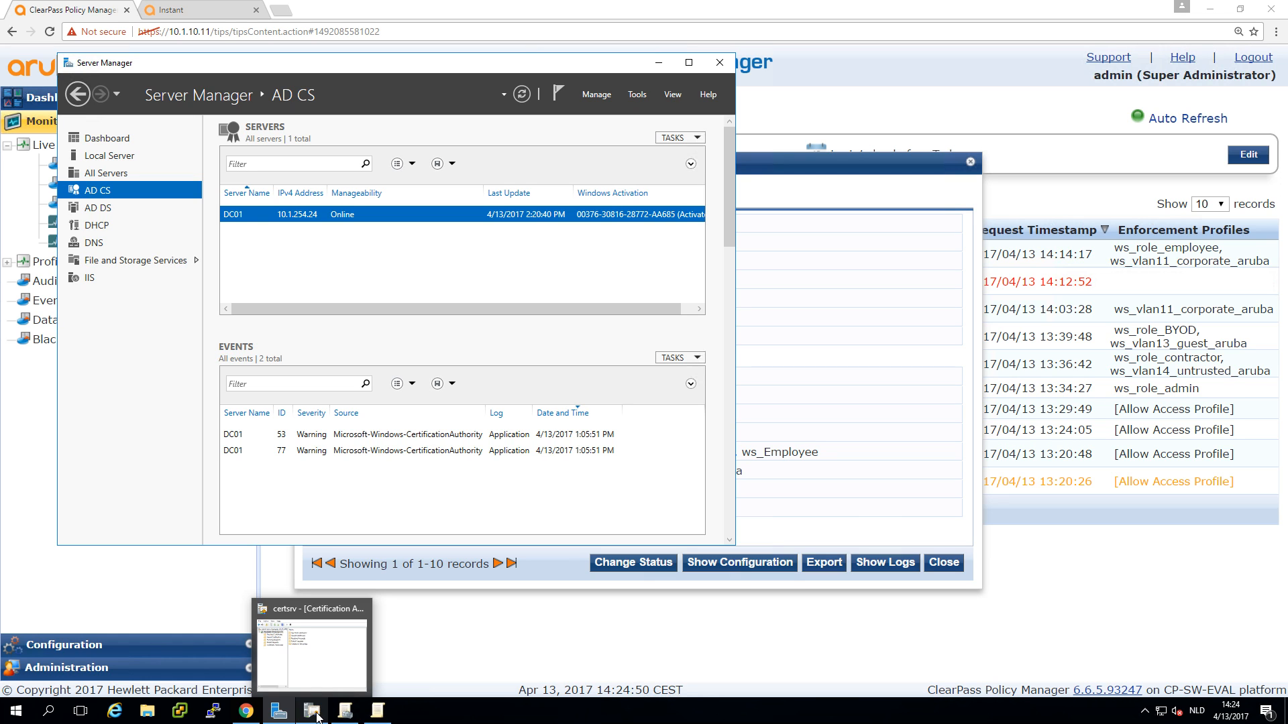
Show the Issued Certificates of Arubalab-Workshop-CA in the Certification Authority console
click(311, 649)
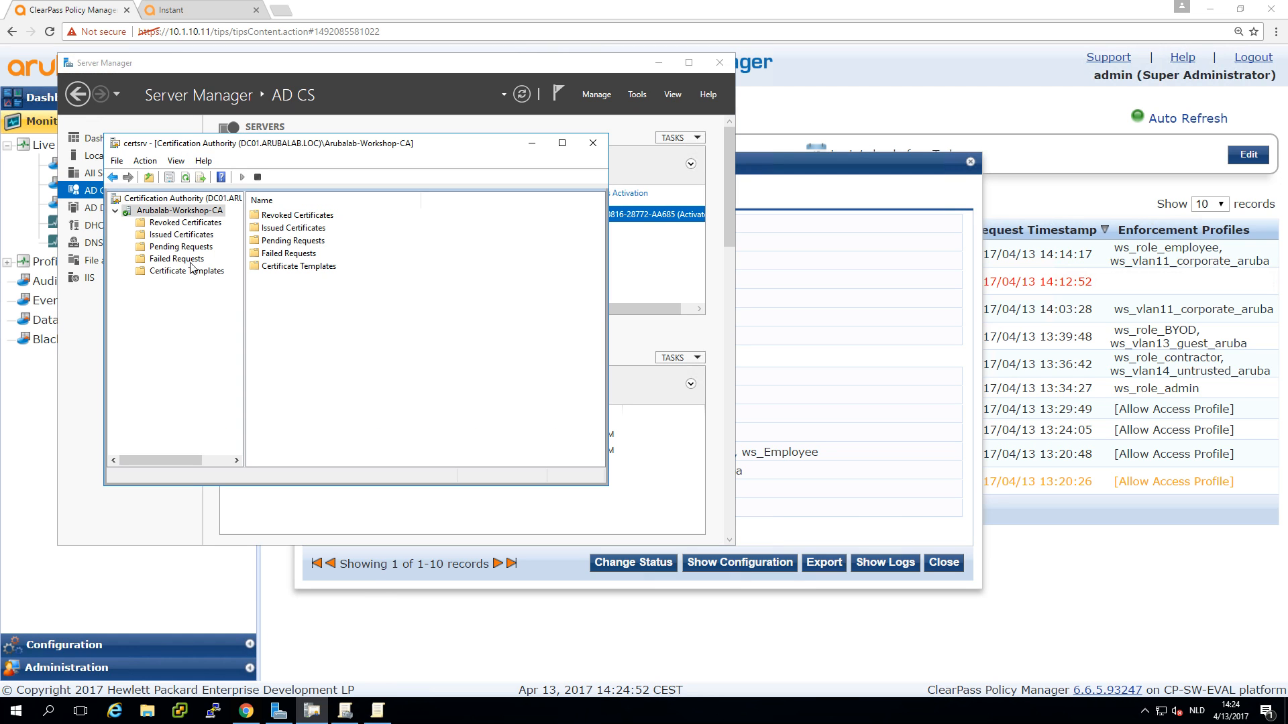
click(184, 233)
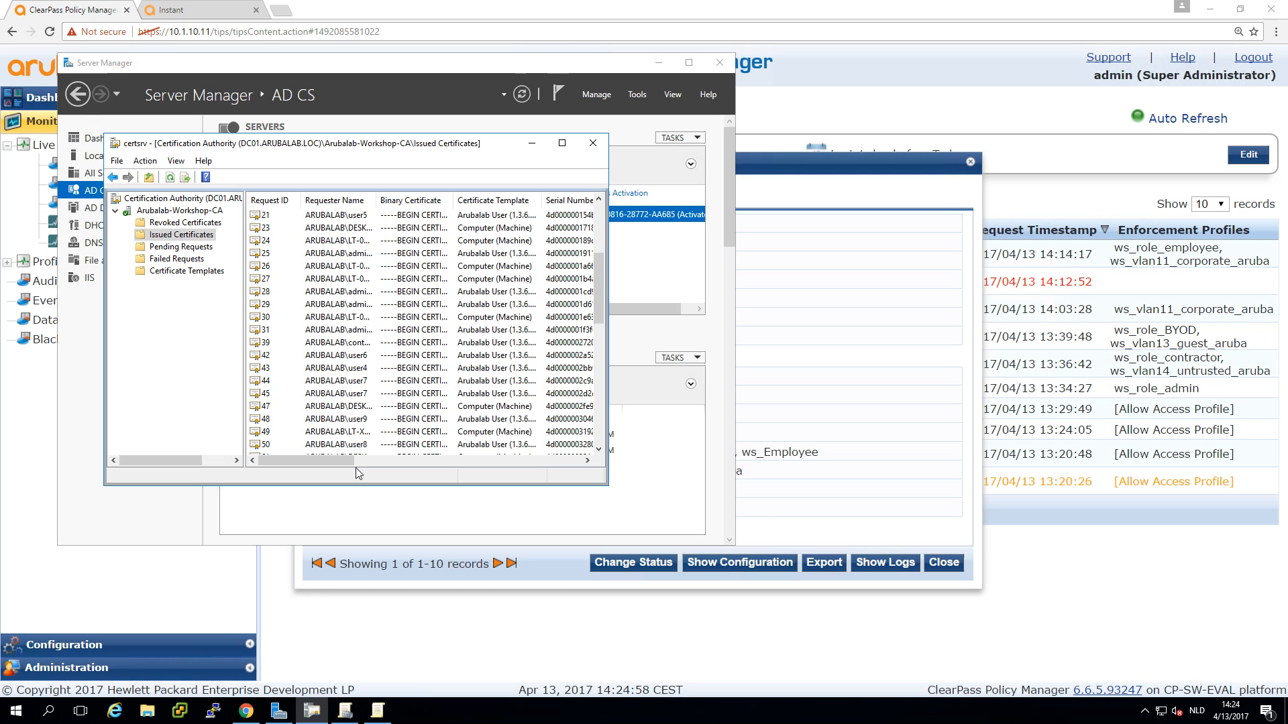
mouse_move(346, 710)
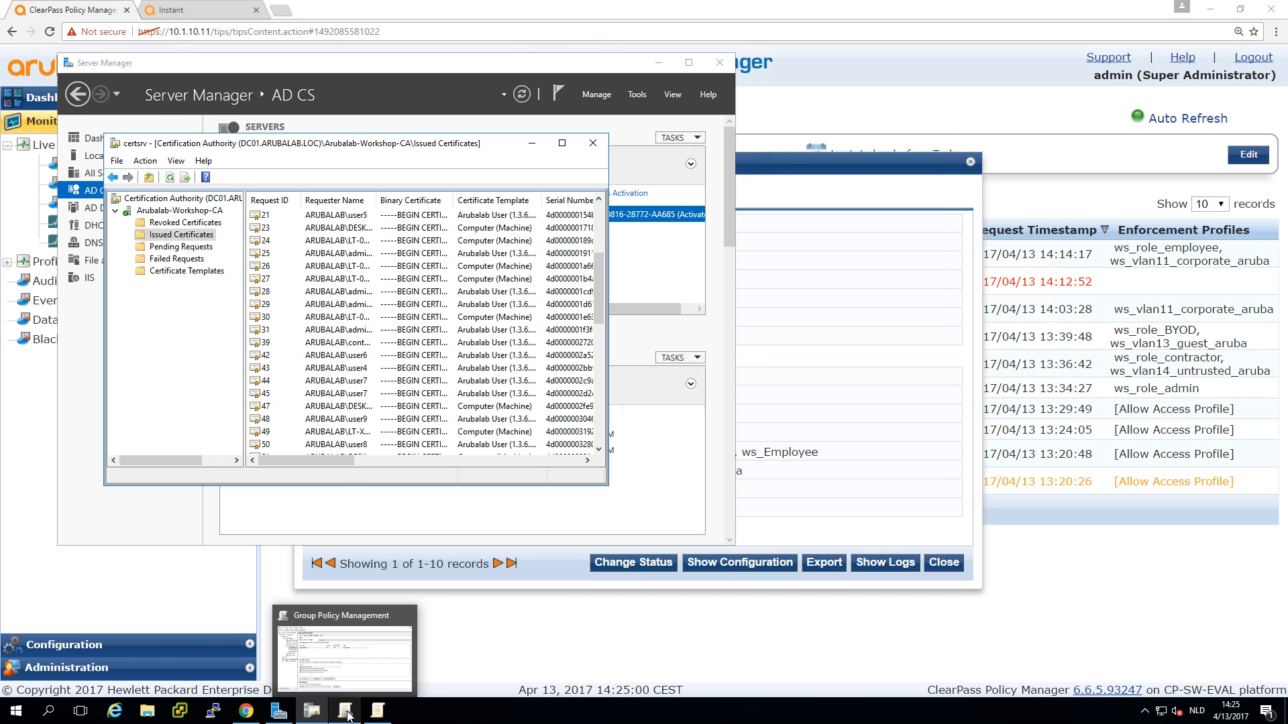
Bring the Group Policy Management Editor for the Arubalab Workshop policy to the front
click(344, 649)
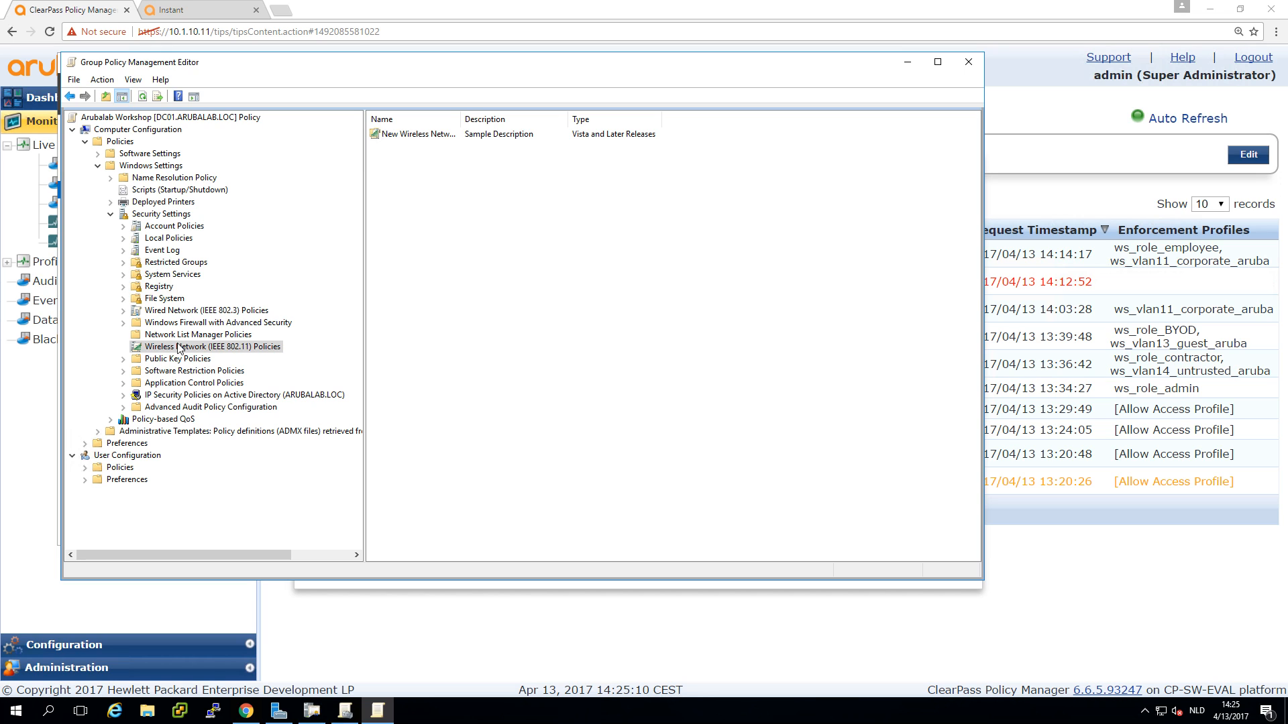
mouse_move(448, 168)
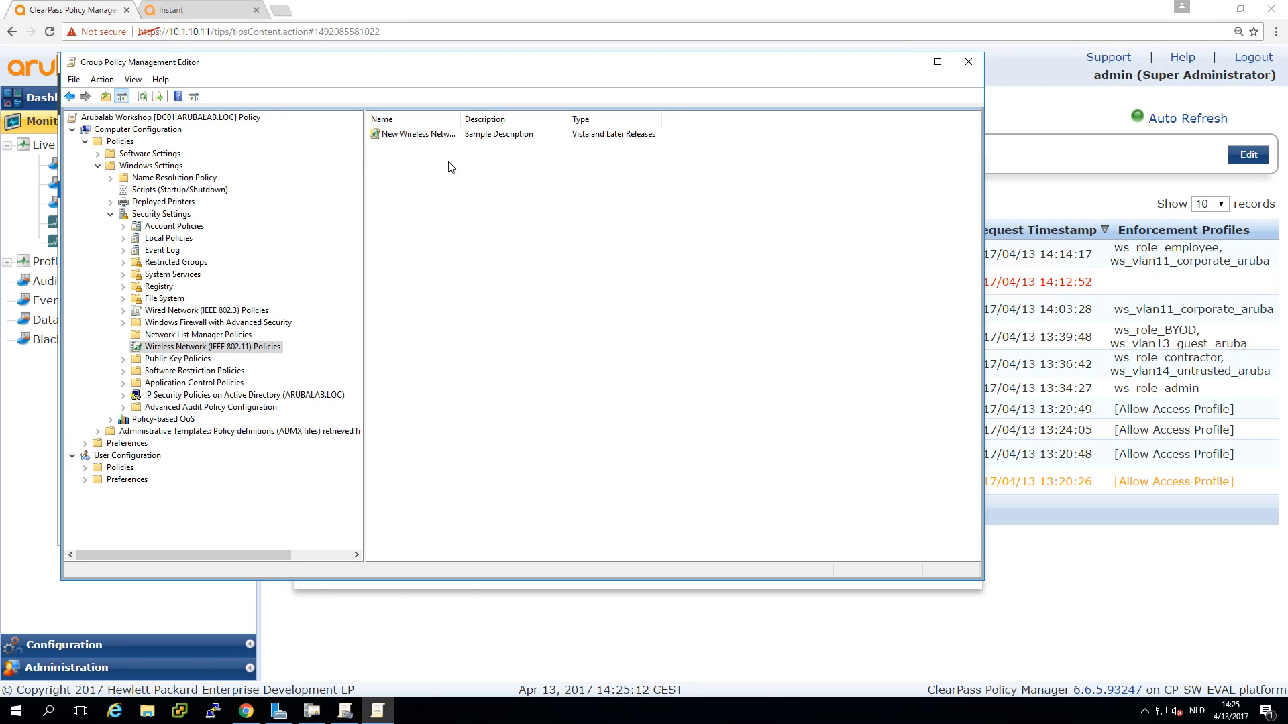
mouse_move(472, 173)
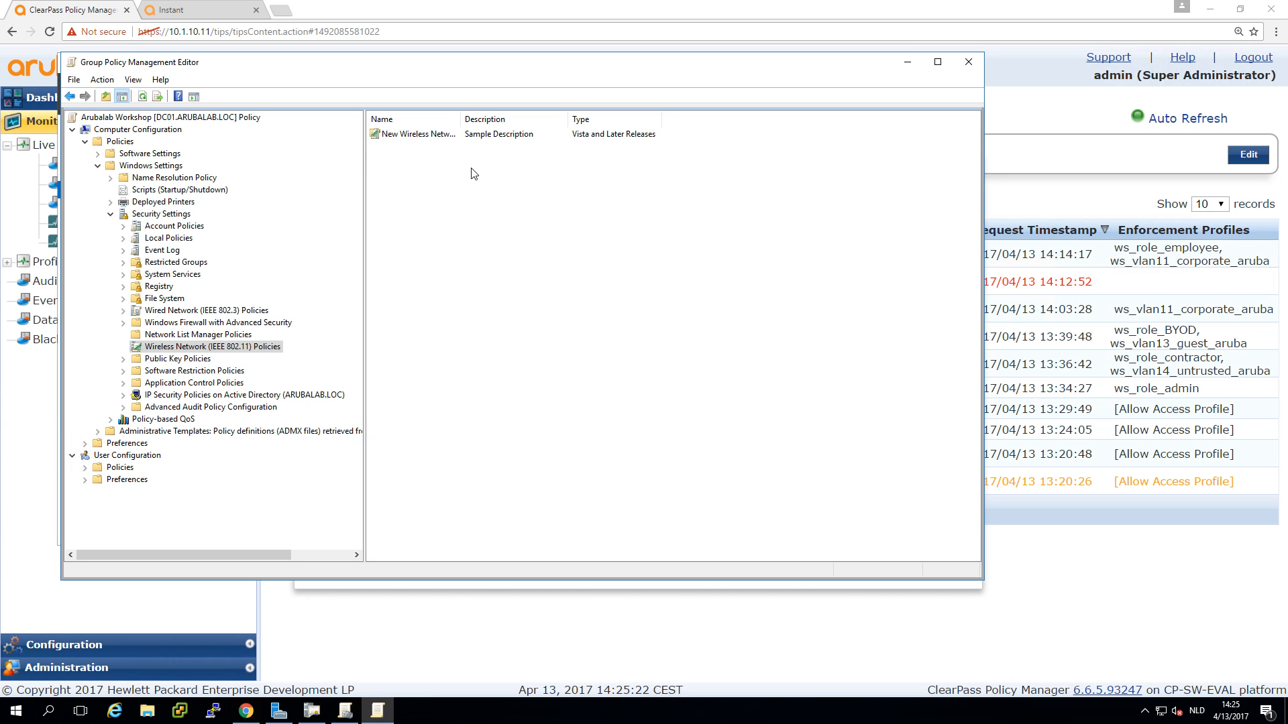
mouse_move(170, 366)
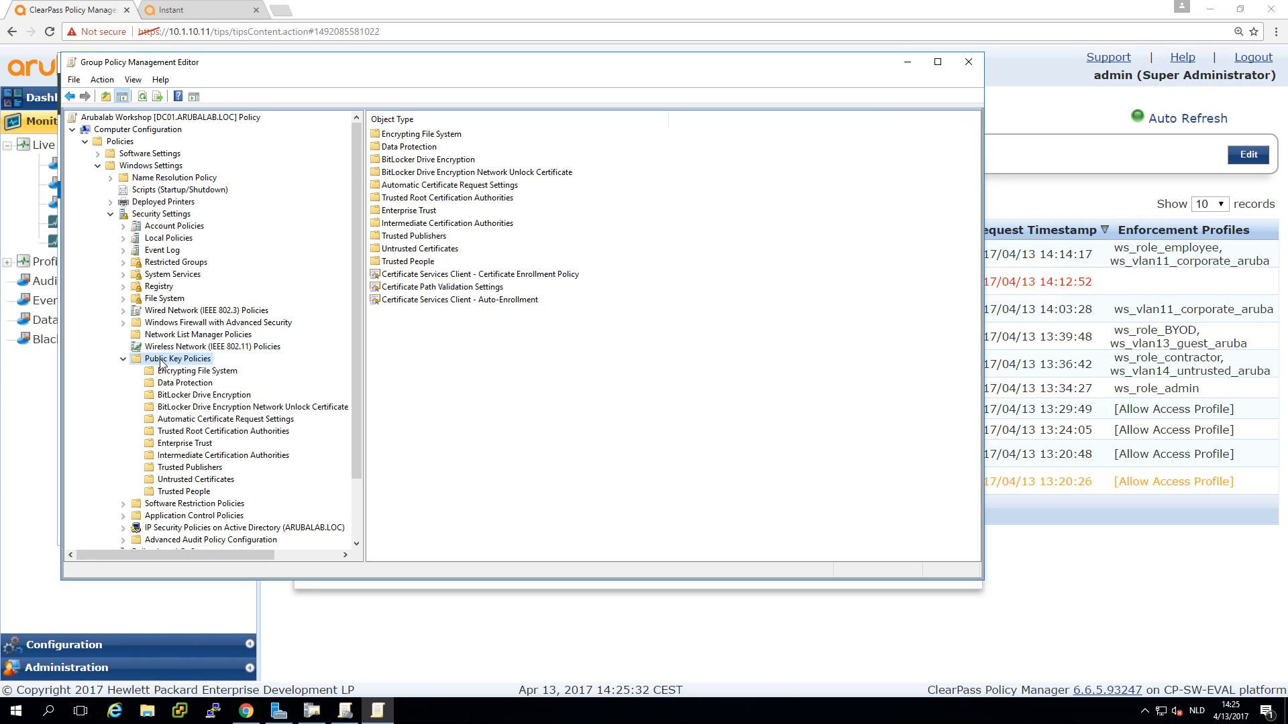
mouse_move(456, 319)
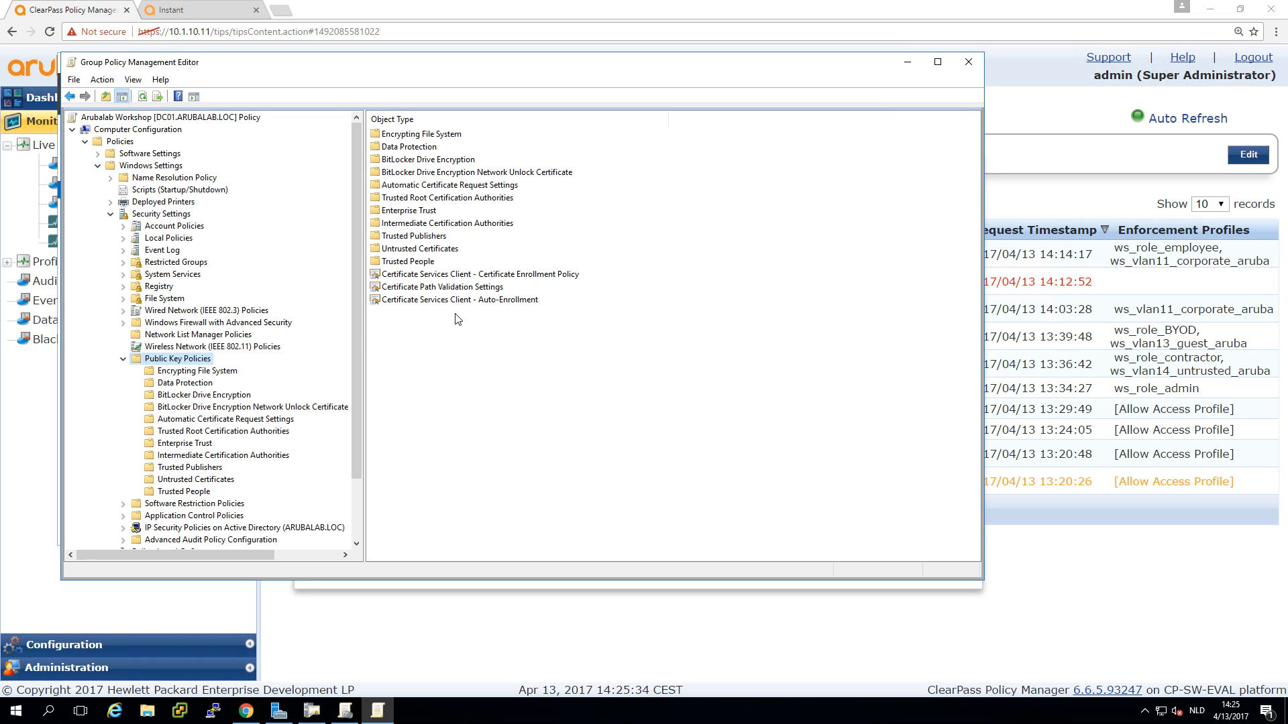
mouse_move(456, 282)
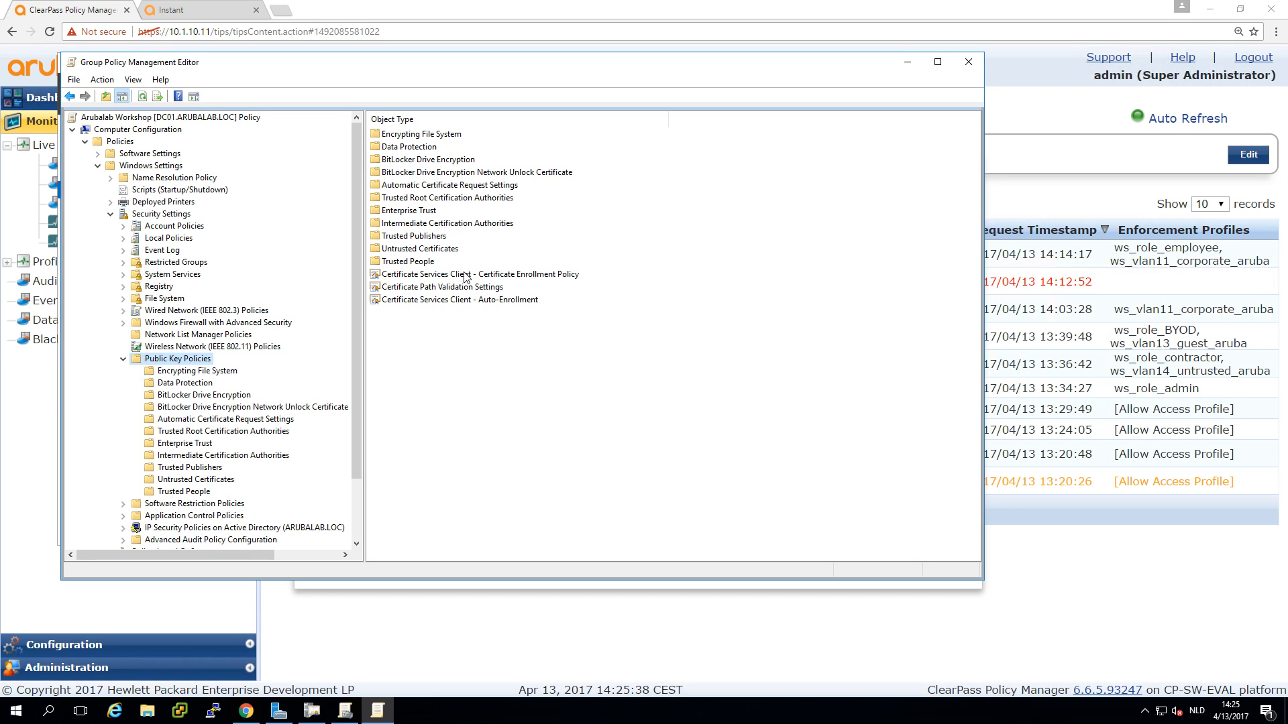
mouse_move(414, 282)
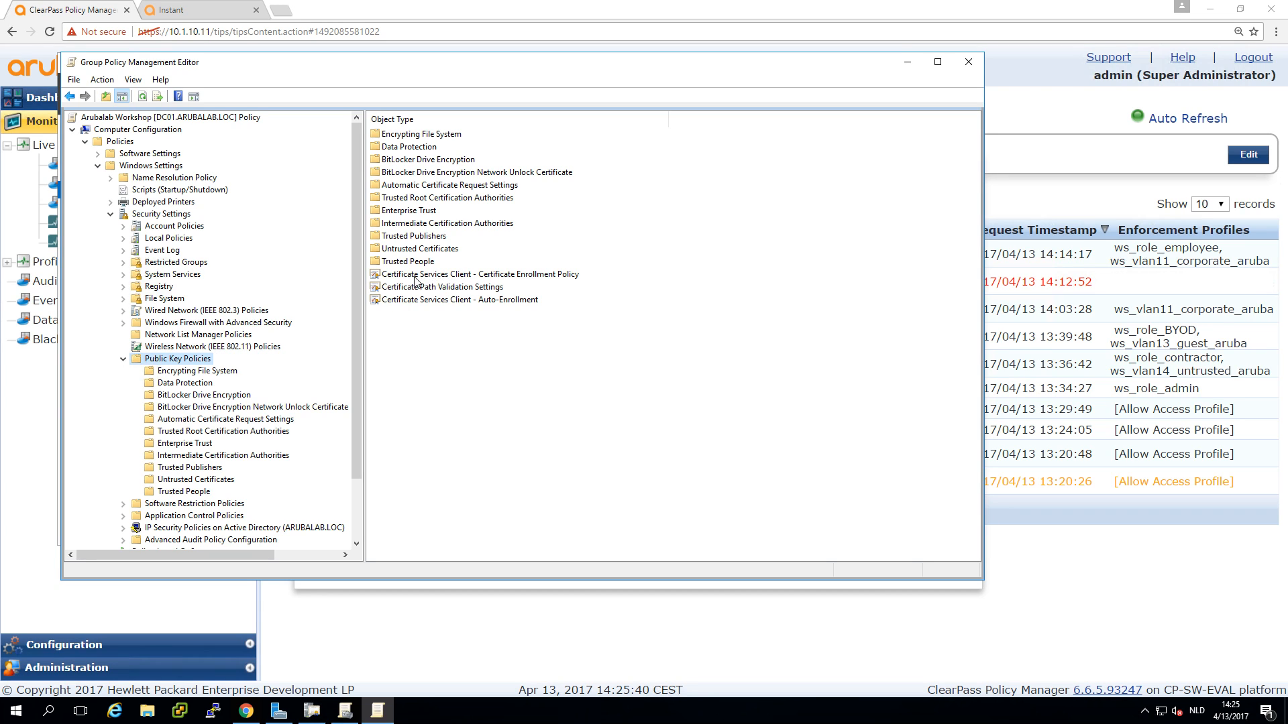
Review the Active Directory Enrollment Policy server's LDAP details and cancel out unchanged
double_click(476, 273)
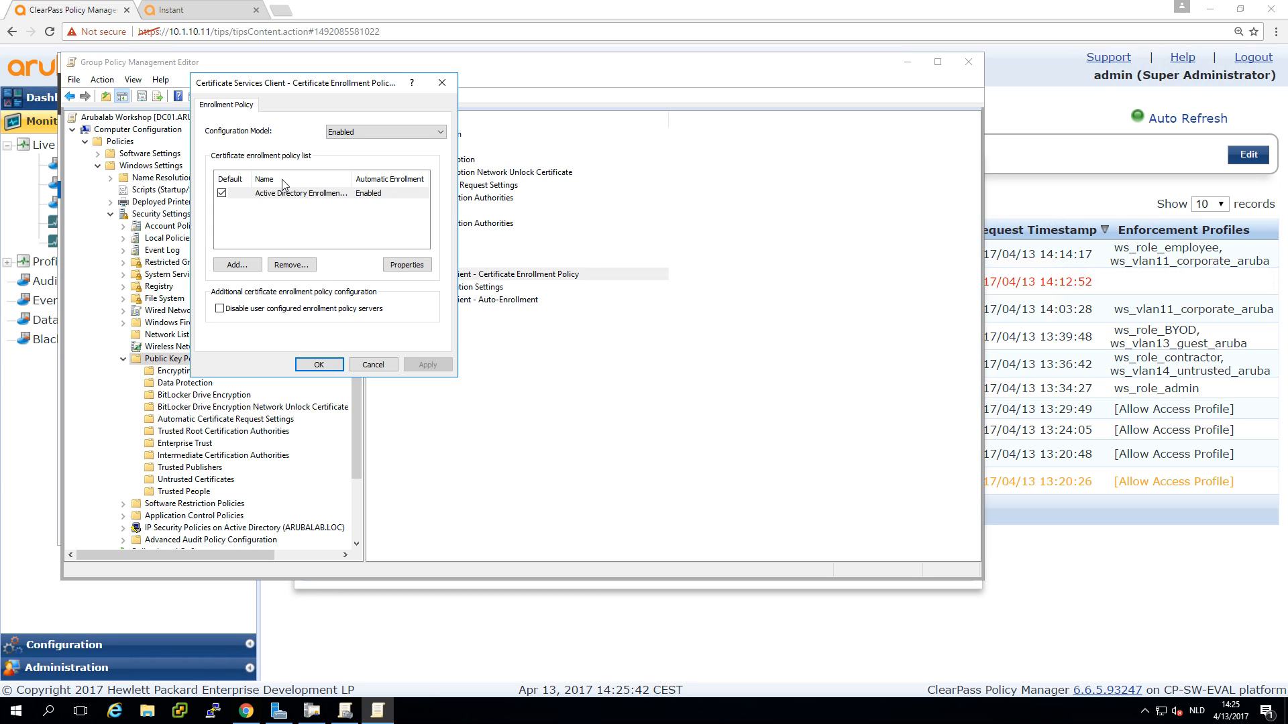
mouse_move(368, 256)
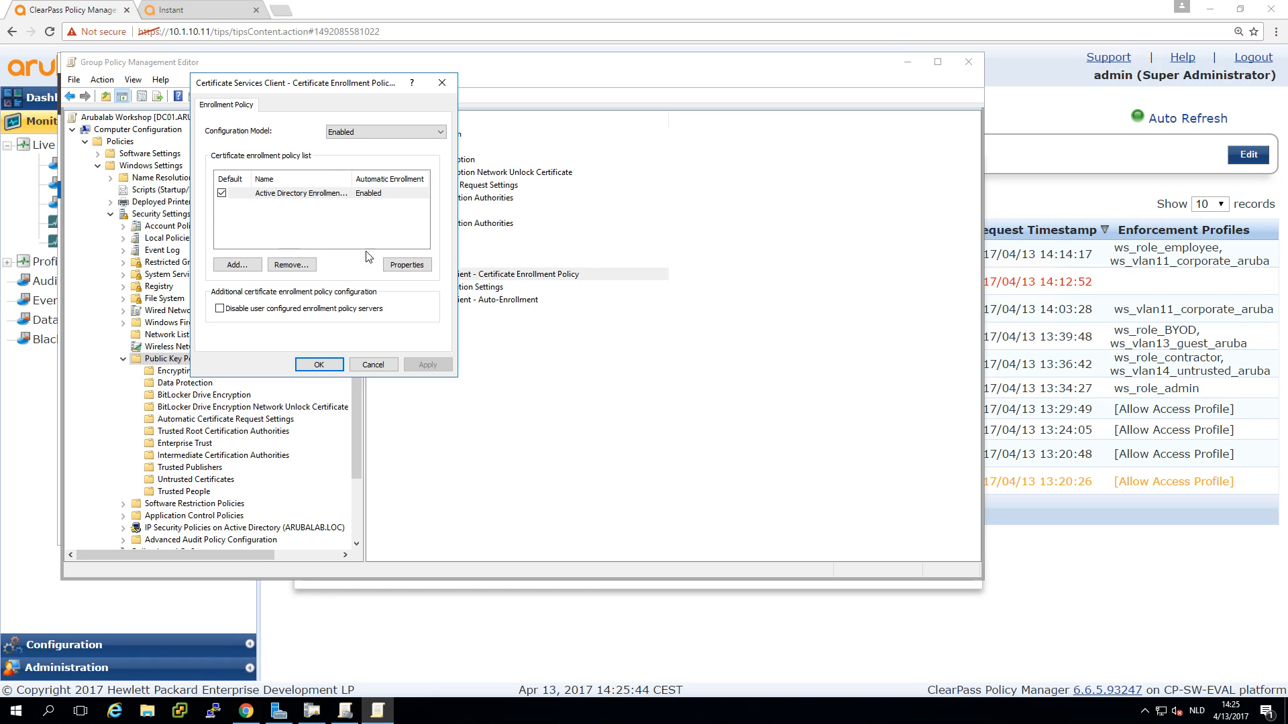
click(406, 264)
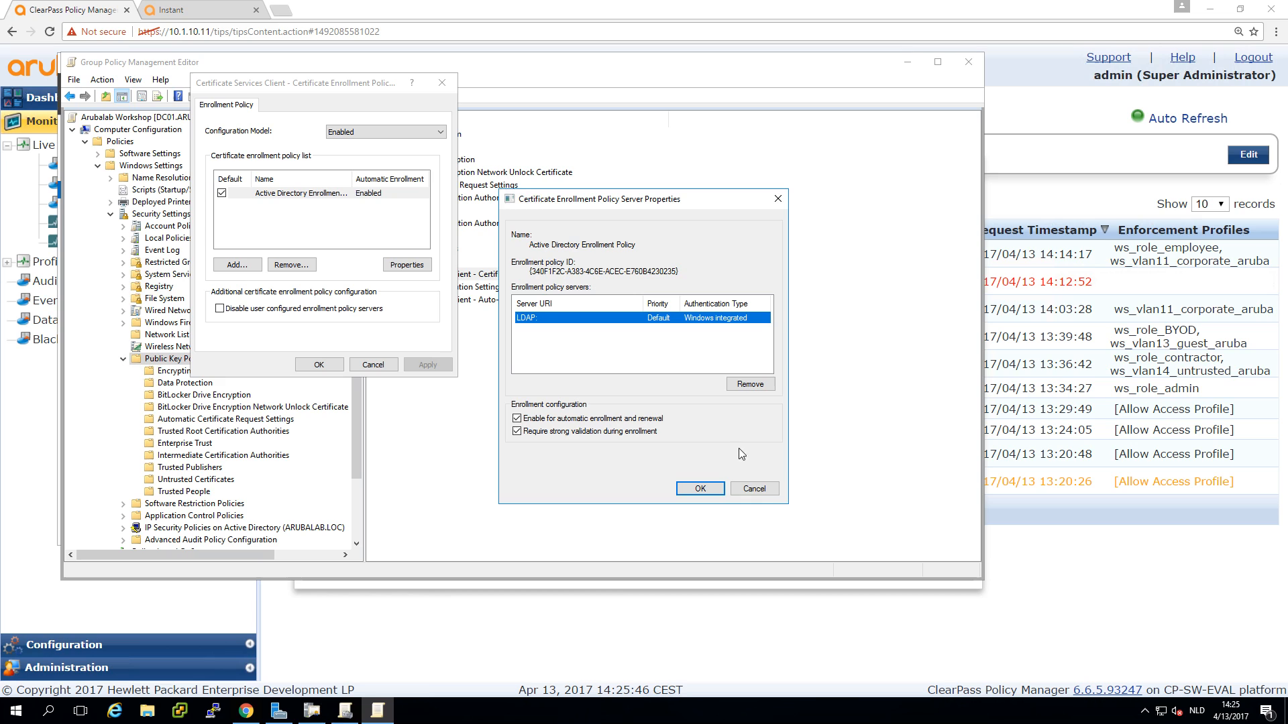
mouse_move(748, 385)
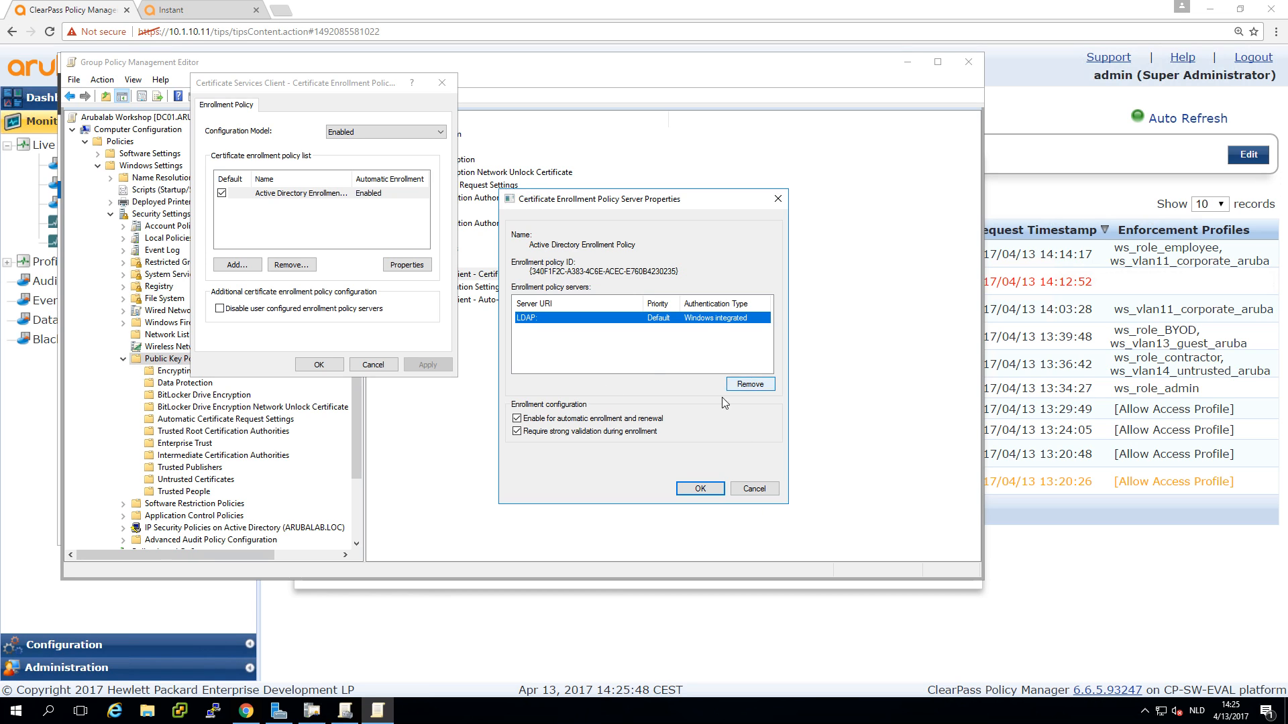
mouse_move(586, 340)
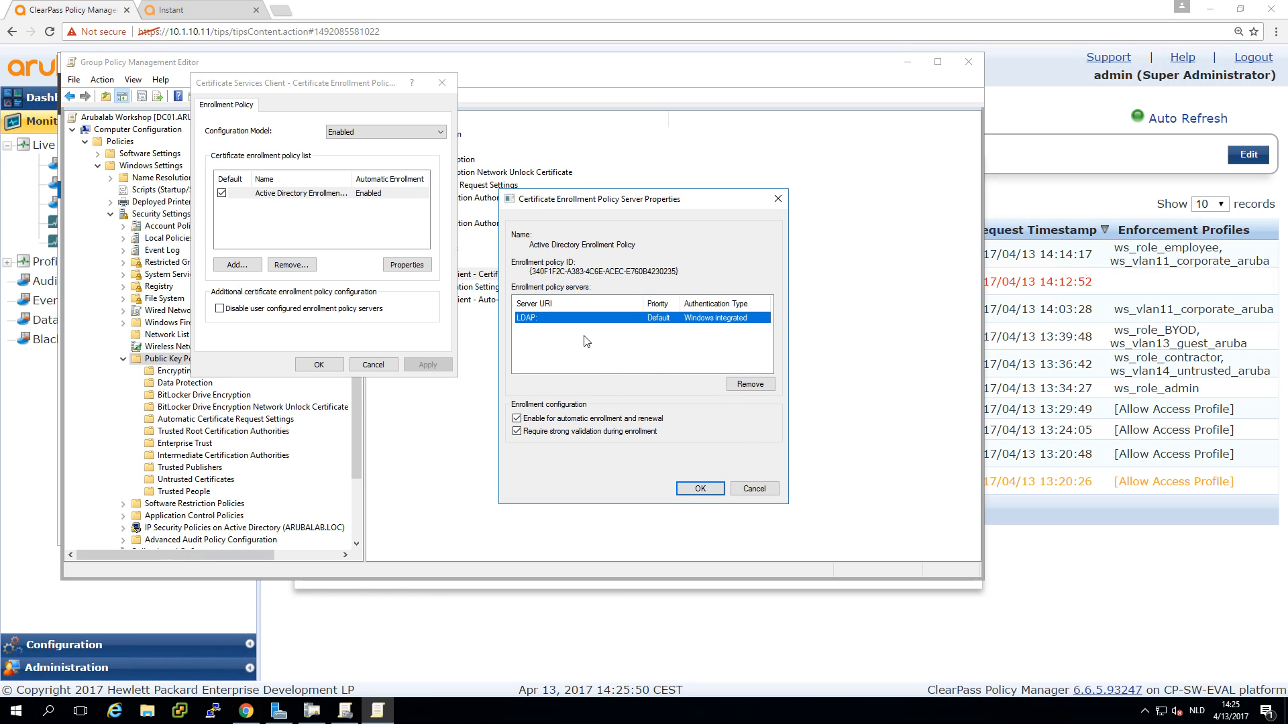
mouse_move(673, 453)
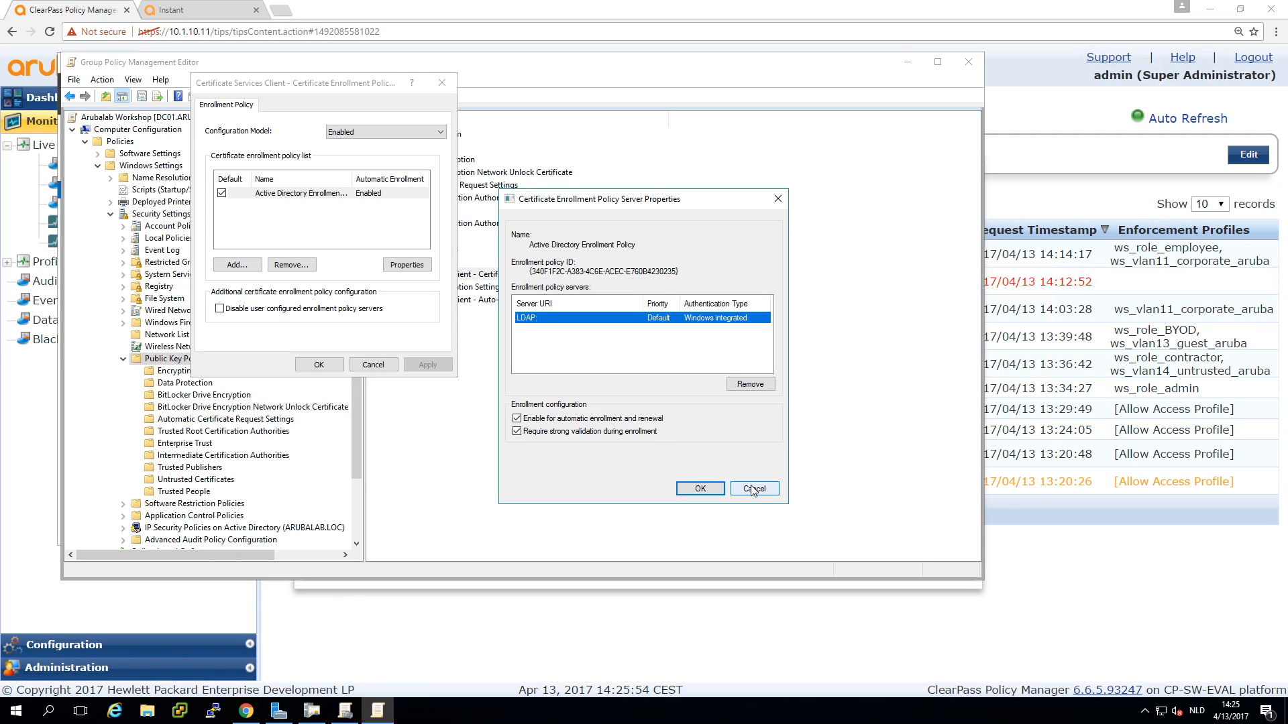
click(753, 488)
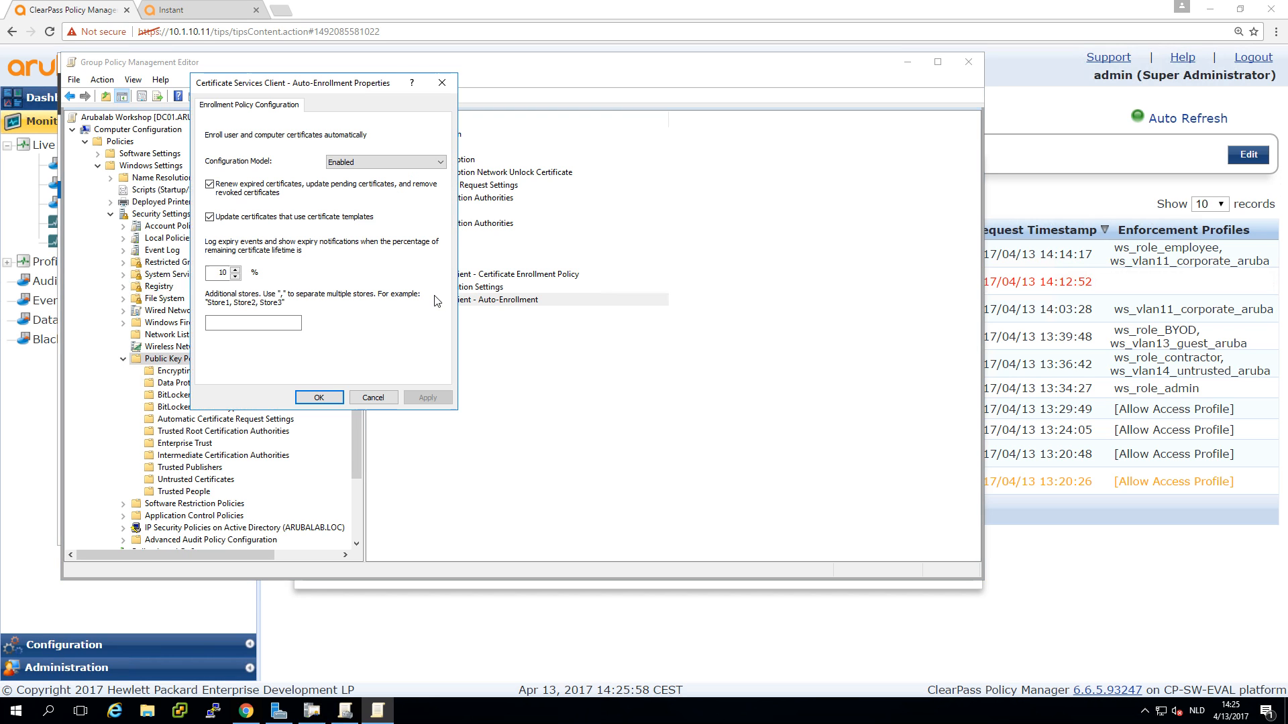
mouse_move(267, 273)
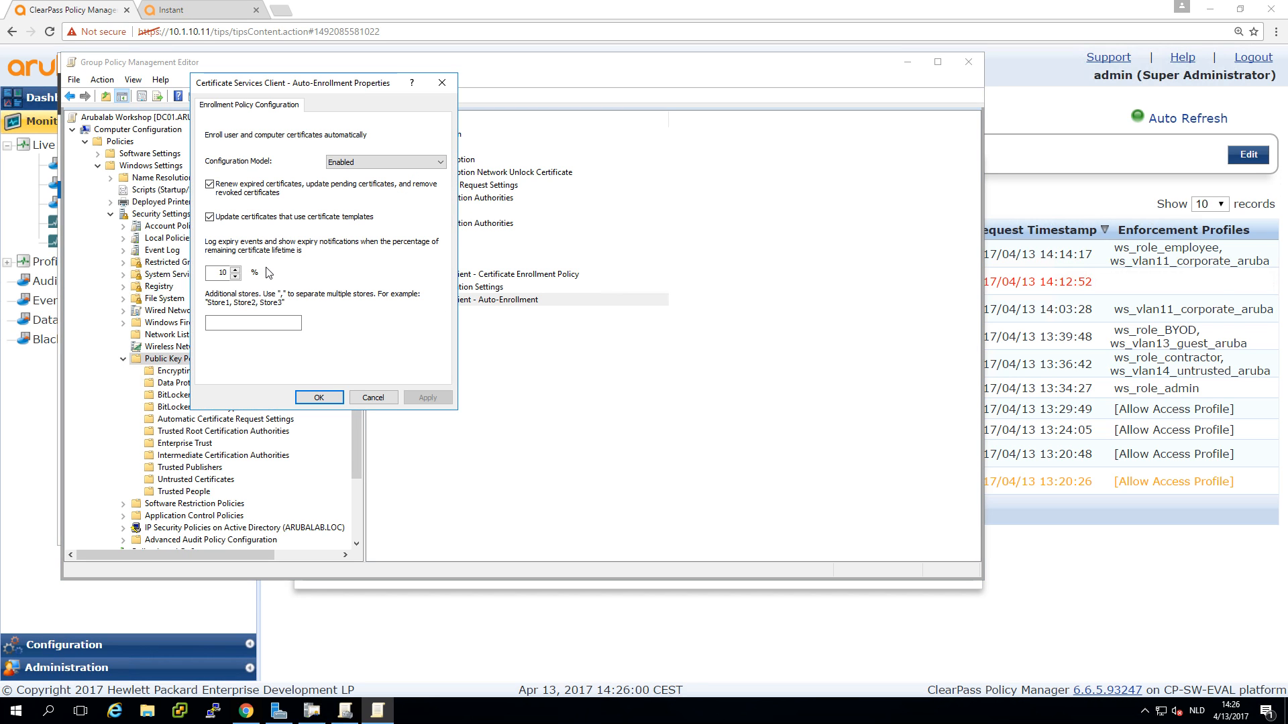
mouse_move(313, 143)
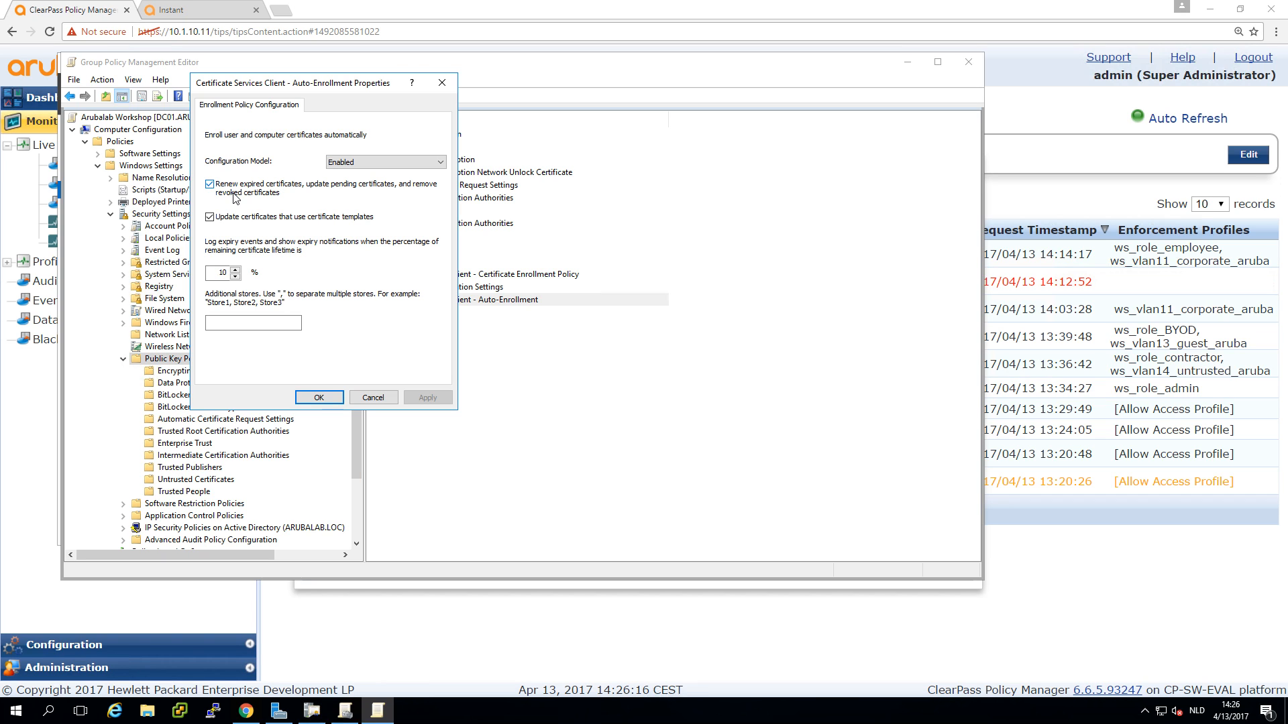
mouse_move(239, 271)
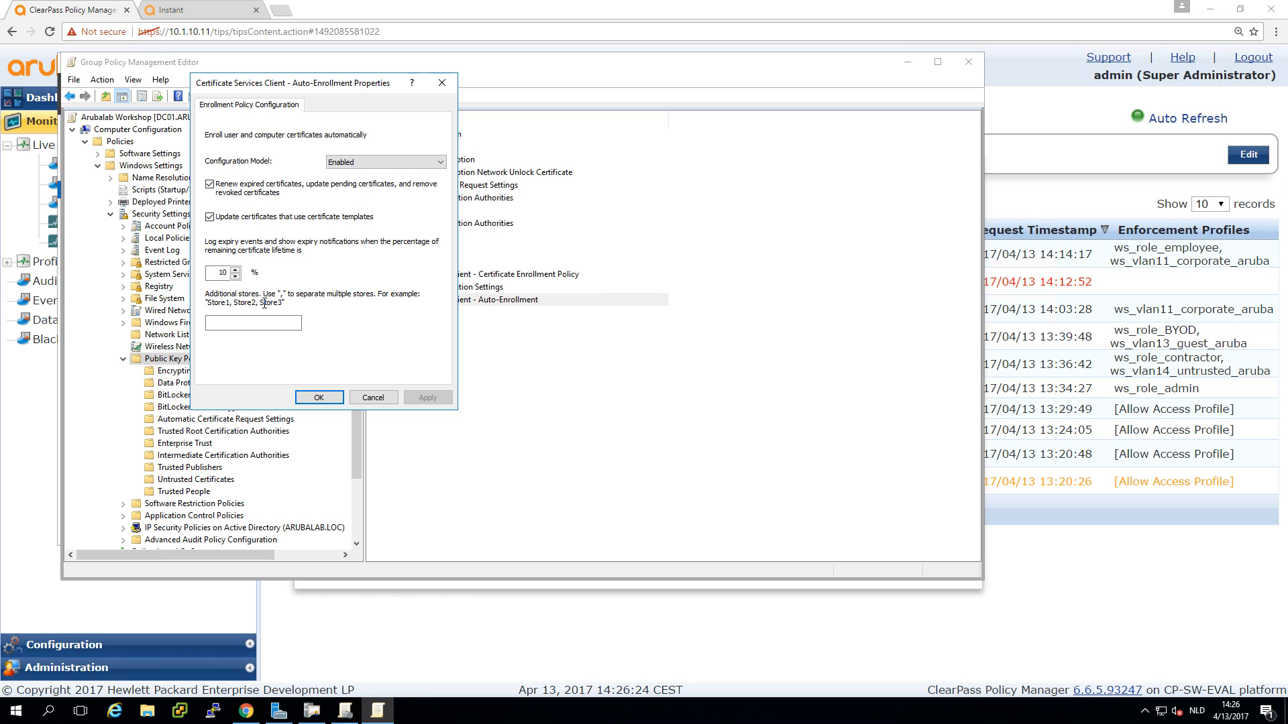
mouse_move(373, 397)
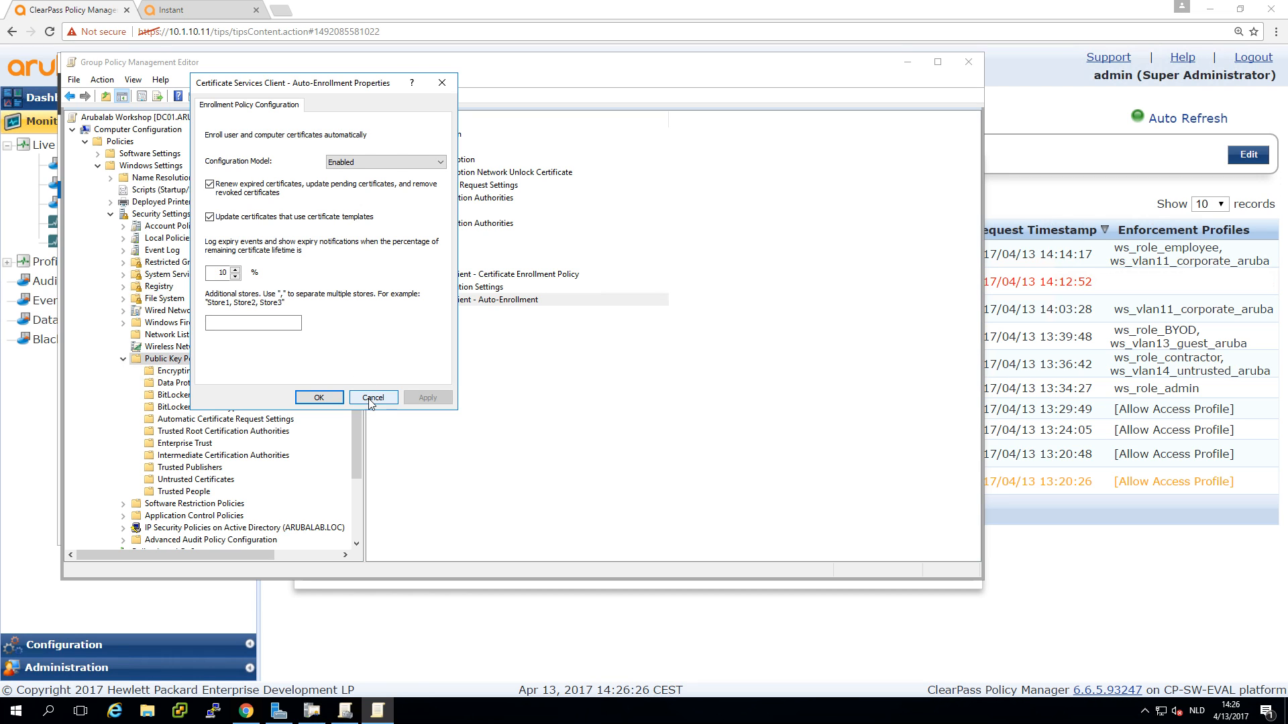
Cancel the computer Auto-Enrollment properties and show User Configuration's Security Settings Public Key Policies
click(372, 397)
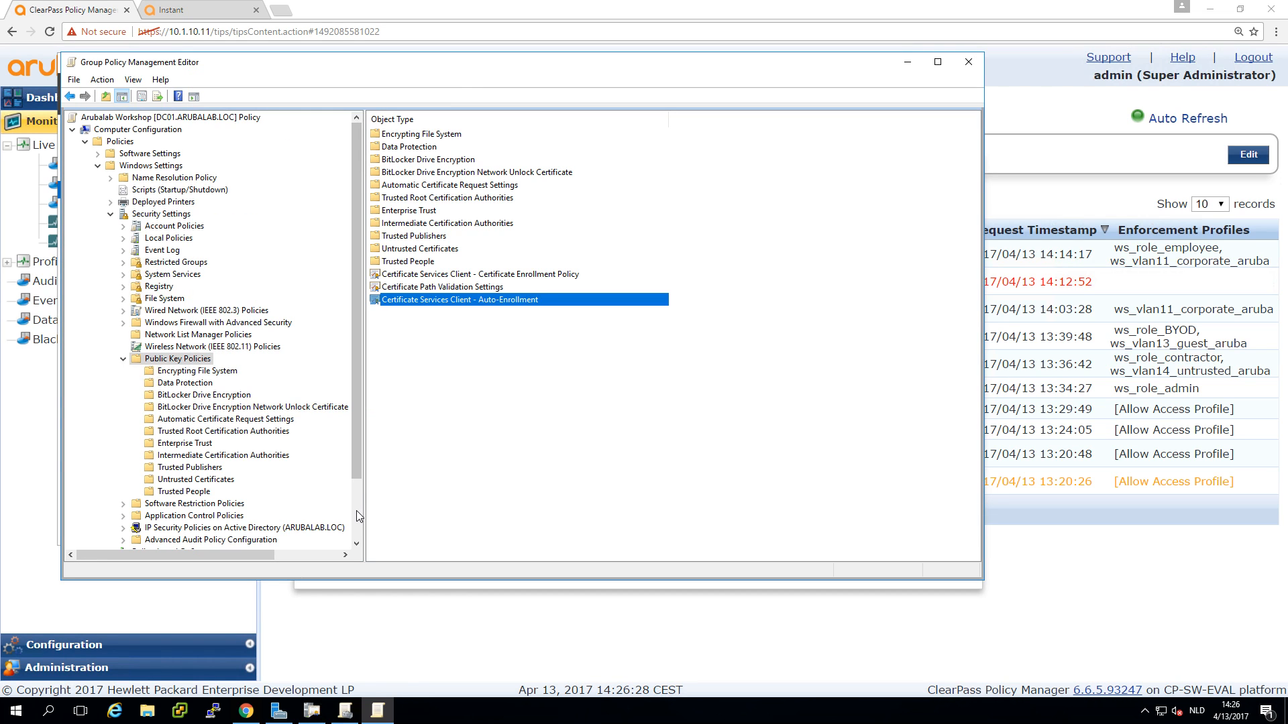
scroll(down, 3)
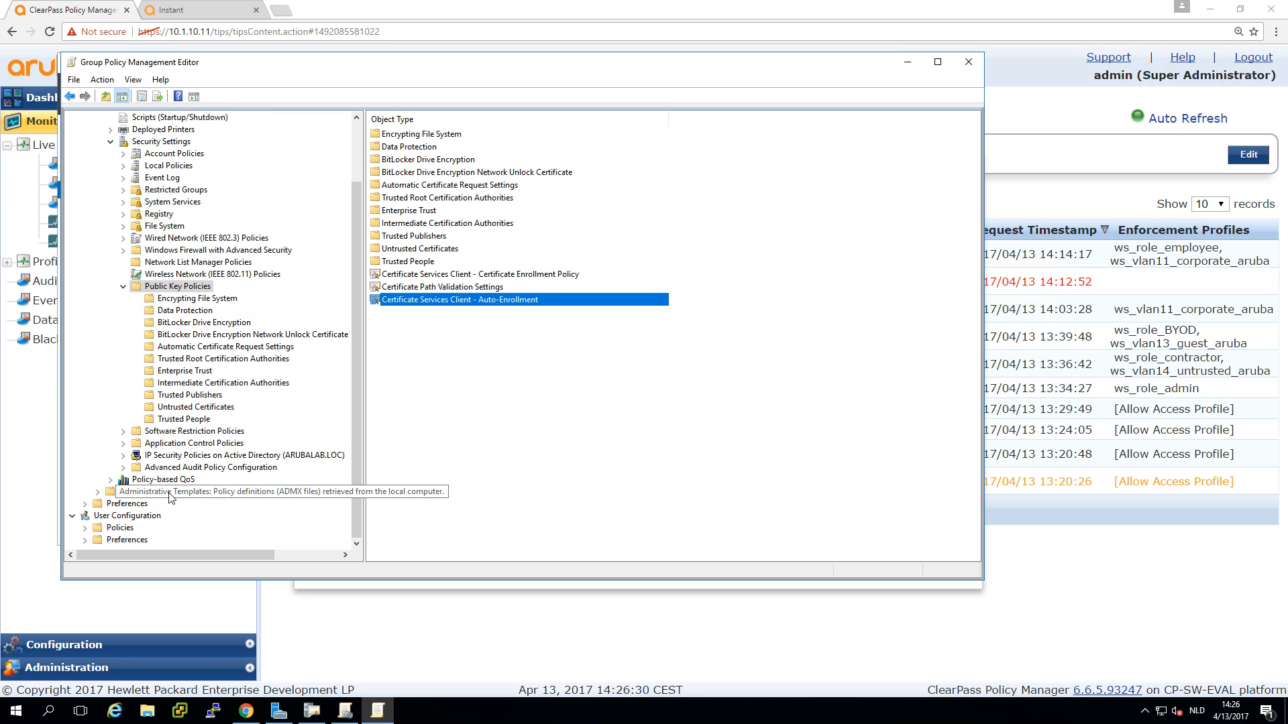
click(119, 528)
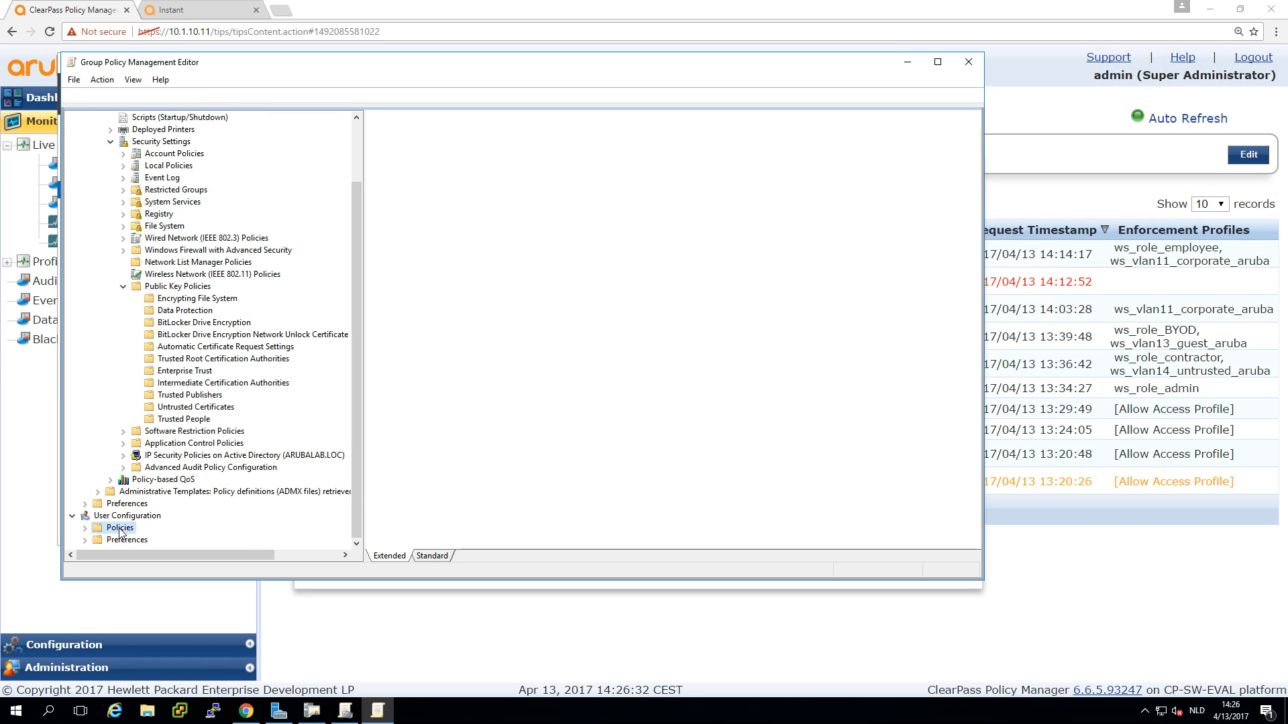
click(119, 527)
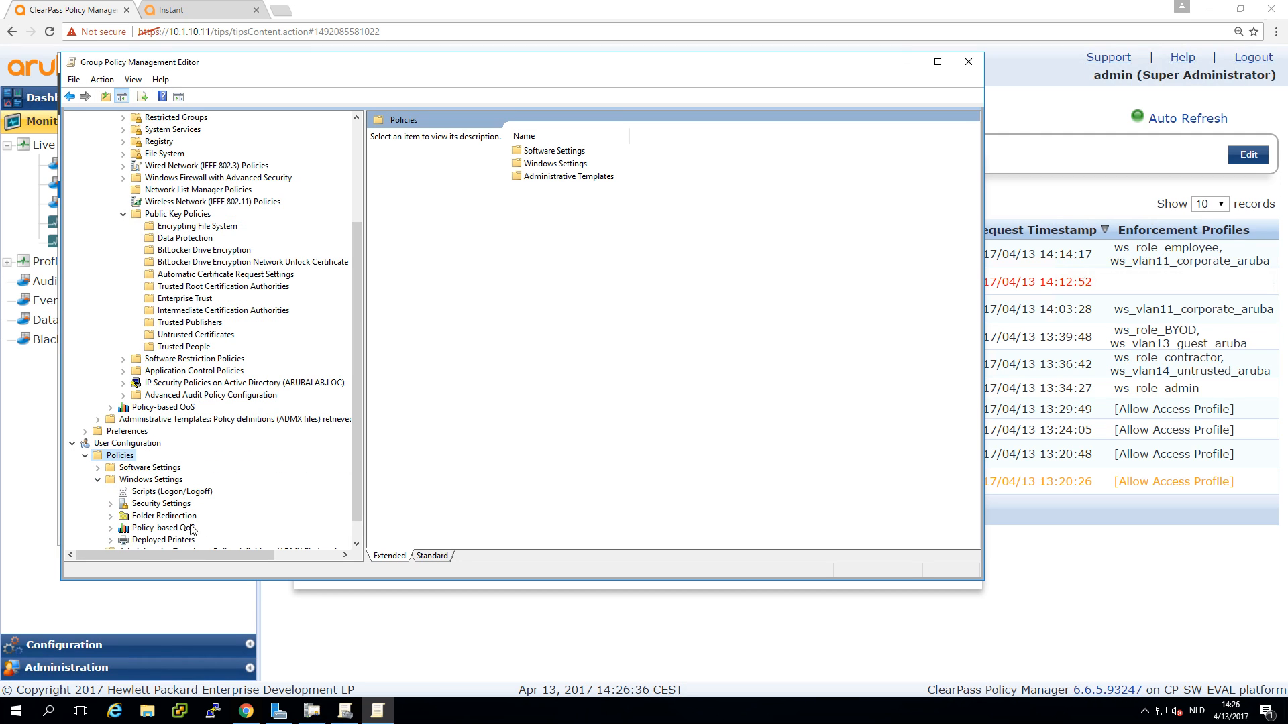
click(161, 503)
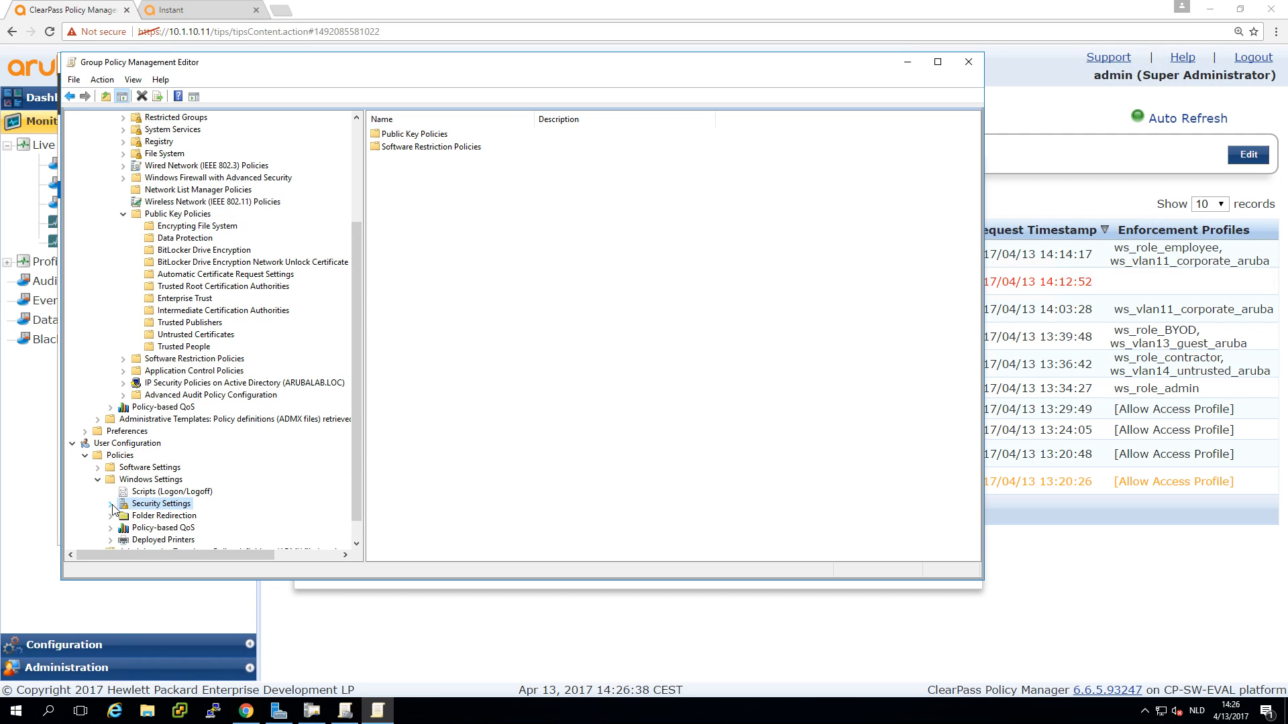
click(111, 503)
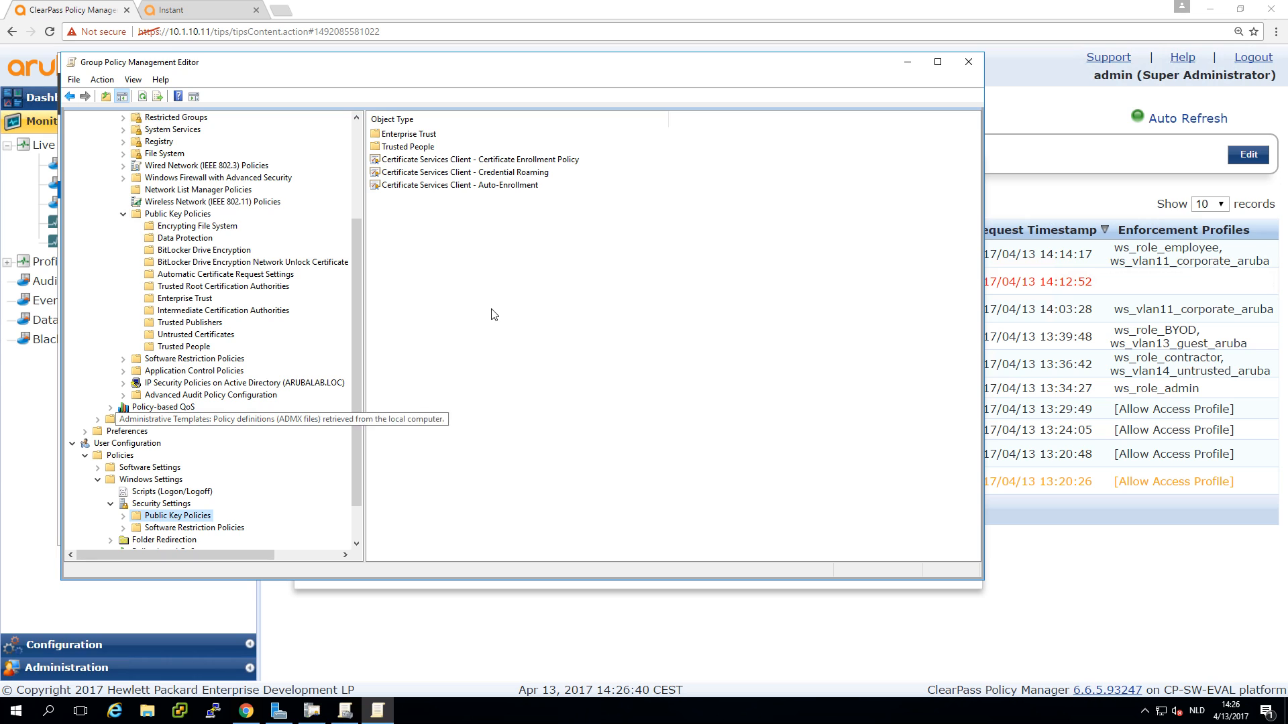
mouse_move(456, 202)
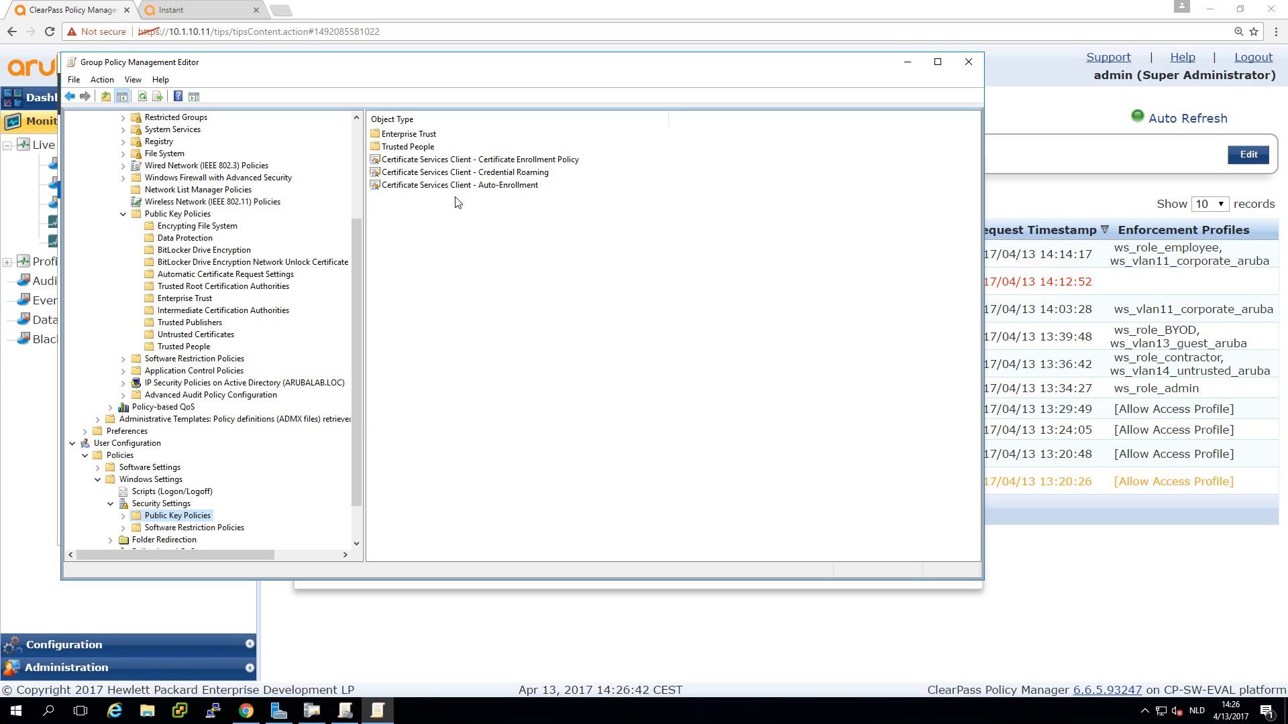
mouse_move(462, 206)
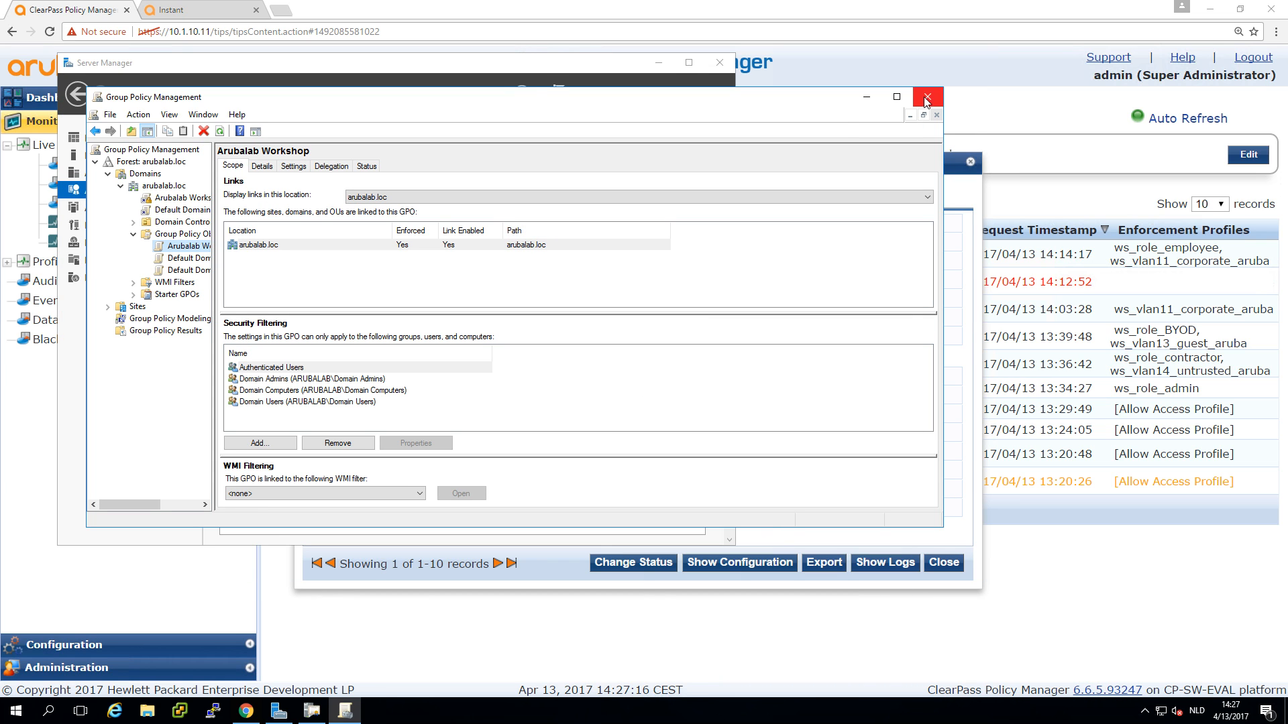
Close Group Policy Management and browse the CA's issued certificates list
click(927, 100)
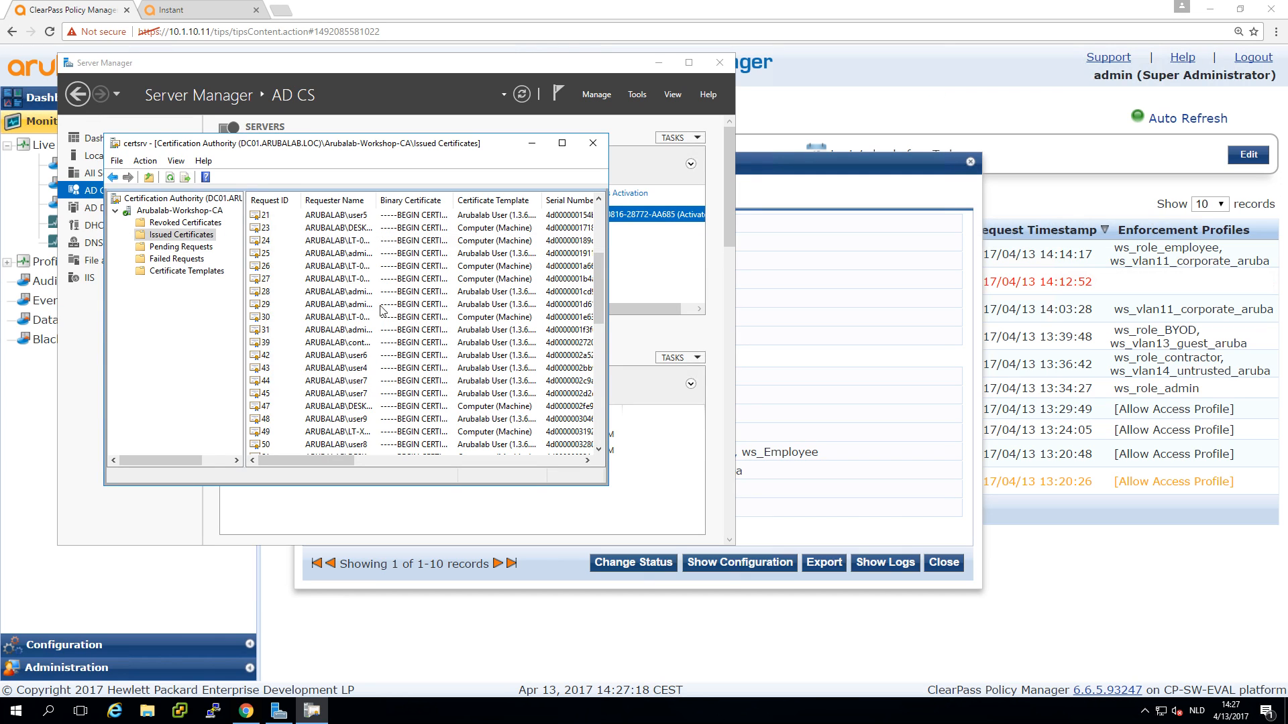
click(353, 444)
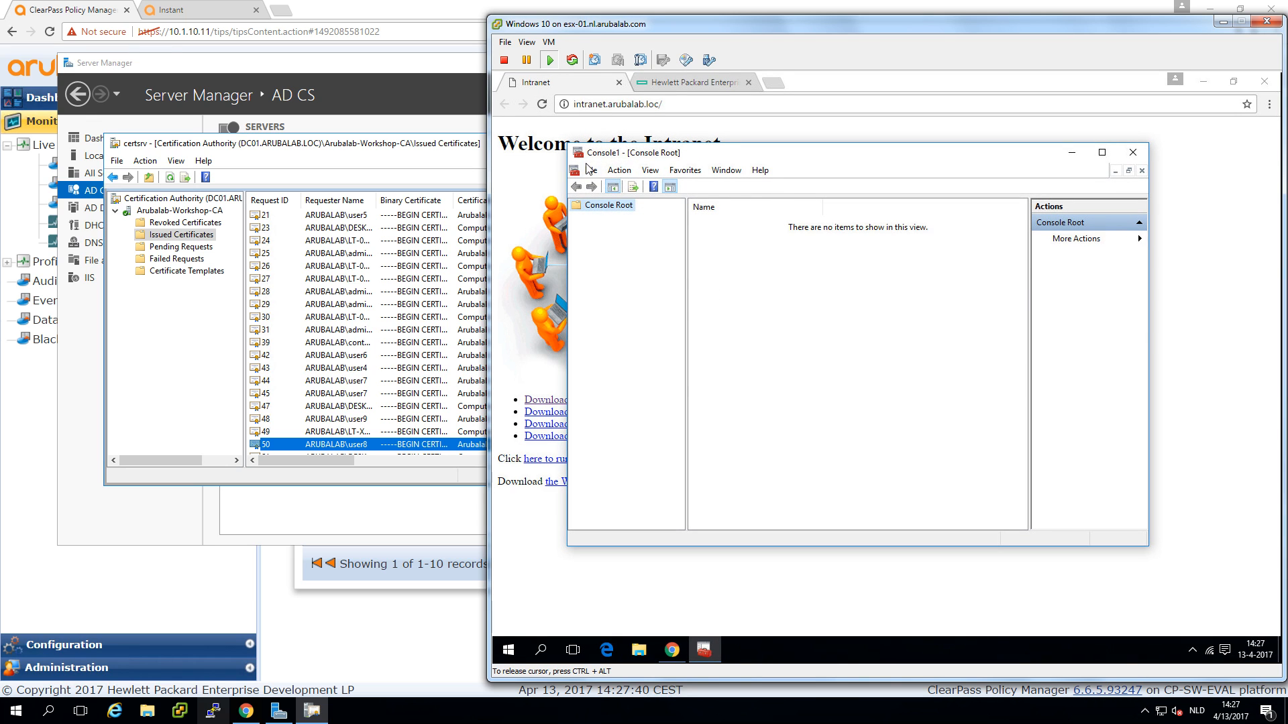
Add Certificates snap-ins for the local computer account and for the current user account to Console1
click(591, 170)
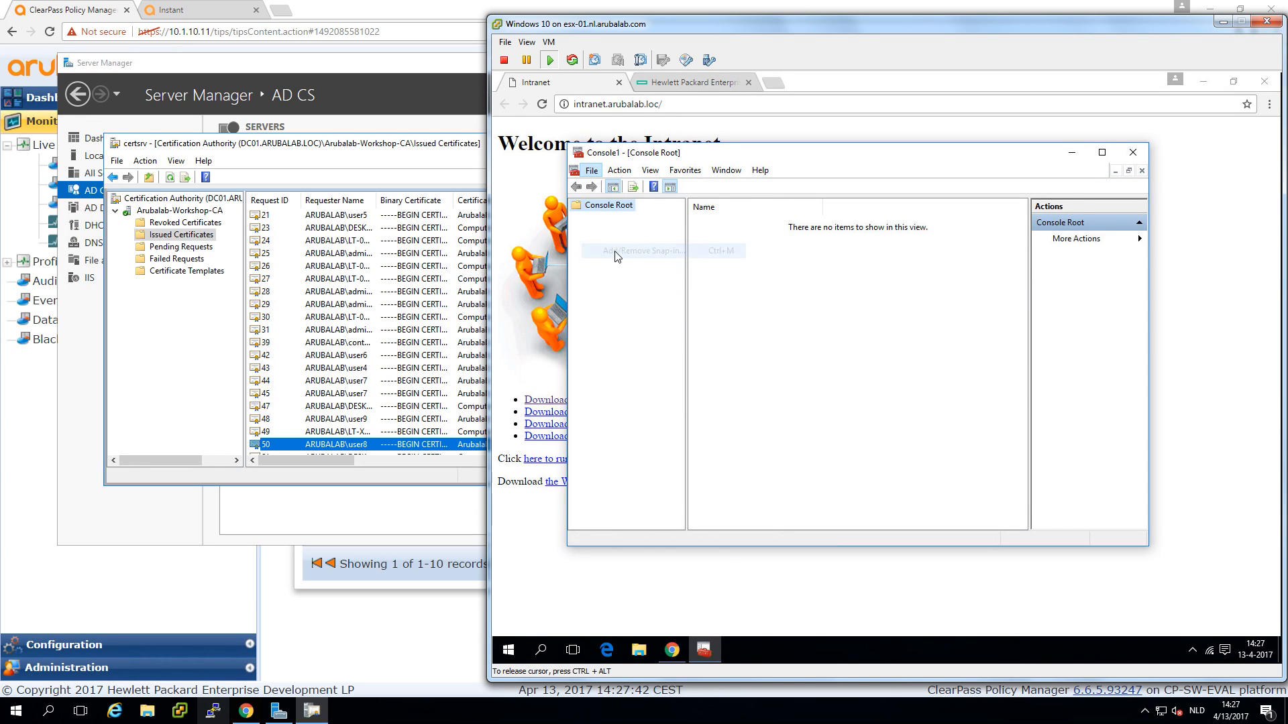
click(643, 250)
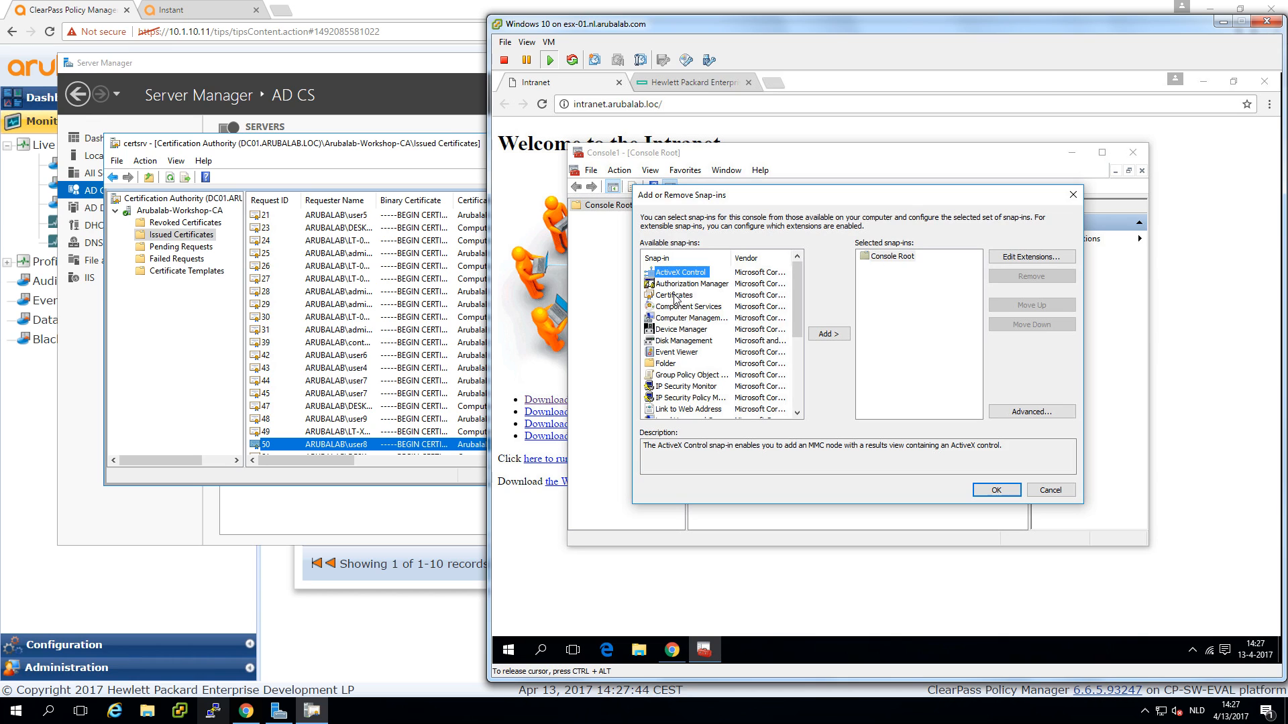
click(828, 334)
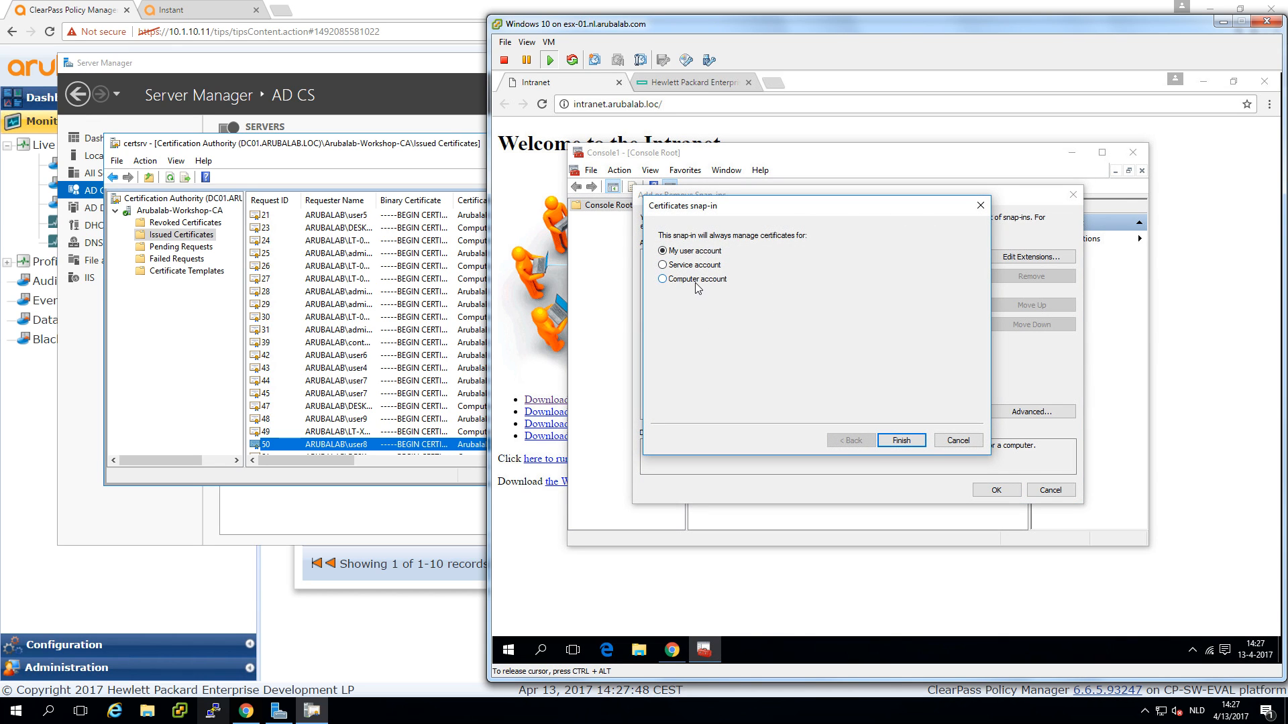
click(900, 440)
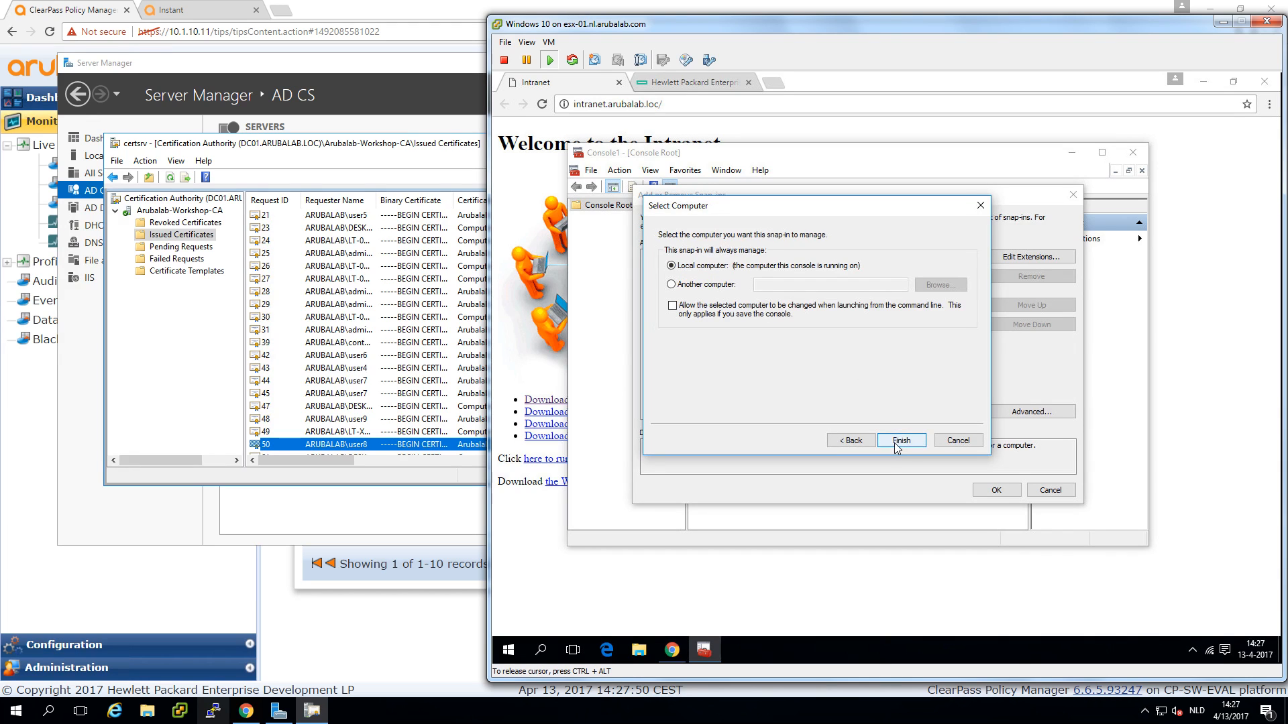
click(900, 440)
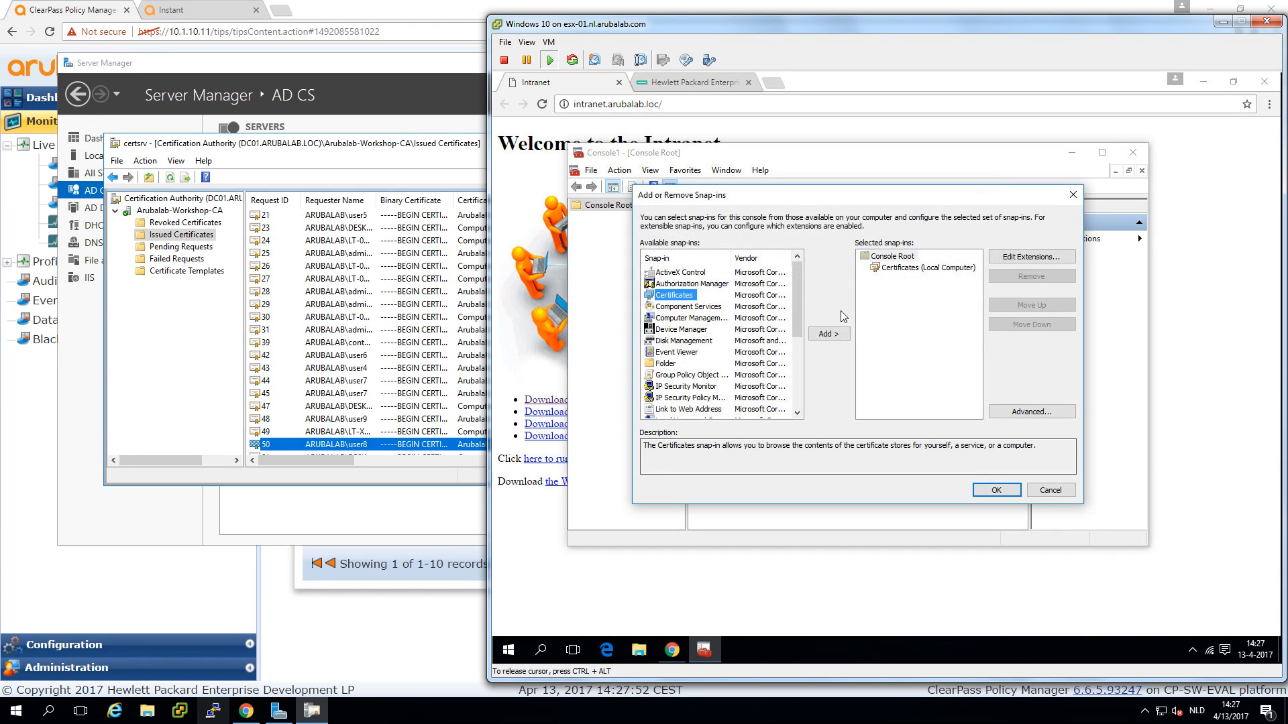
click(828, 334)
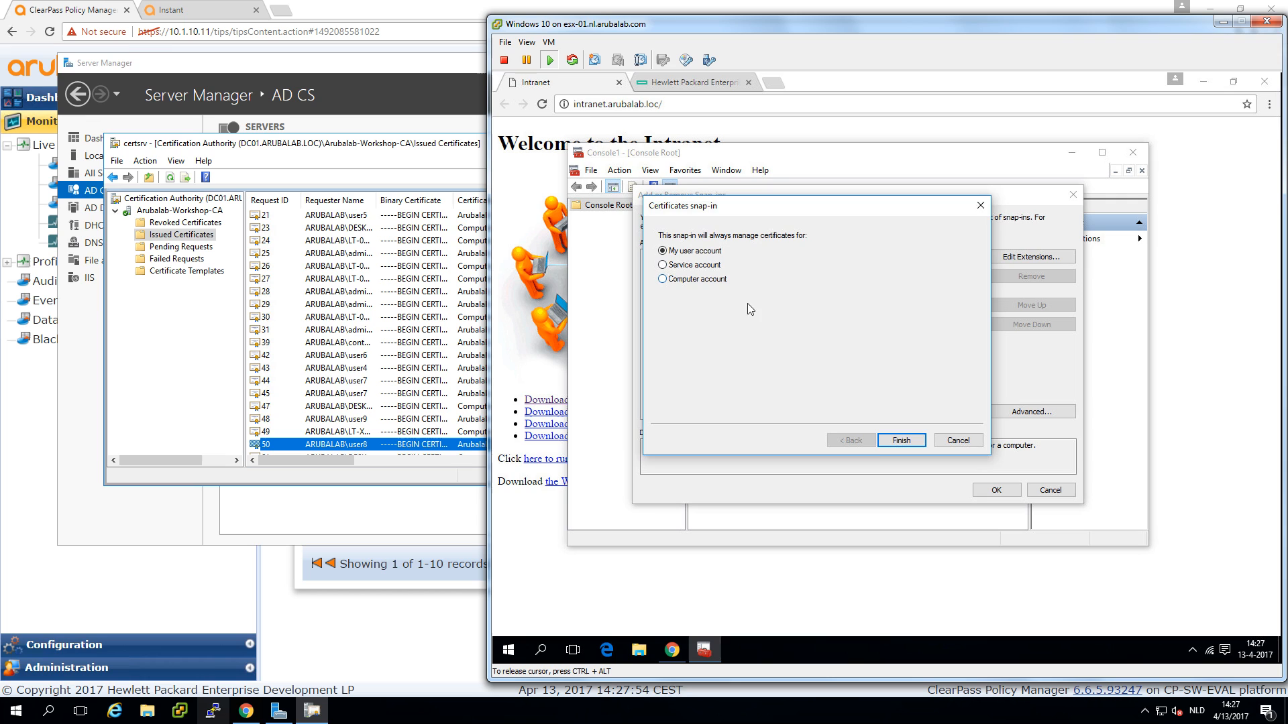
click(901, 440)
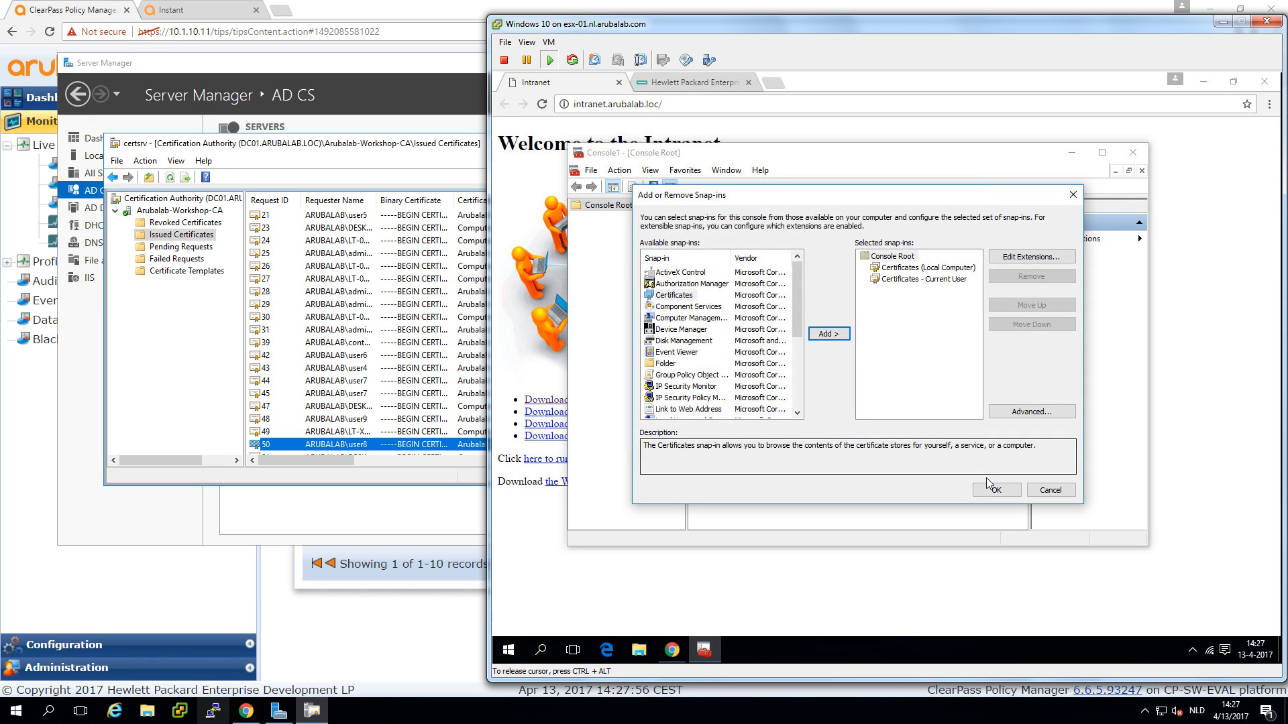
click(994, 489)
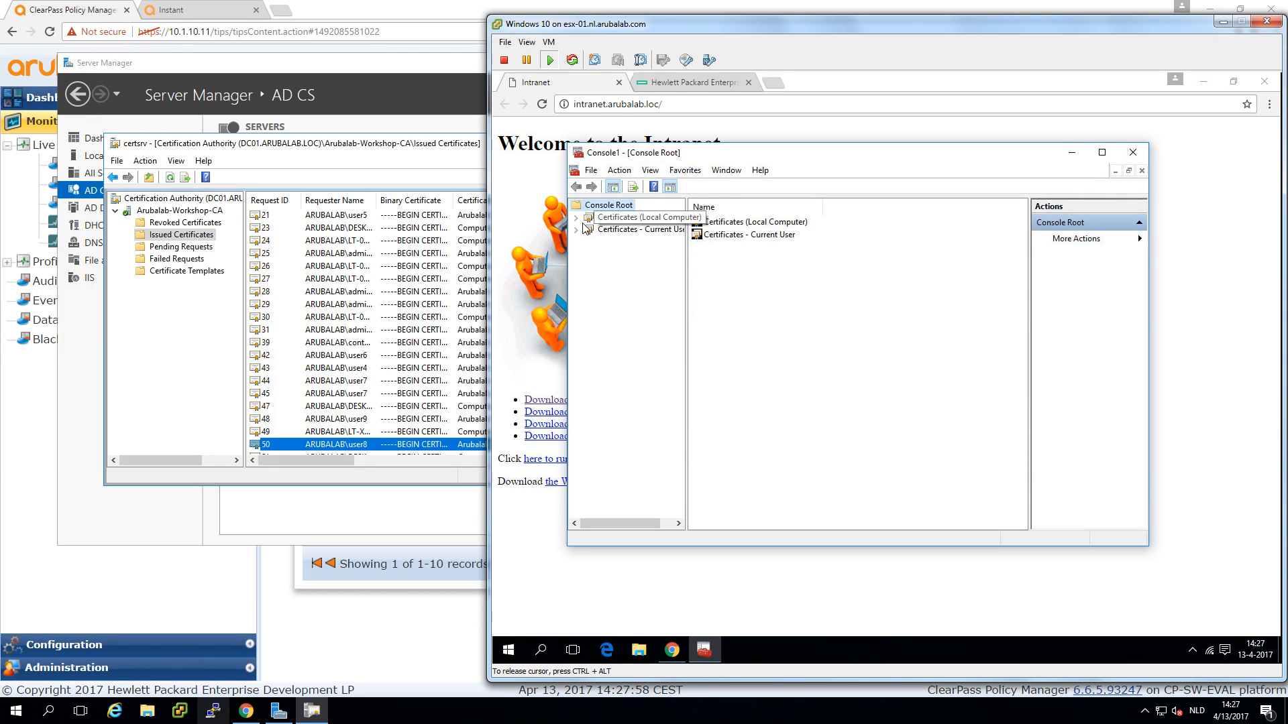
List the local computer's Personal certificates and inspect the one issued by Arubalab-Workshop-CA
click(578, 217)
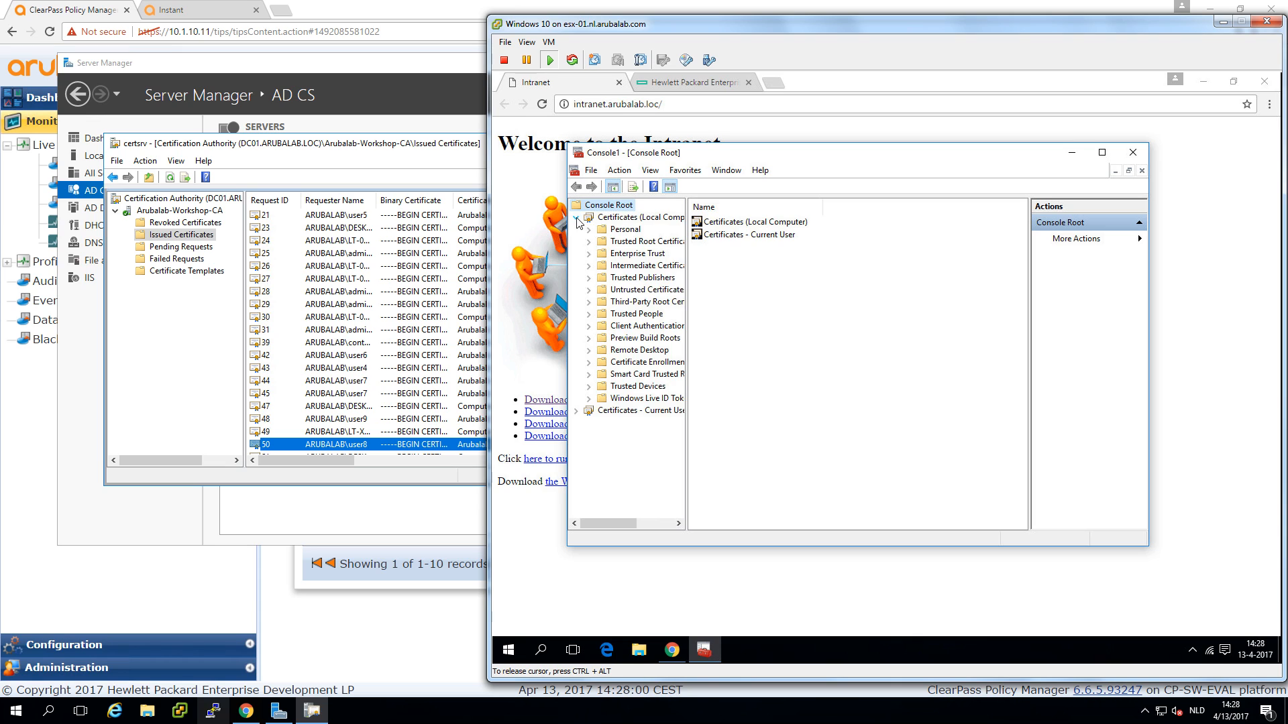
click(627, 228)
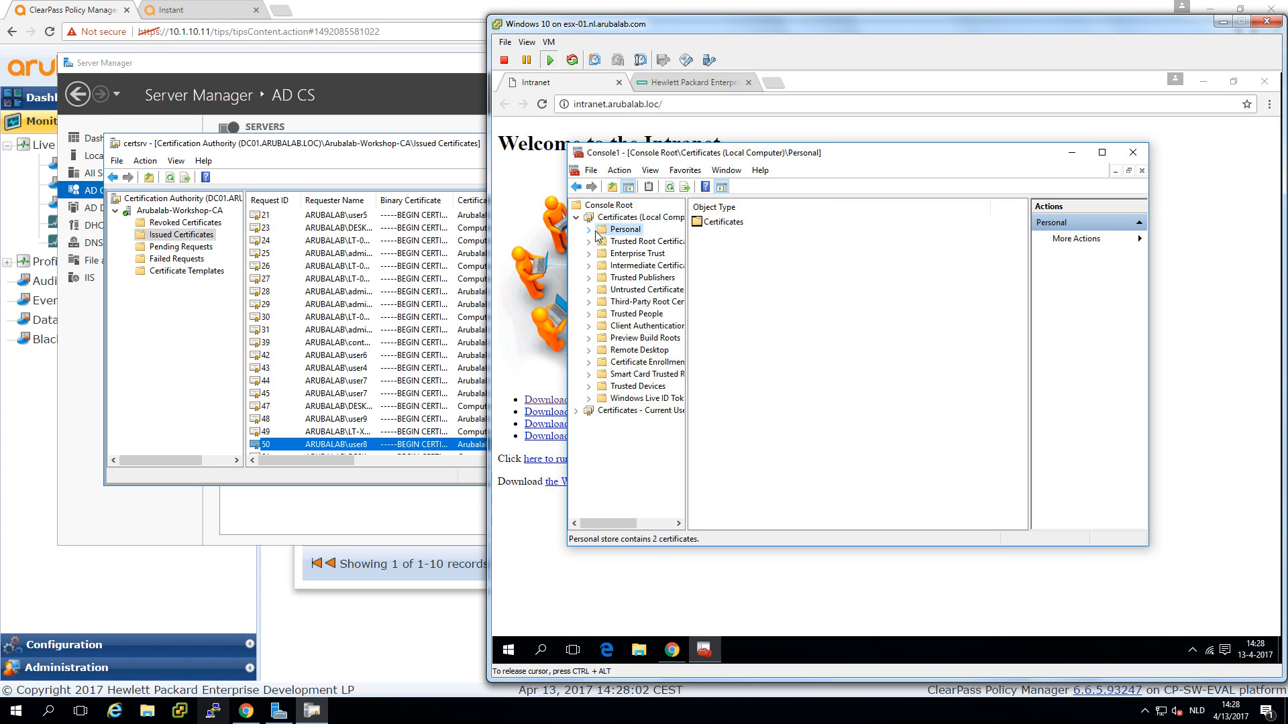
right_click(623, 229)
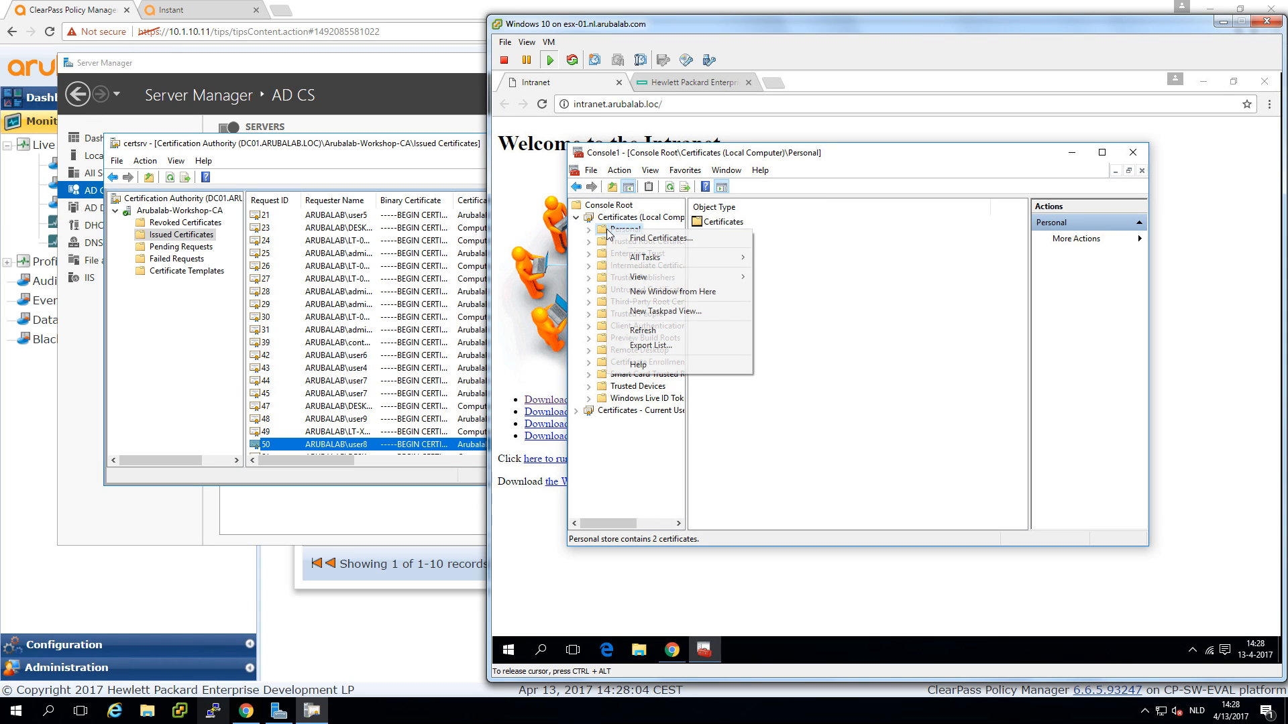
click(641, 240)
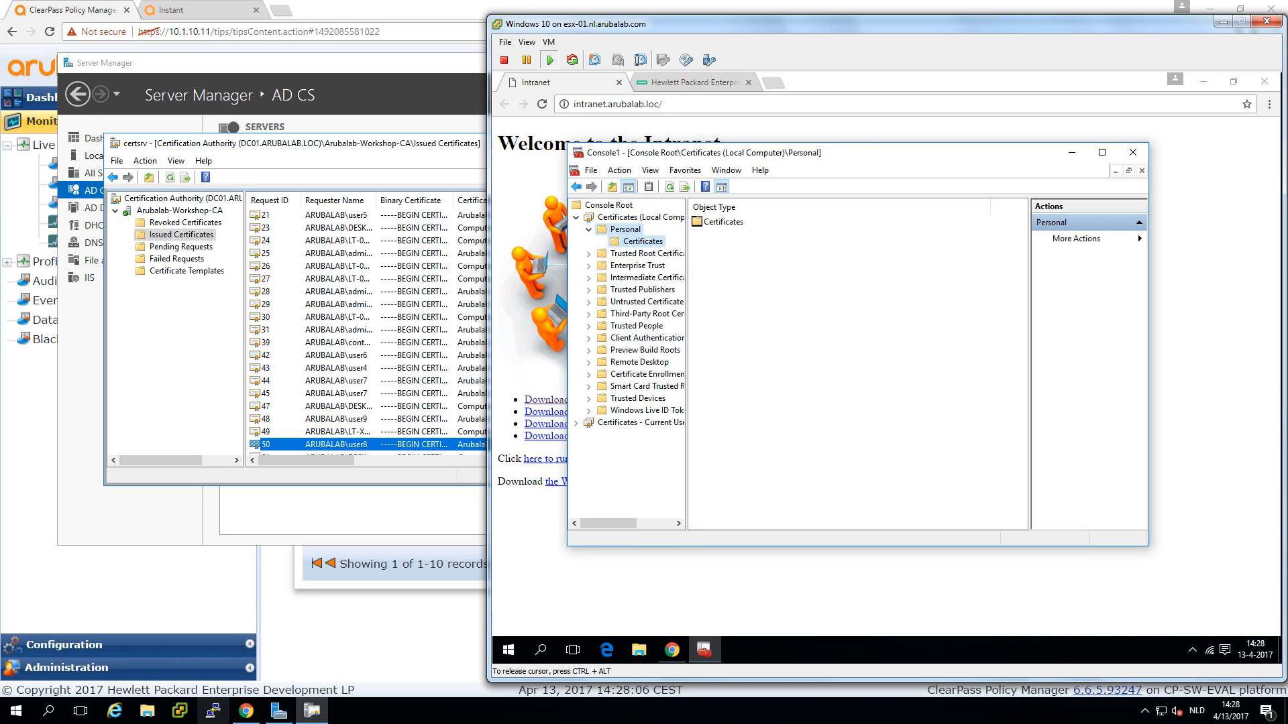
click(643, 240)
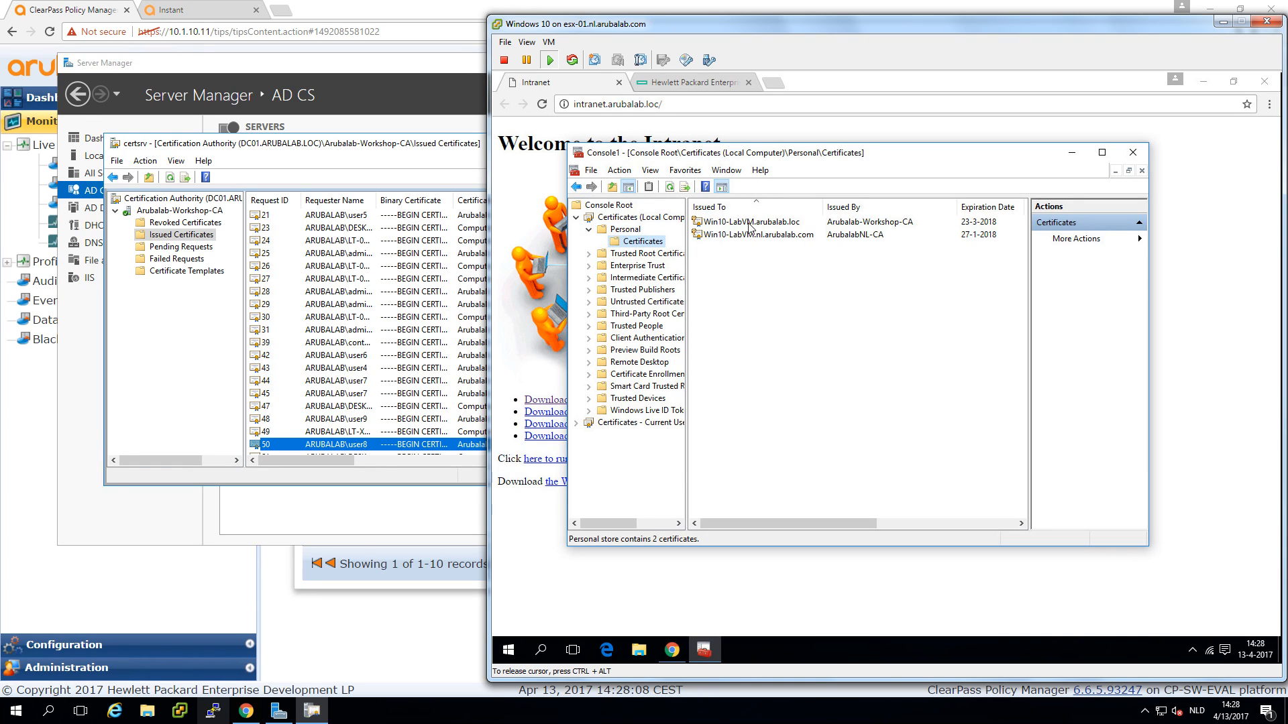
mouse_move(786, 257)
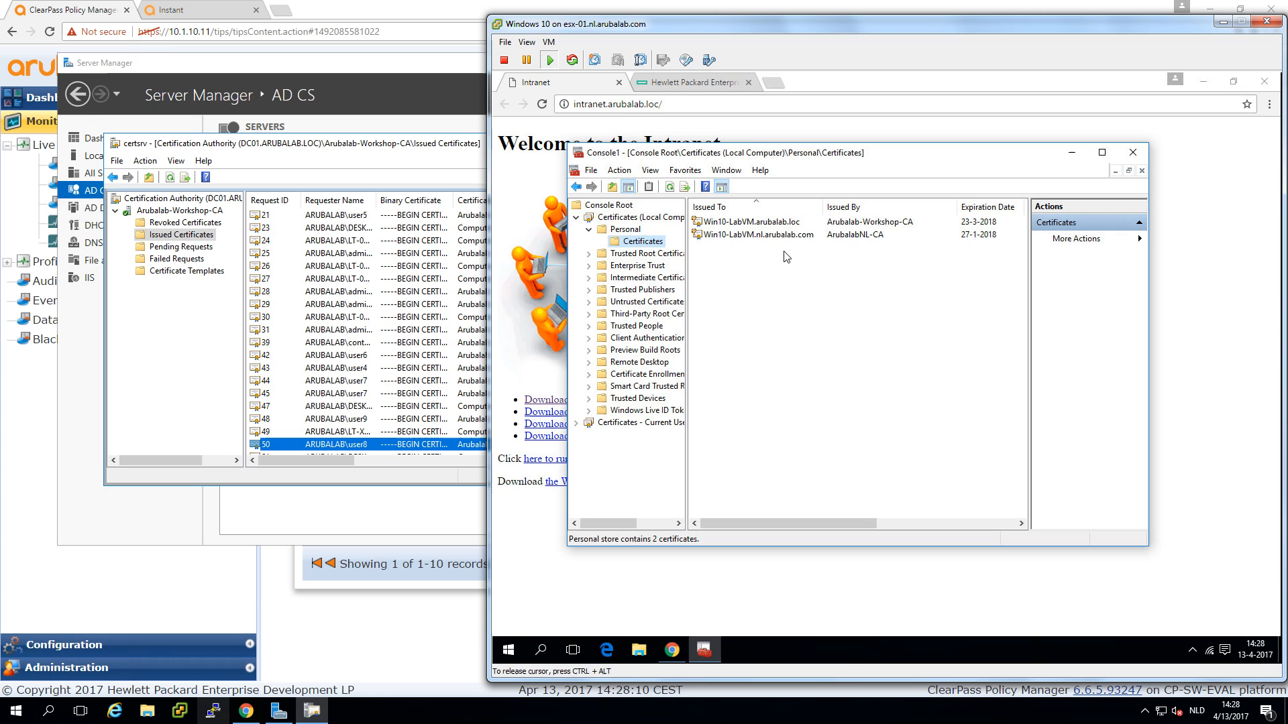
click(747, 221)
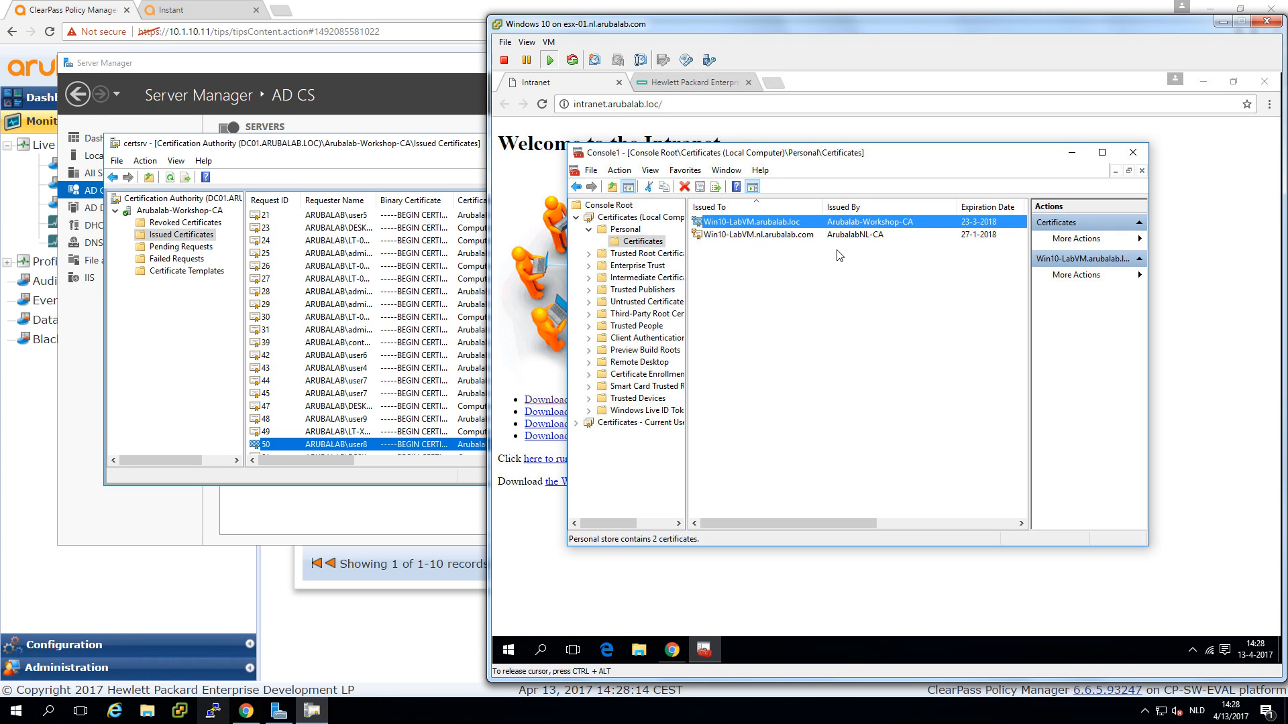
mouse_move(678, 390)
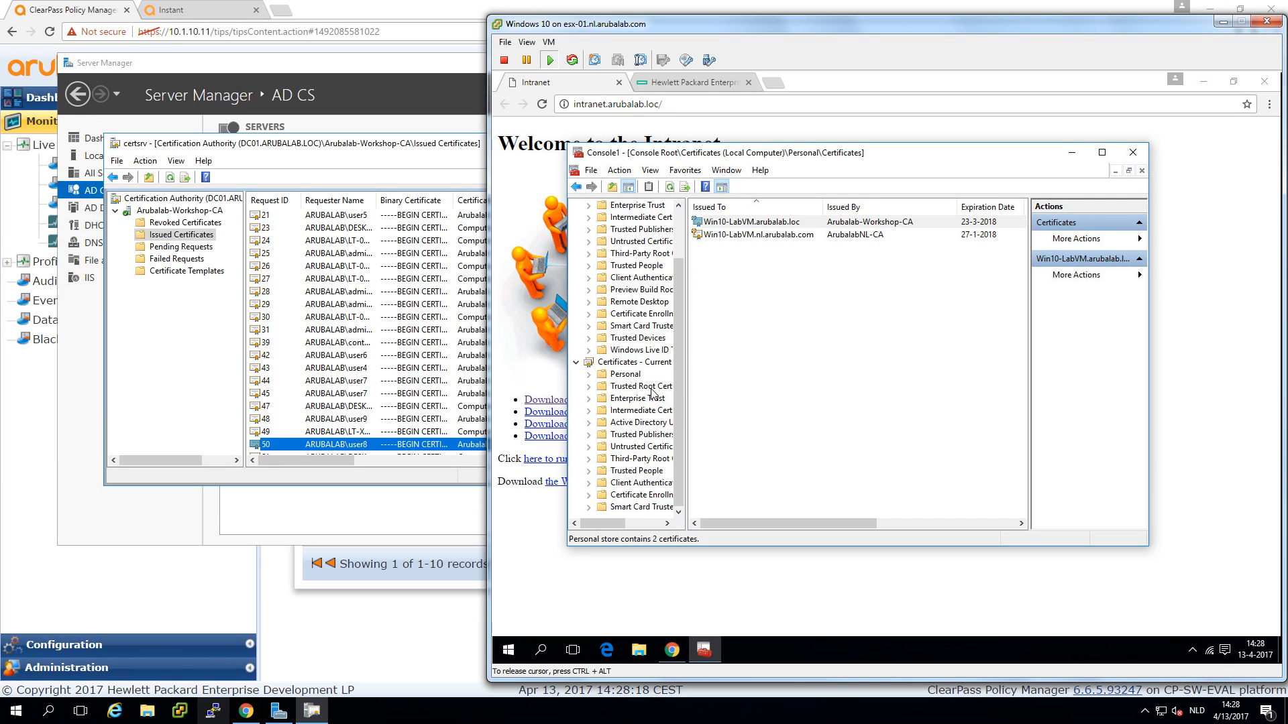
List the current user's Personal certificates, revealing the Admin One certificate
click(625, 374)
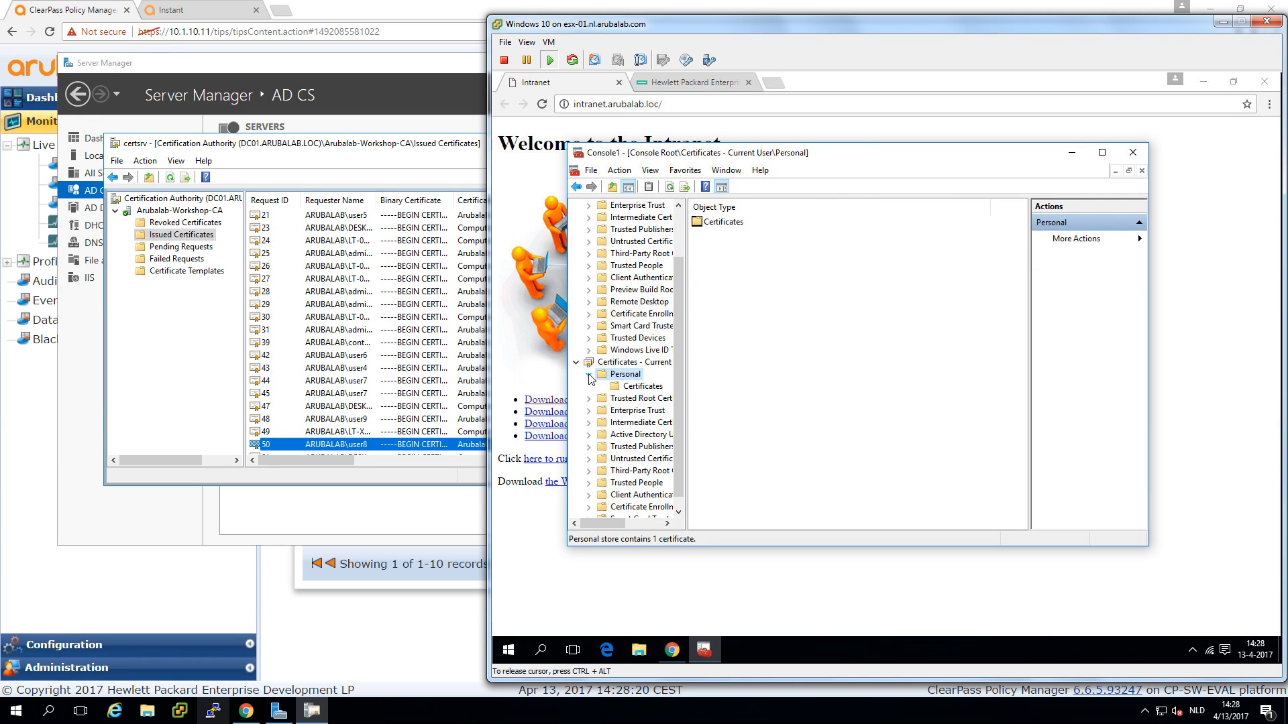
click(643, 387)
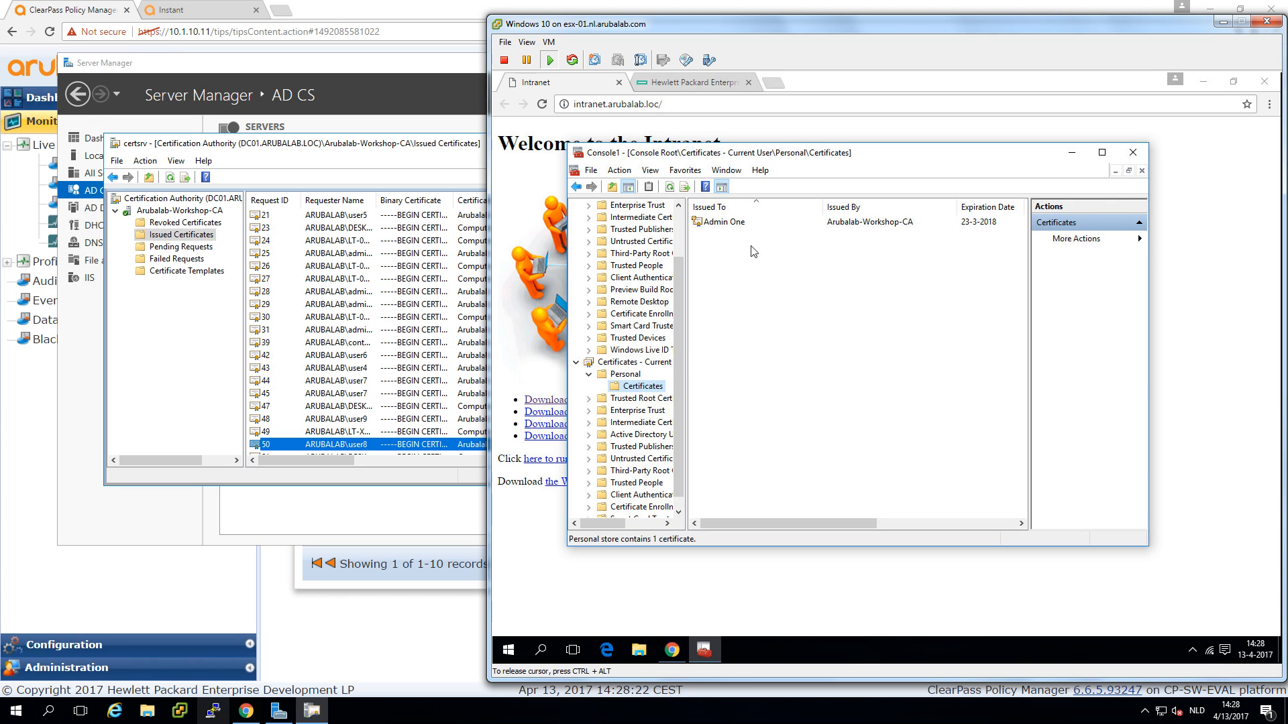
mouse_move(742, 228)
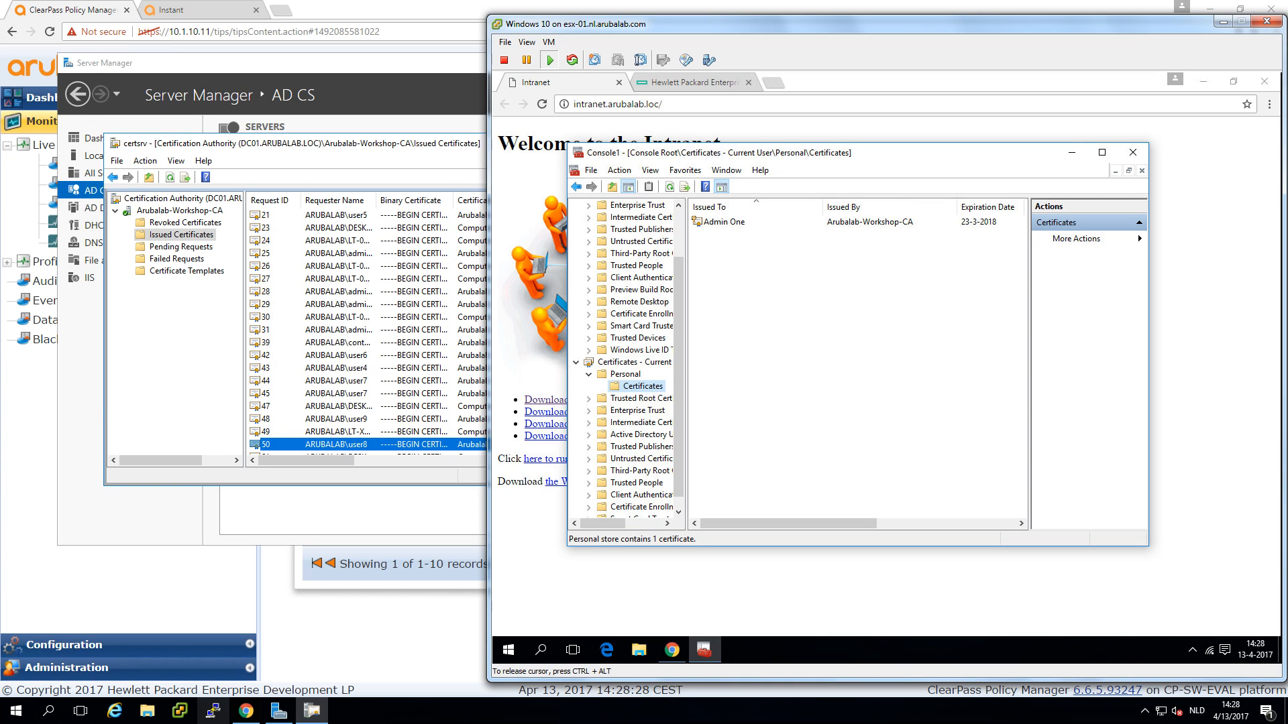
Close Console1 without saving and bring up the network tray icon's options
click(1132, 151)
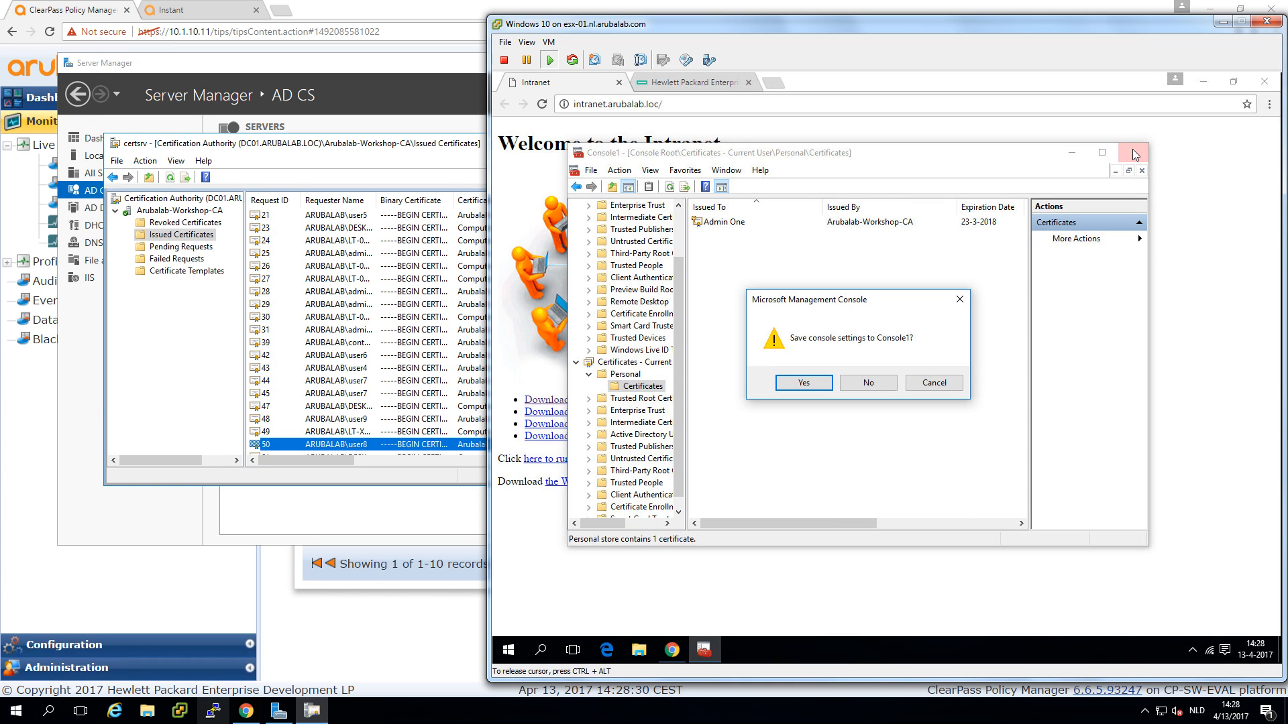
mouse_move(868, 382)
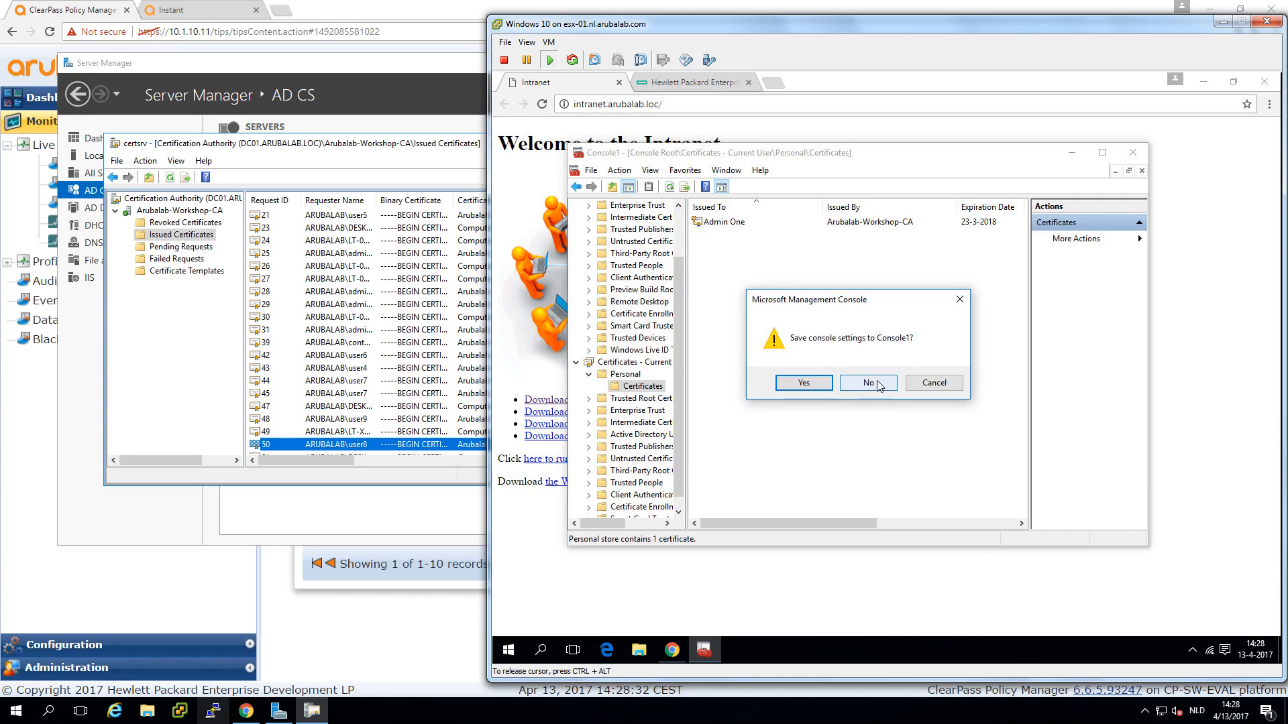
click(867, 382)
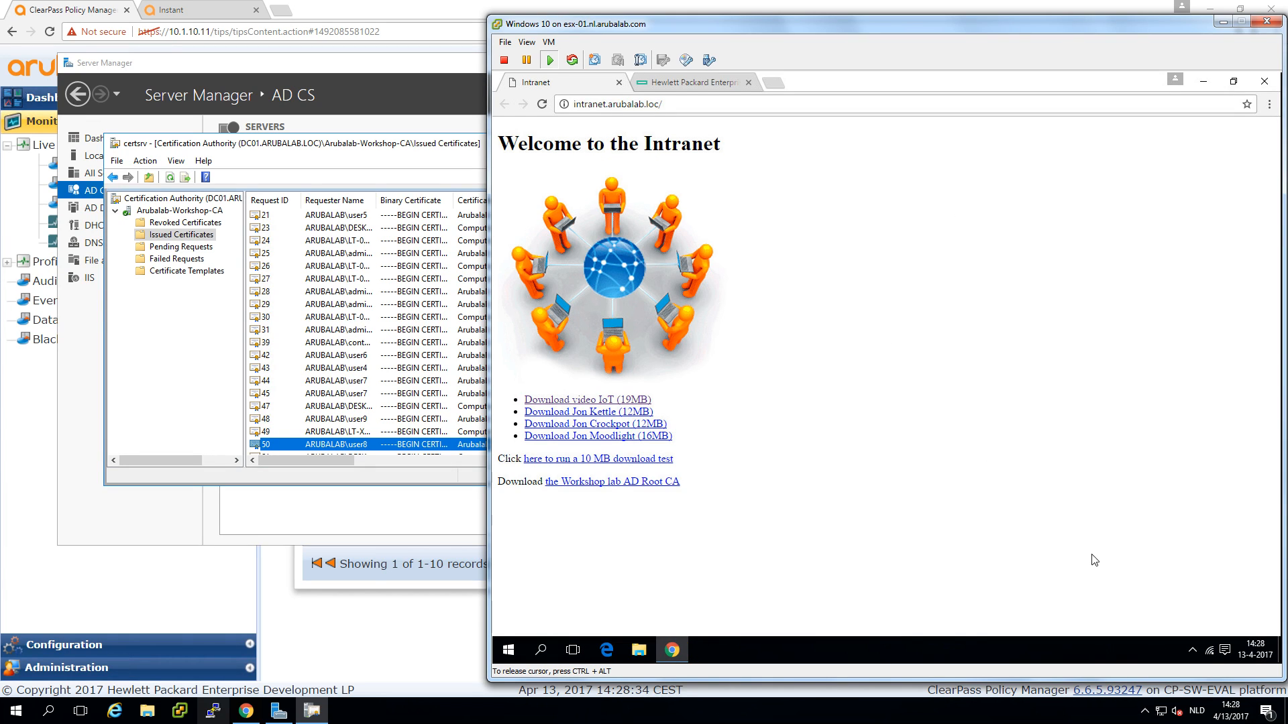
right_click(1208, 650)
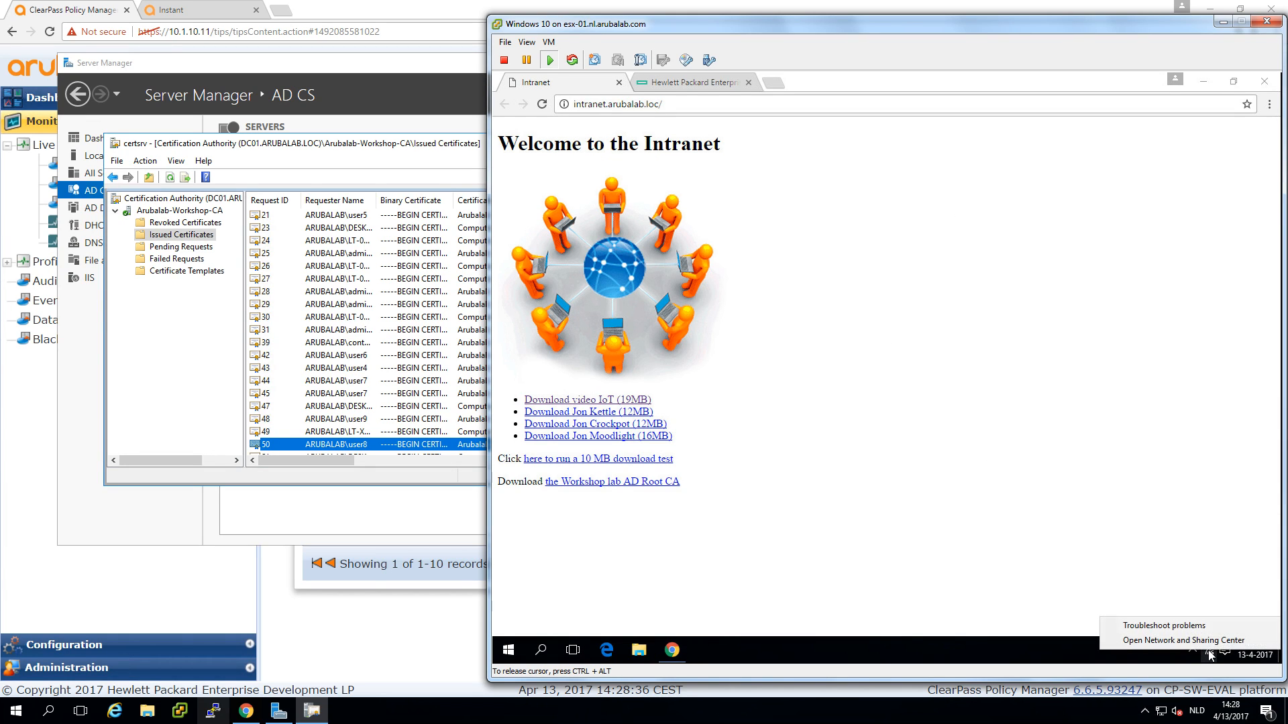
mouse_move(1181, 640)
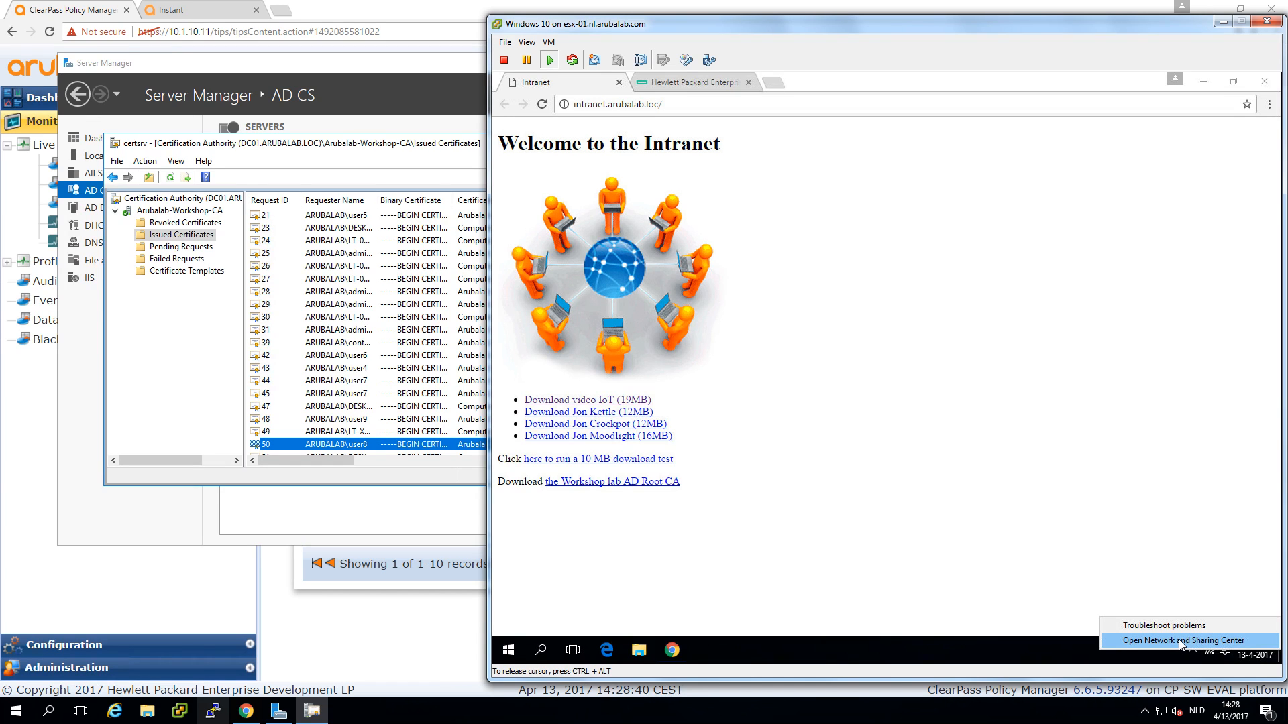
In corp-1 wireless Security settings, switch authentication to Smart Card or other certificate
click(1179, 640)
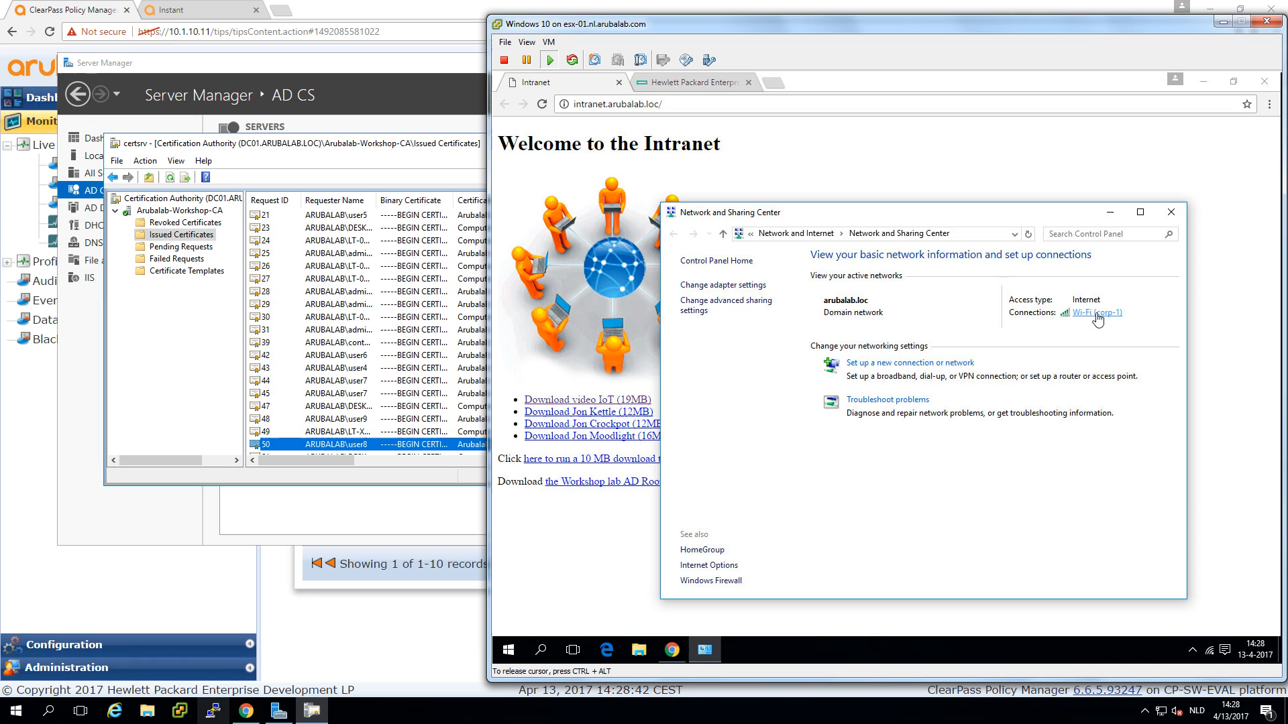
click(1097, 313)
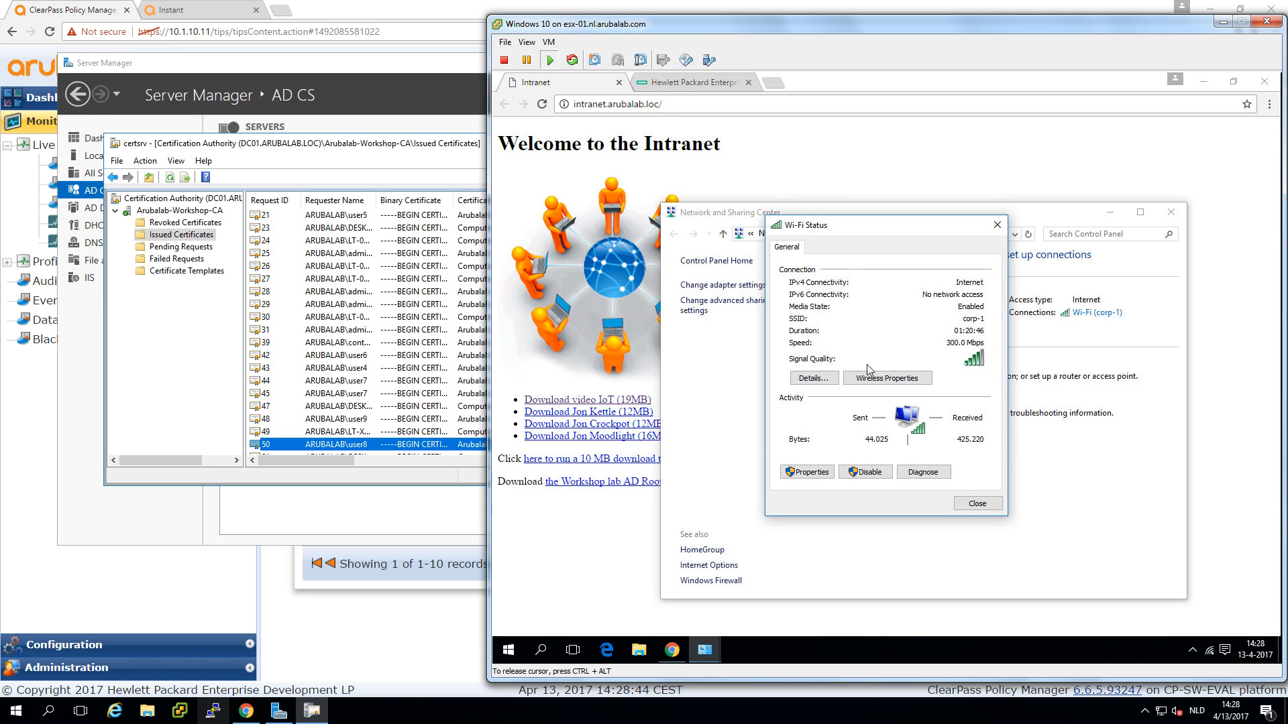
click(887, 378)
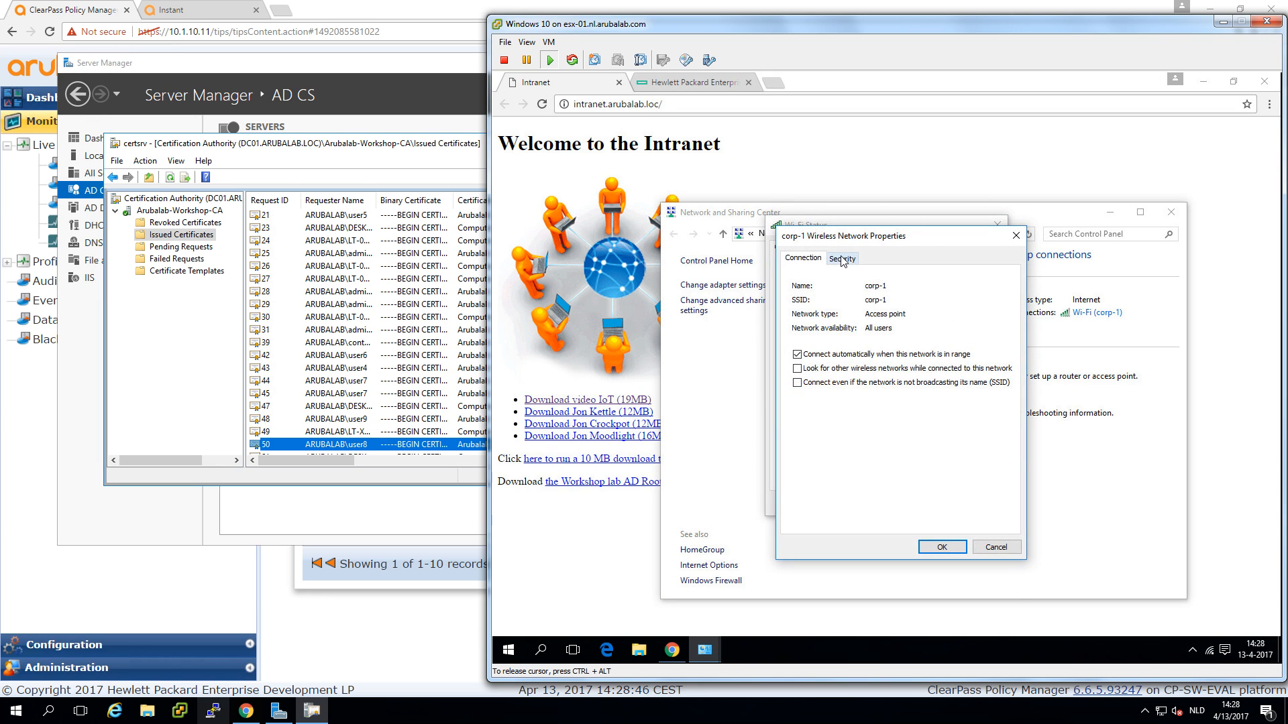
click(841, 257)
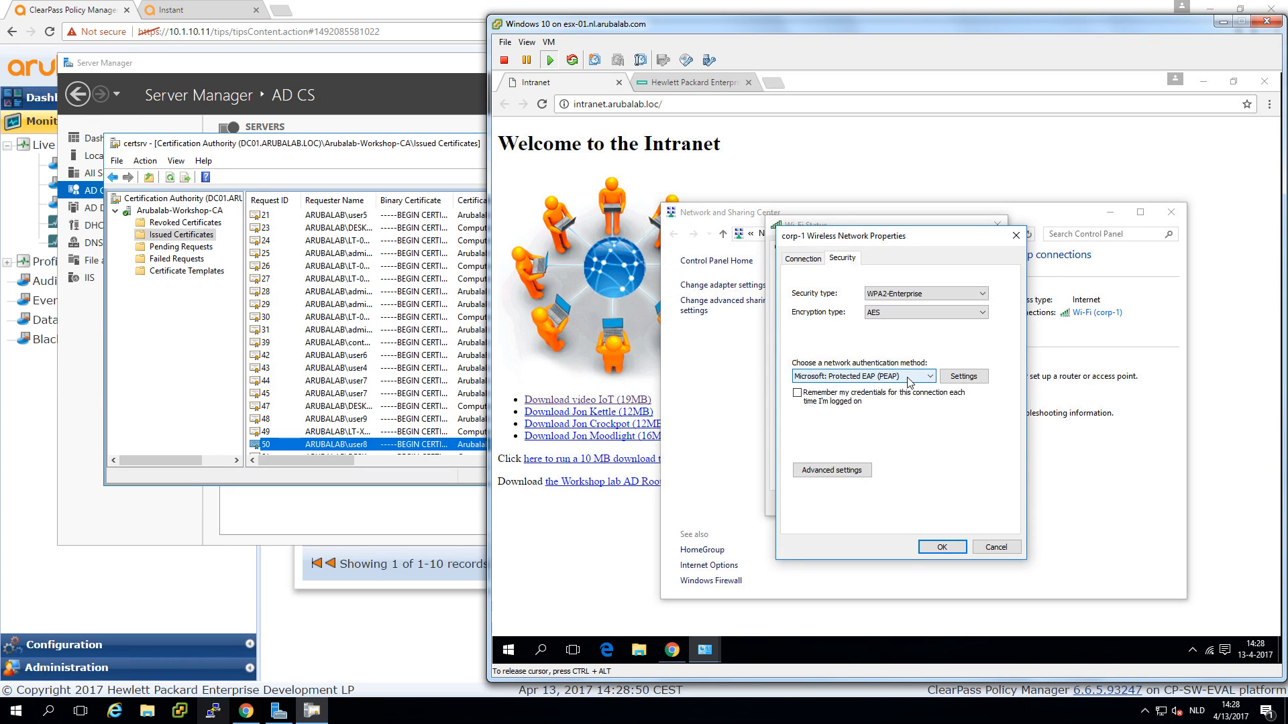
click(929, 376)
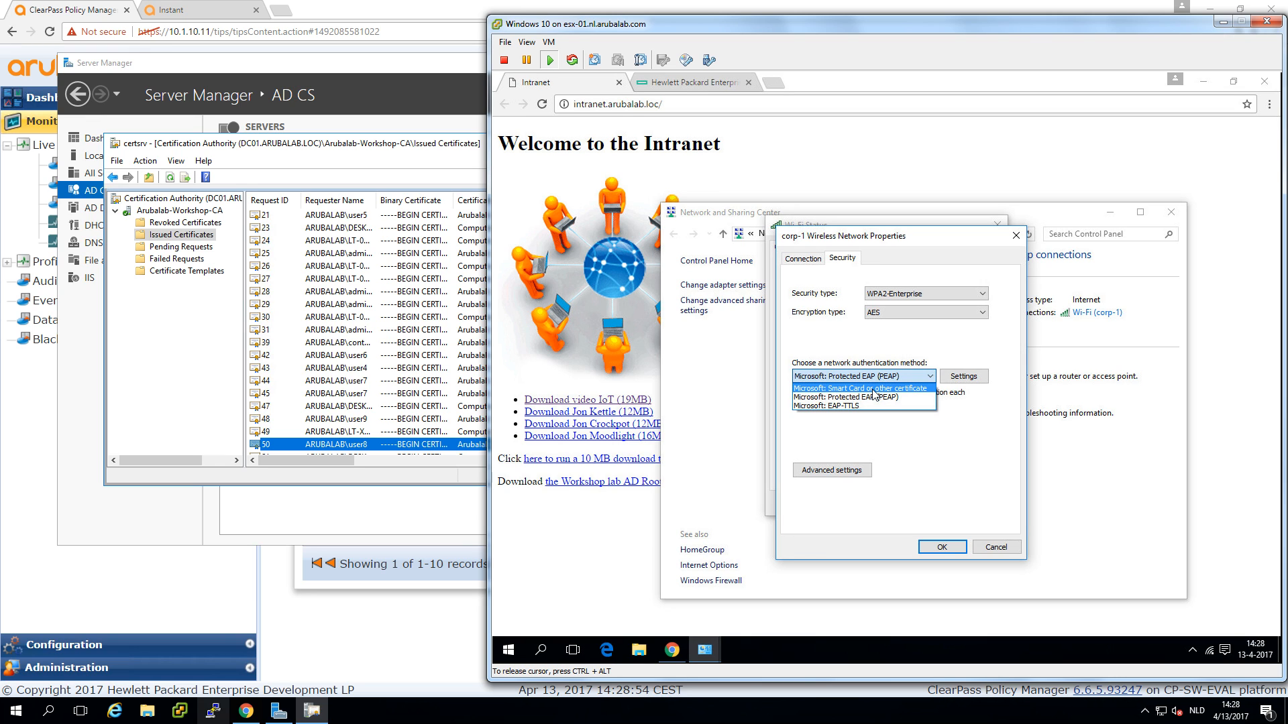
click(860, 392)
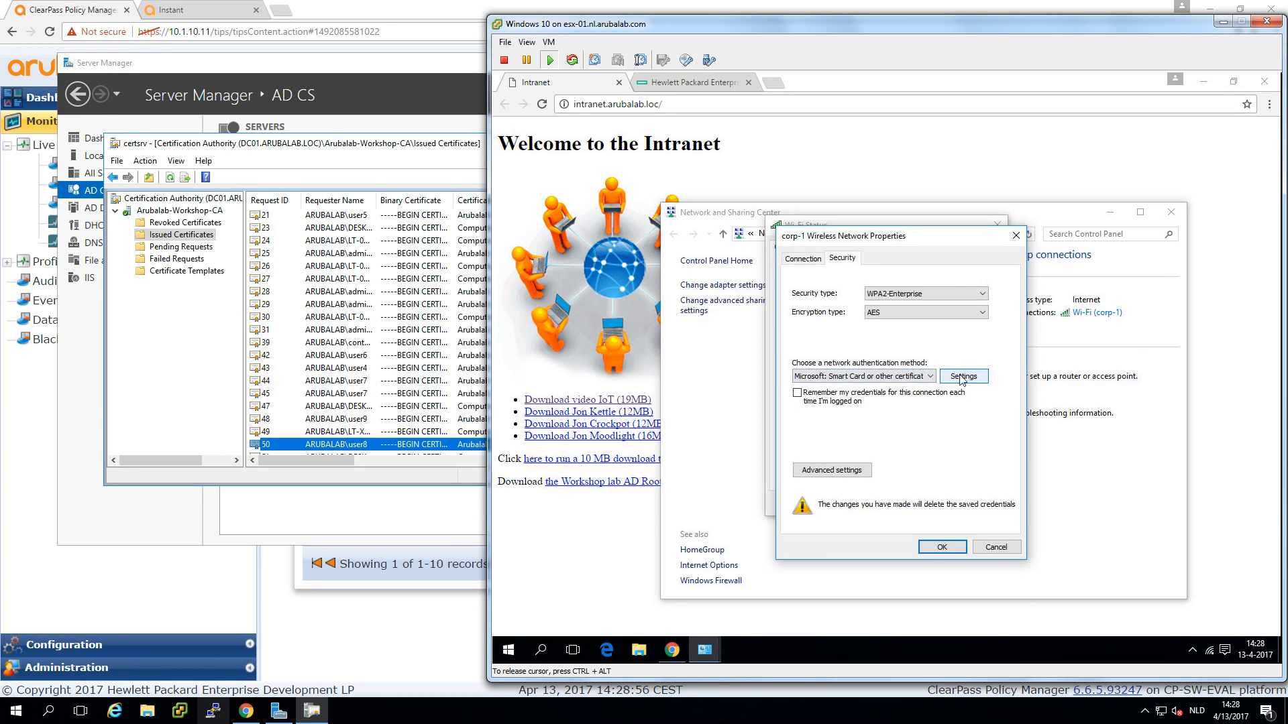
Restrict certificate authentication to server radius.arubalab.loc trusting the Arubalab-Workshop-CA root
click(963, 376)
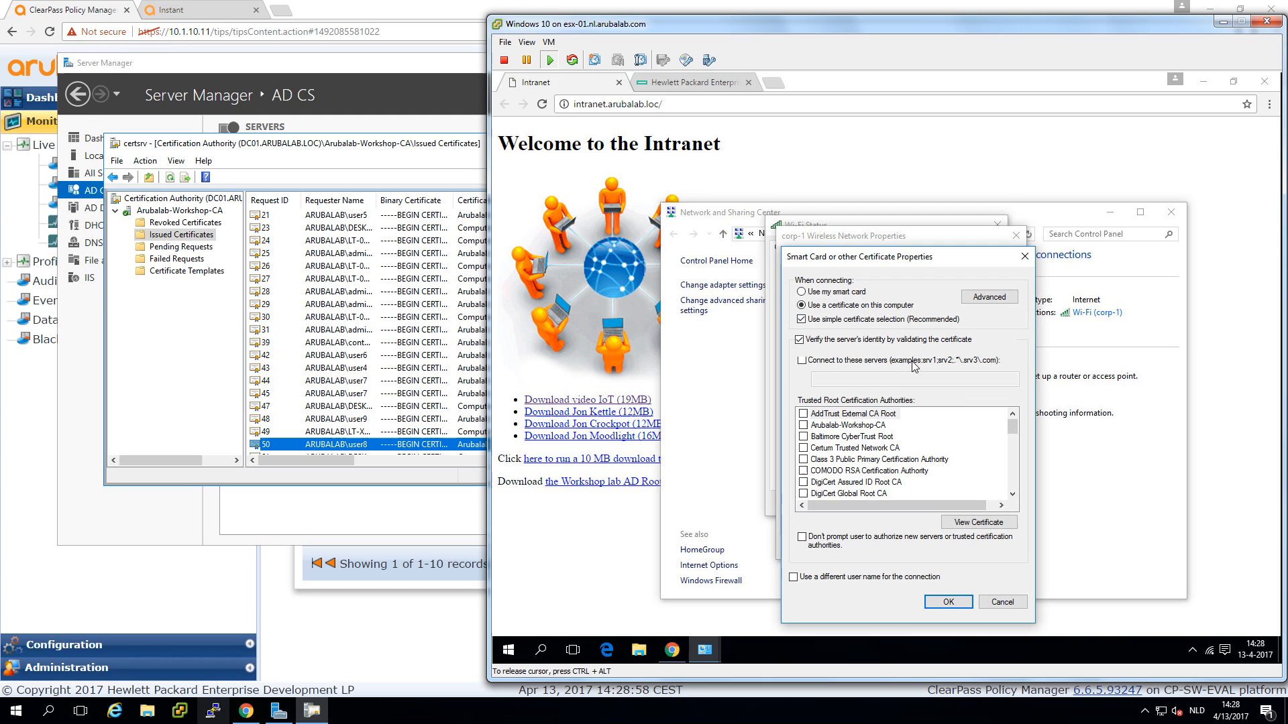
click(801, 361)
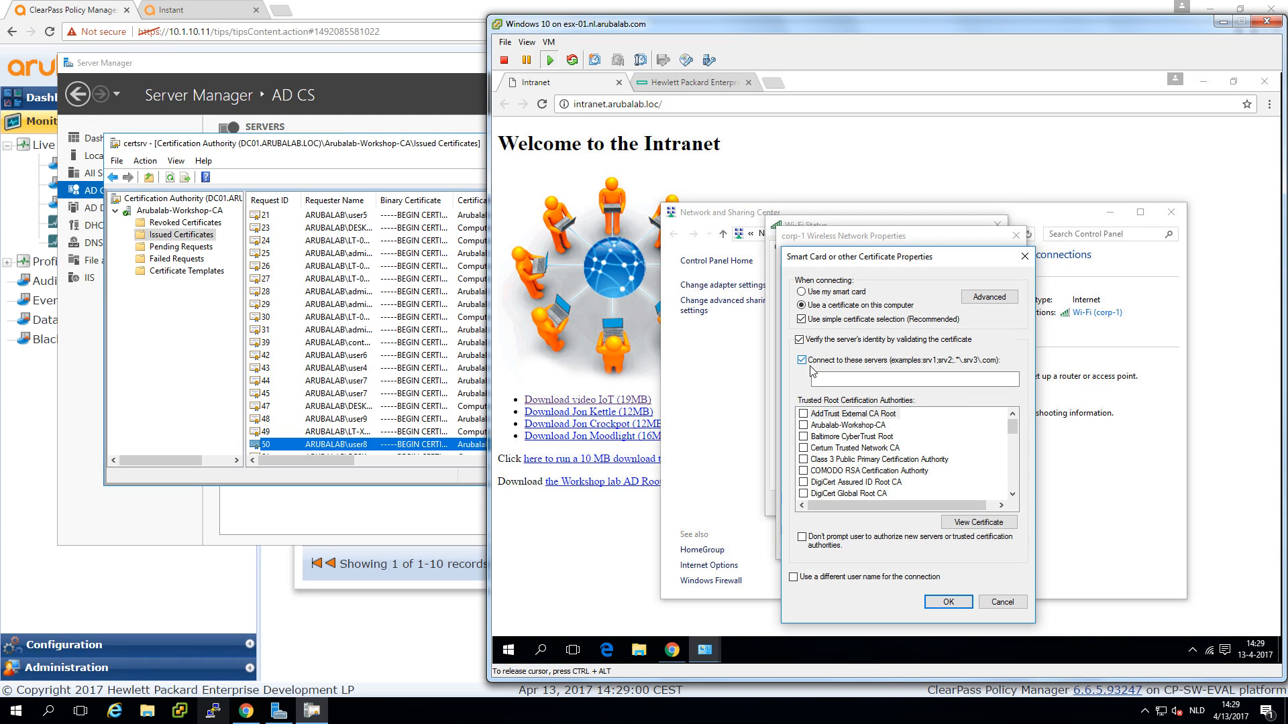
text(rad)
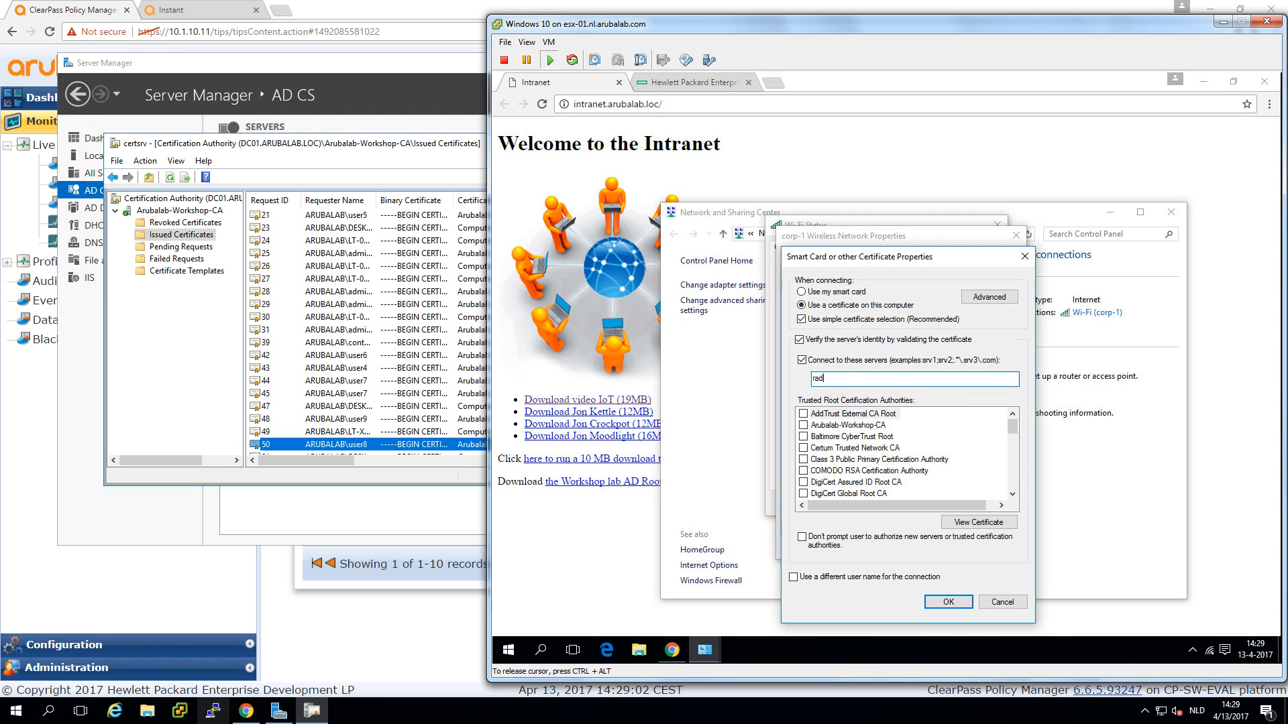
text(ius.arubalab.loc)
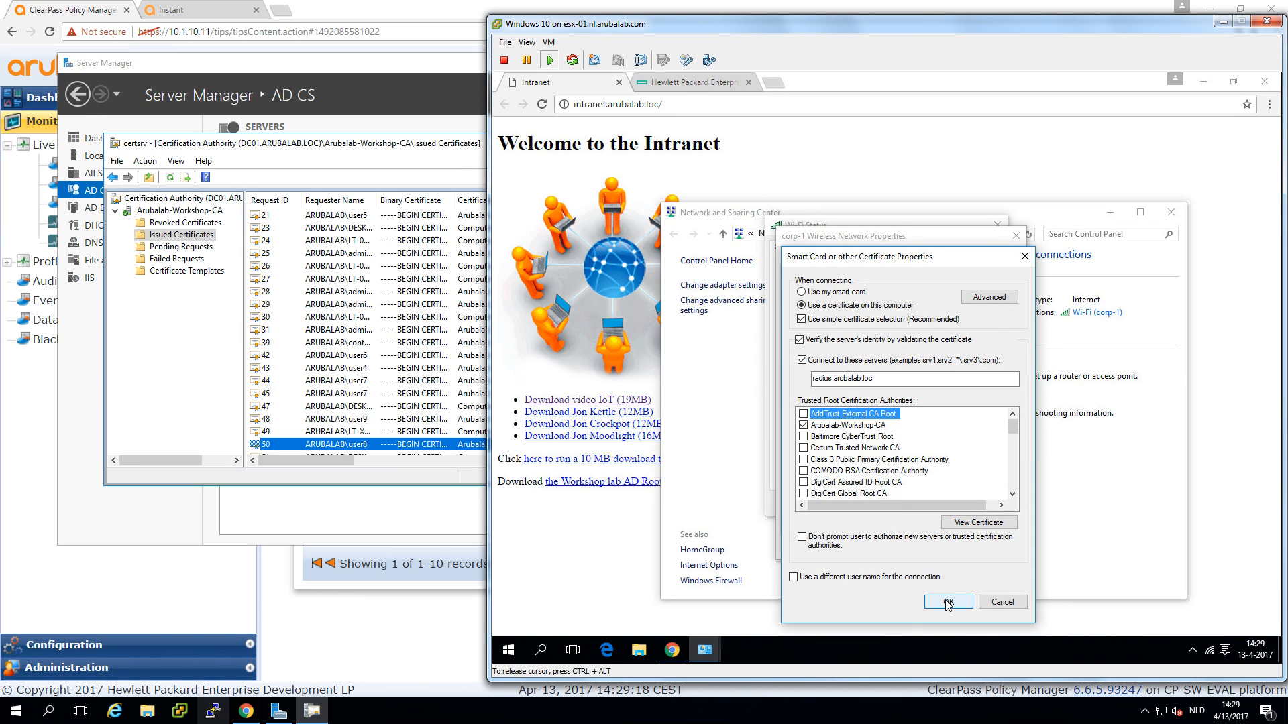
click(946, 601)
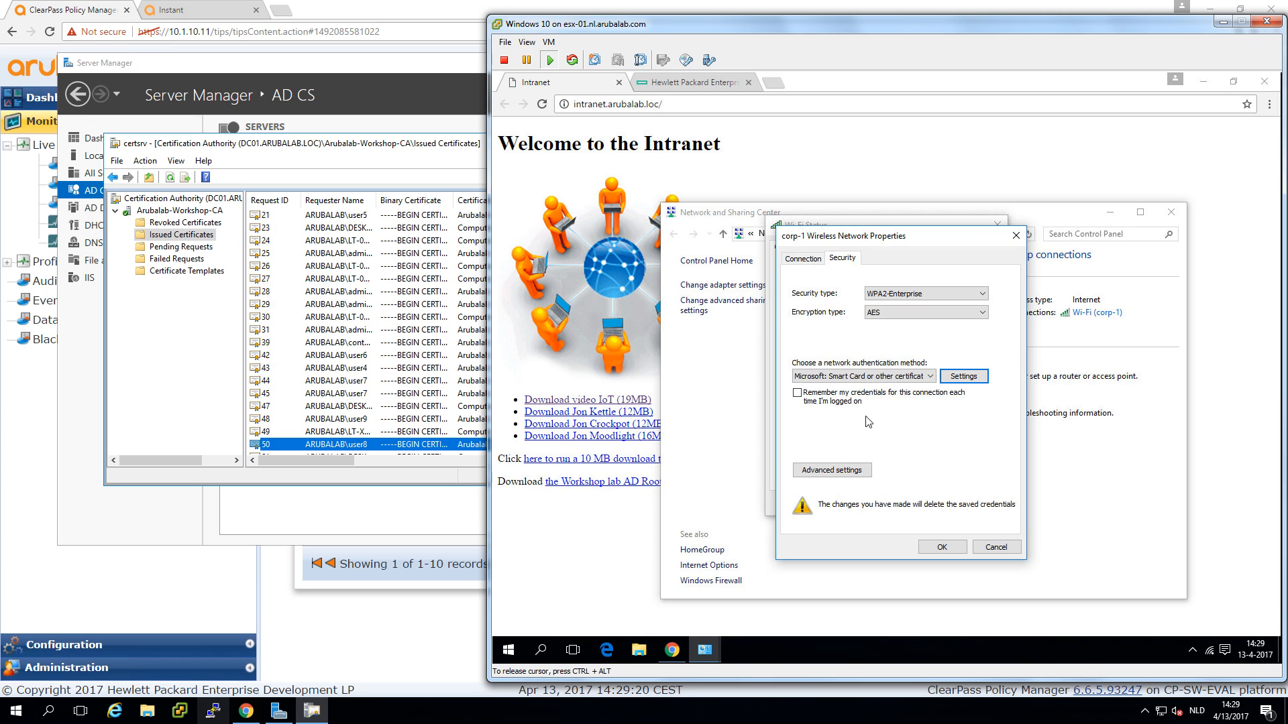
Set corp-1's 802.1X advanced mode to Computer authentication and apply the new security settings
click(831, 470)
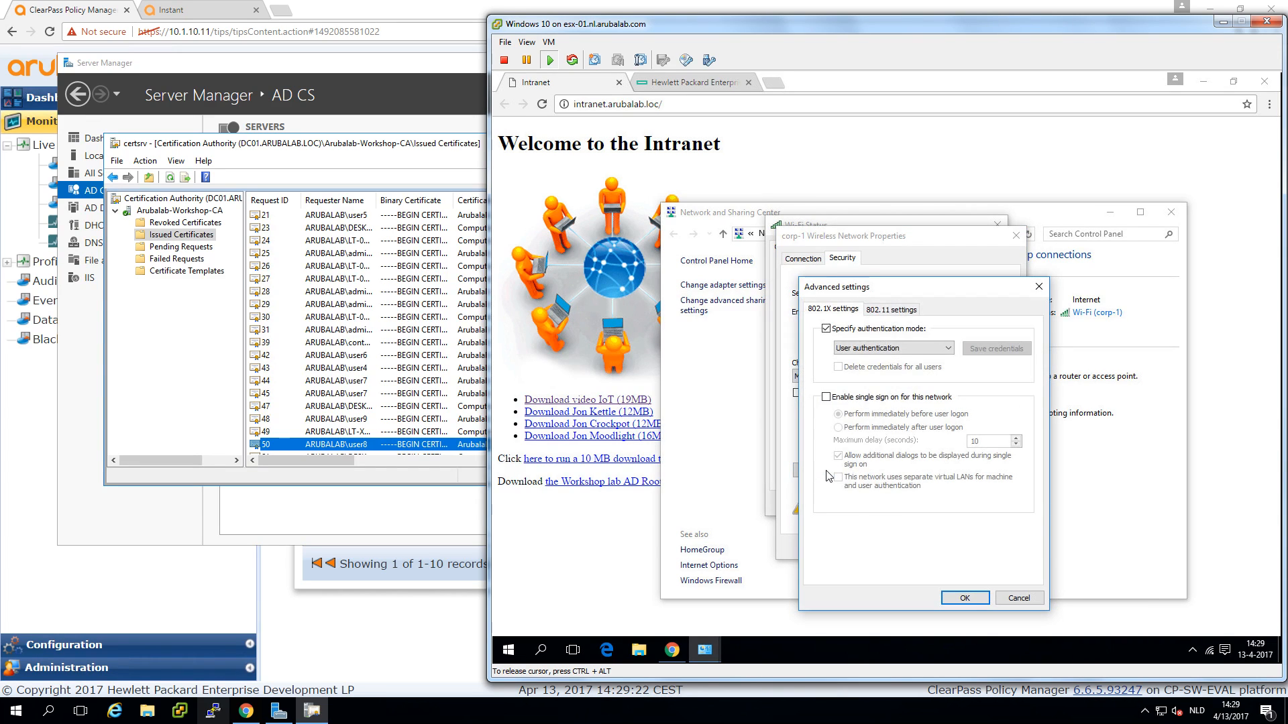
click(959, 347)
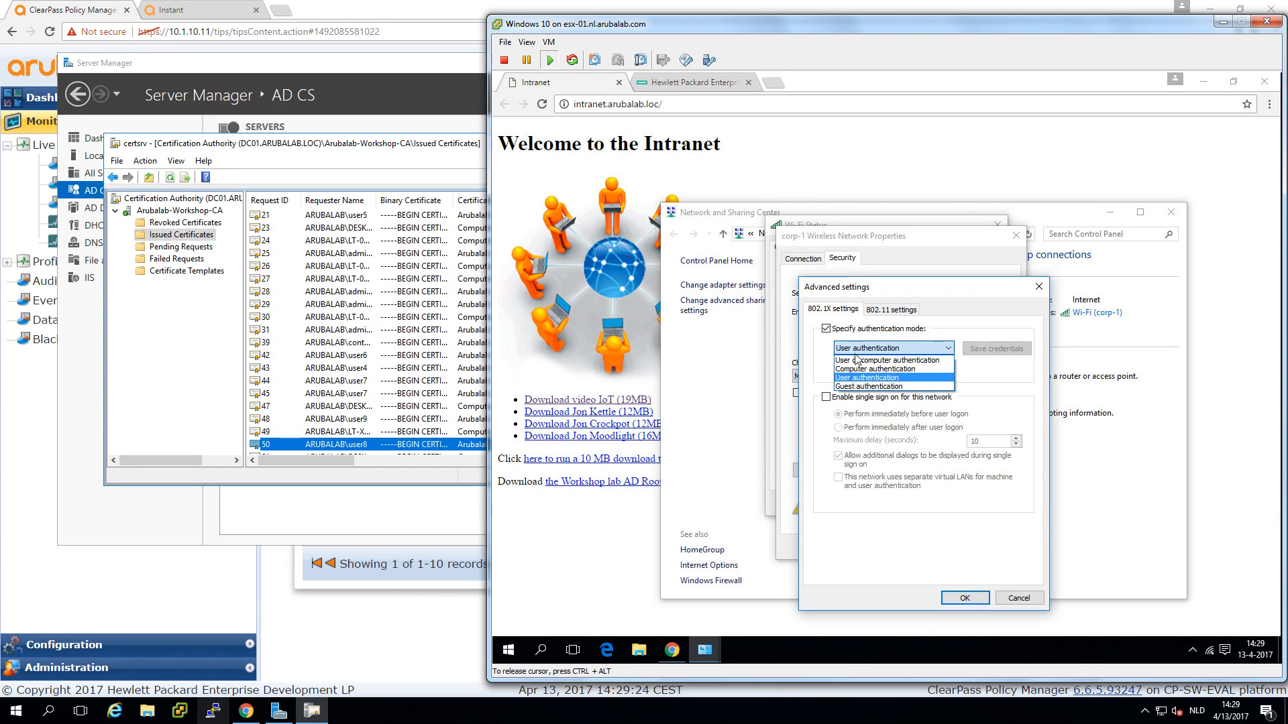
click(874, 367)
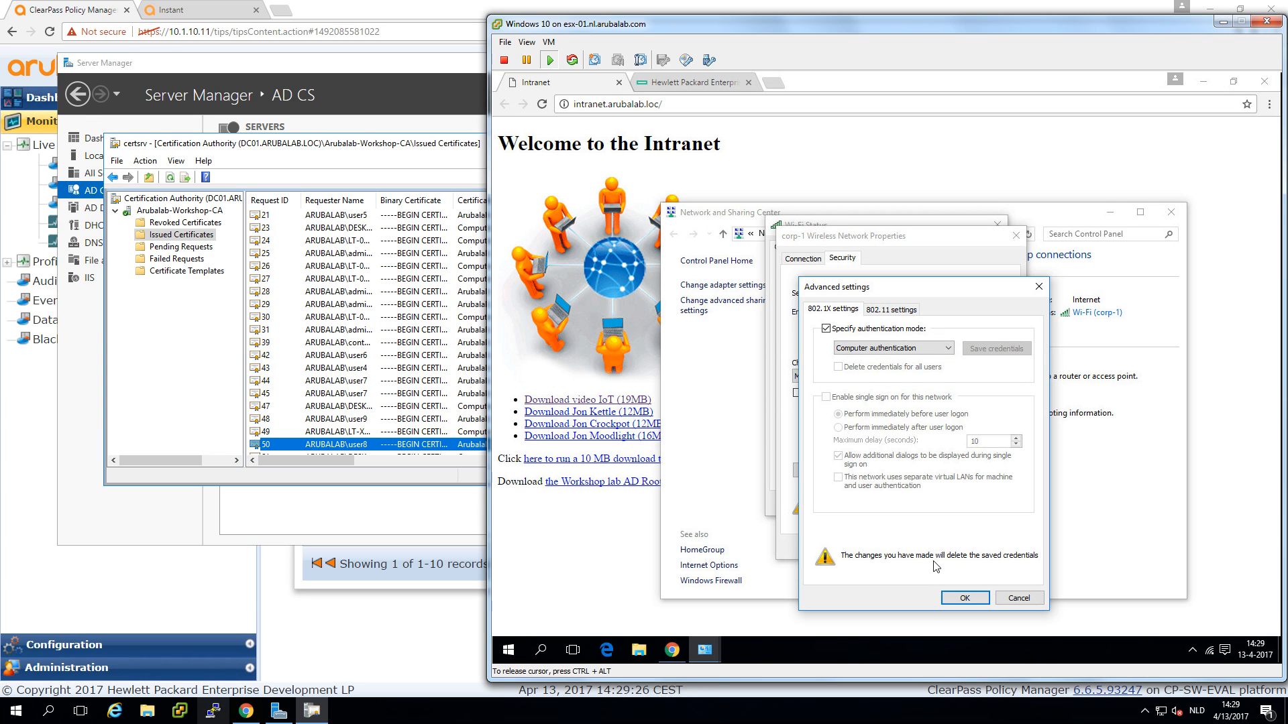
click(963, 597)
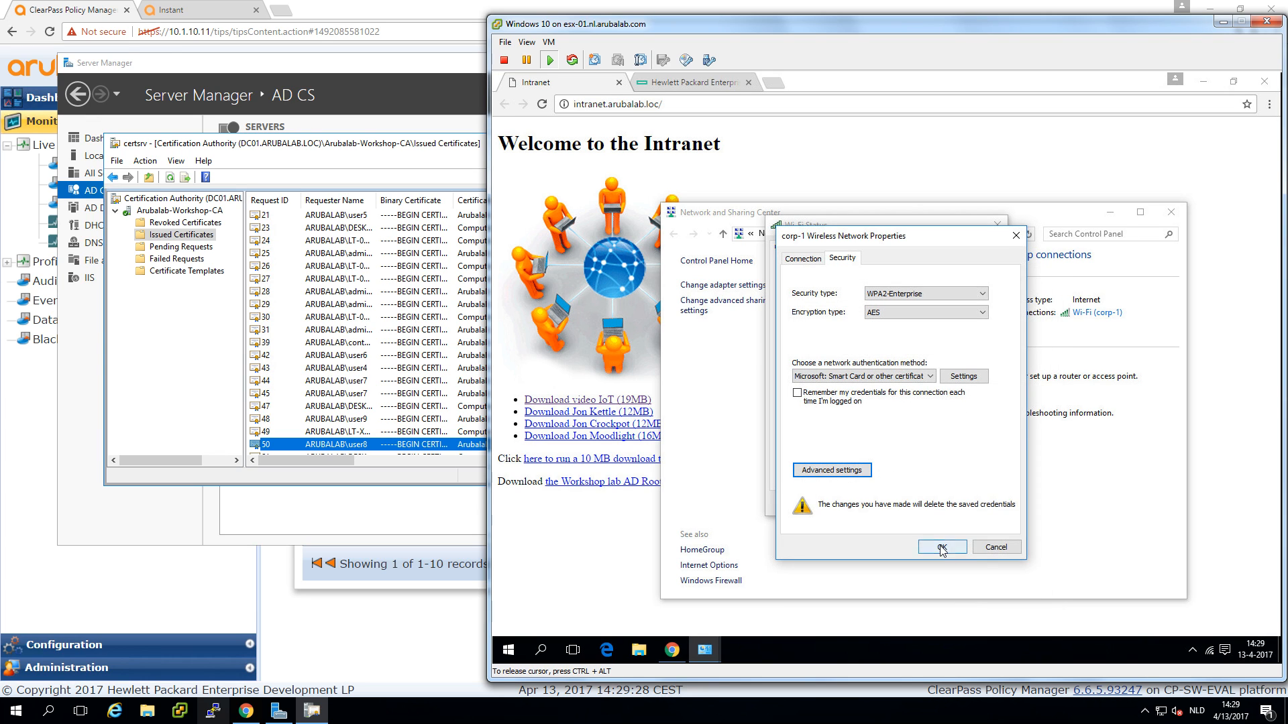
click(942, 547)
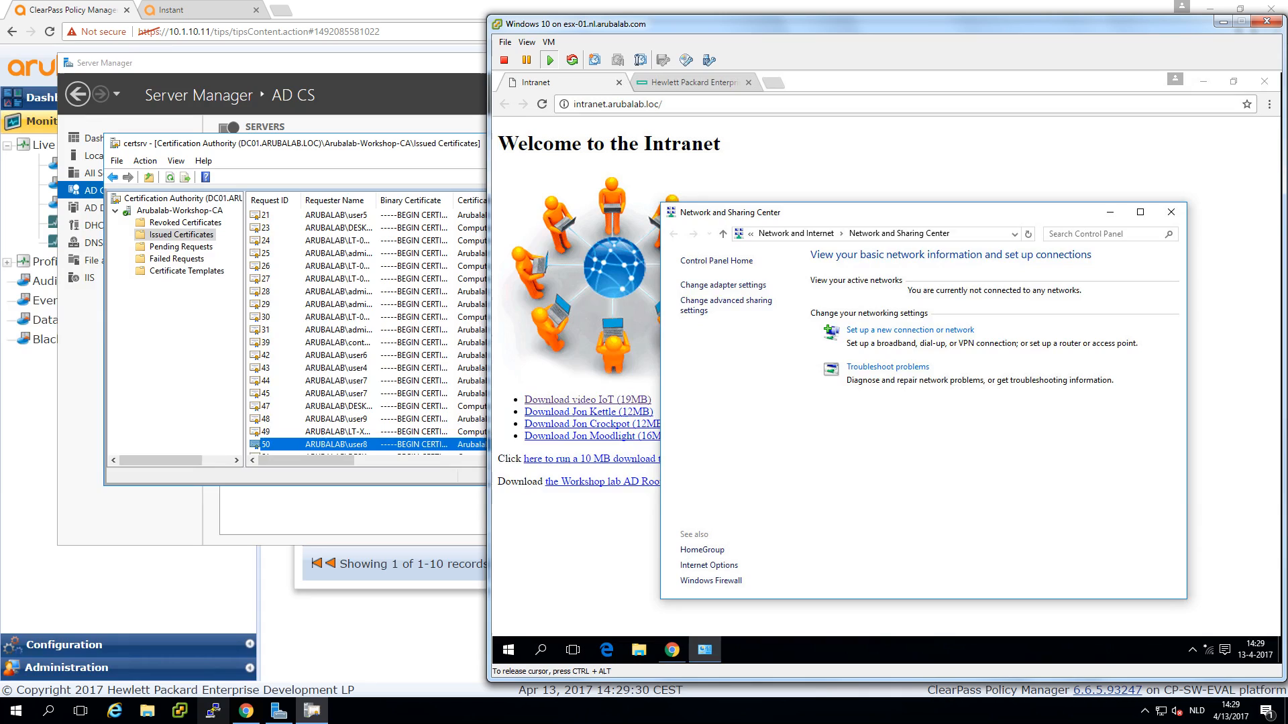
mouse_move(935, 507)
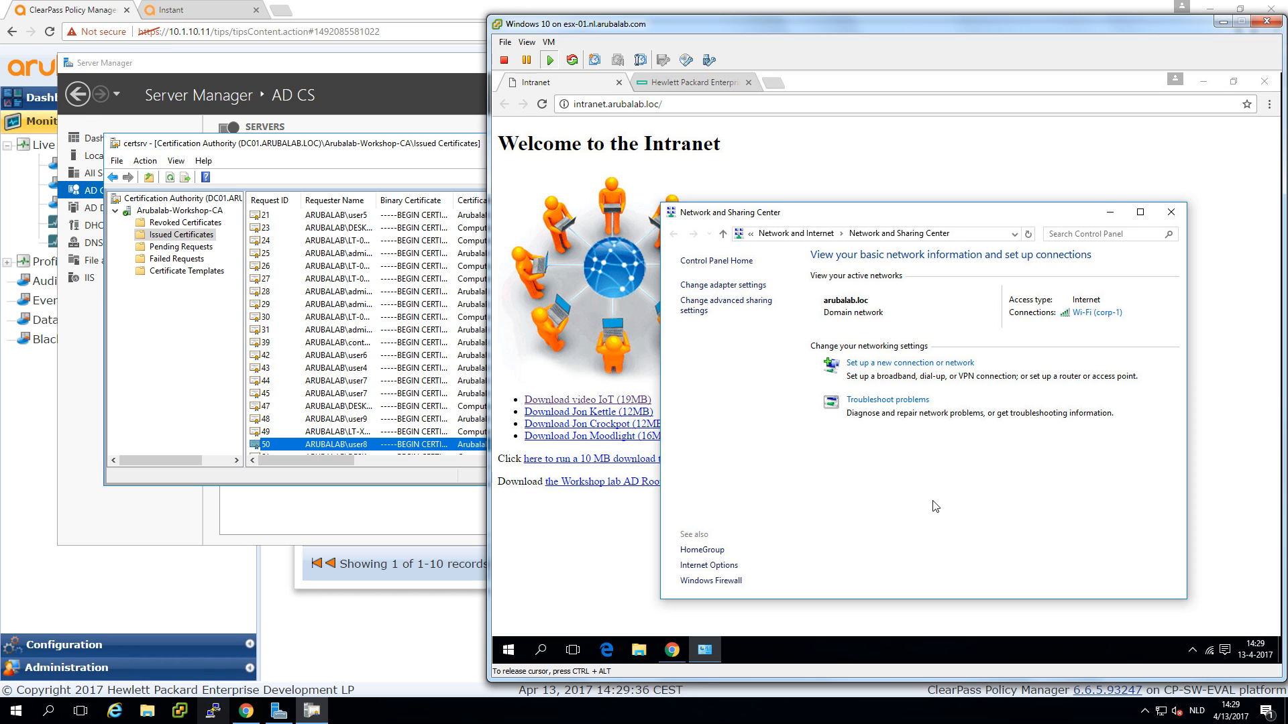
click(70, 9)
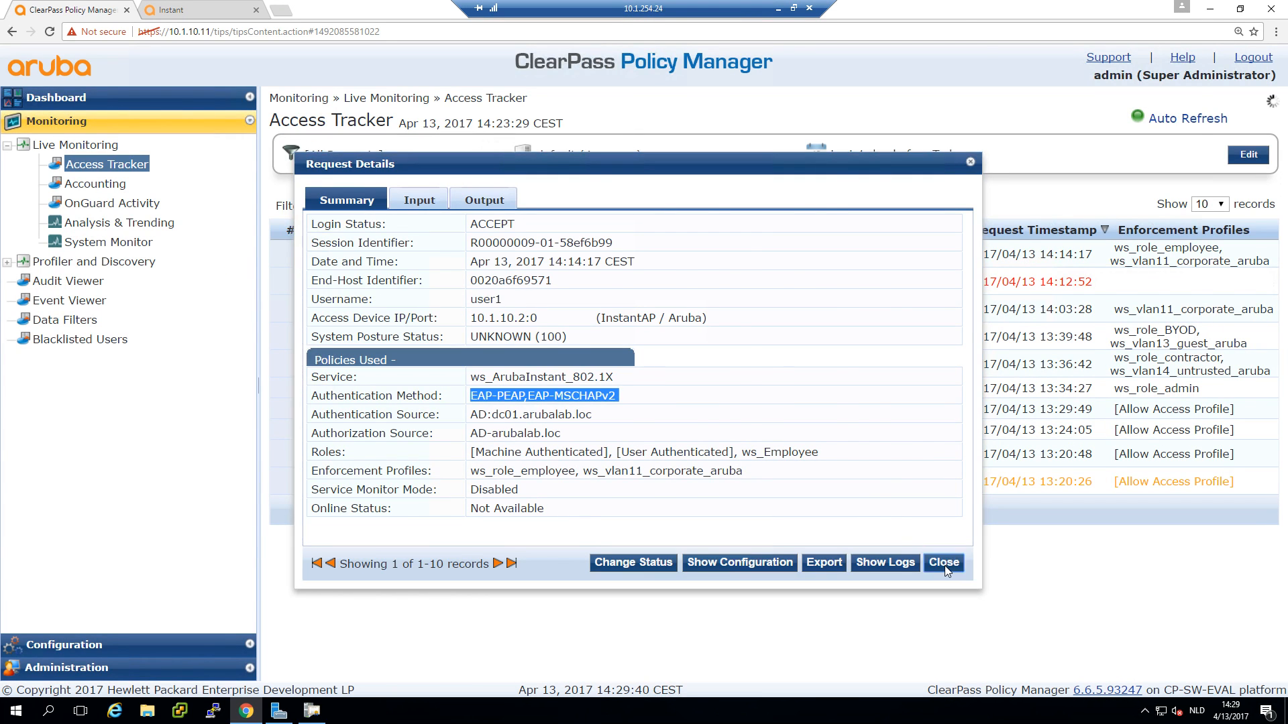
Close the user1 request and highlight the EAP-TLS method of the Win10-LabVM machine request
click(941, 562)
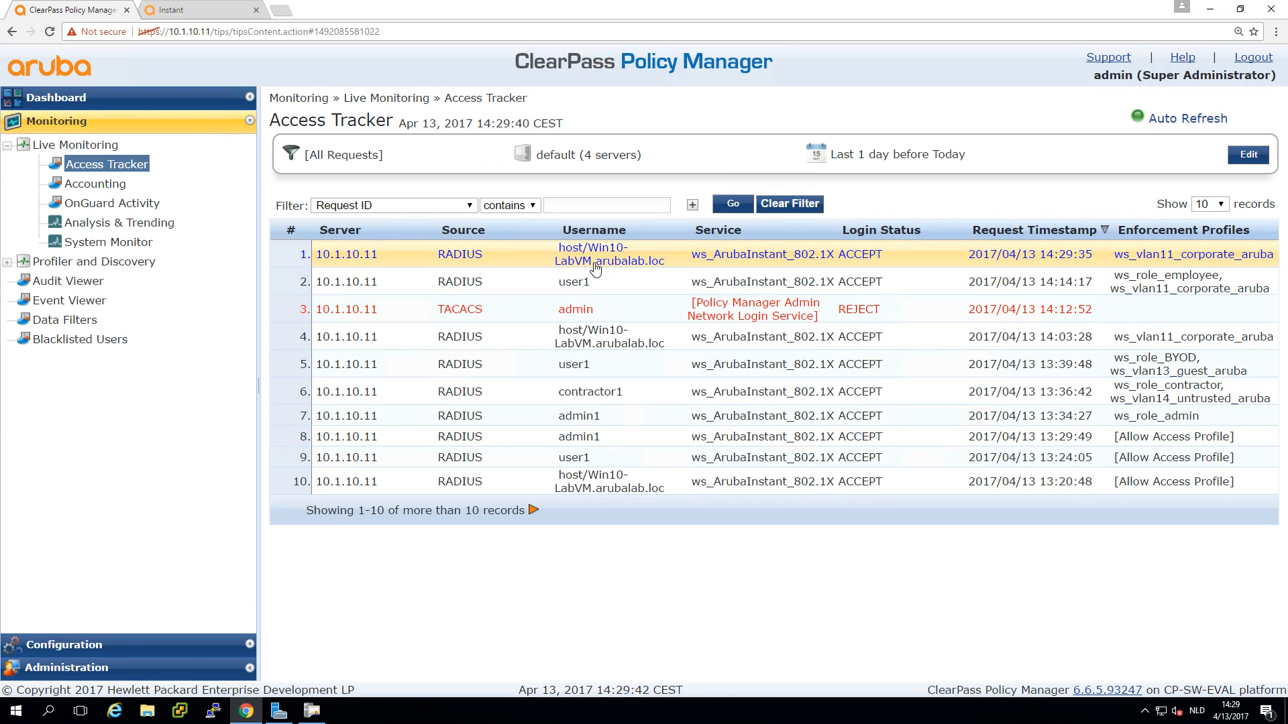
mouse_move(591, 261)
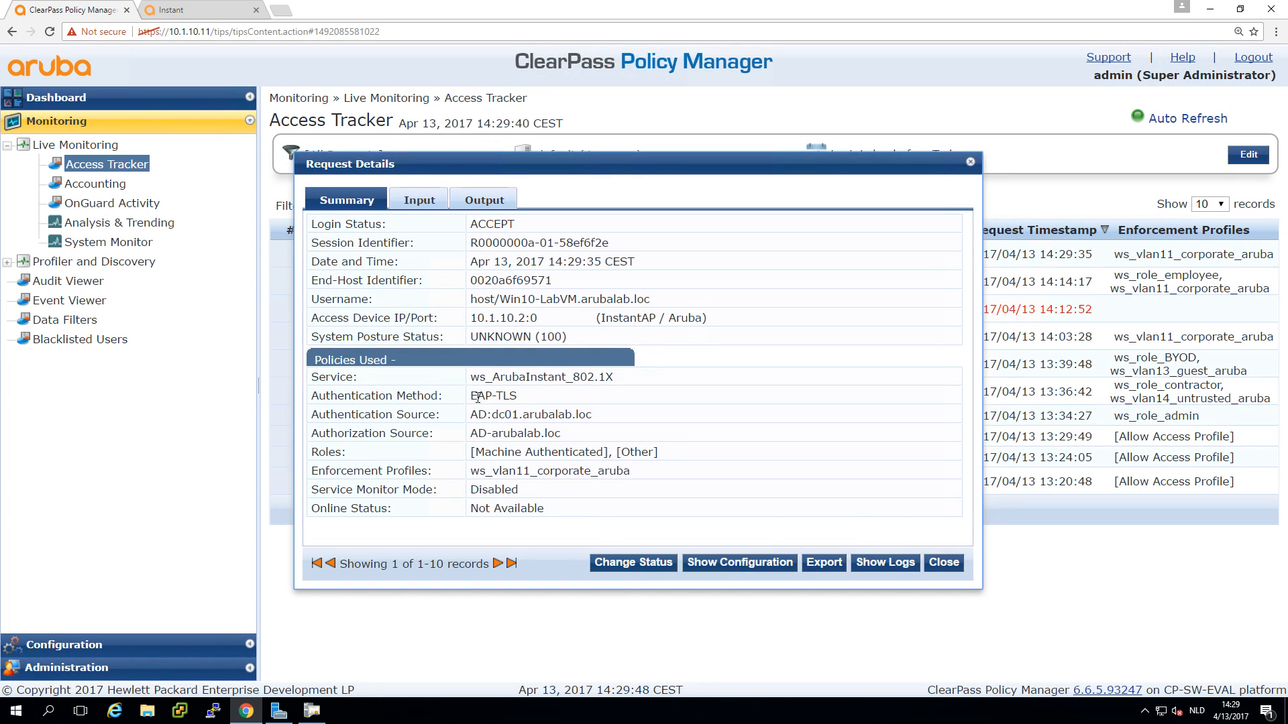
double_click(493, 394)
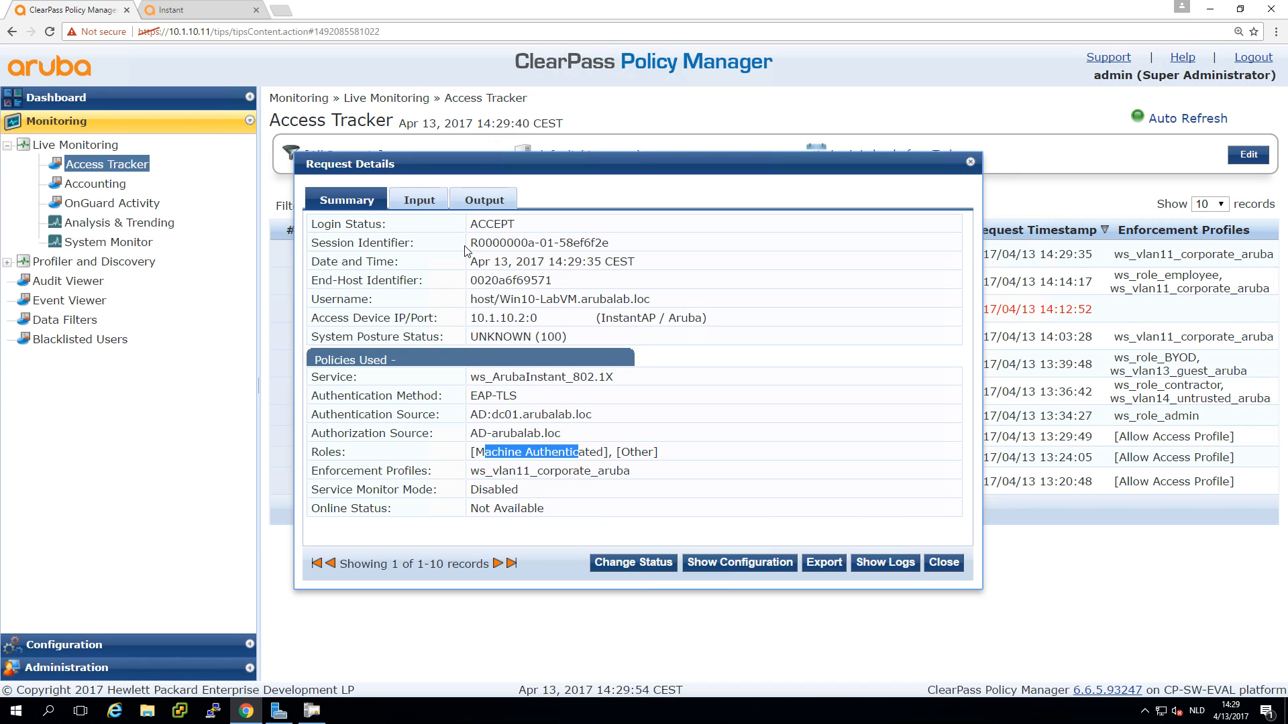
Review the Input attributes, expanding Authorization and Computed Attributes, then close the request details
click(418, 200)
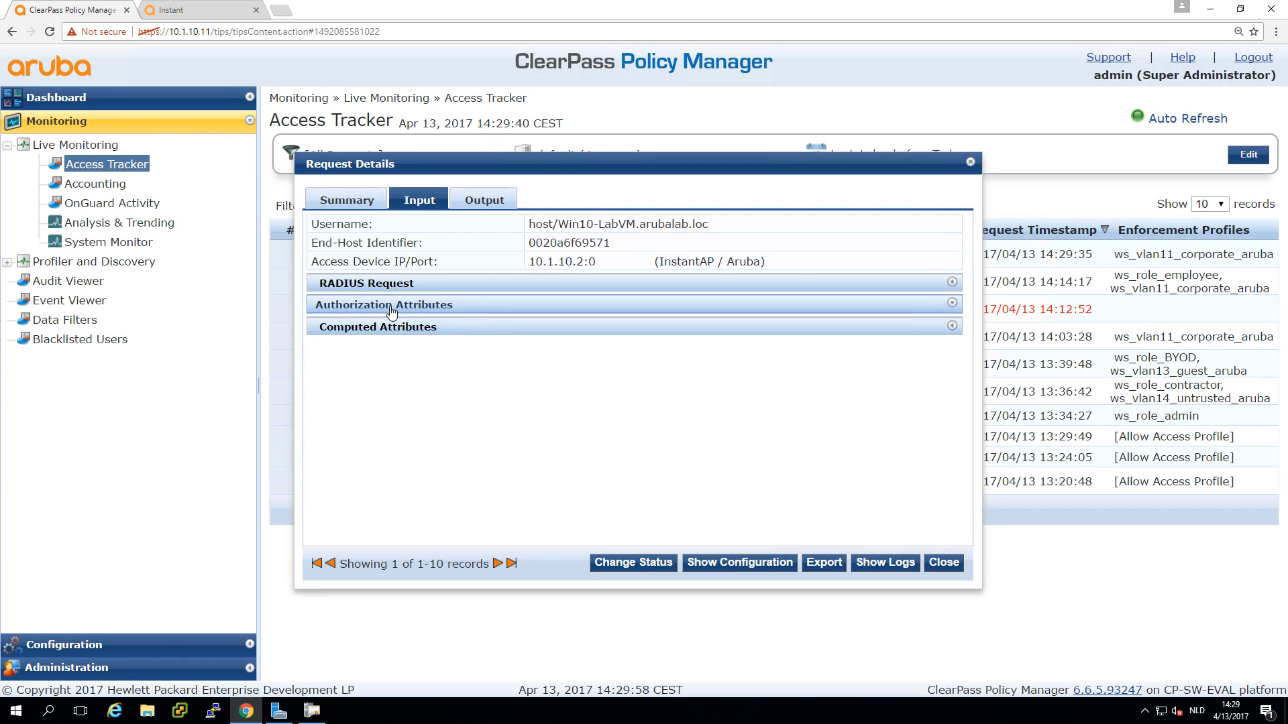
click(383, 305)
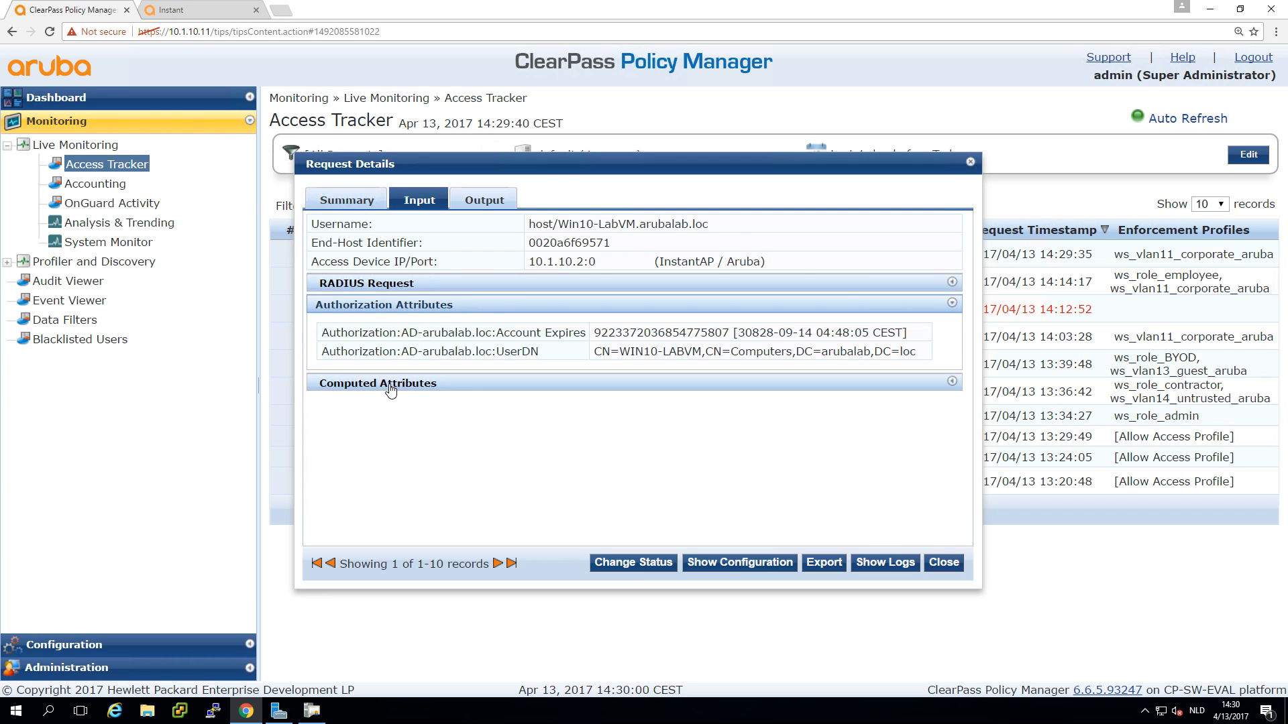
click(378, 383)
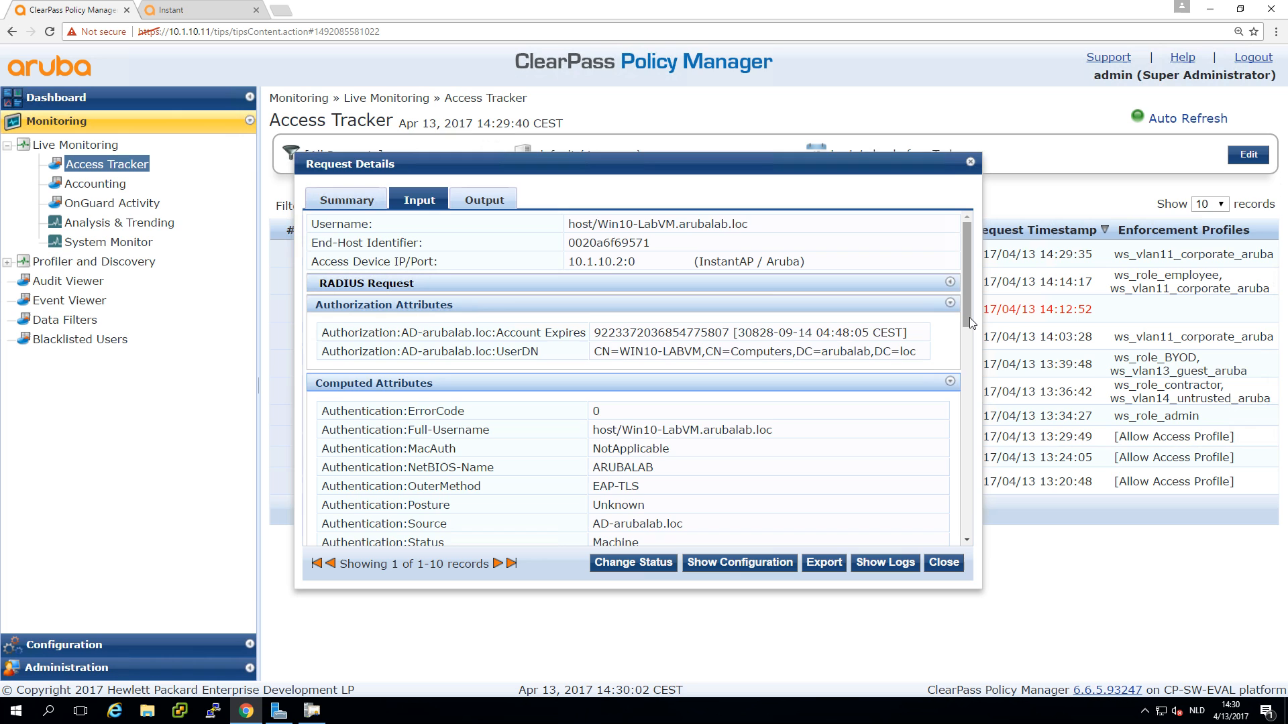
scroll(down, 3)
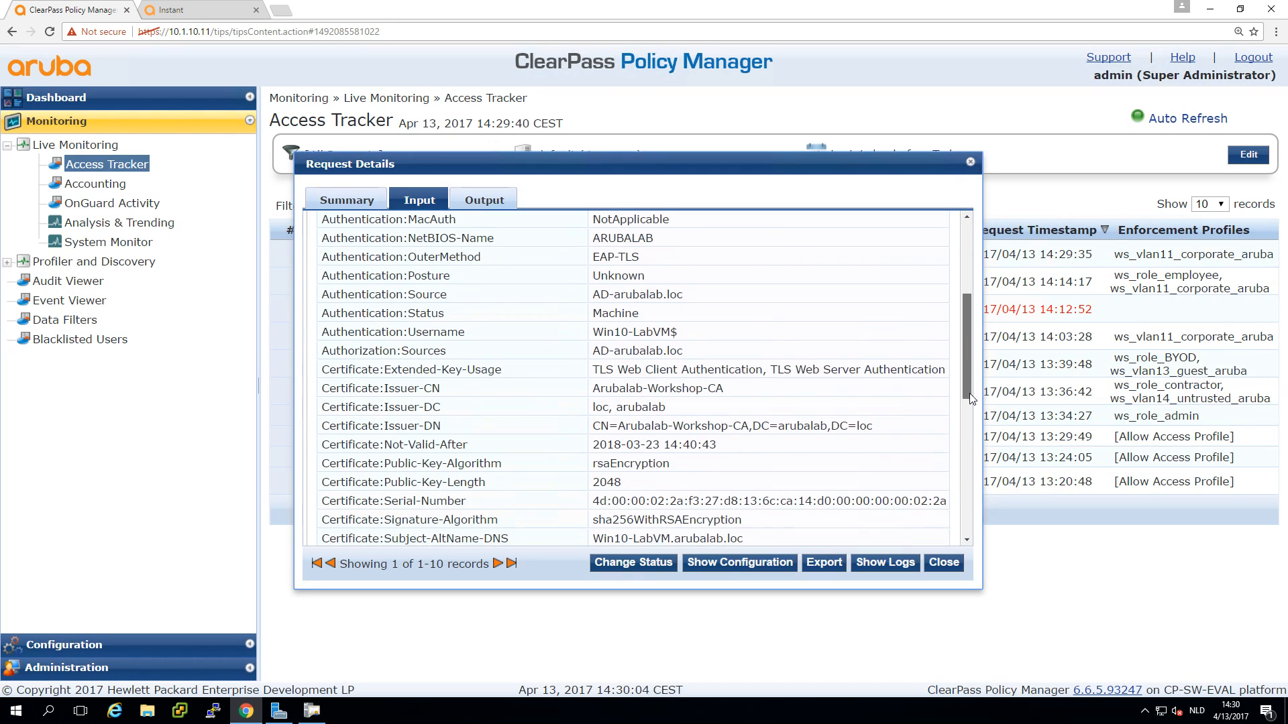
scroll(down, 3)
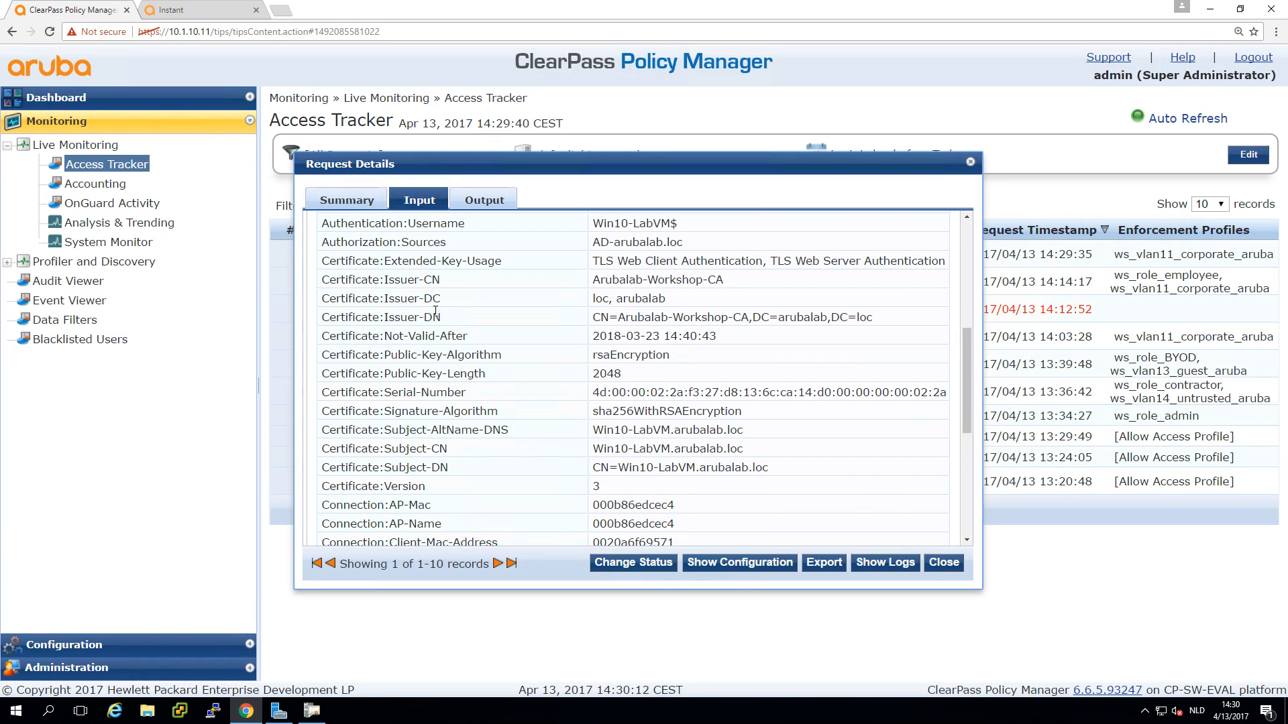
mouse_move(858, 481)
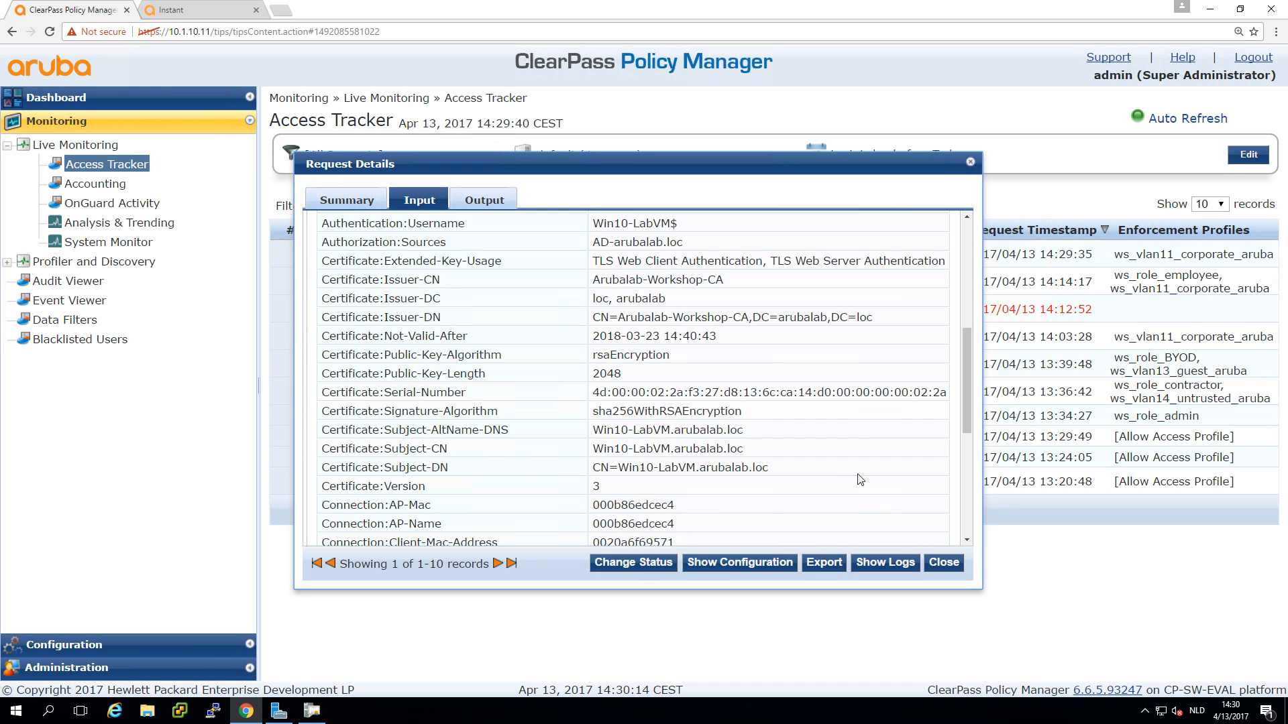
scroll(down, 3)
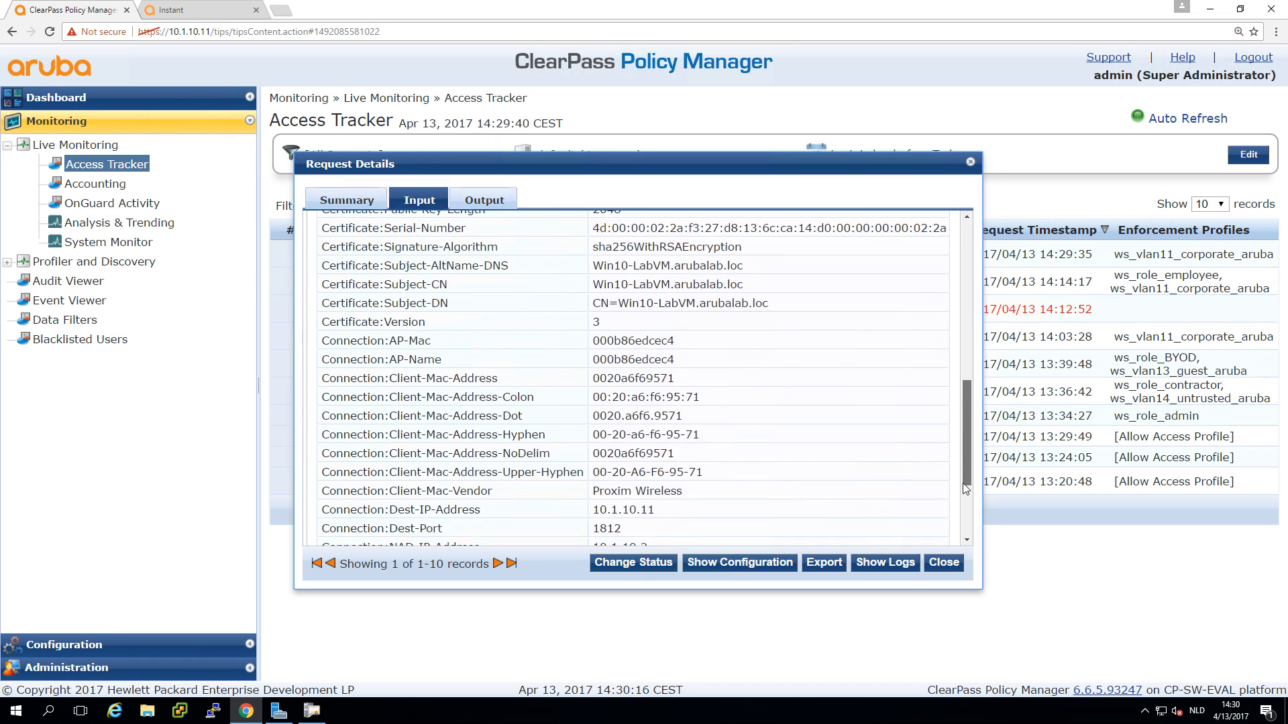
scroll(up, 3)
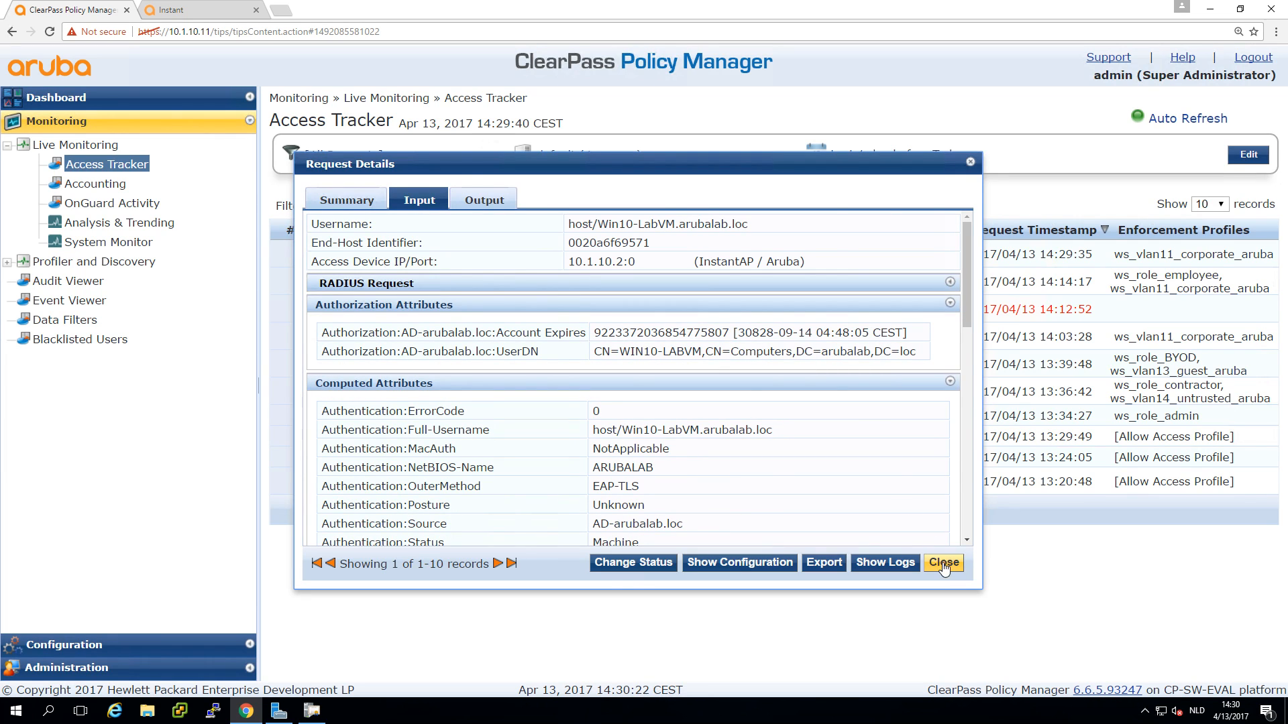
click(943, 562)
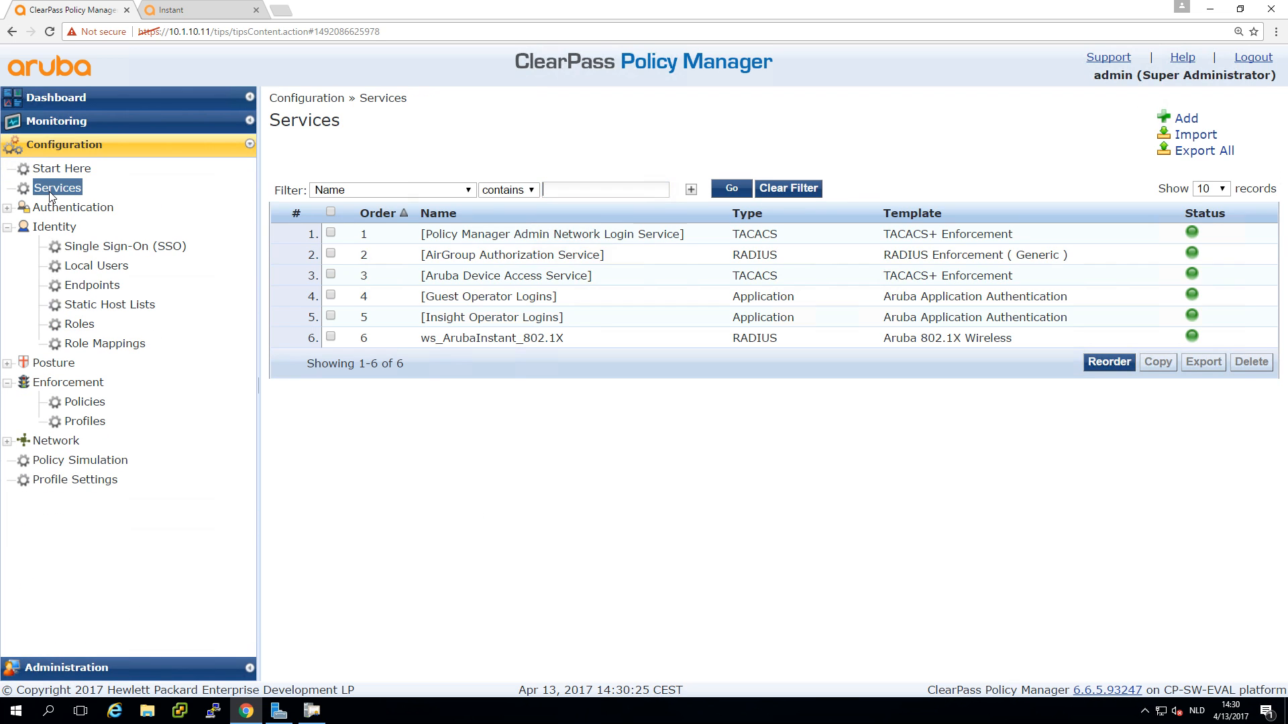
Bring up the Authentication settings of the ws_ArubaInstant_802.1X service
click(491, 338)
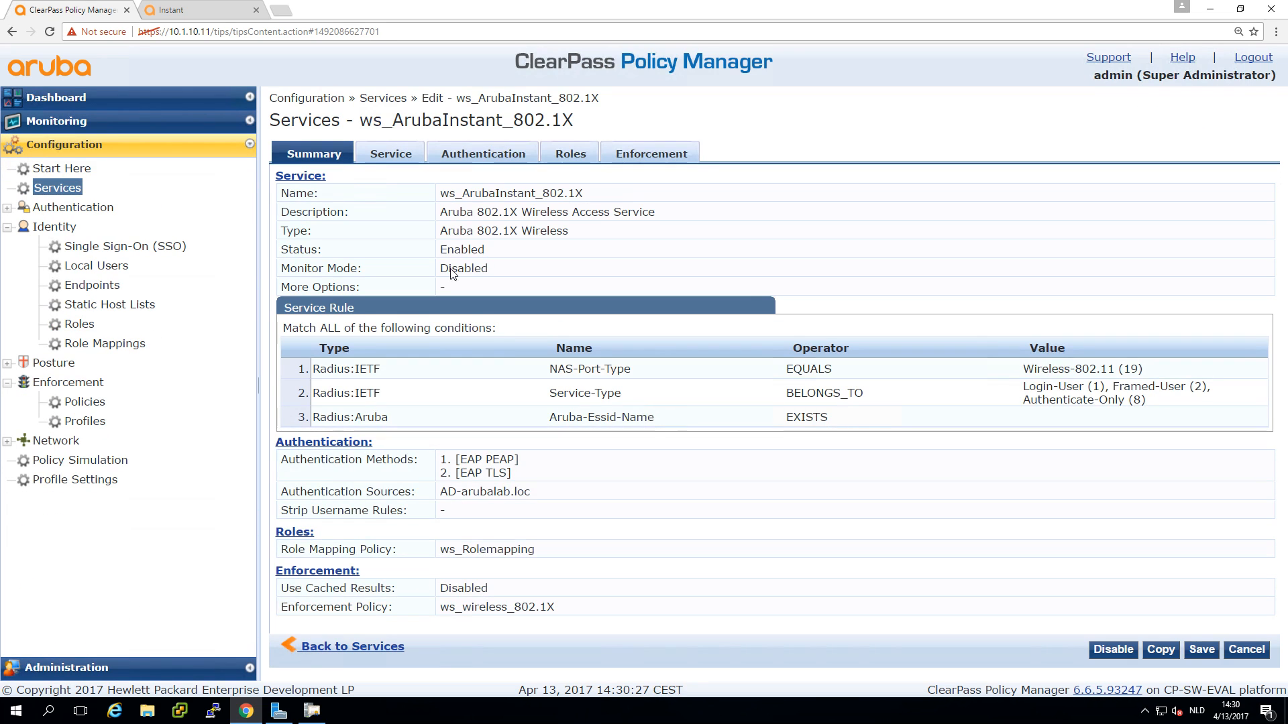
click(483, 153)
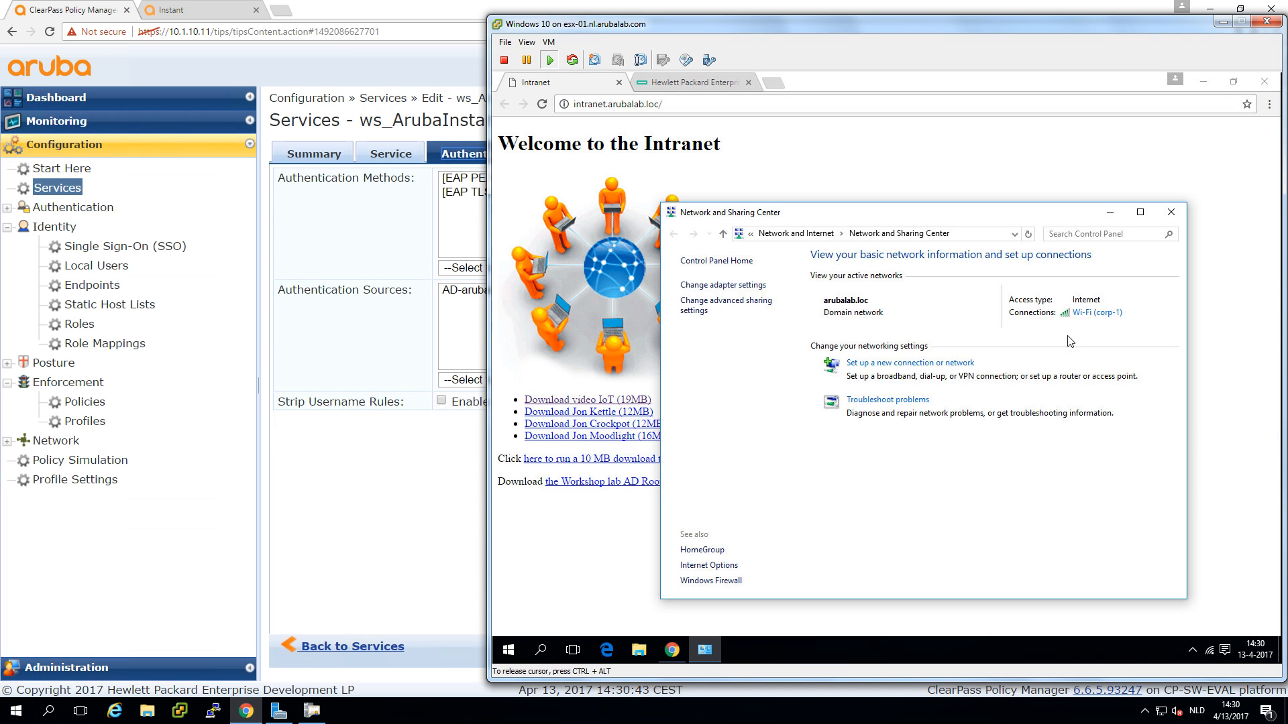
Set corp-1 Wi-Fi advanced 802.1X settings to User or computer authentication, apply, and return to ClearPass
click(1094, 313)
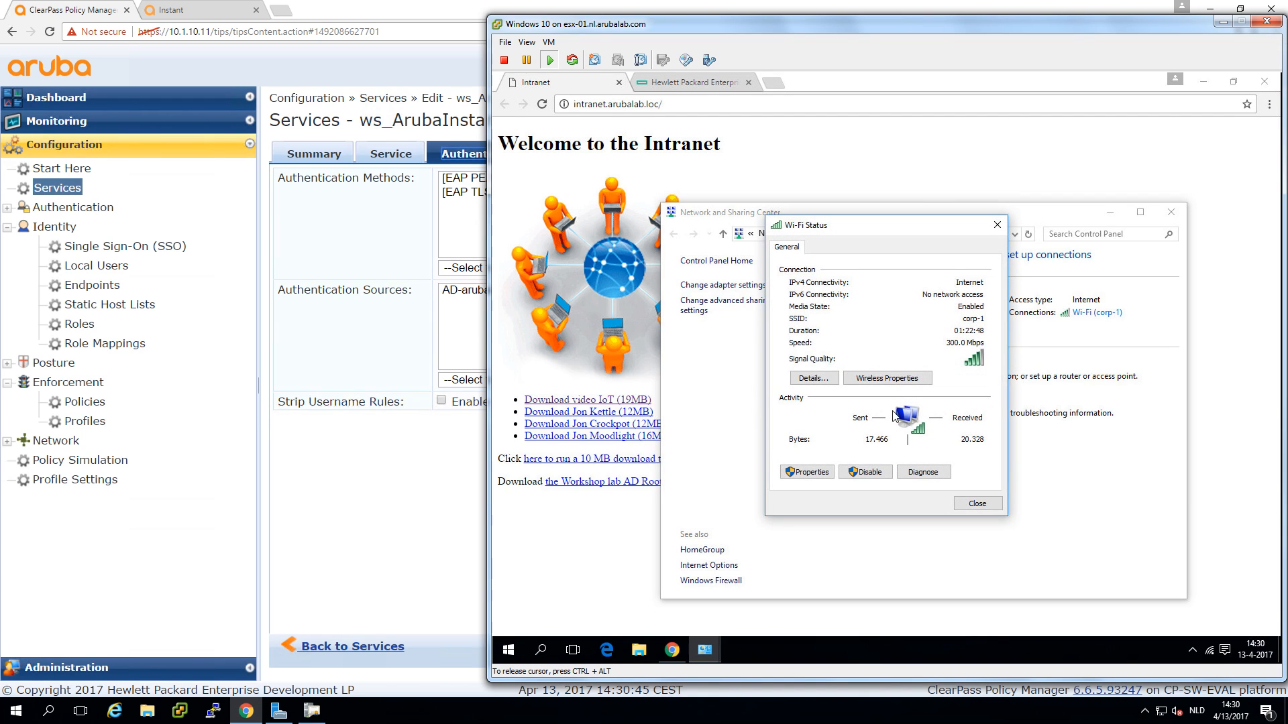
click(887, 378)
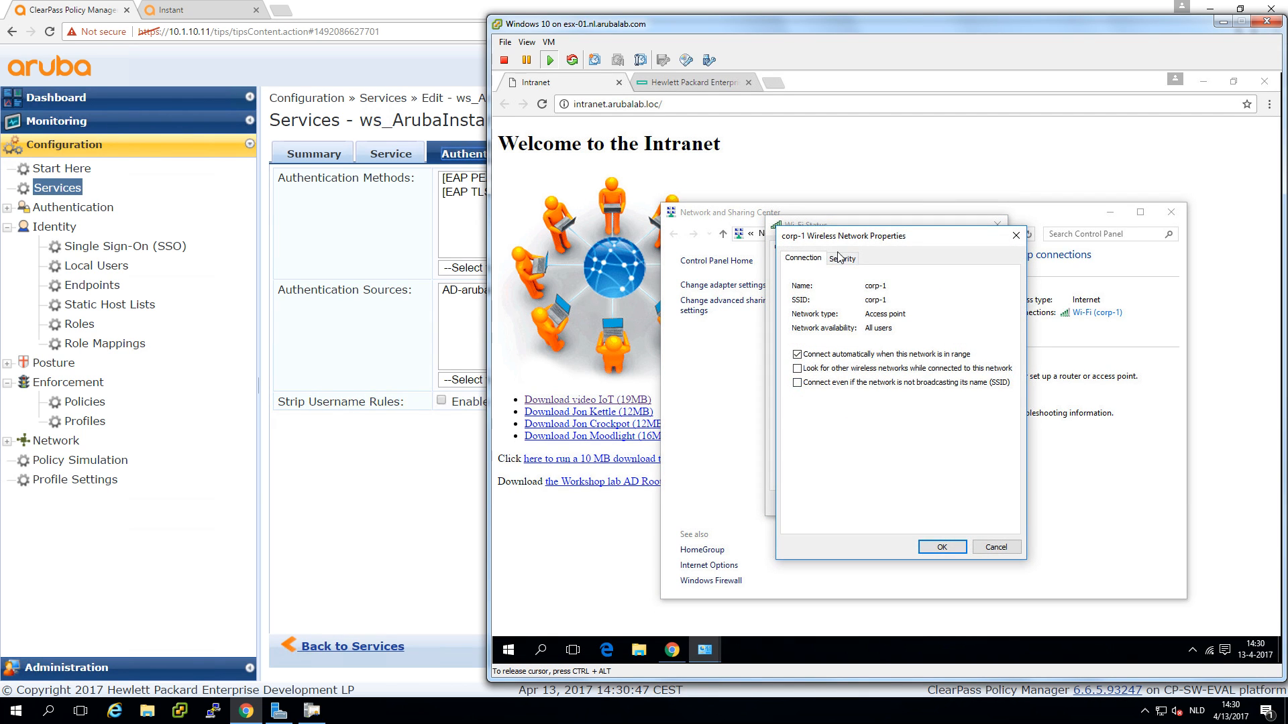
click(841, 258)
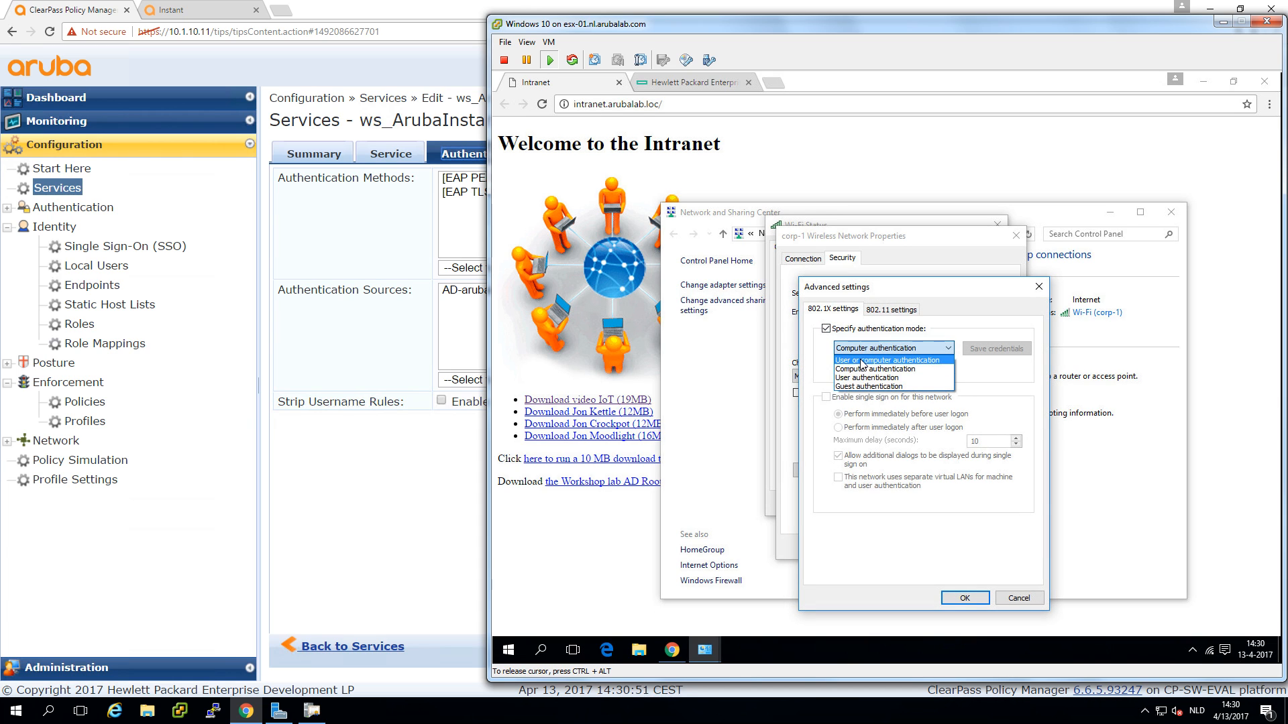
click(889, 360)
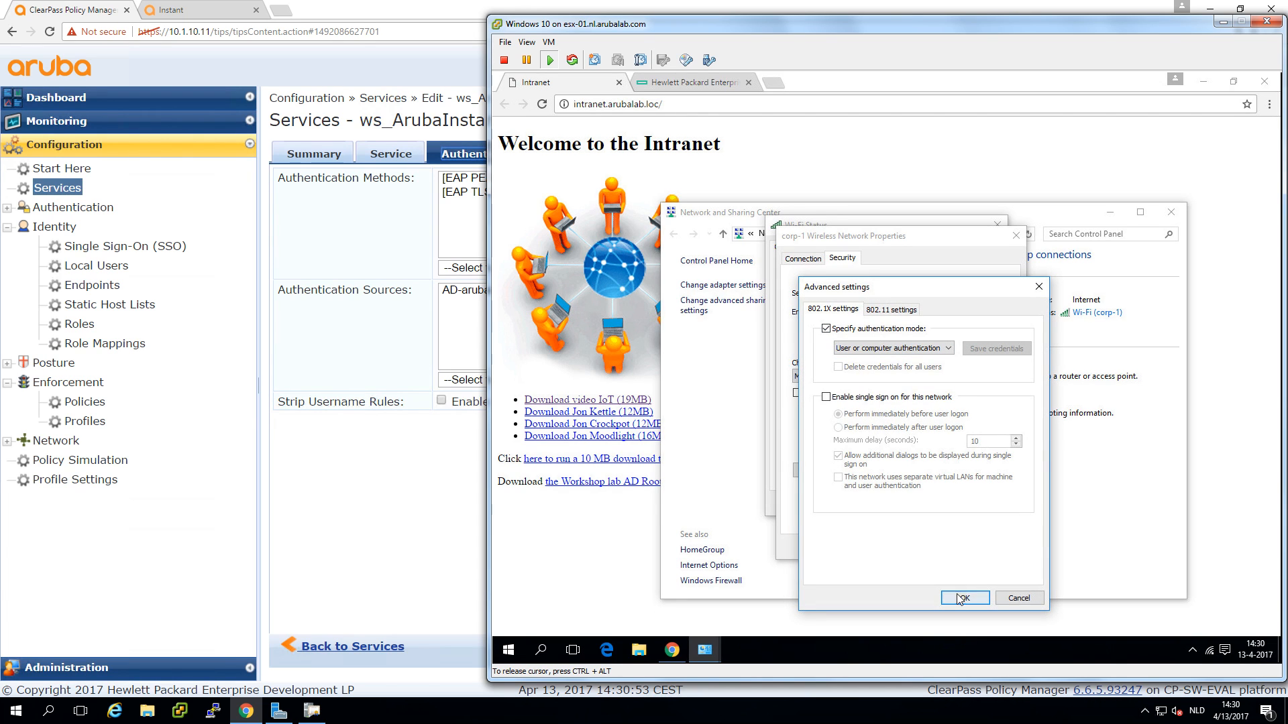
click(964, 598)
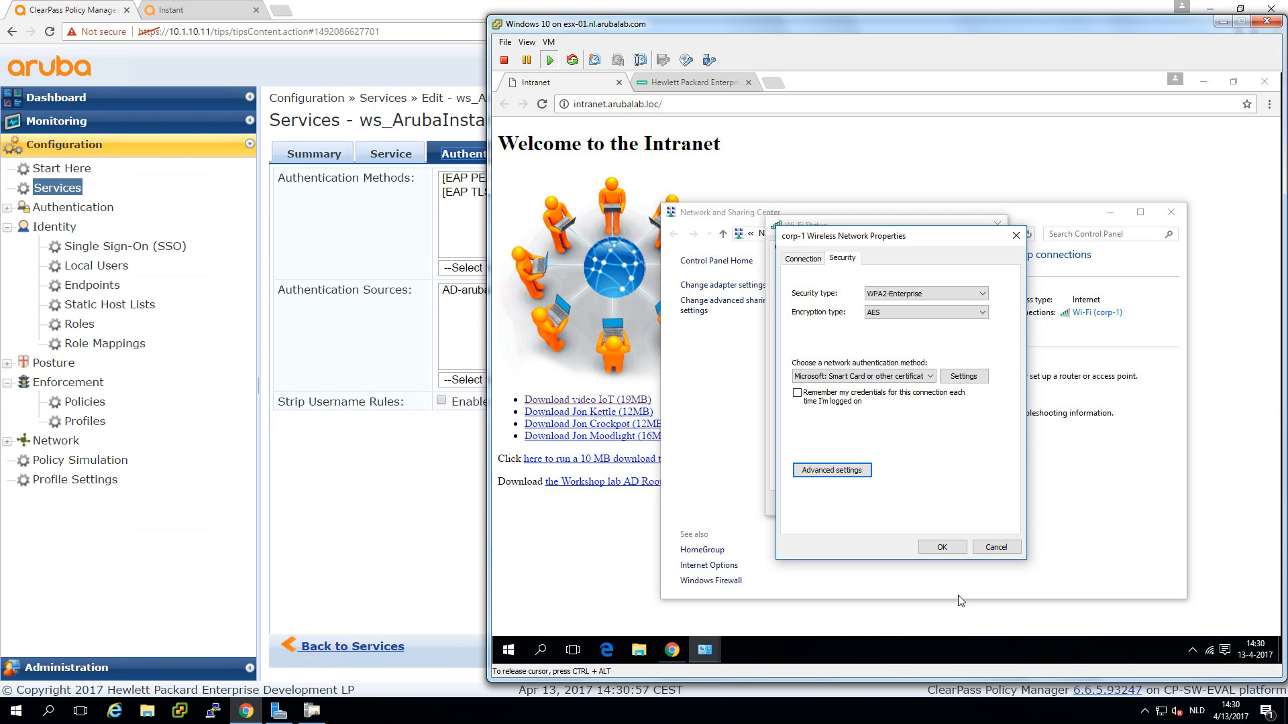
mouse_move(942, 547)
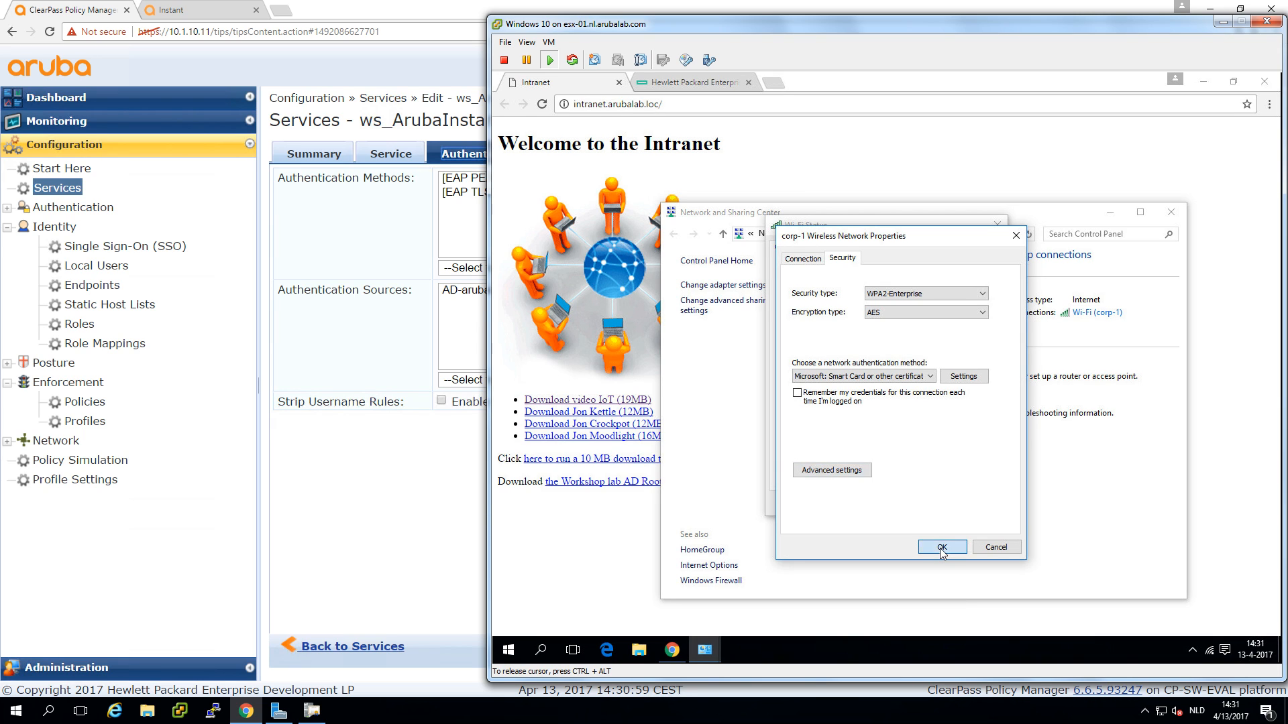
click(941, 547)
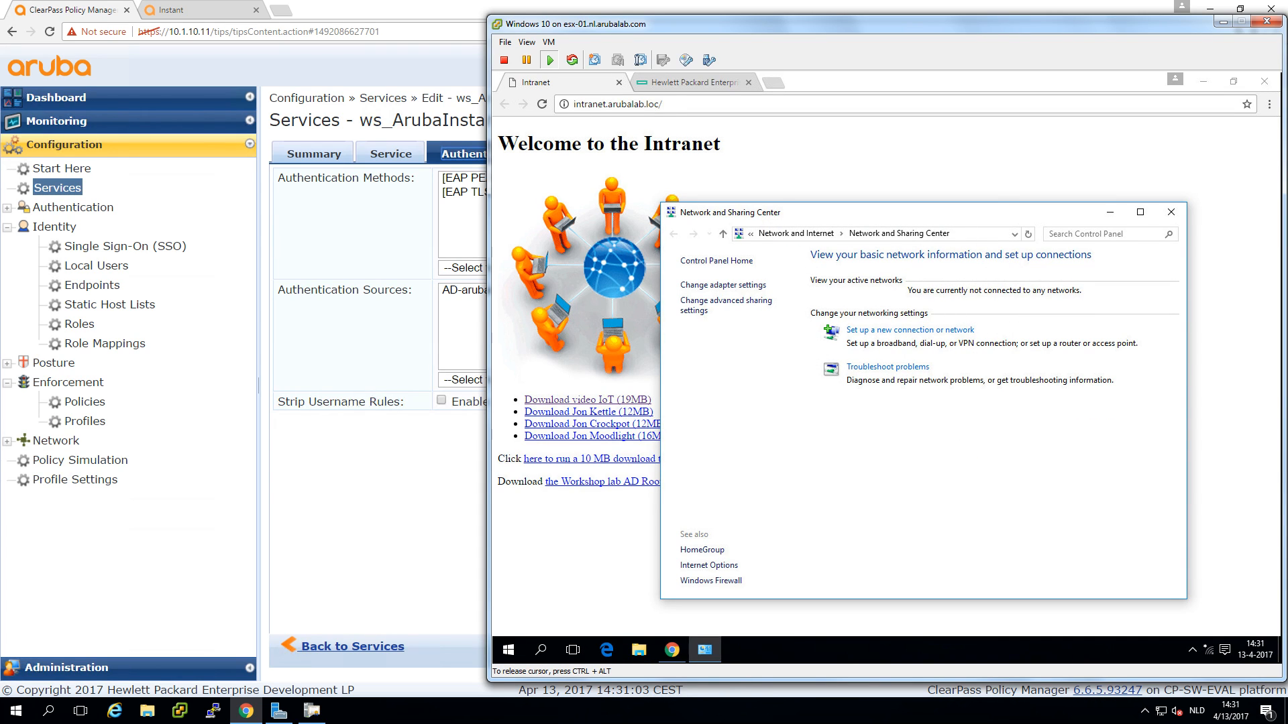
mouse_move(963, 468)
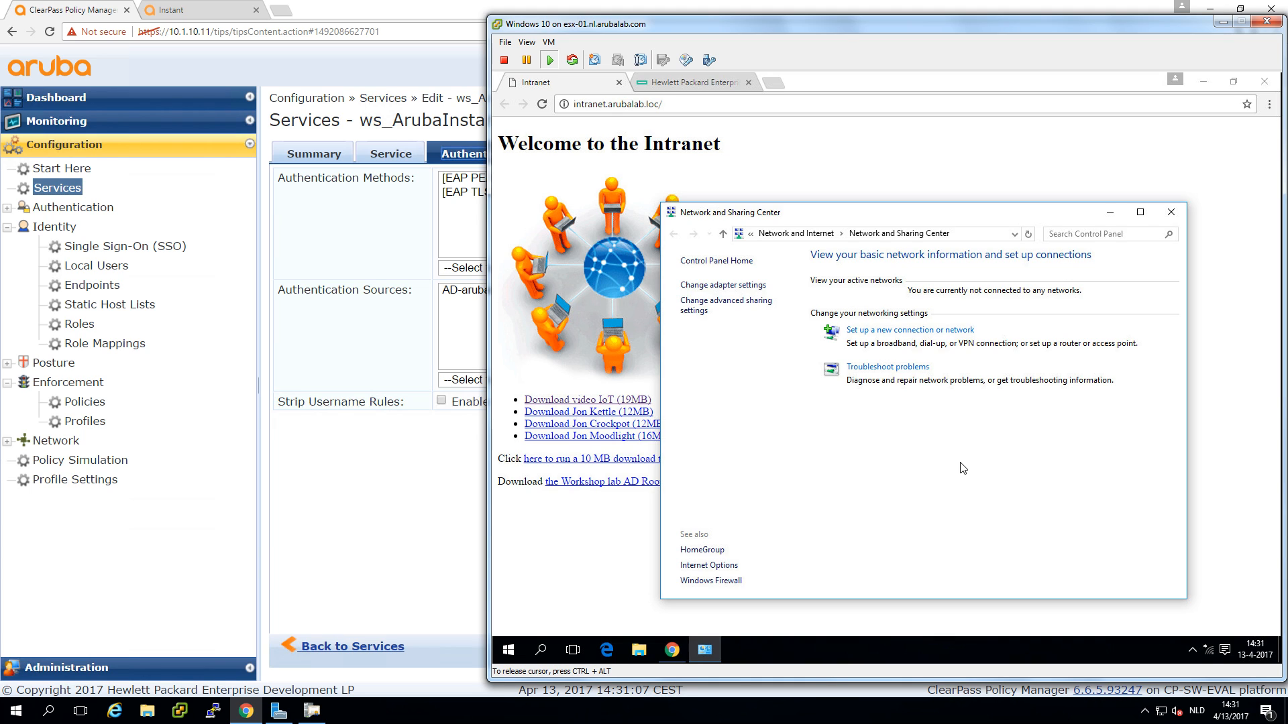
click(1170, 211)
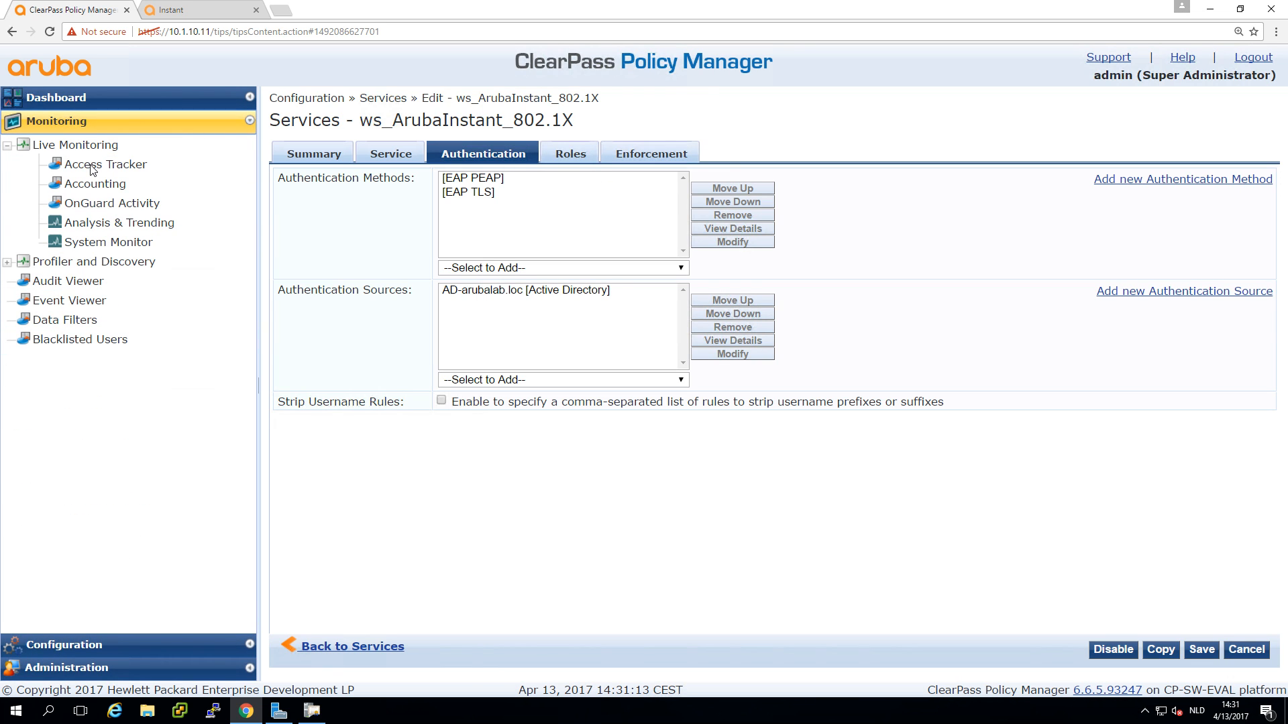
click(106, 163)
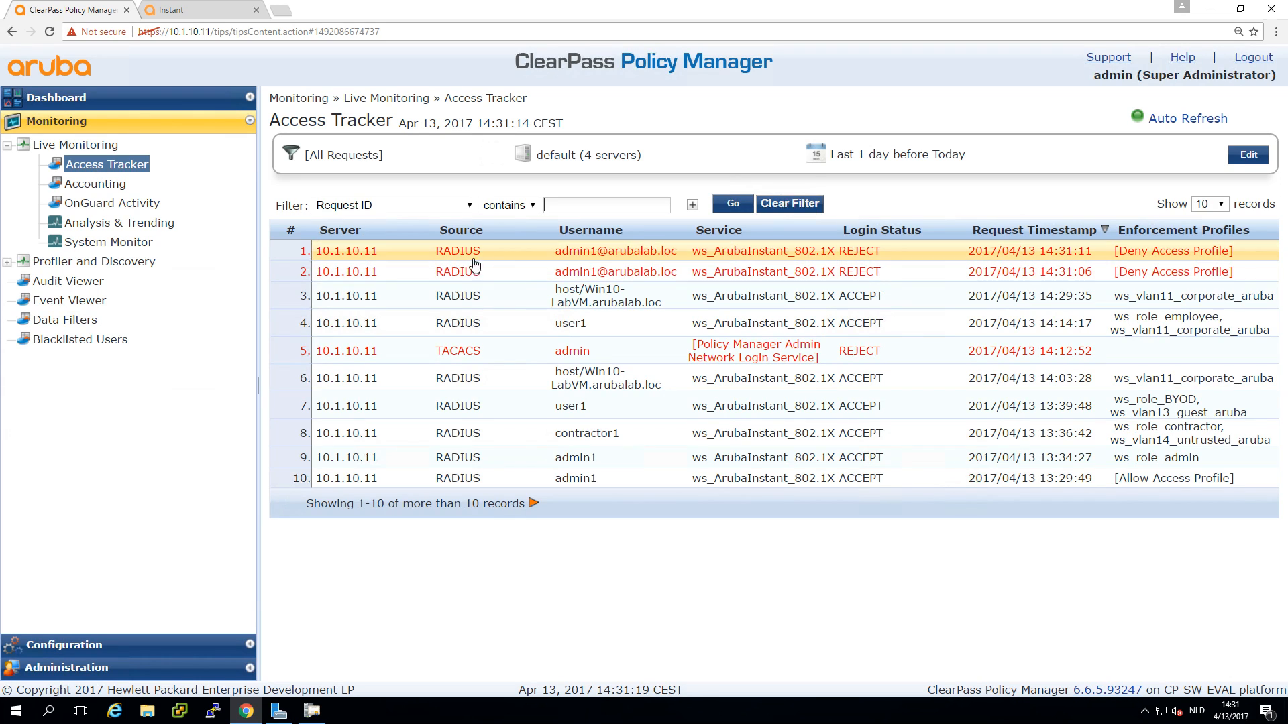
mouse_move(584, 256)
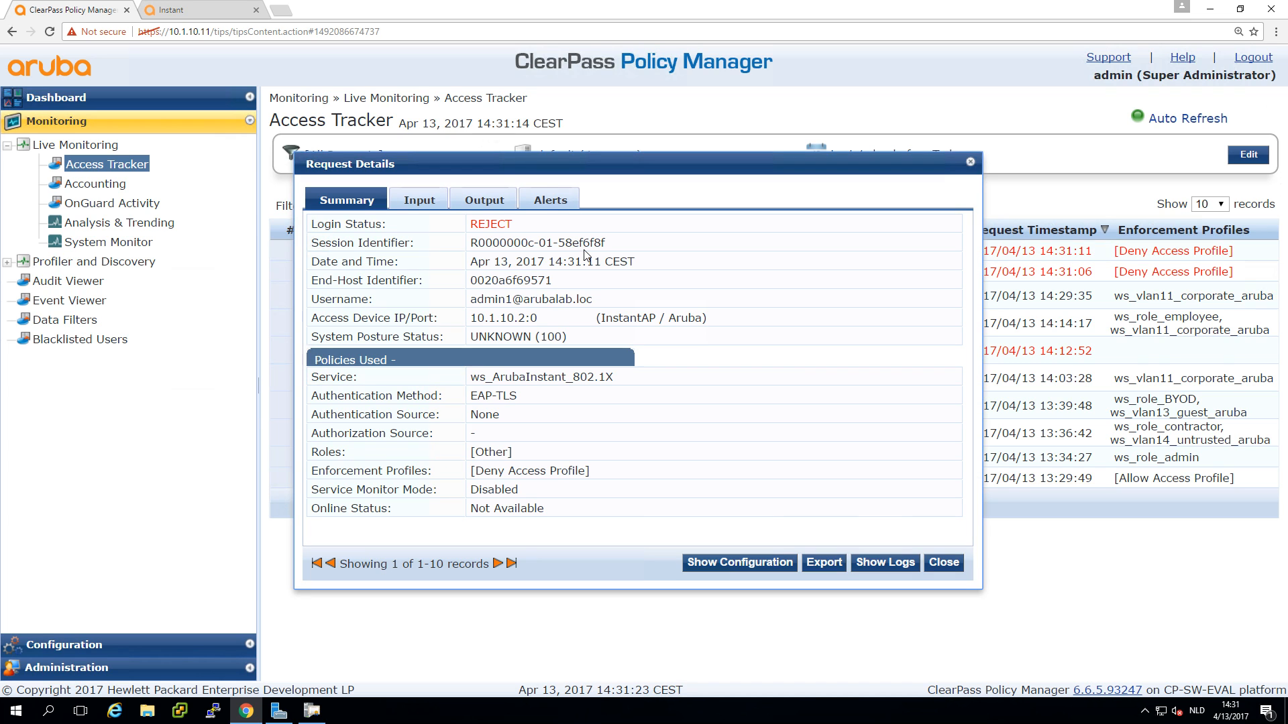
mouse_move(475, 330)
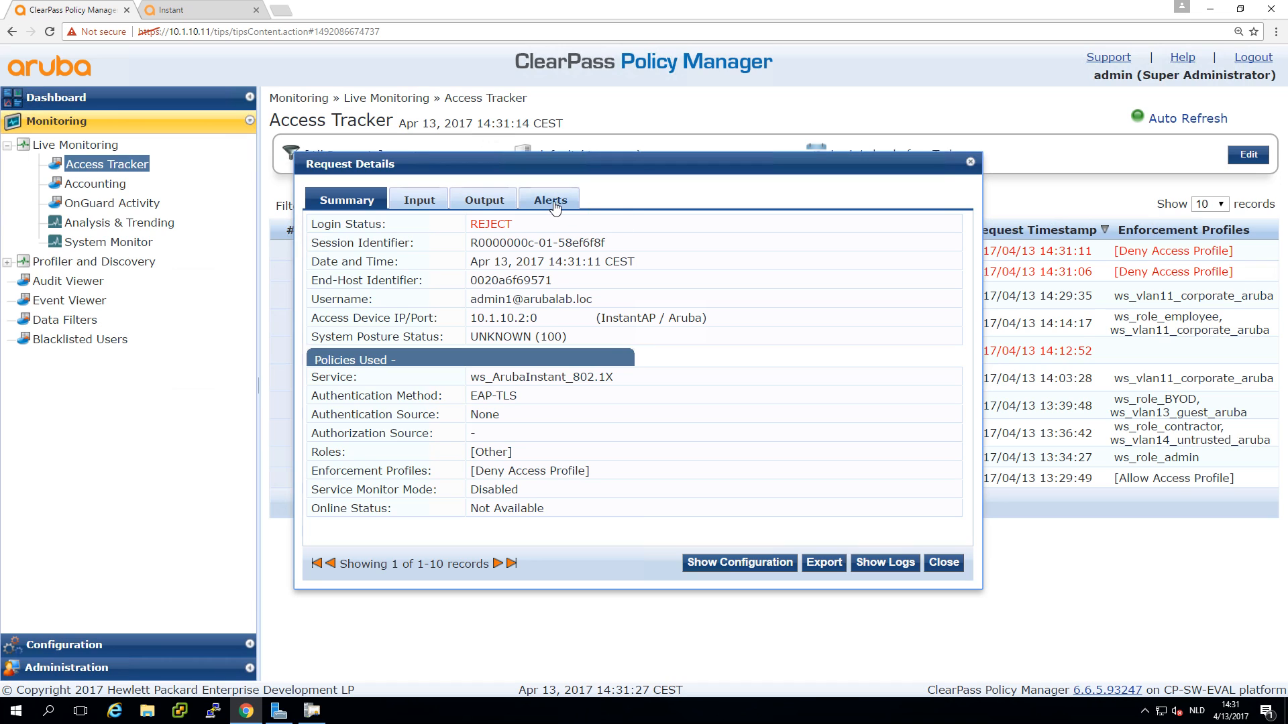
click(548, 200)
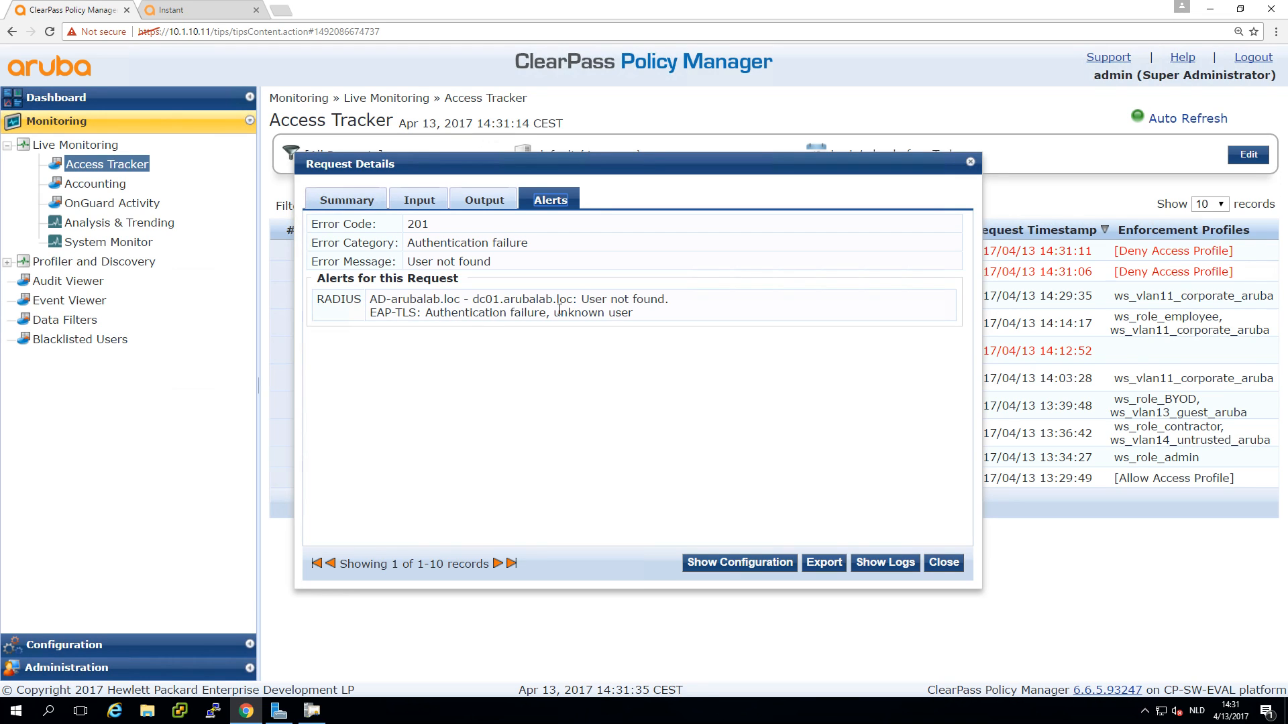
mouse_move(510, 228)
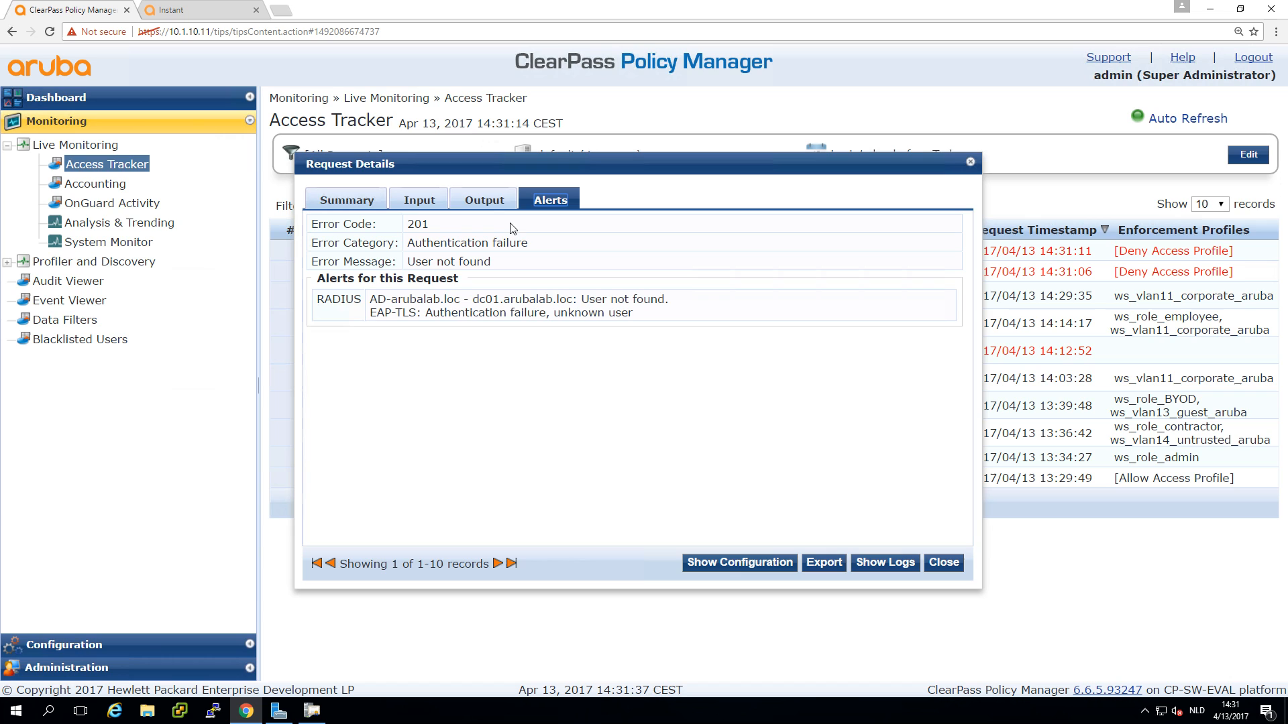
click(419, 200)
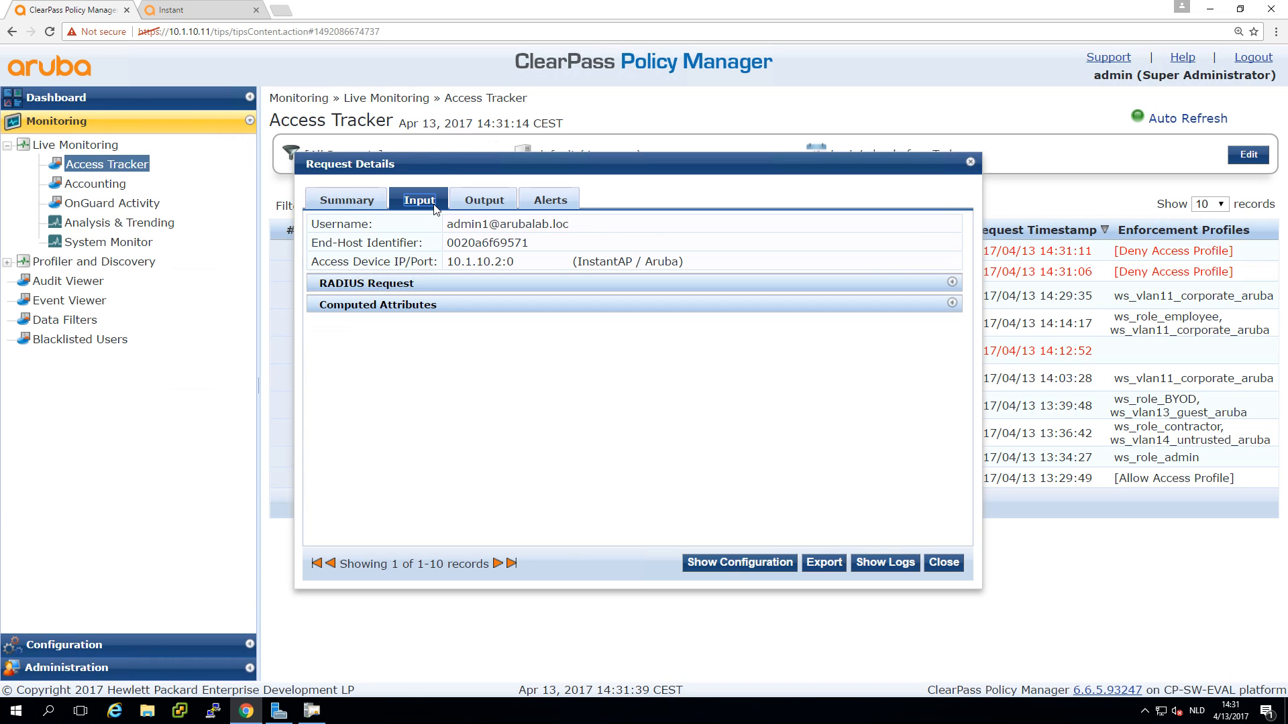
click(346, 200)
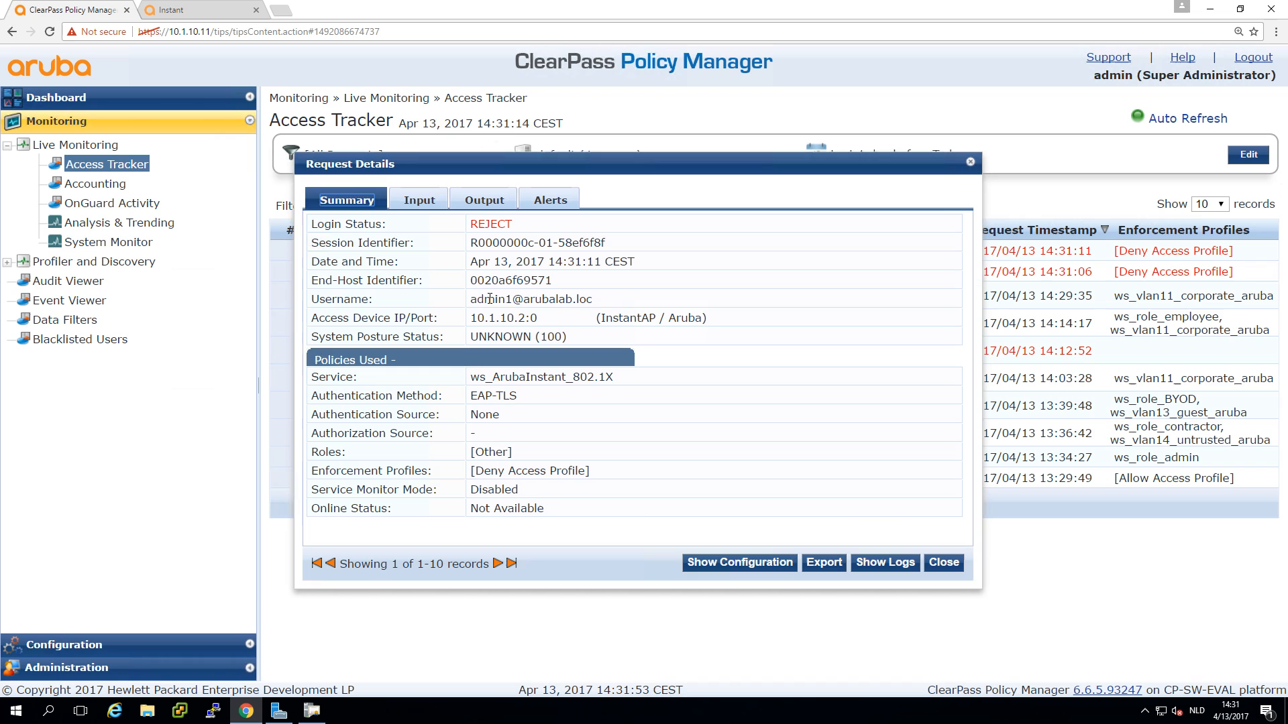
double_click(531, 299)
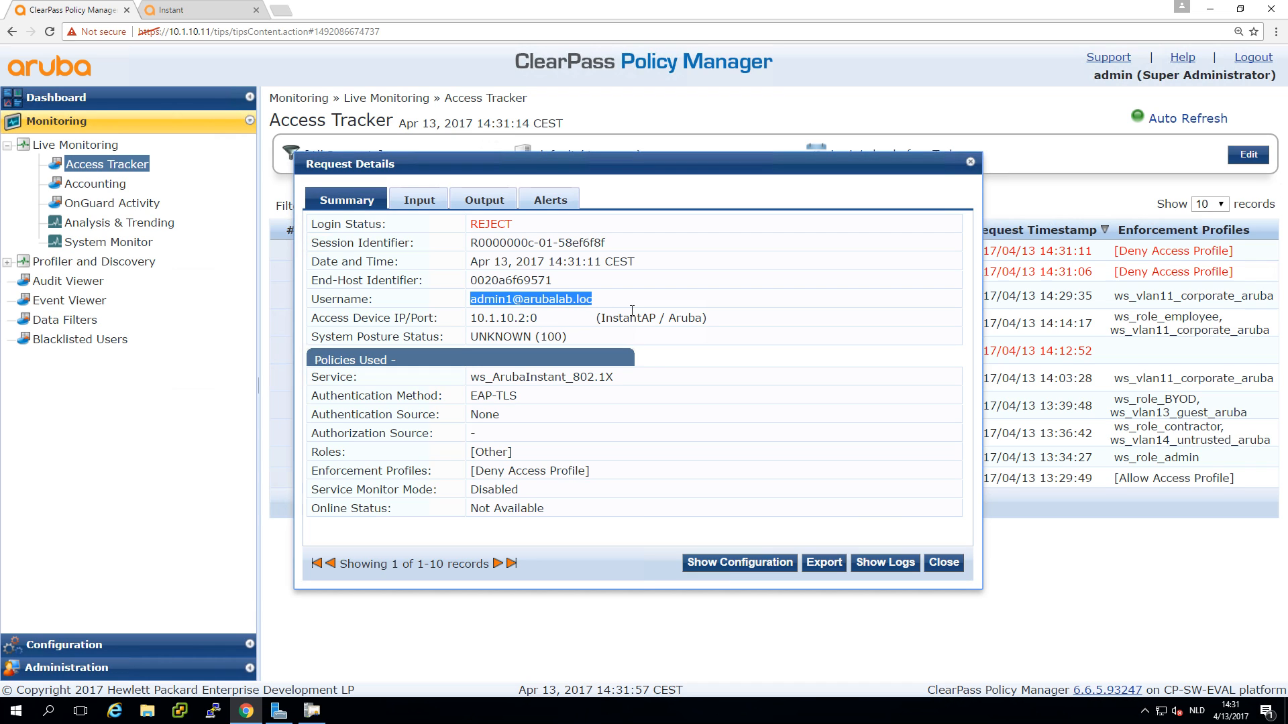
mouse_move(903, 520)
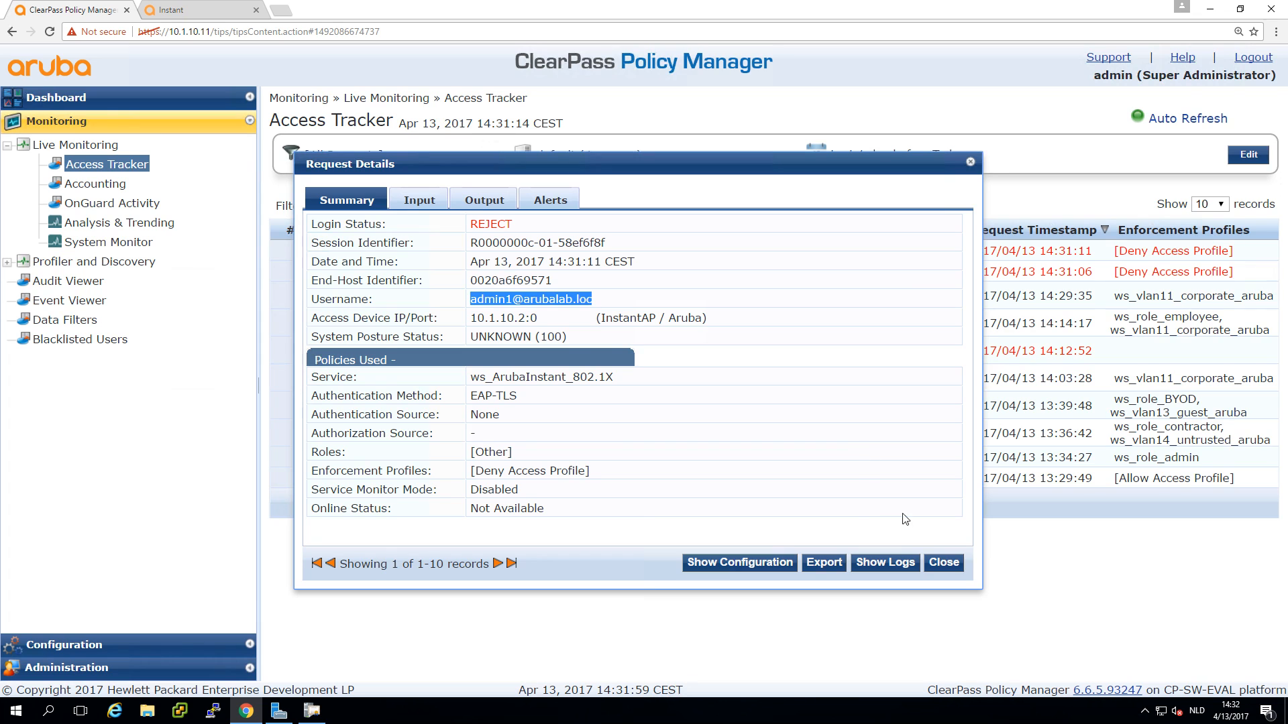
click(943, 562)
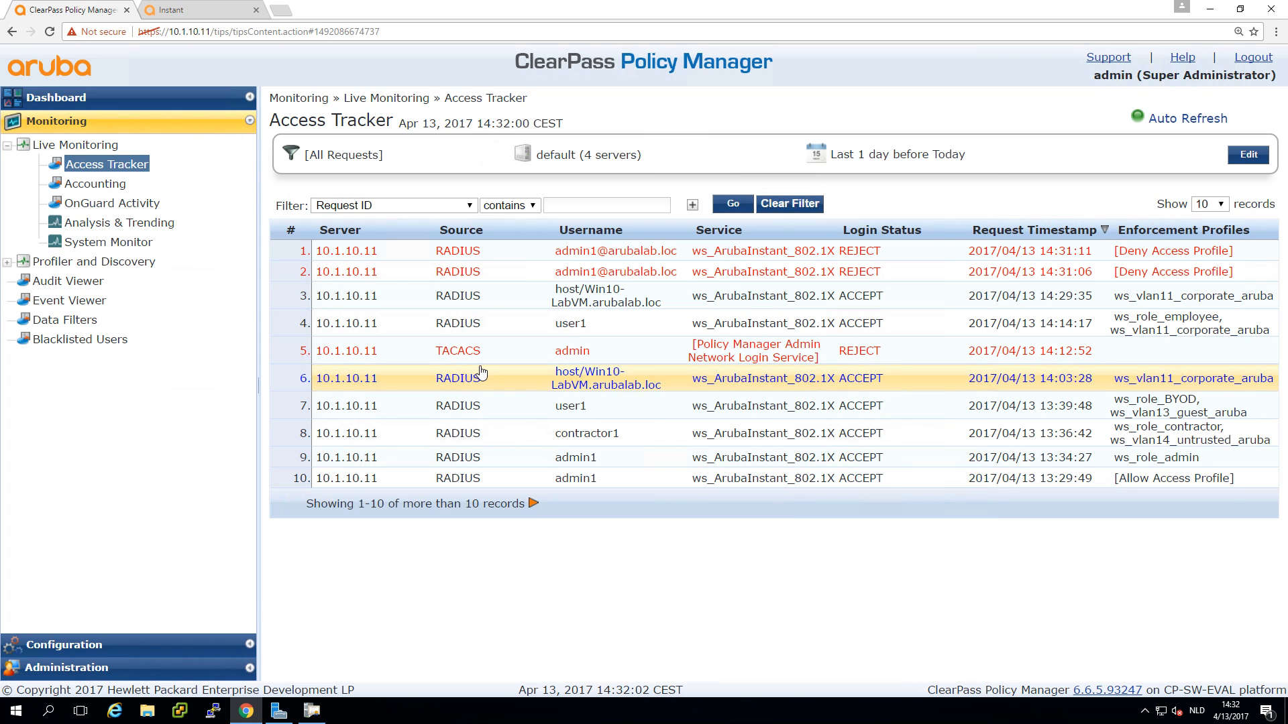
mouse_move(74, 440)
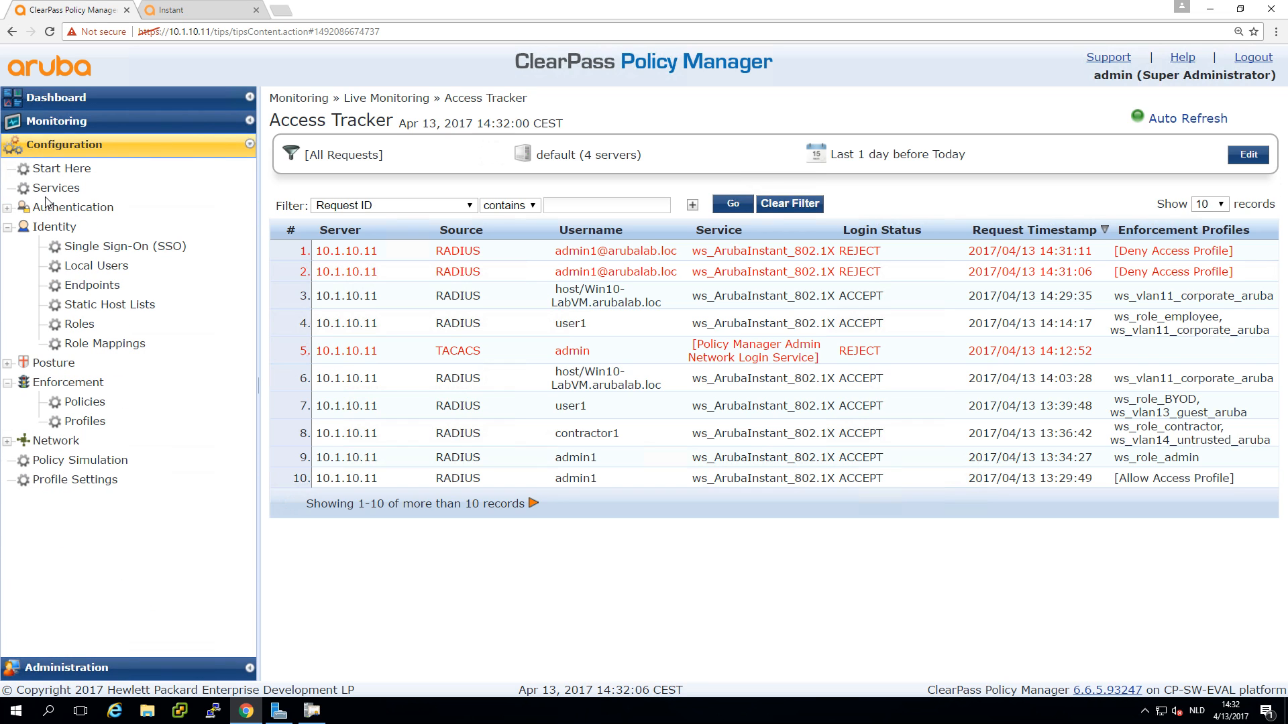
Enable Strip Username Rules in the ws_ArubaInstant_802.1X Authentication settings
click(57, 188)
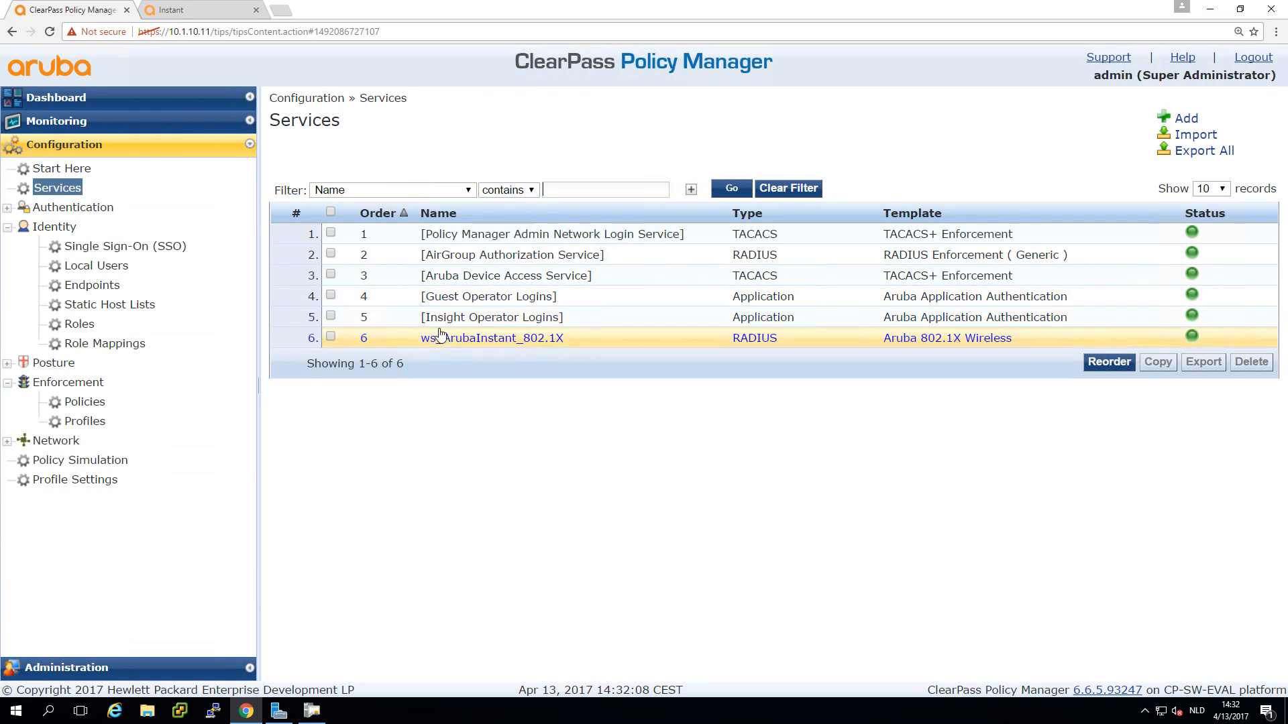
click(491, 338)
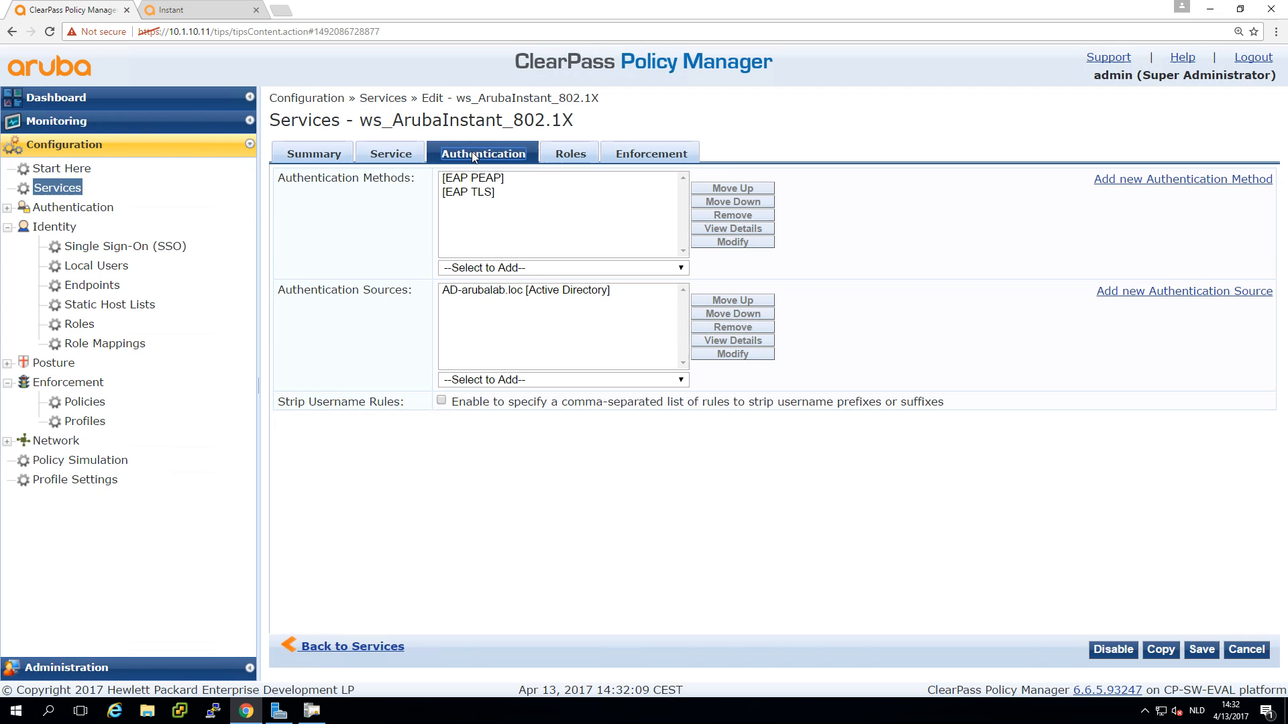
double_click(320, 401)
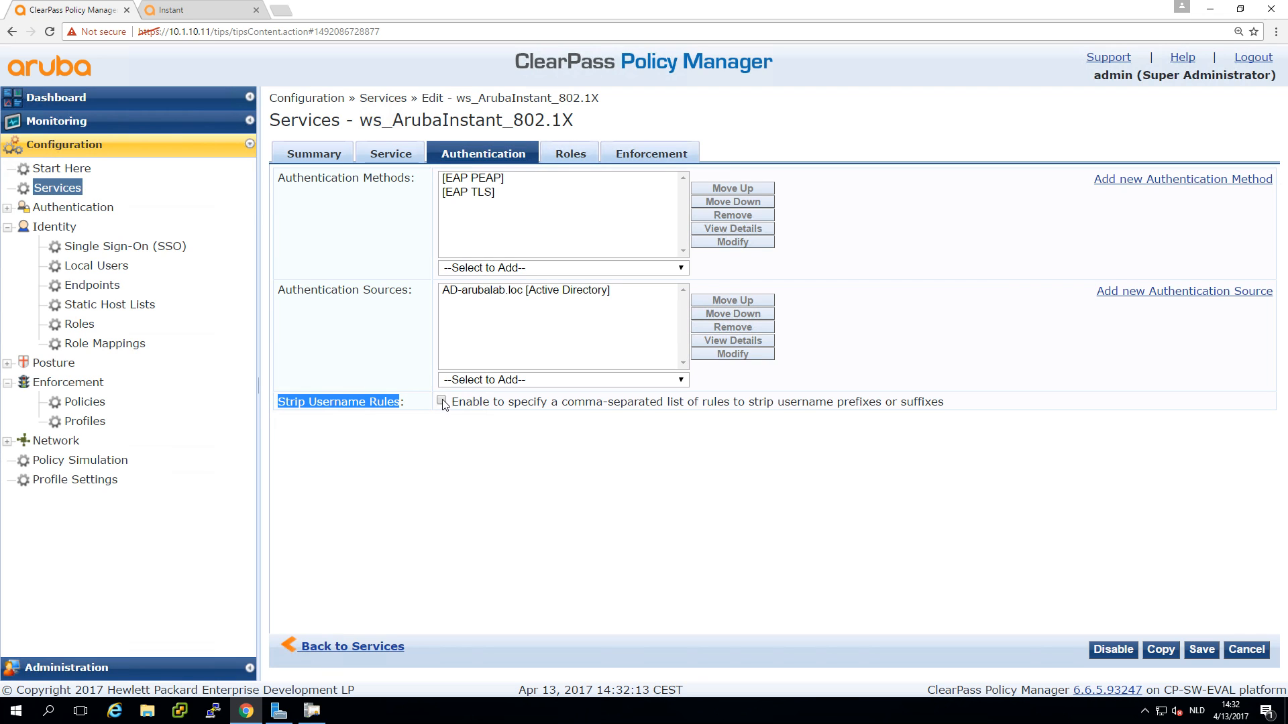
click(441, 403)
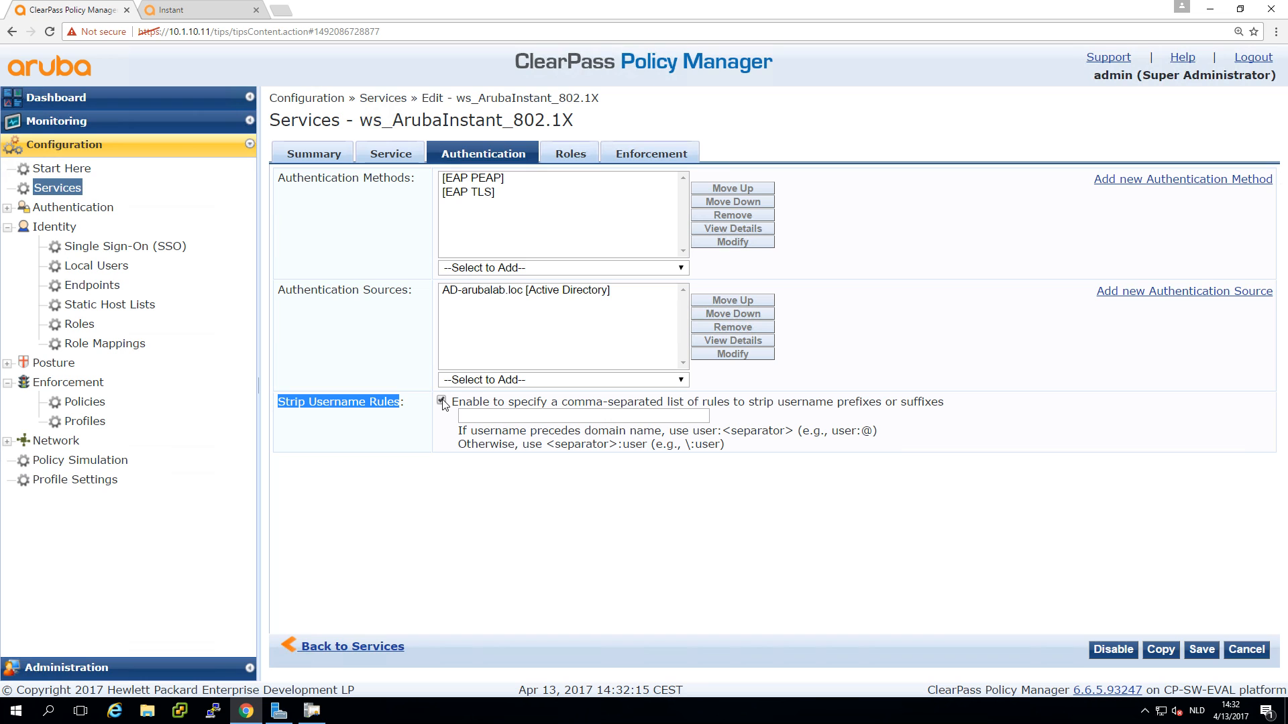
click(441, 402)
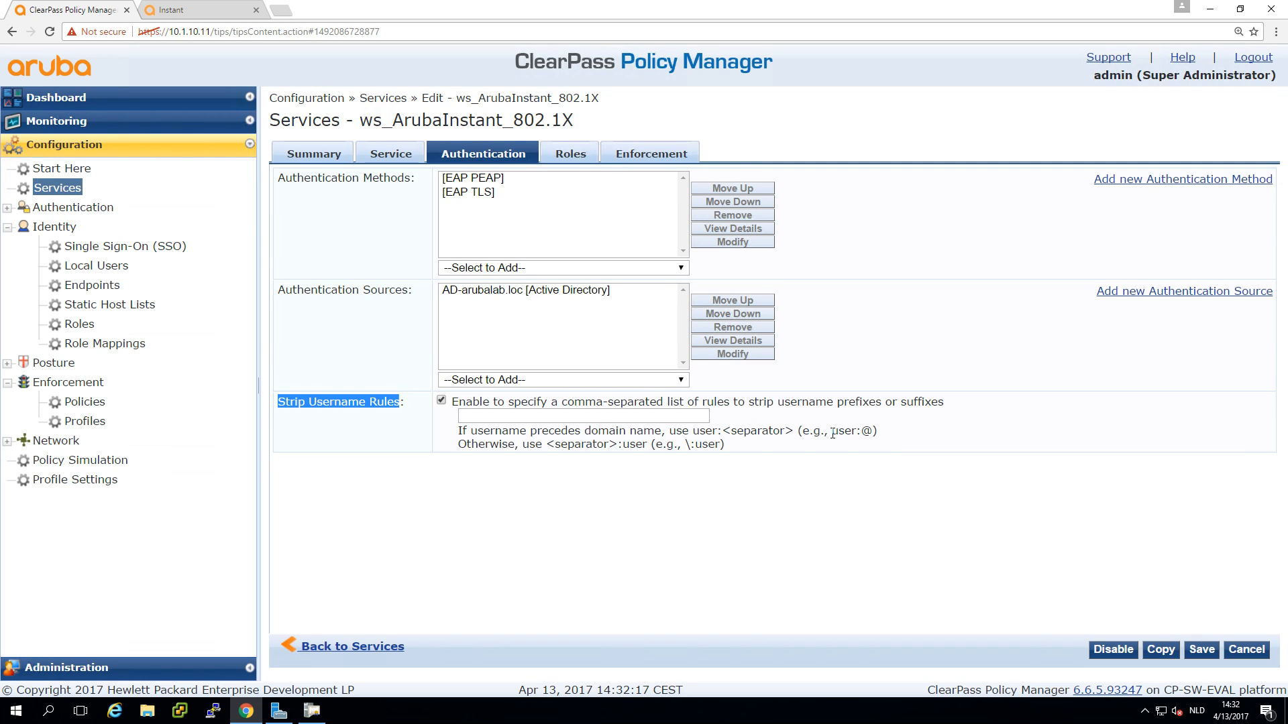
Enter the strip rule user:@ and save the service
double_click(854, 430)
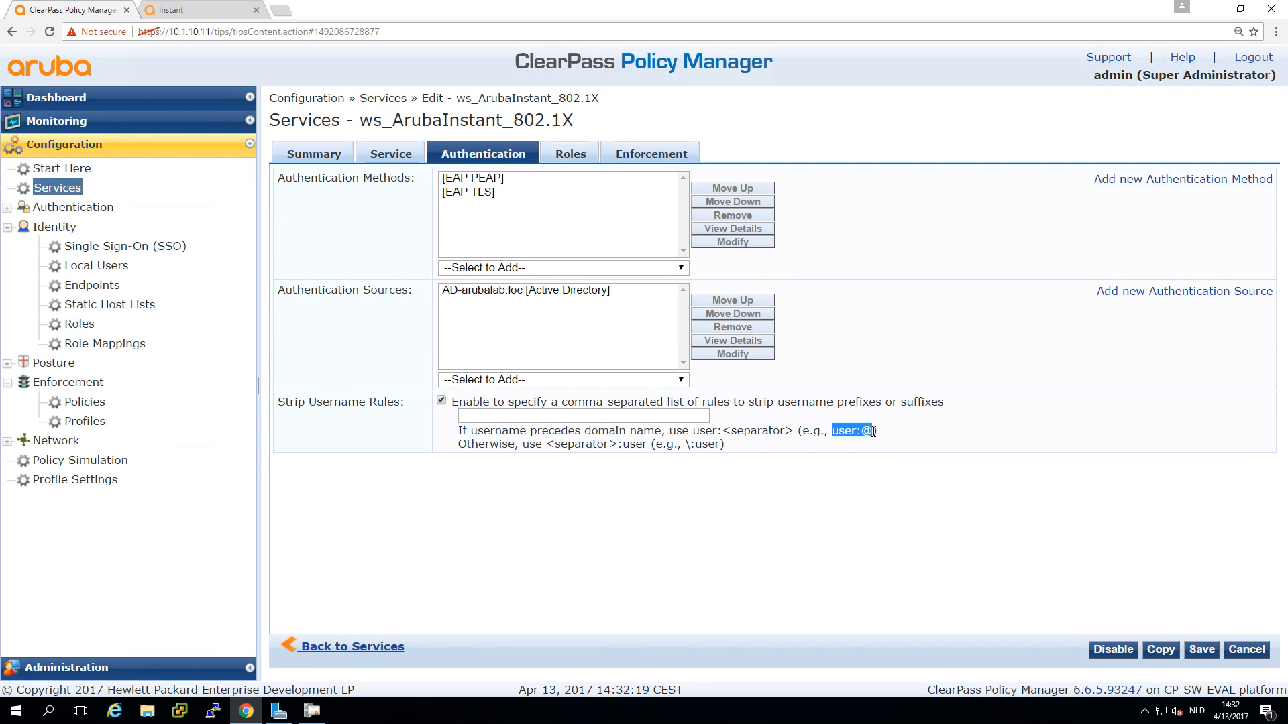
click(583, 414)
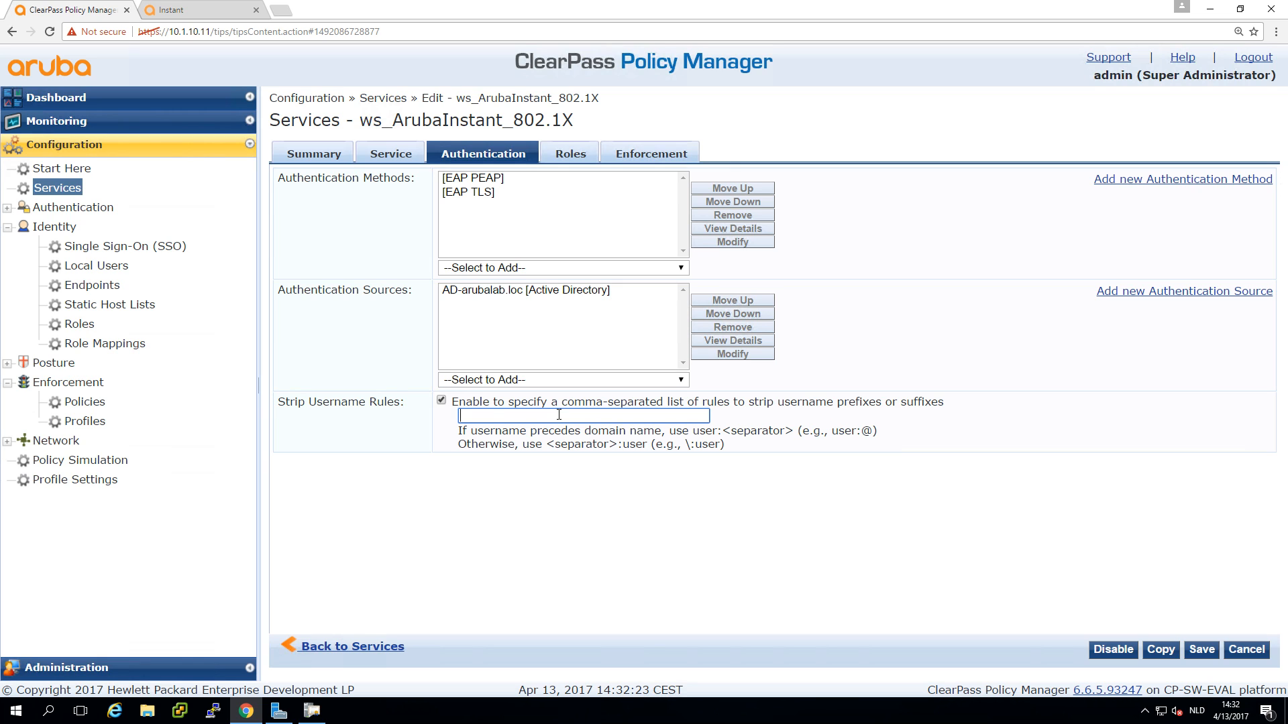
text(user:@)
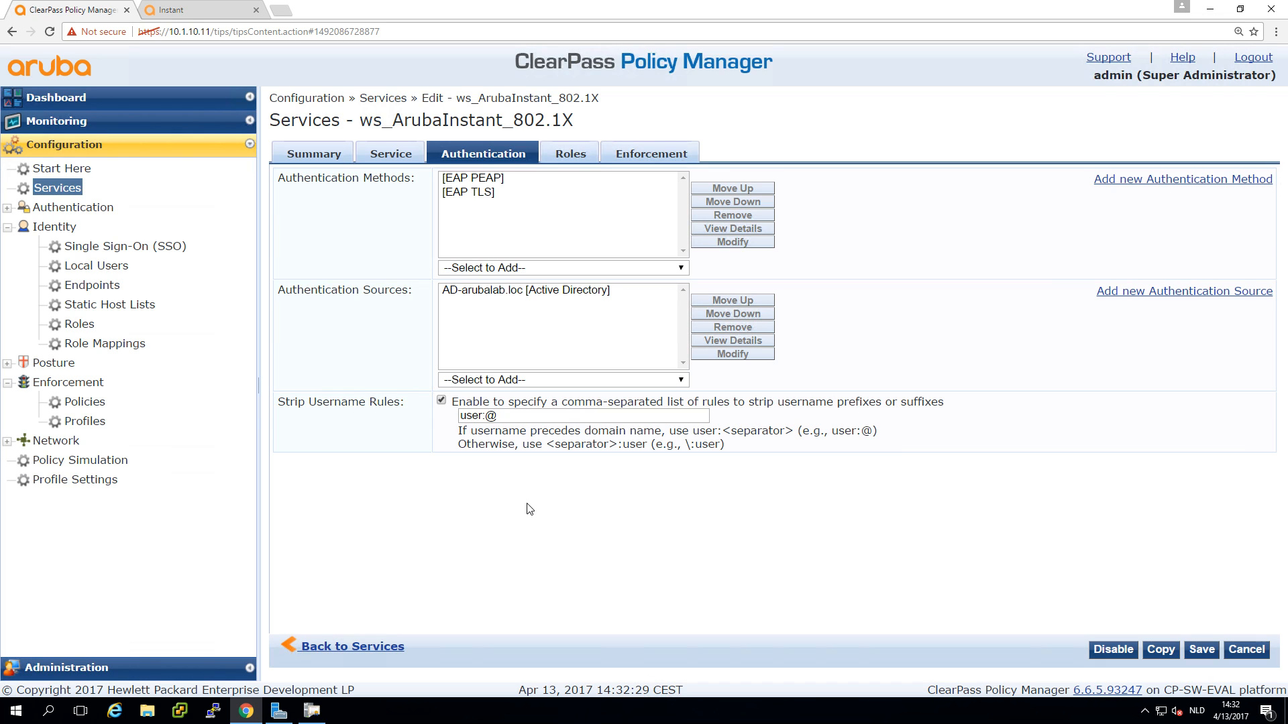
mouse_move(1201, 650)
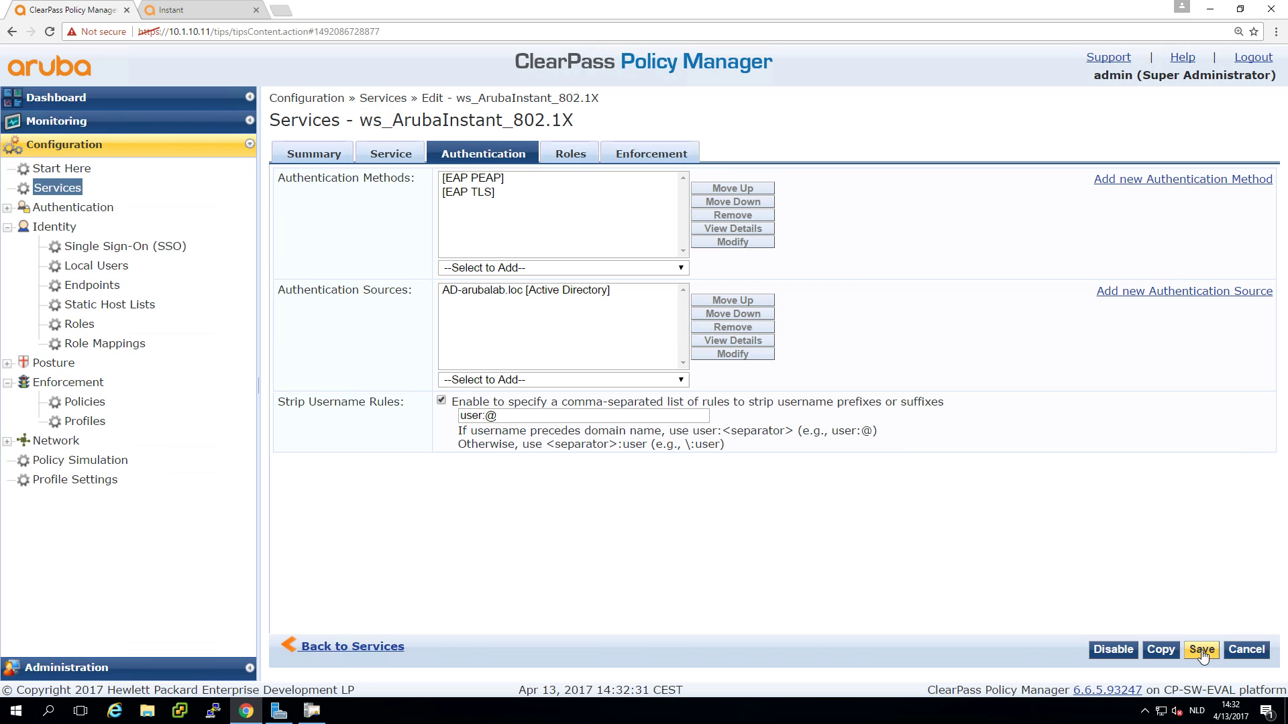
click(1202, 649)
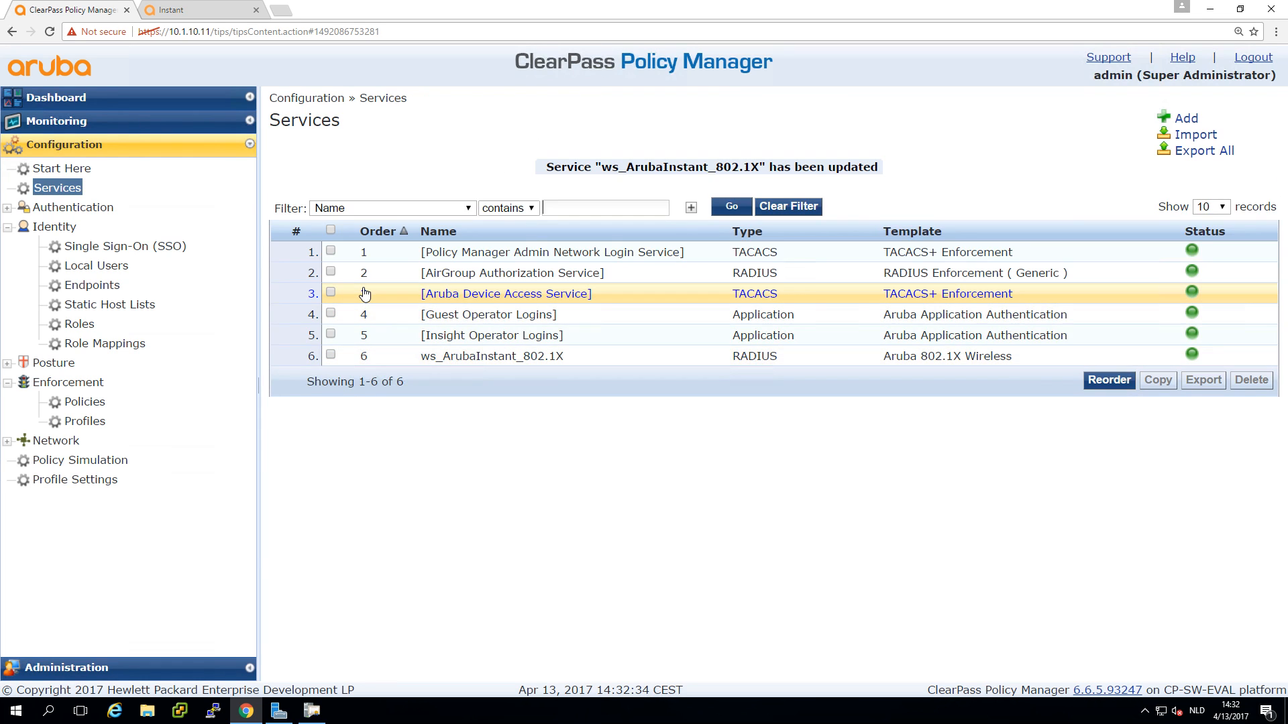
mouse_move(245, 711)
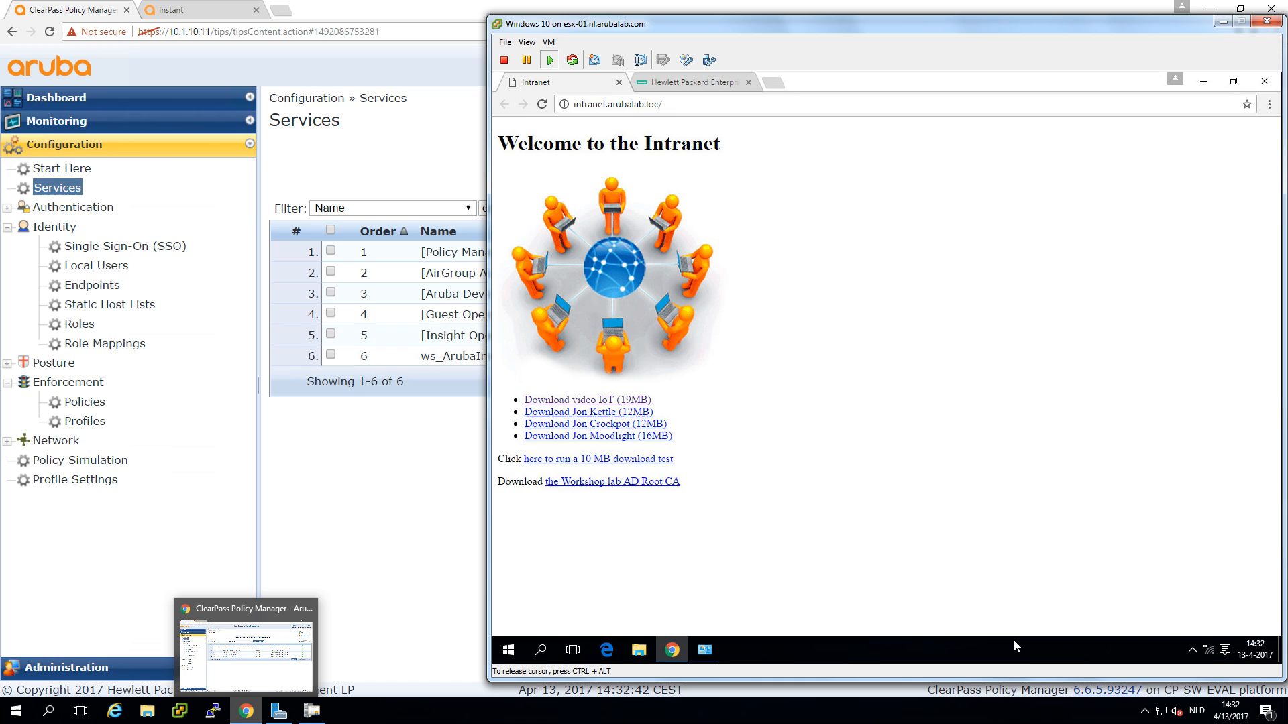
Connect the Windows 10 VM to the corp-1 wireless network from the tray
click(1207, 649)
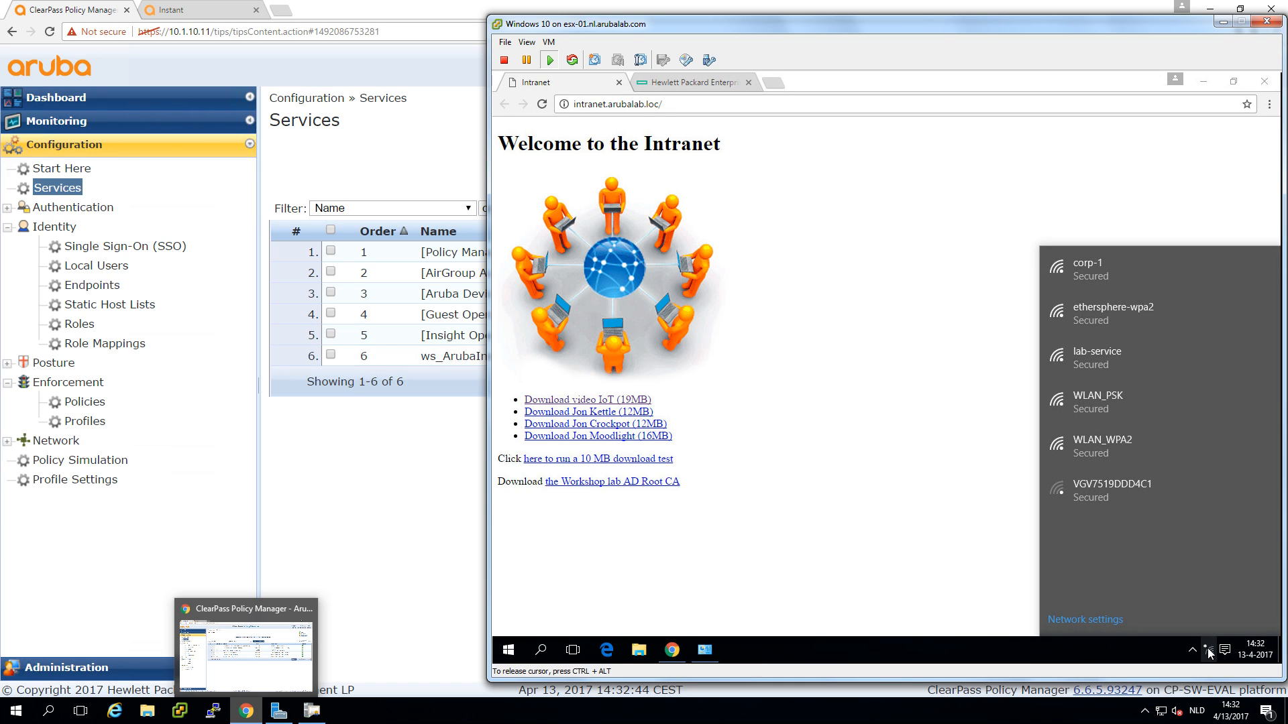
click(1117, 269)
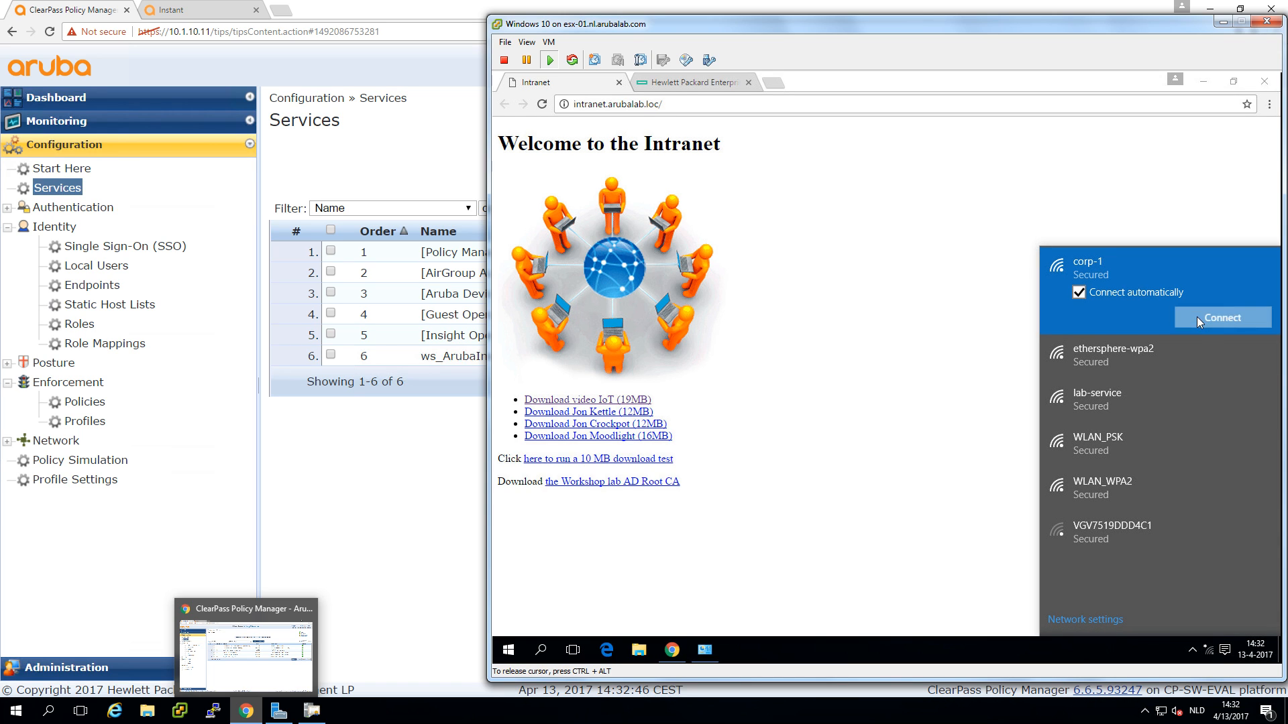
click(1221, 317)
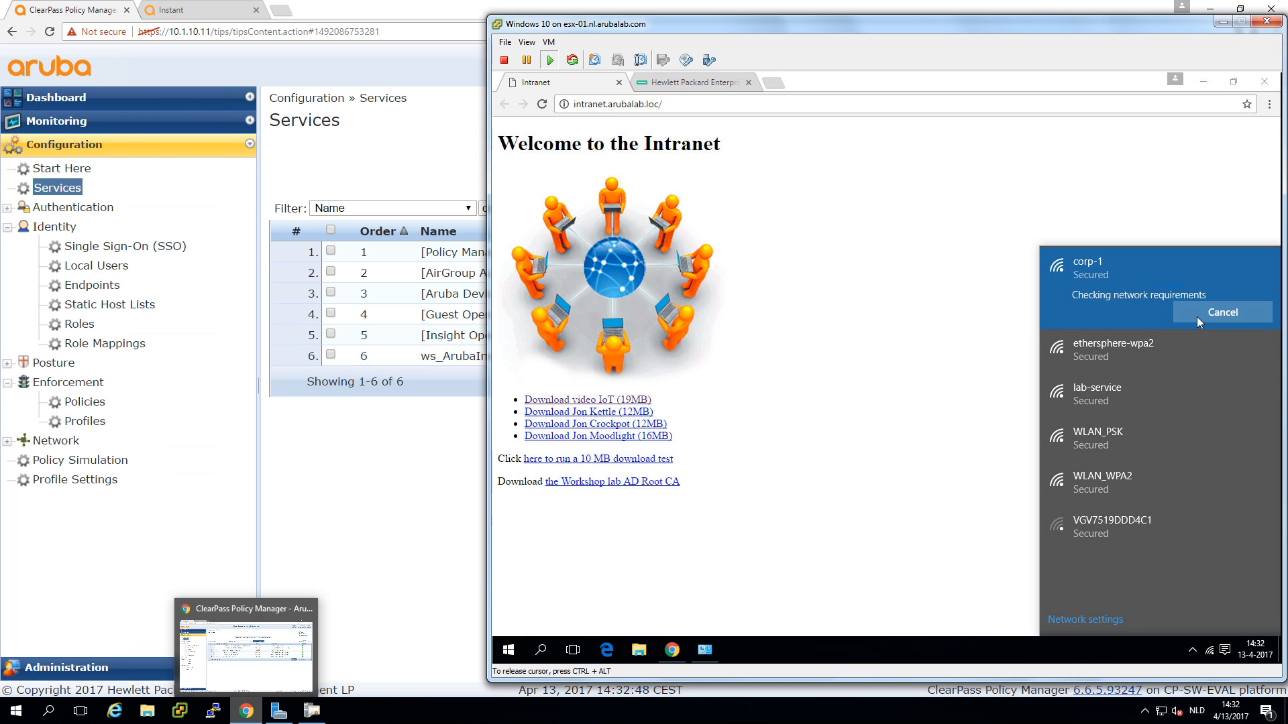
mouse_move(65, 121)
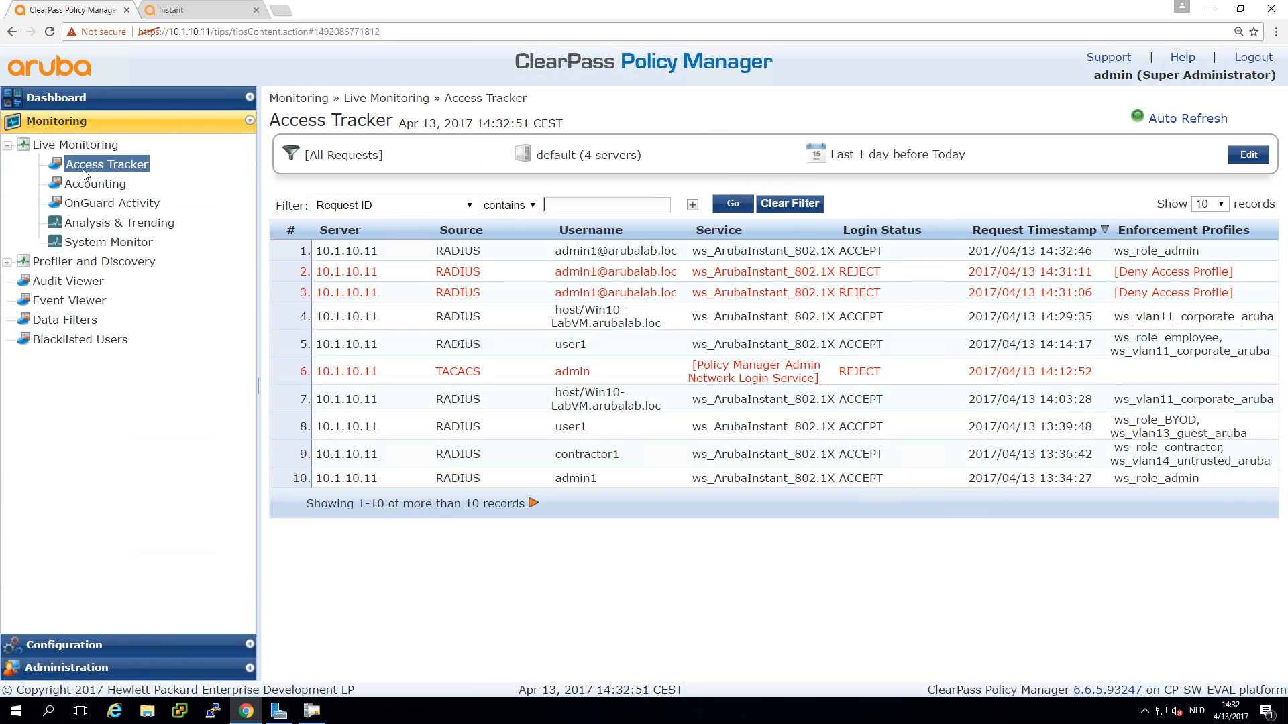
mouse_move(457, 251)
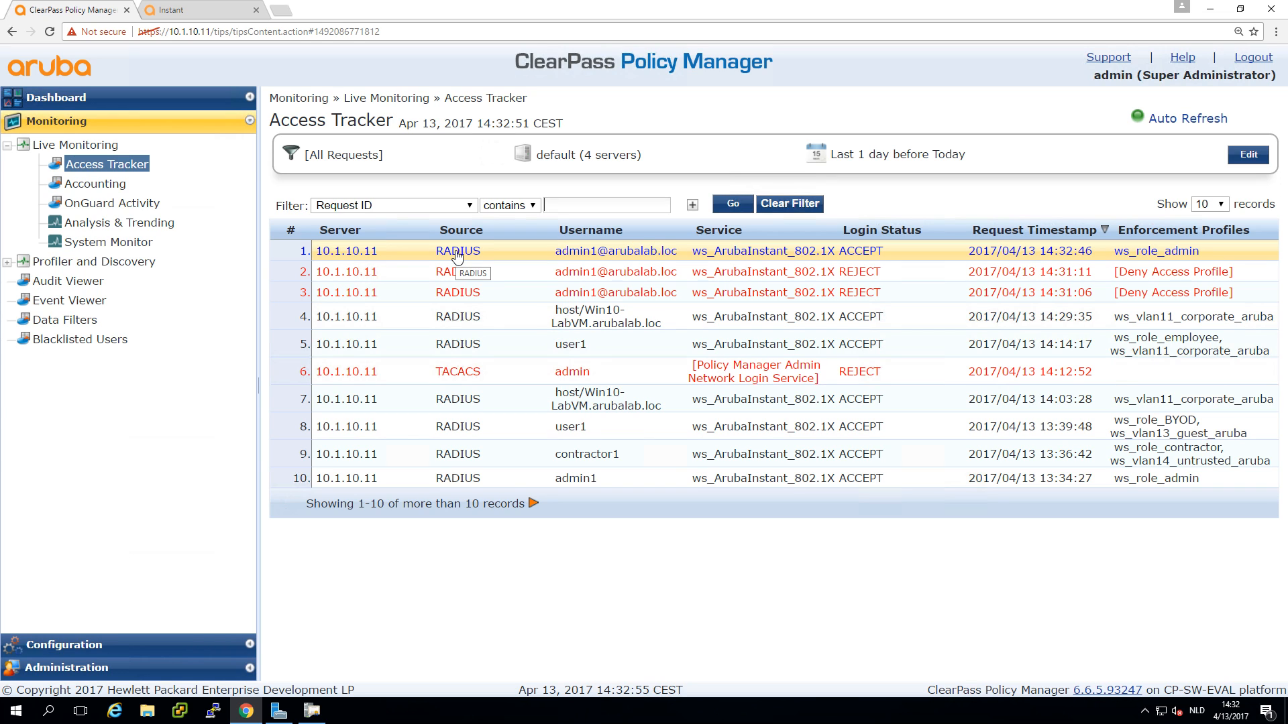
click(456, 250)
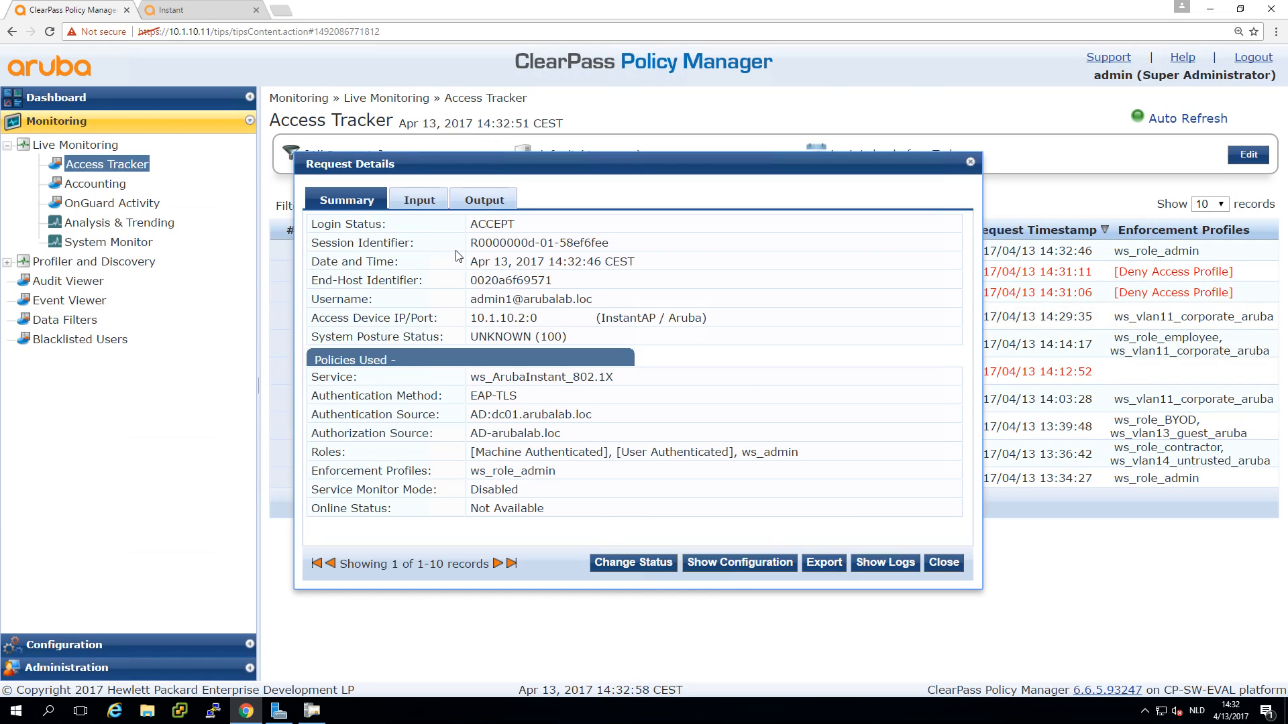
click(418, 199)
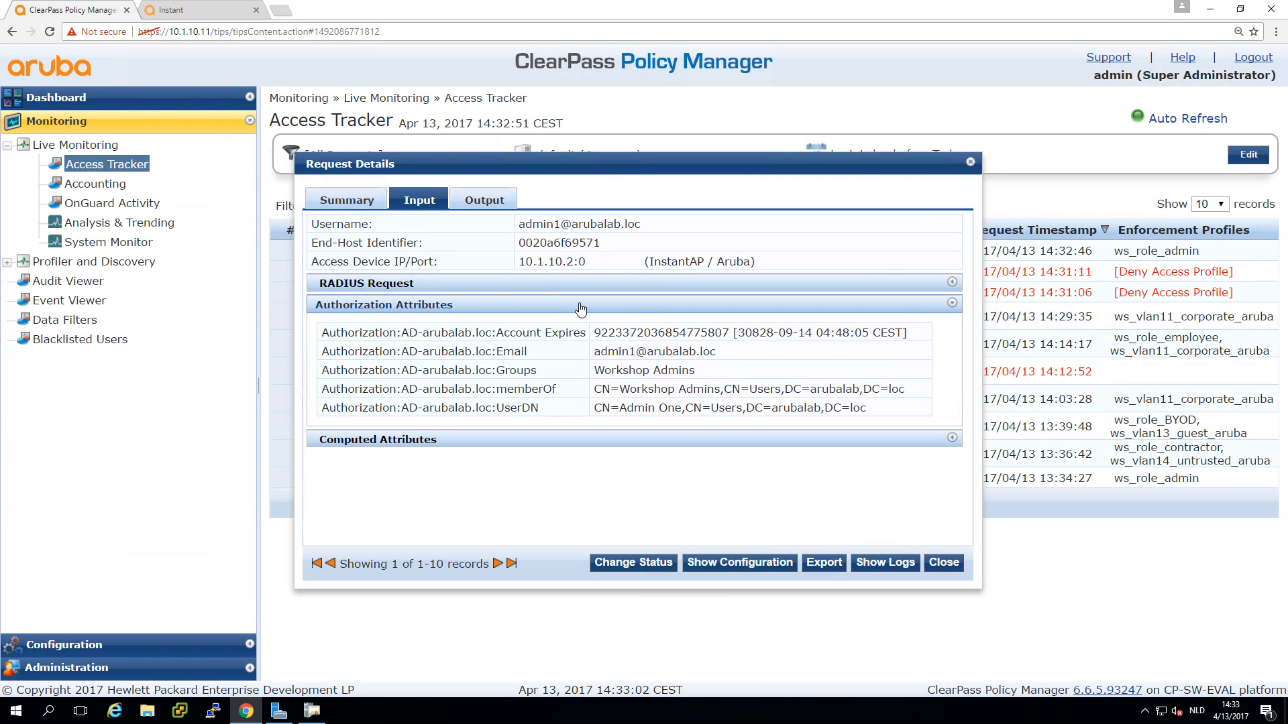
click(944, 562)
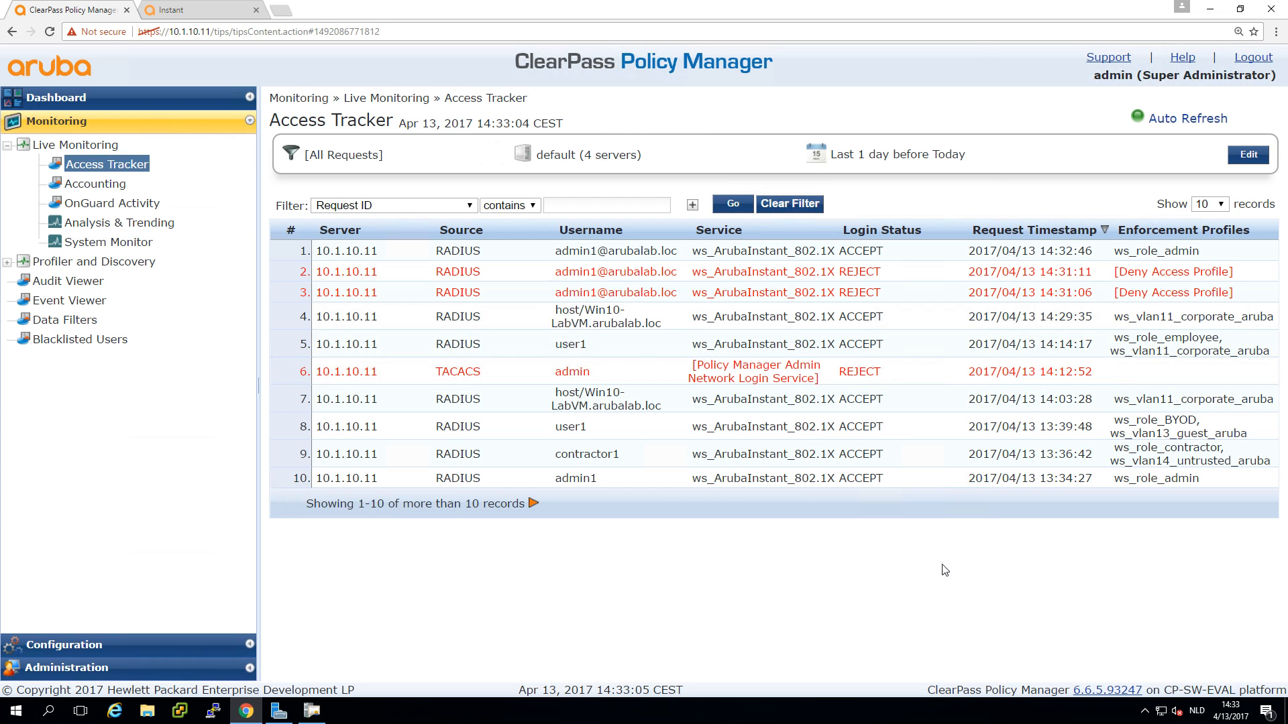
mouse_move(58, 587)
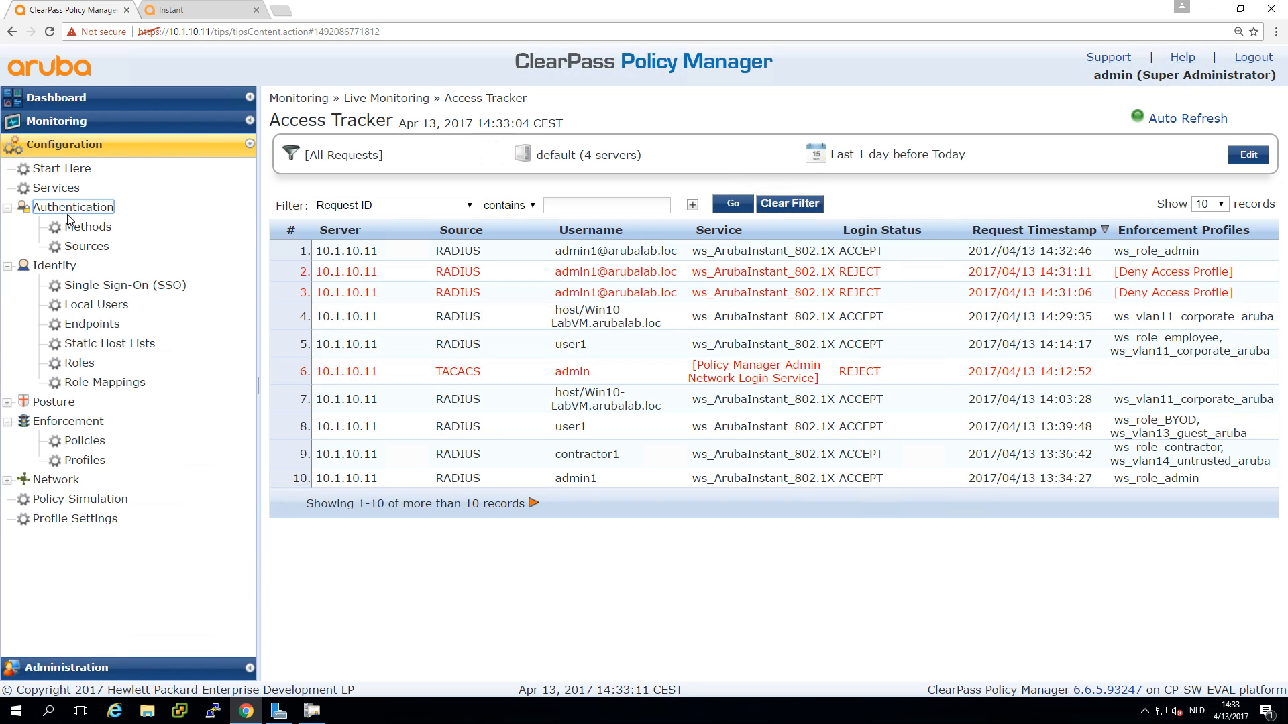
View the attribute filters of the AD-arubalab.loc authentication source
click(88, 246)
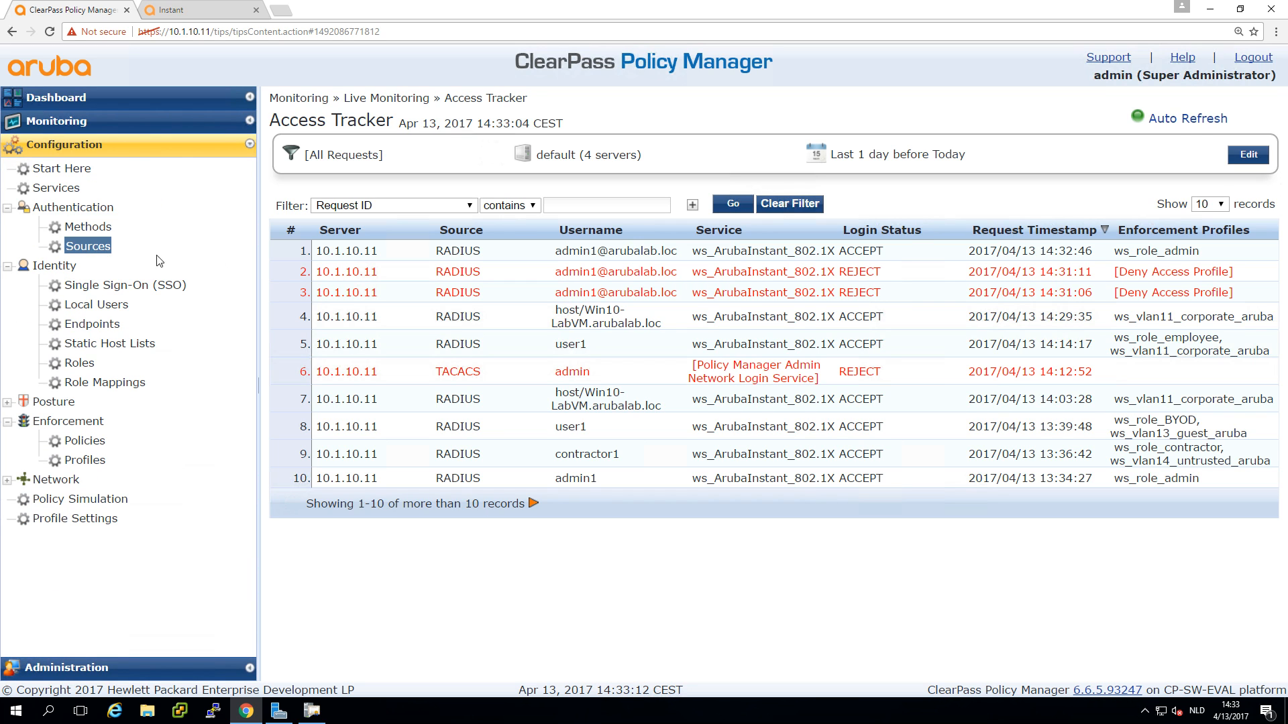
click(88, 246)
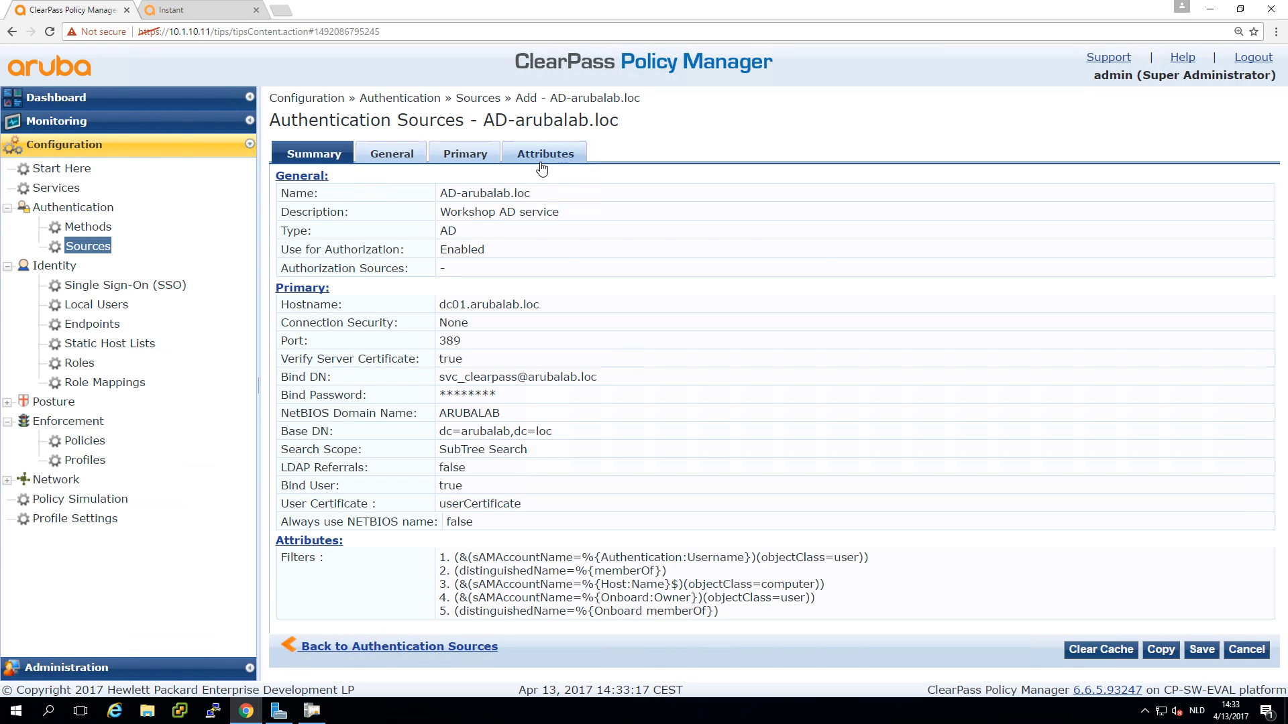
click(545, 153)
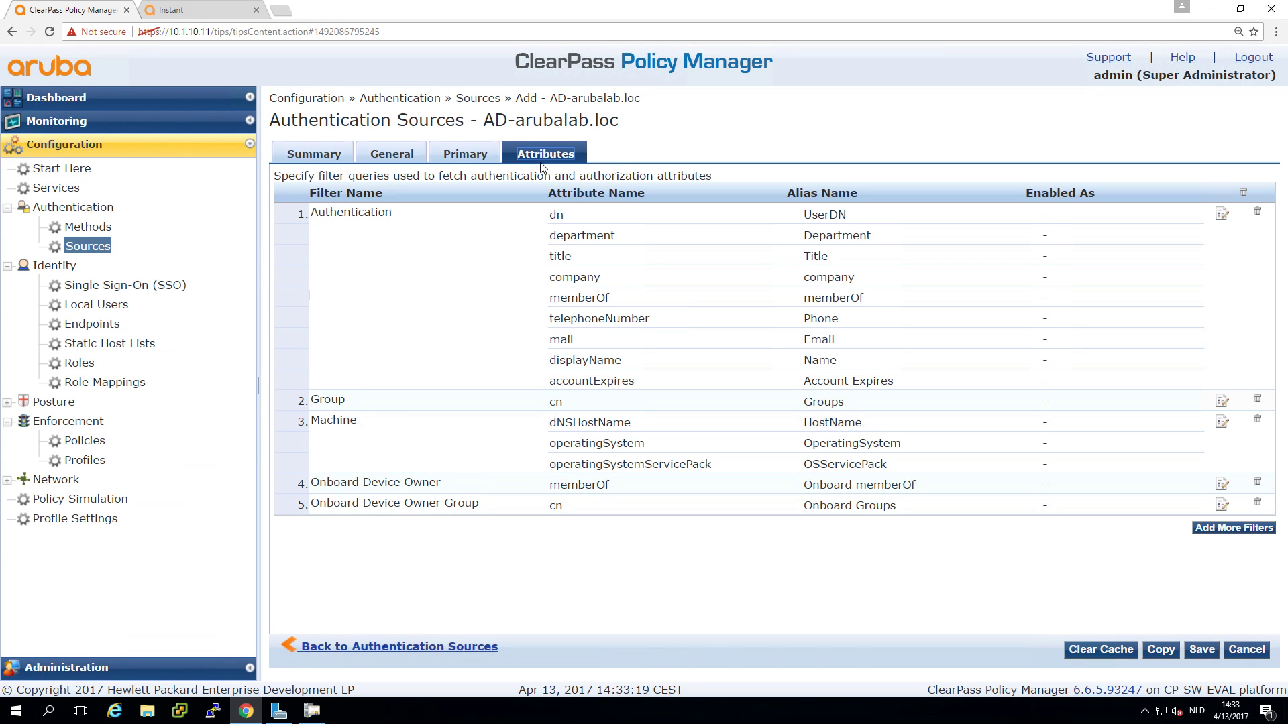
mouse_move(1214, 224)
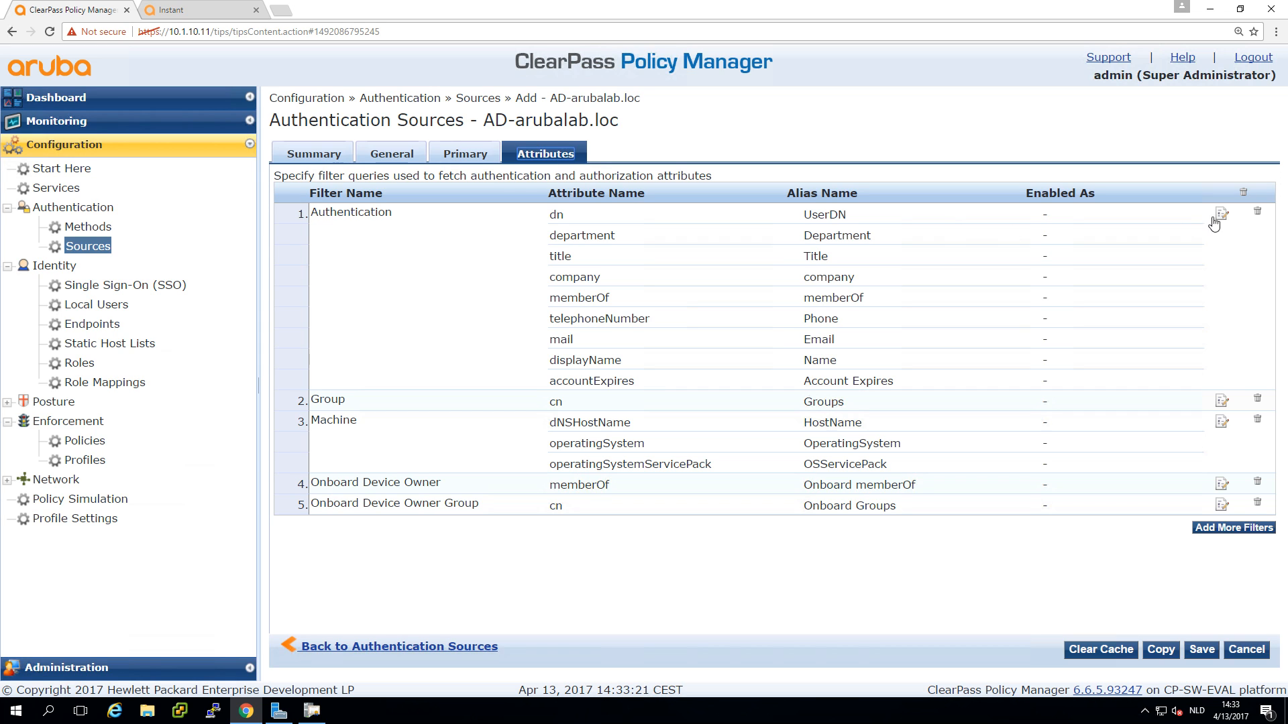
Inspect the Authentication filter query on sAMAccountName and close it unchanged
click(1223, 215)
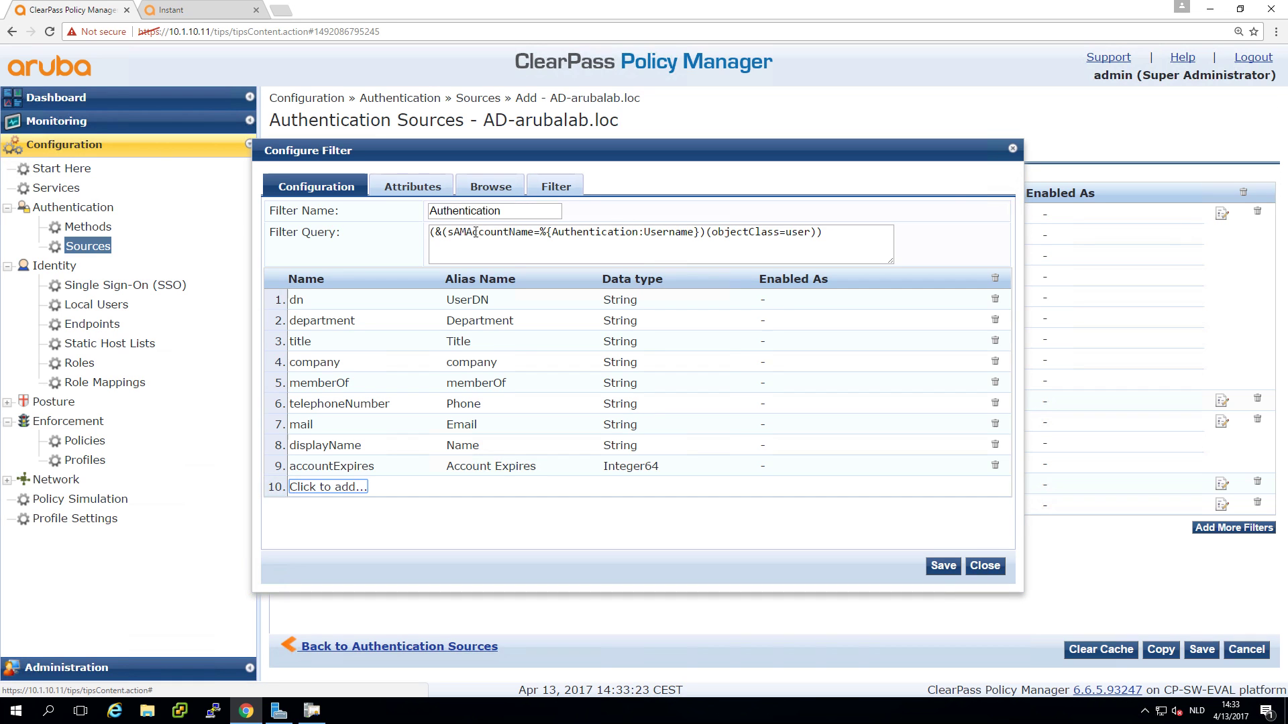
click(660, 232)
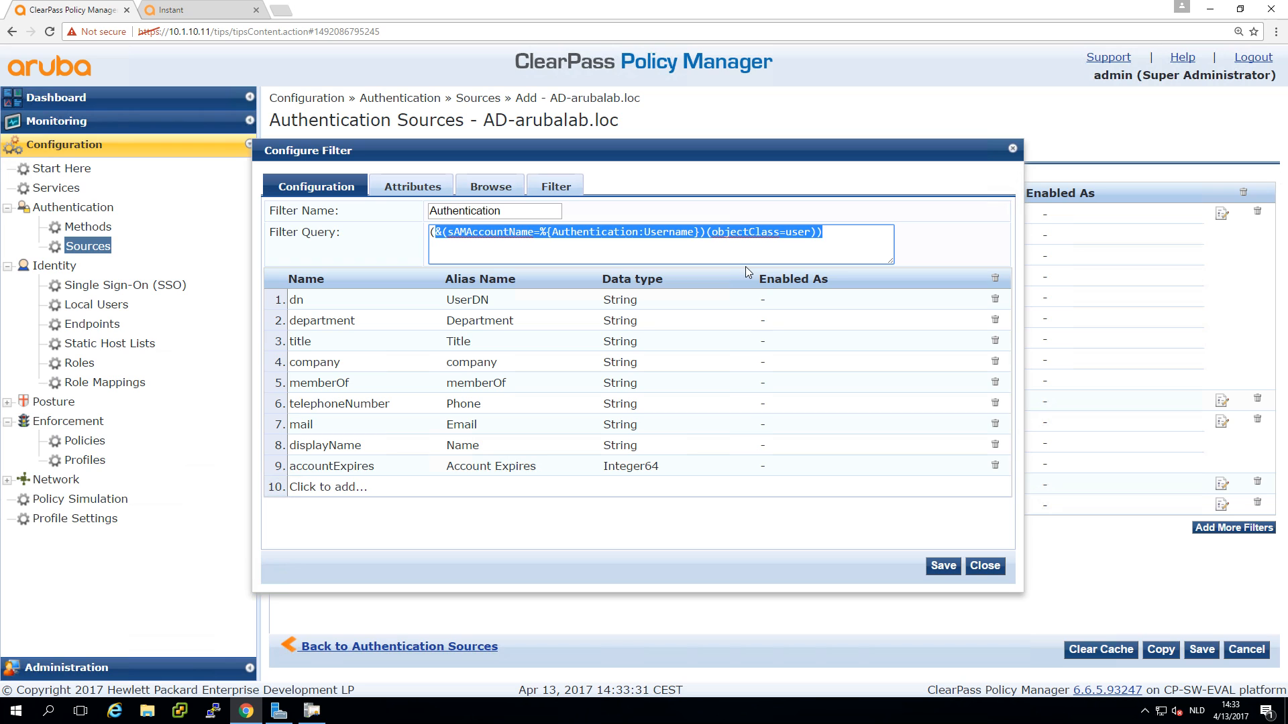
click(707, 232)
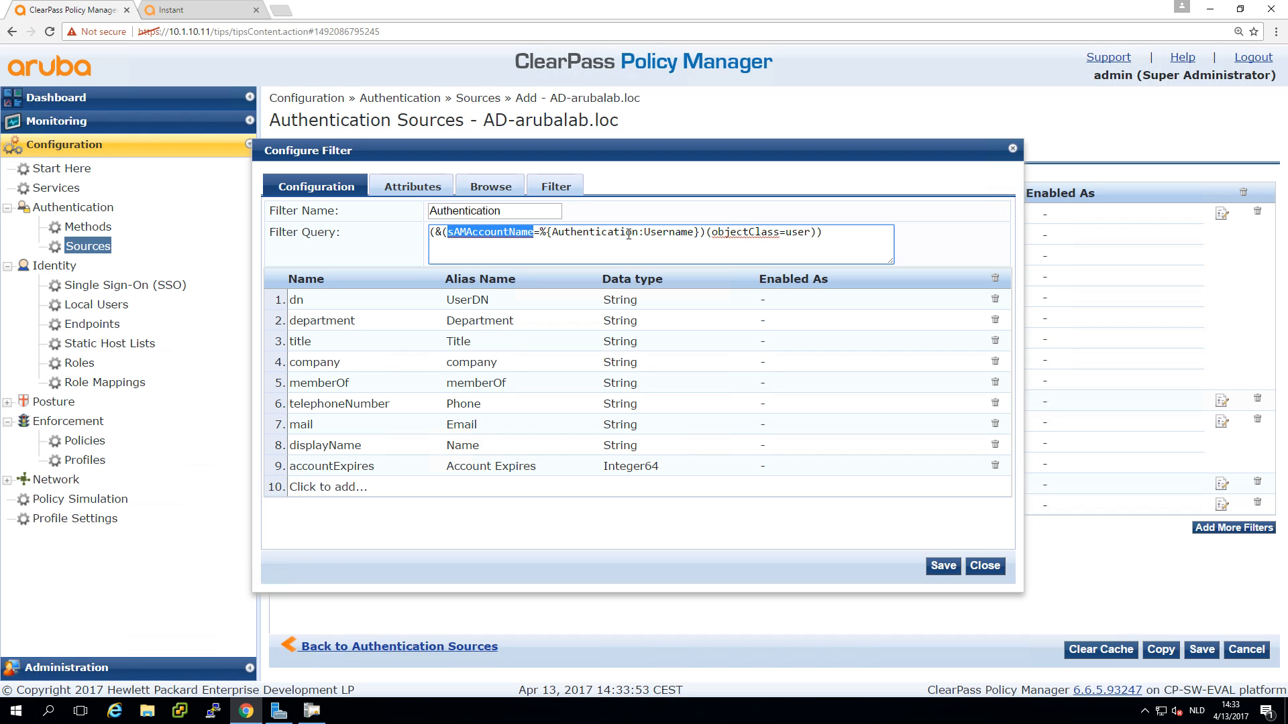
mouse_move(984, 519)
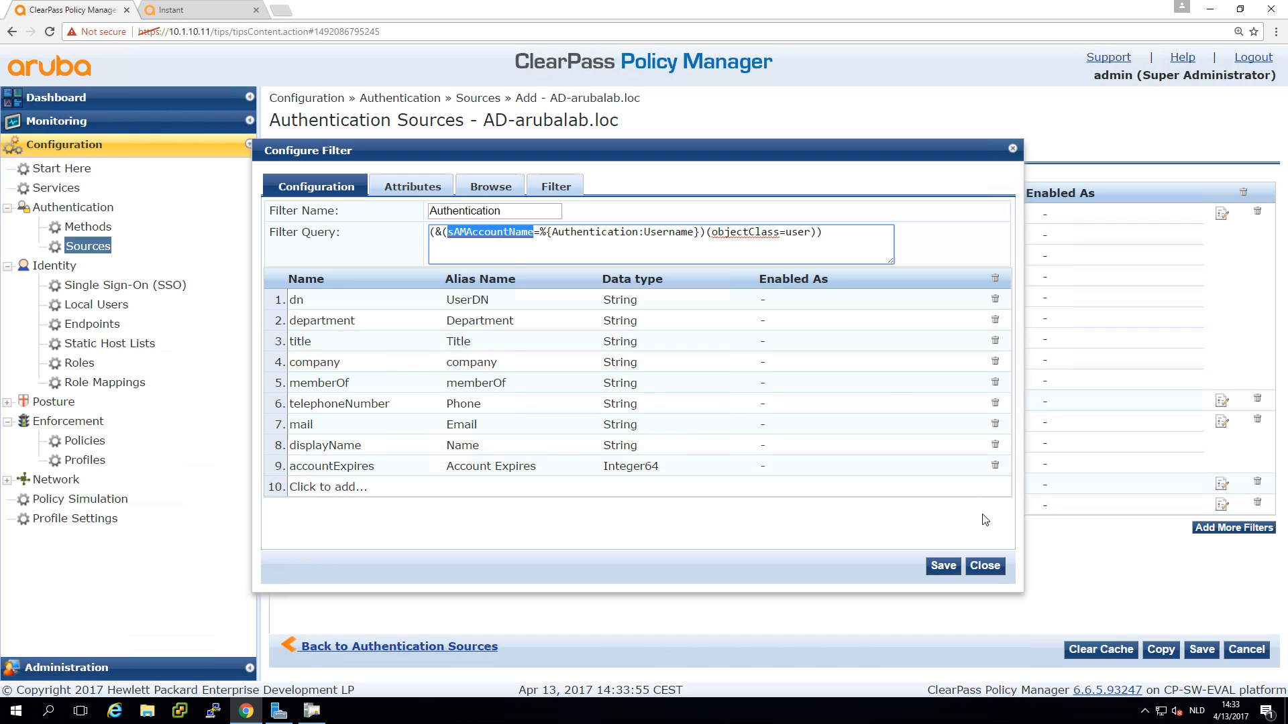
click(983, 566)
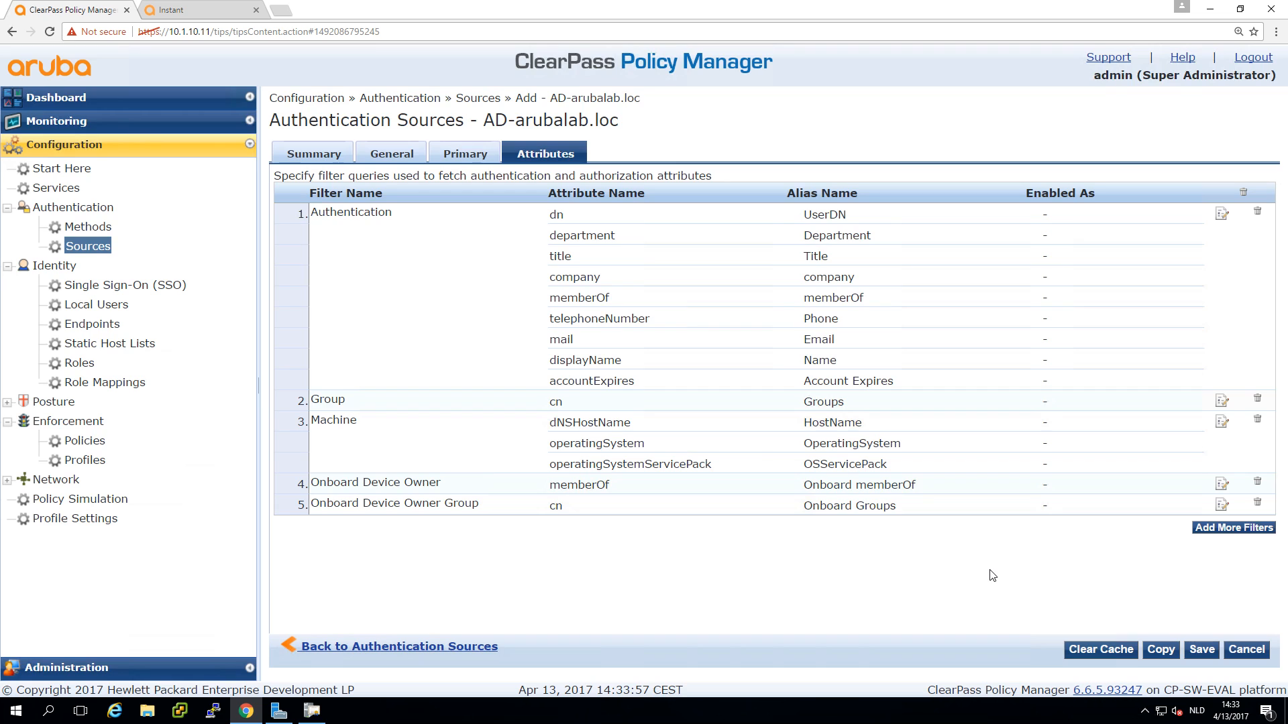